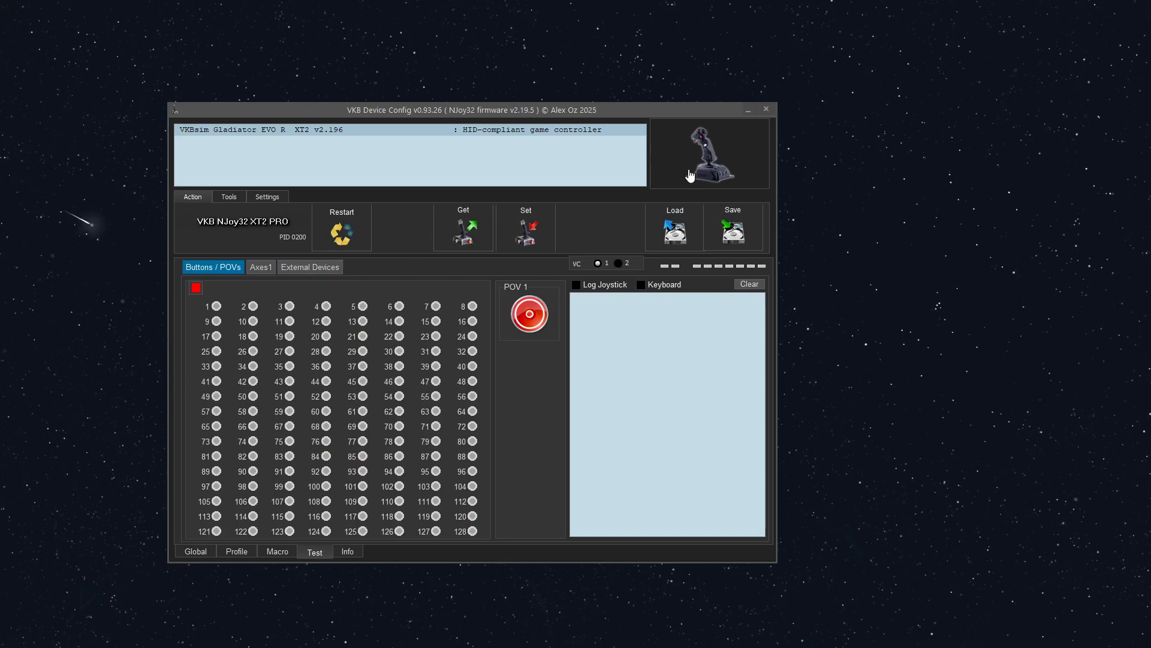
- Open the Gladiator EVO R button-assignment diagram from the joystick image
left_click(709, 153)
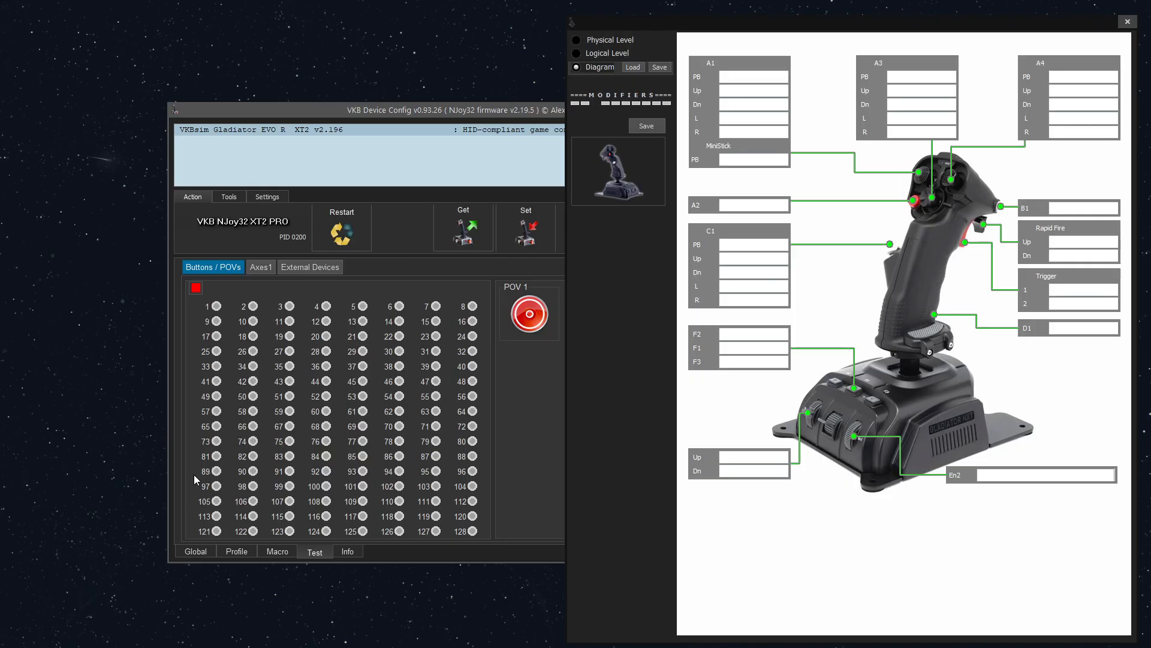
mouse_move(288, 455)
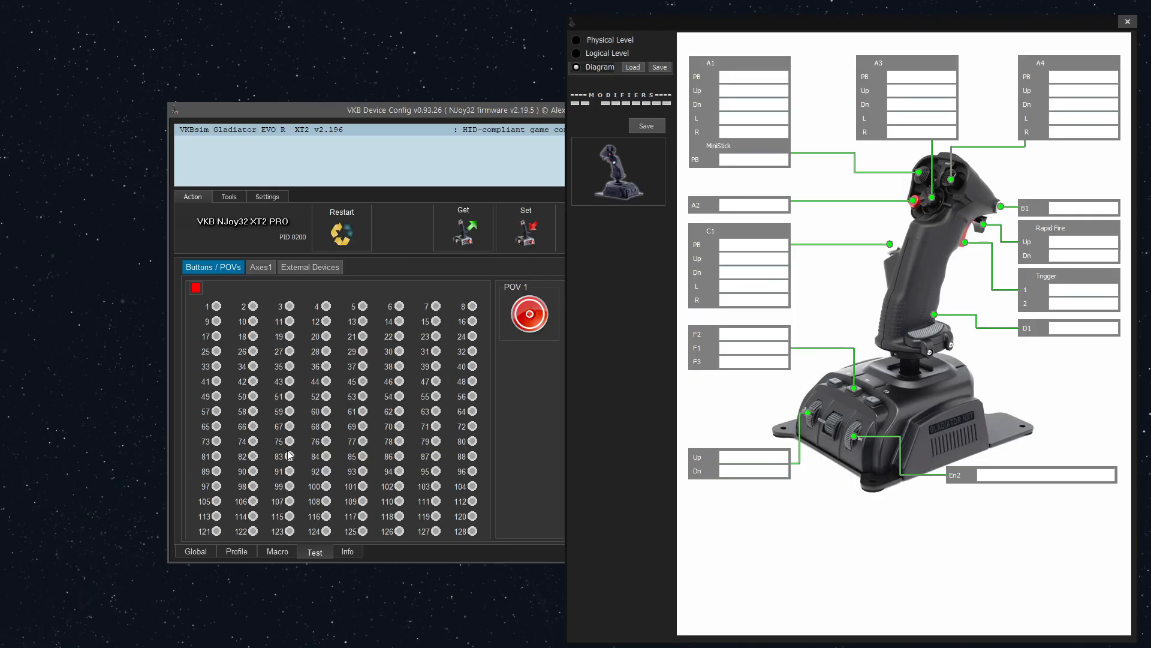
mouse_move(424, 274)
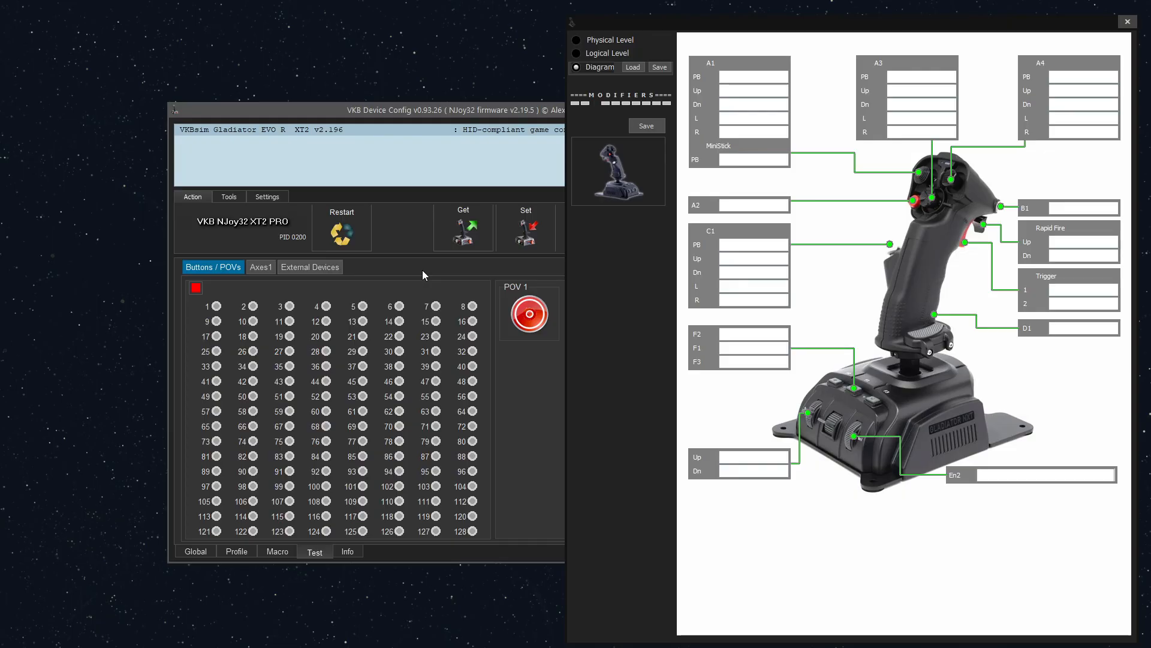
mouse_move(876, 441)
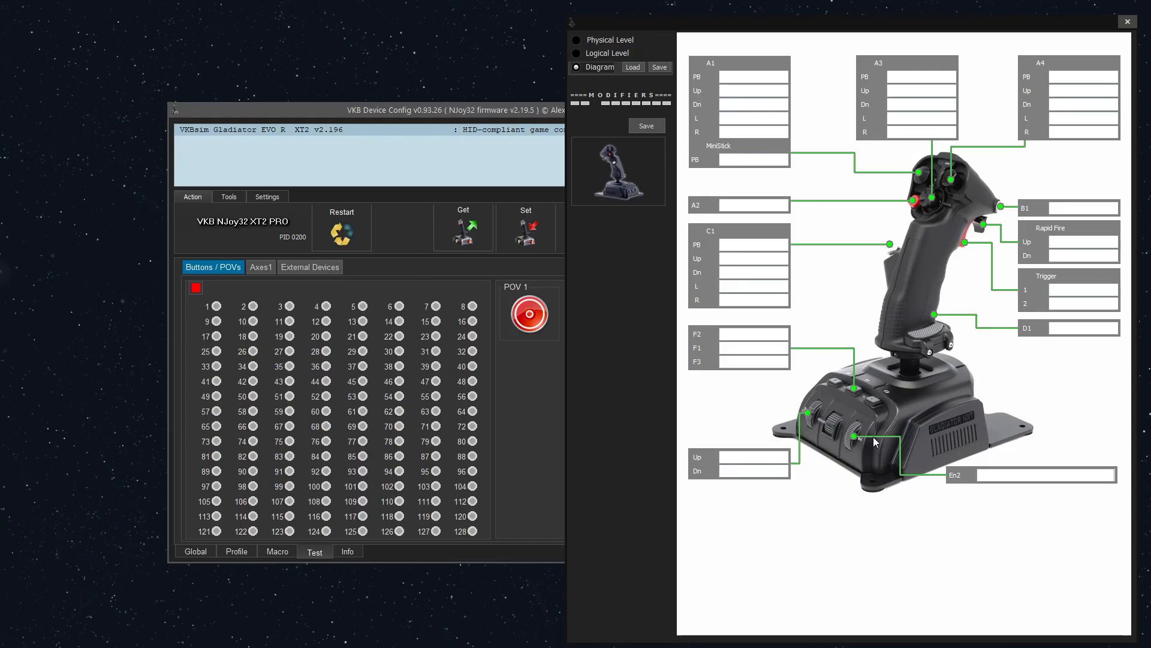
mouse_move(949, 241)
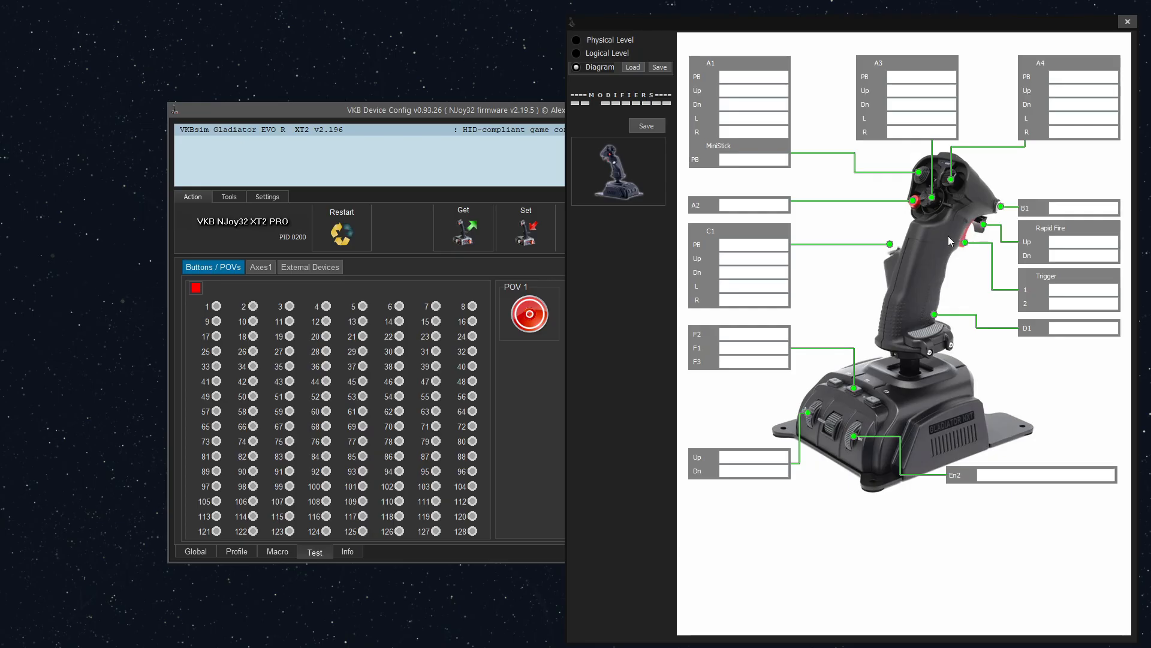
mouse_move(947, 243)
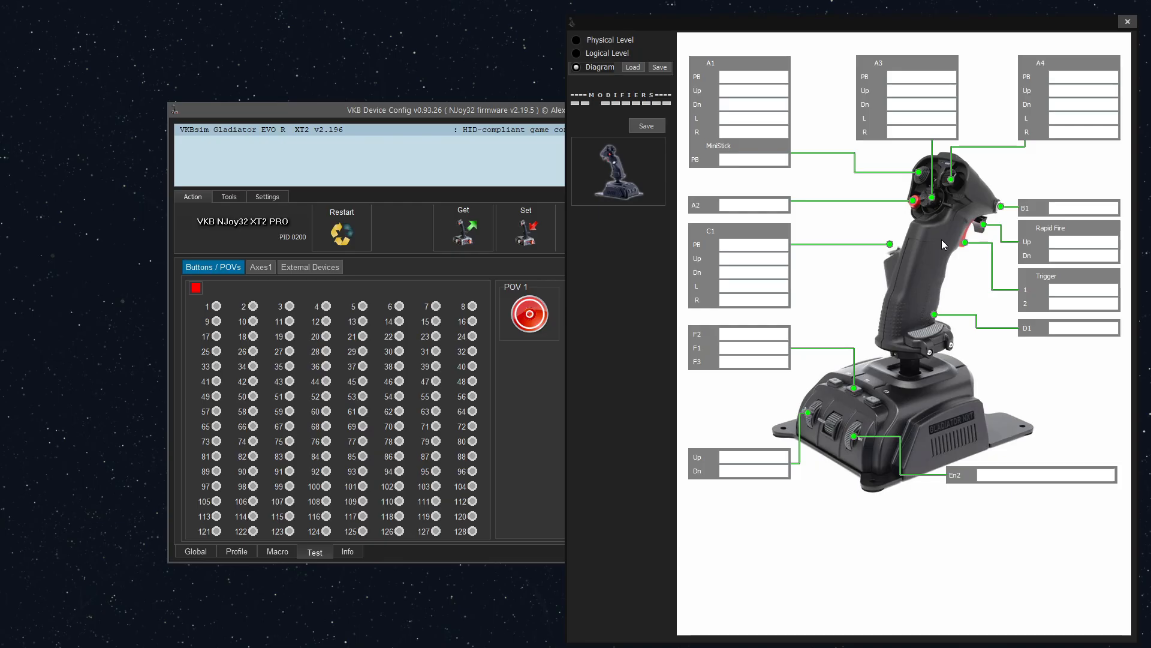
mouse_move(925, 387)
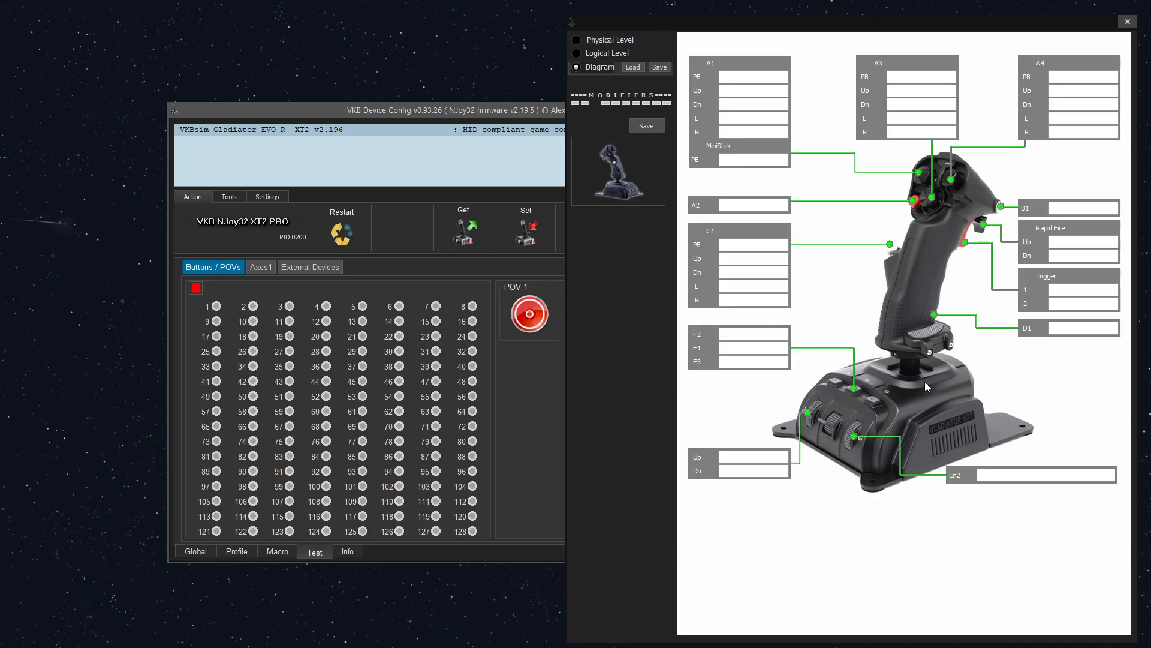
mouse_move(885, 359)
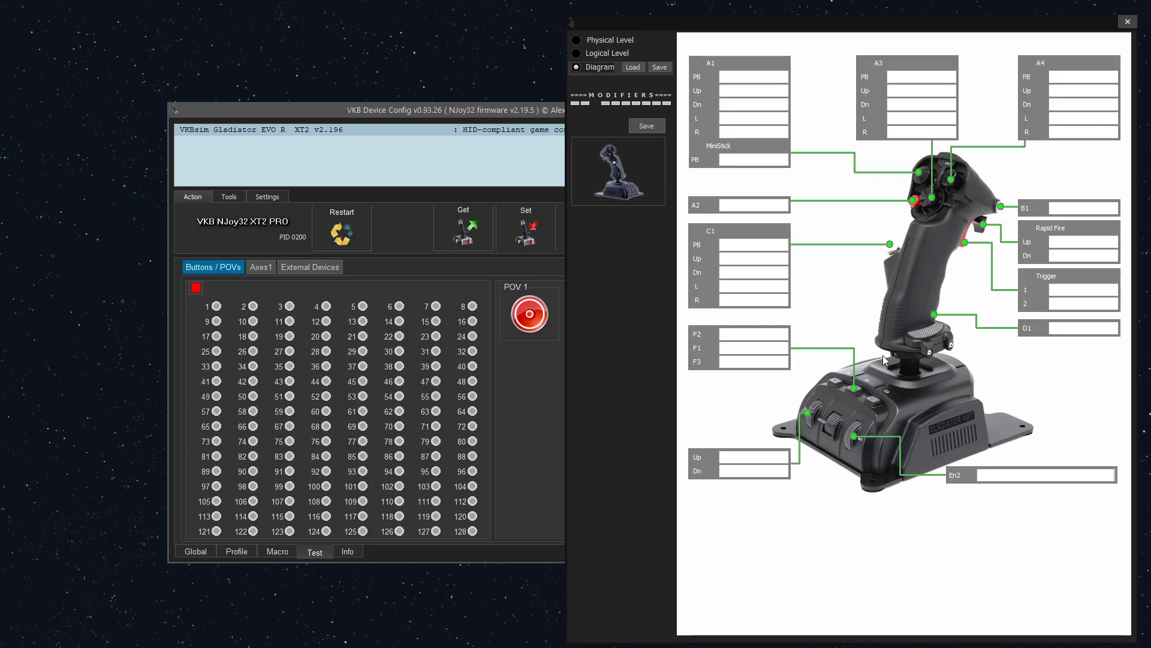
mouse_move(936, 369)
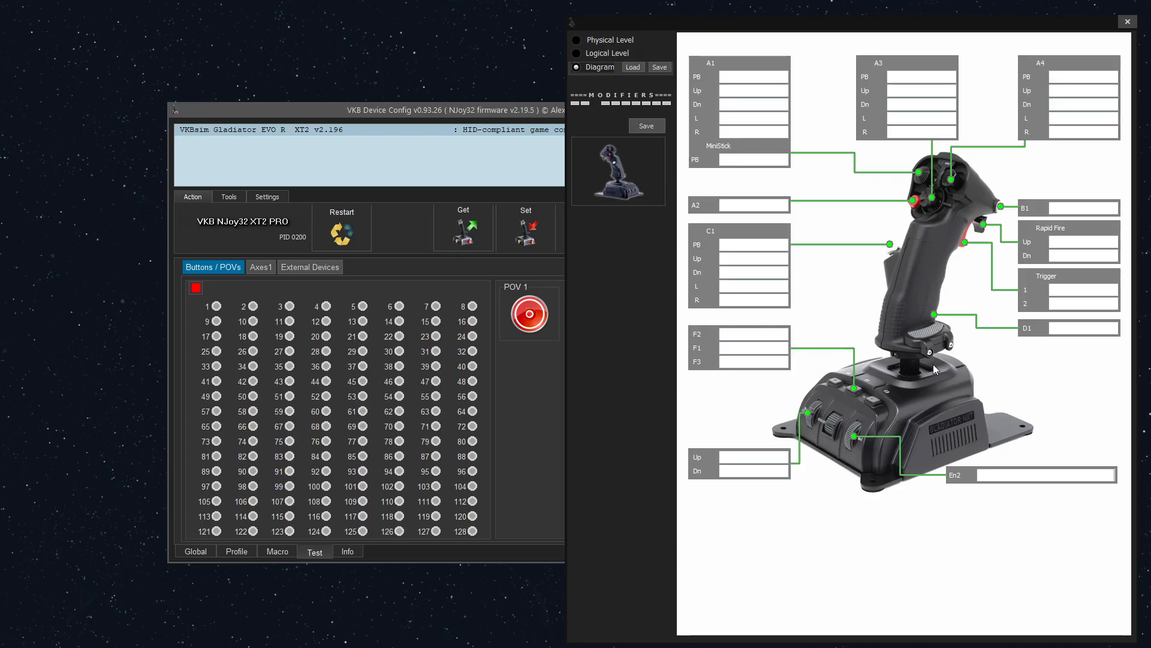
mouse_move(926, 378)
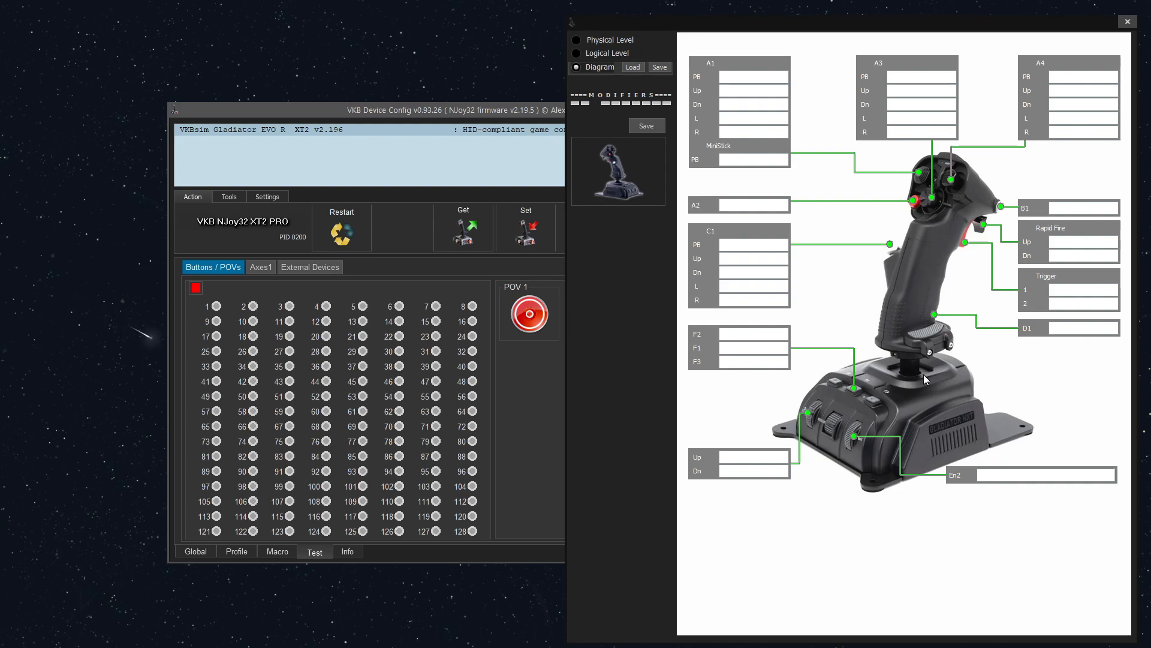
mouse_move(894, 372)
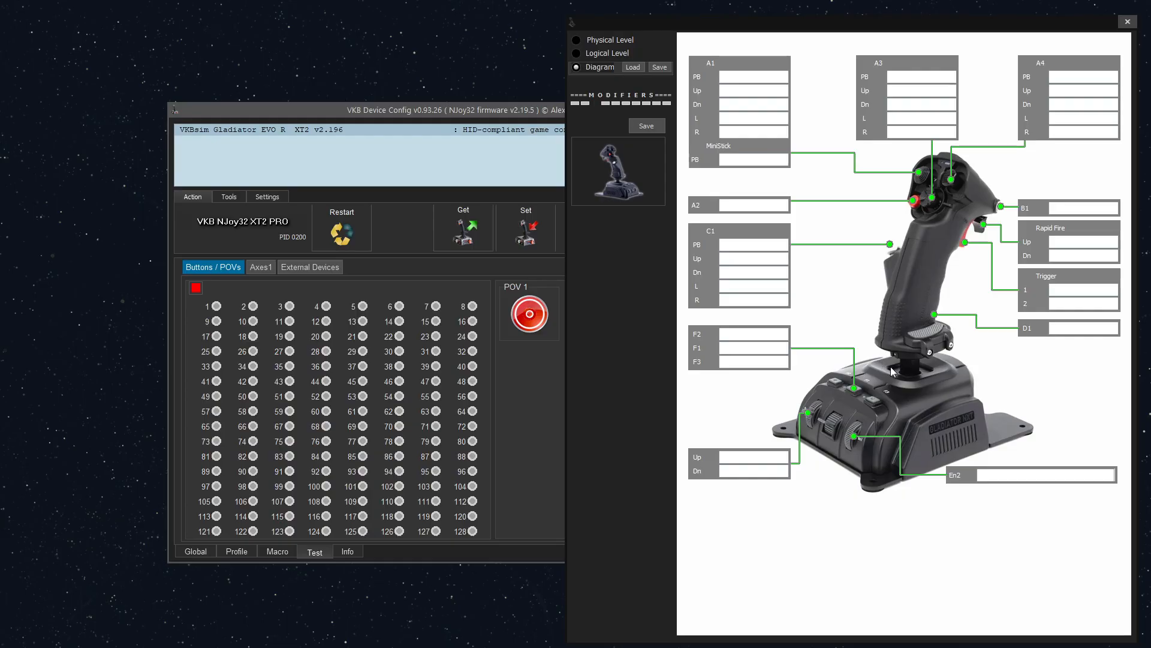
mouse_move(856, 391)
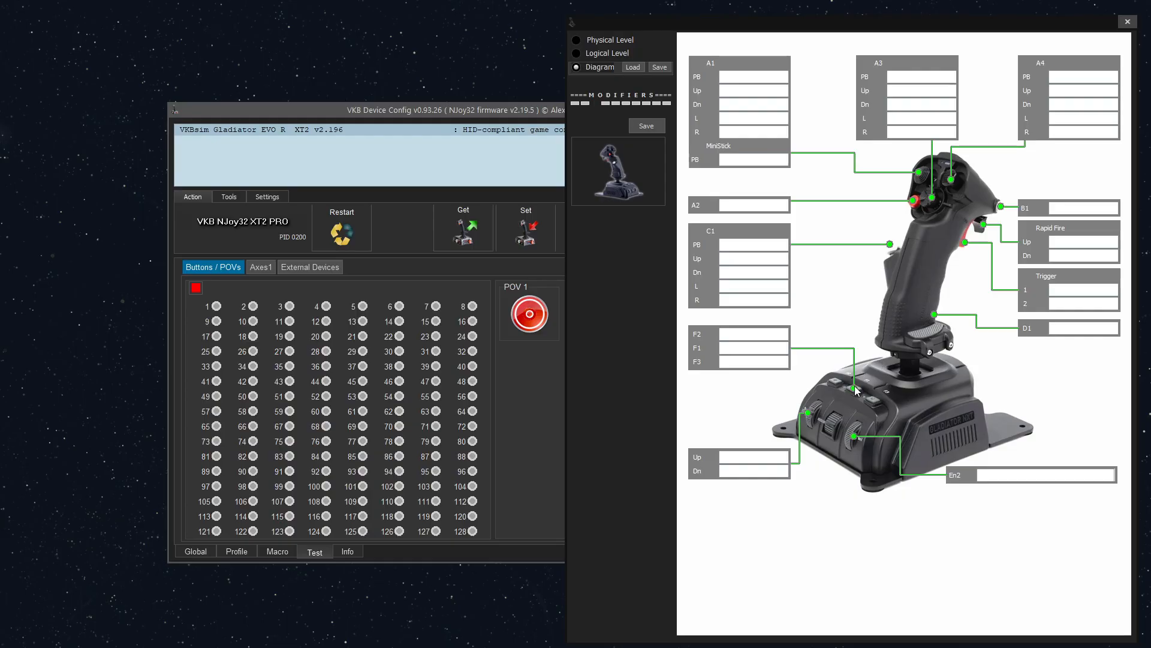
mouse_move(881, 371)
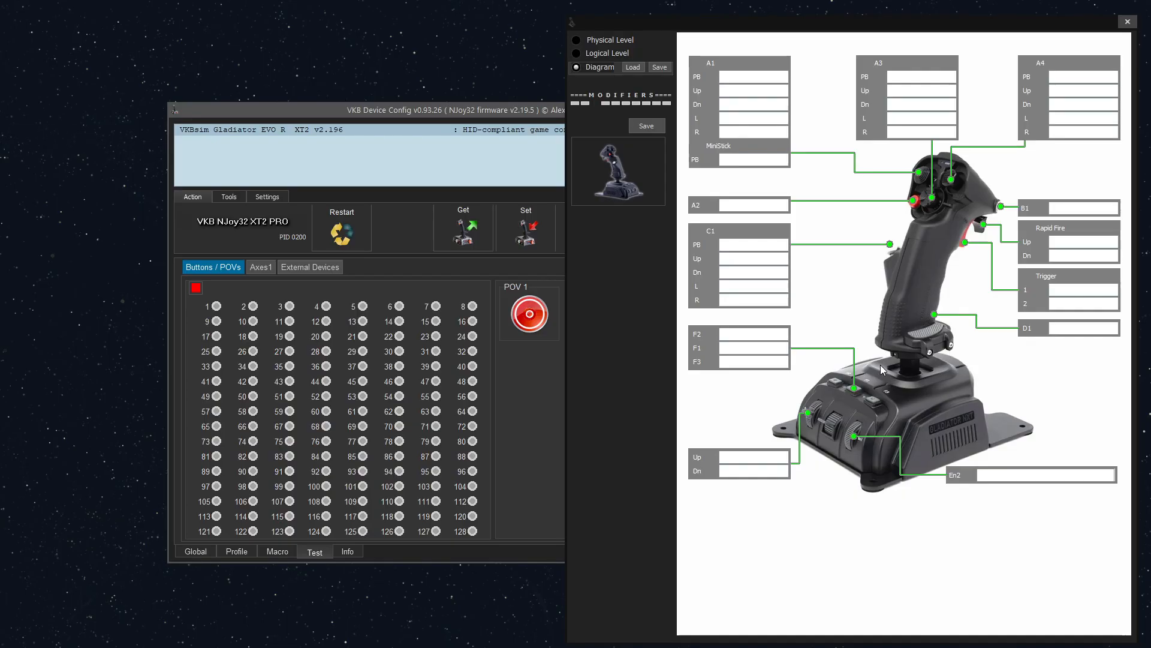
mouse_move(942, 354)
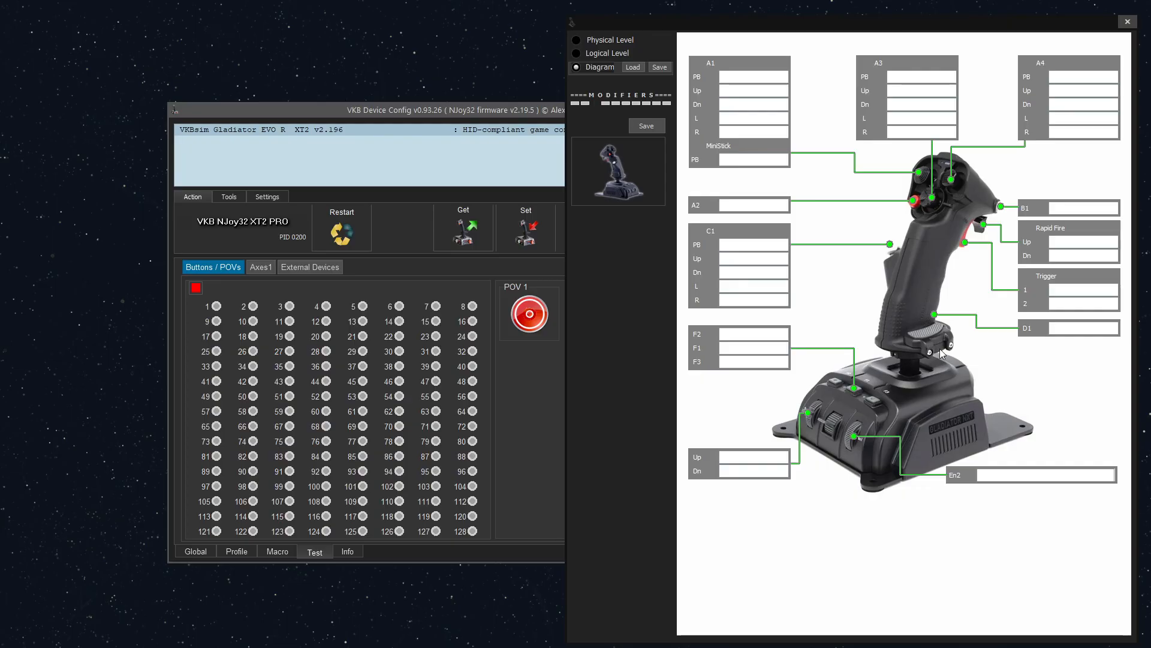
mouse_move(923, 180)
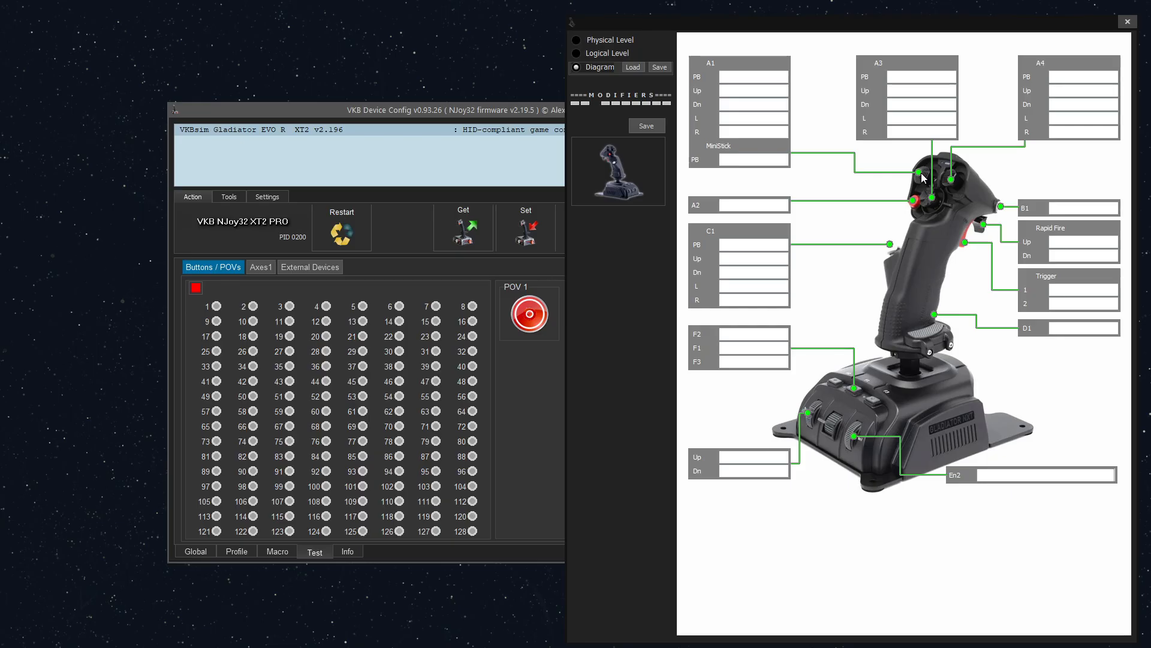
mouse_move(827, 421)
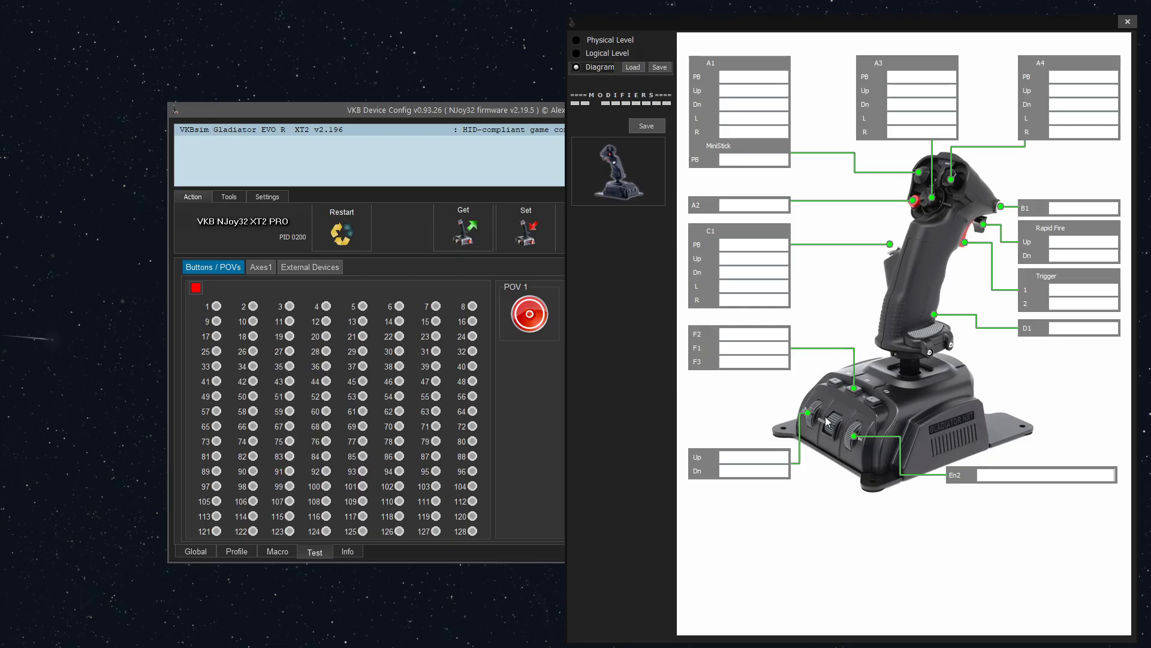
mouse_move(833, 422)
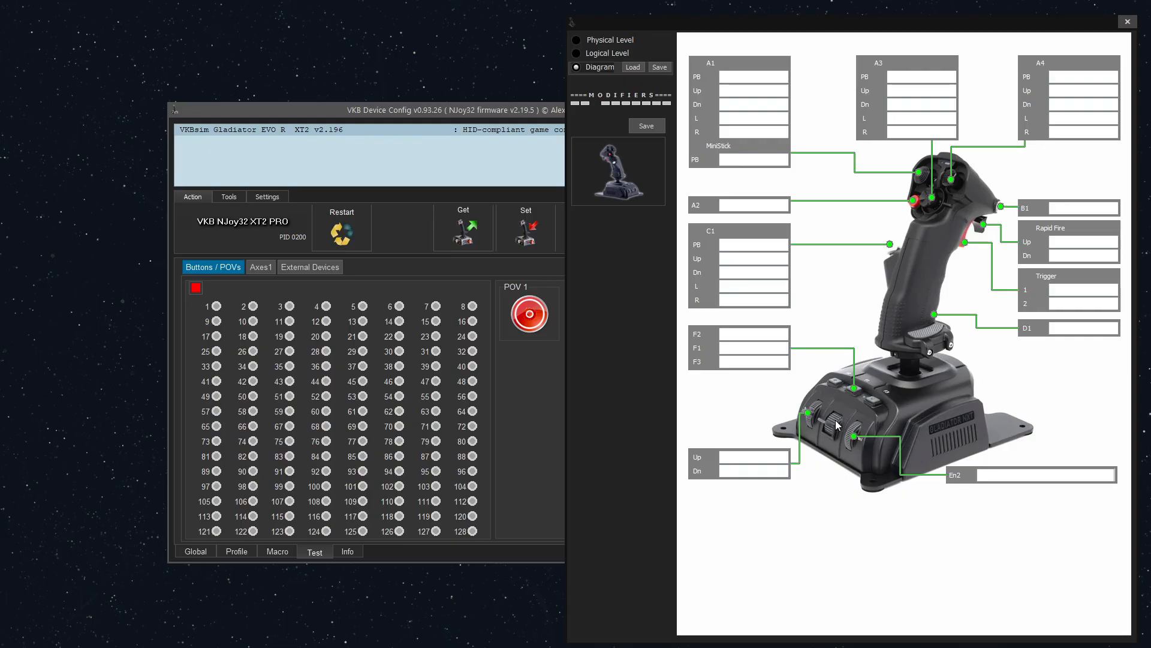
mouse_move(831, 439)
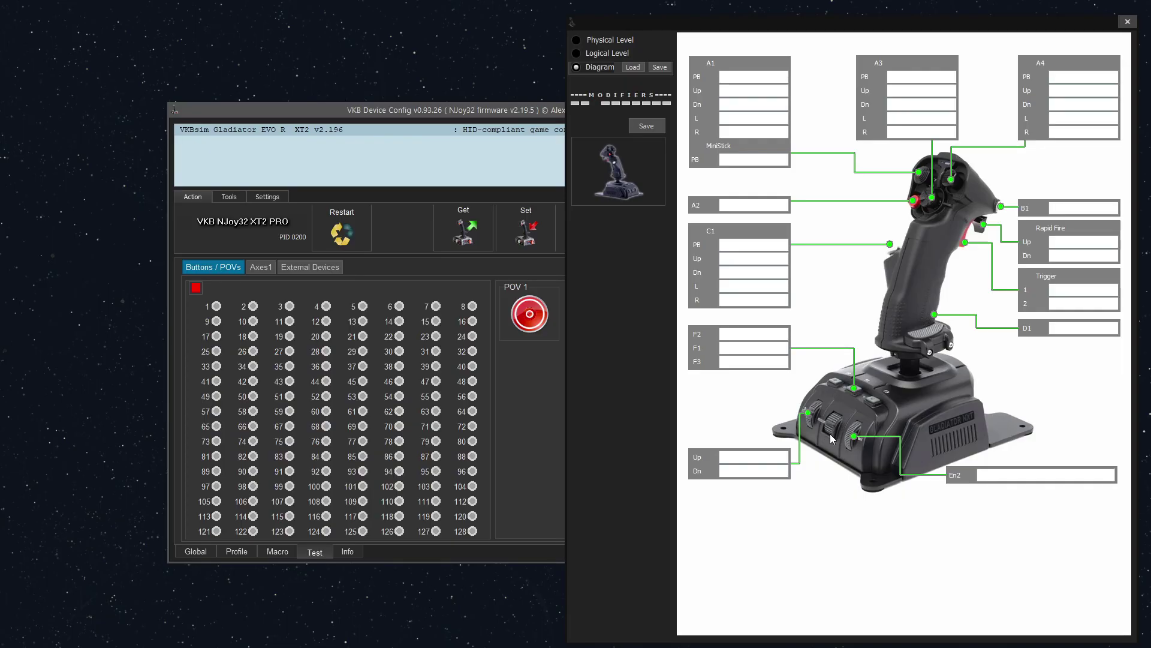
mouse_move(969, 412)
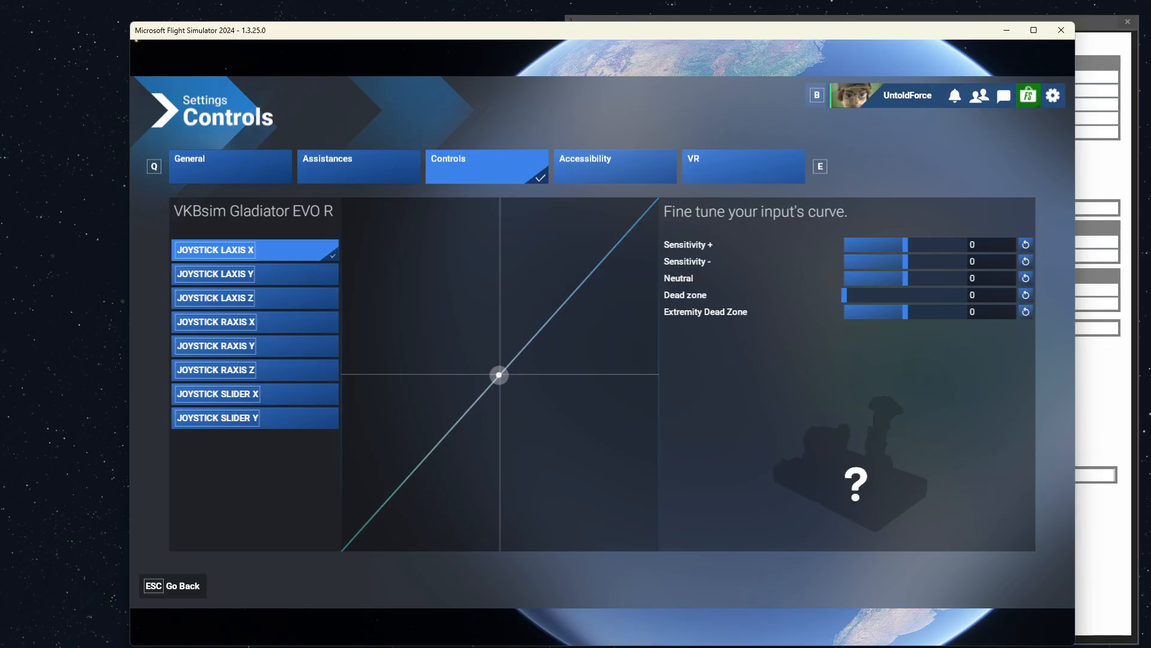
mouse_move(671, 392)
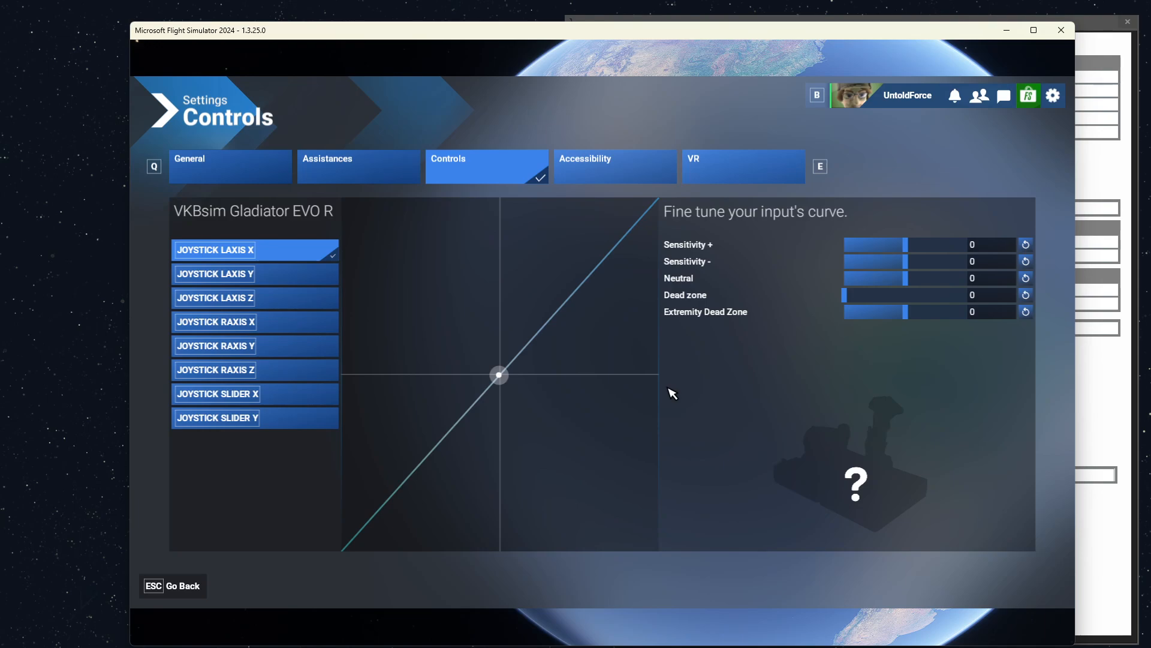
mouse_move(587, 378)
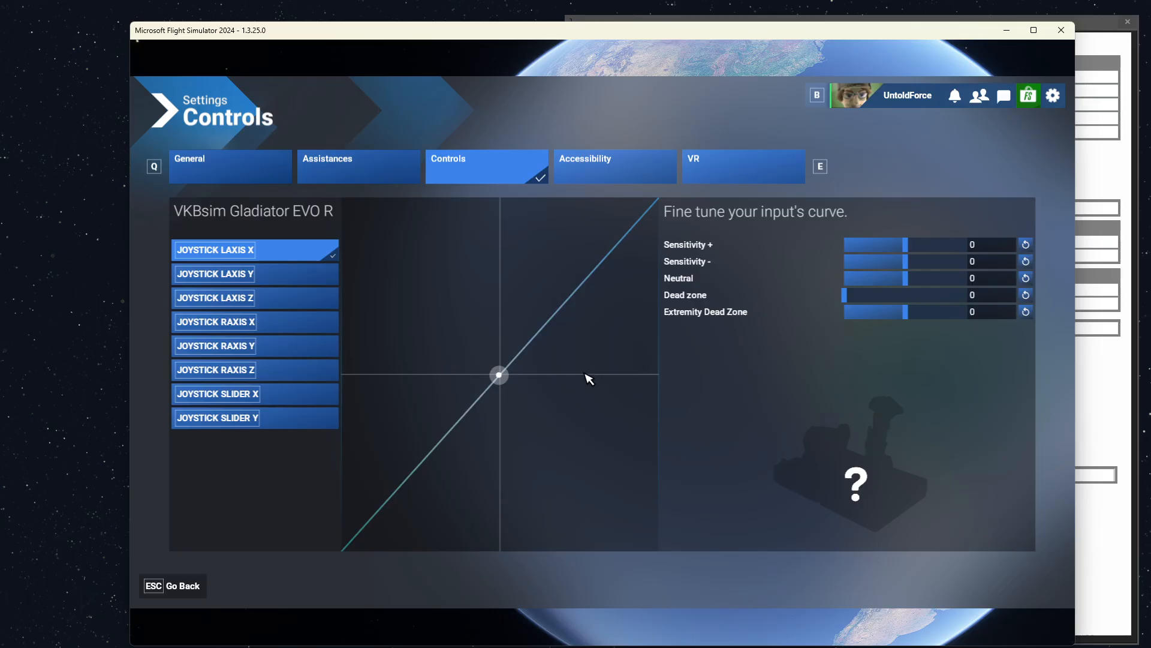
mouse_move(291, 247)
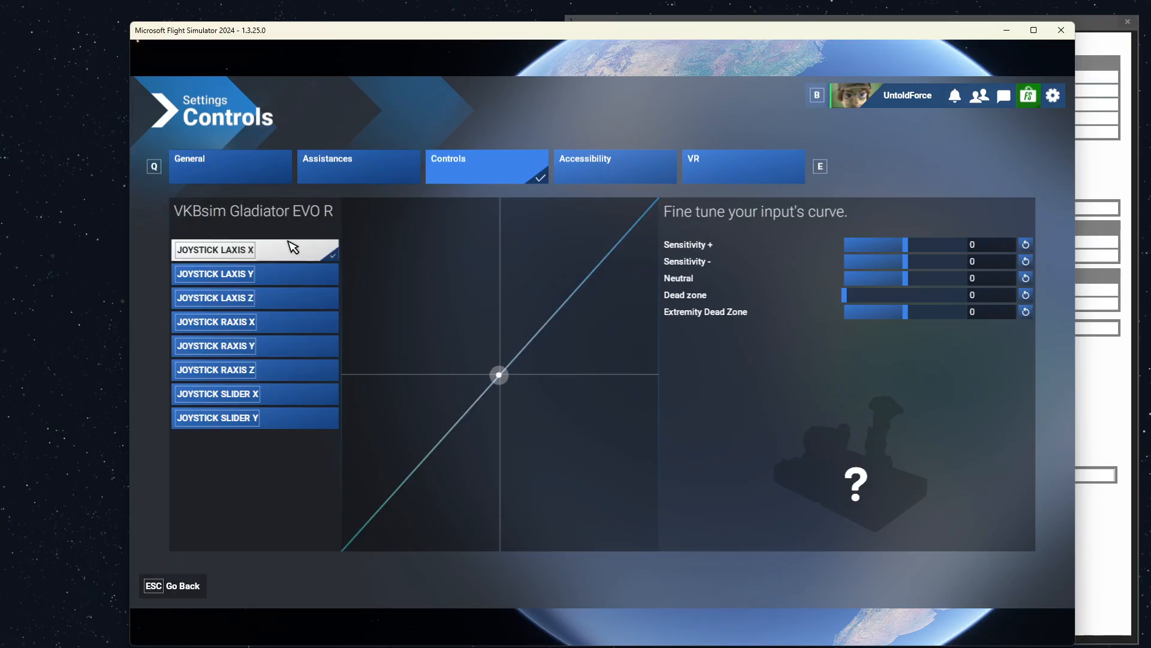
mouse_move(263, 259)
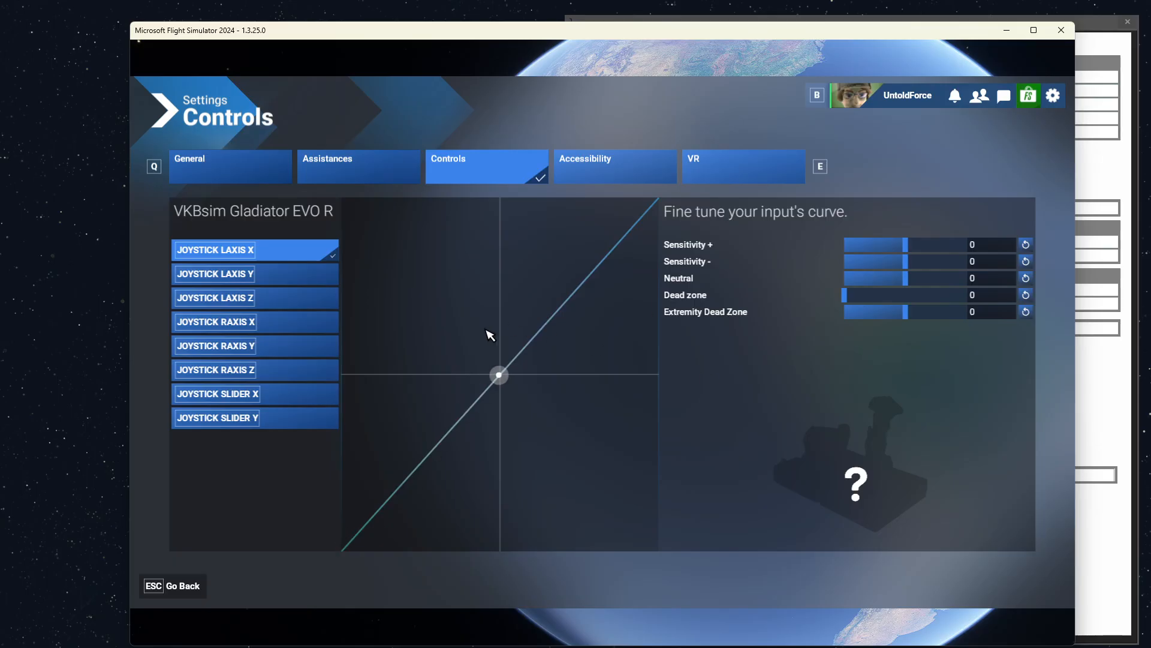
mouse_move(503, 382)
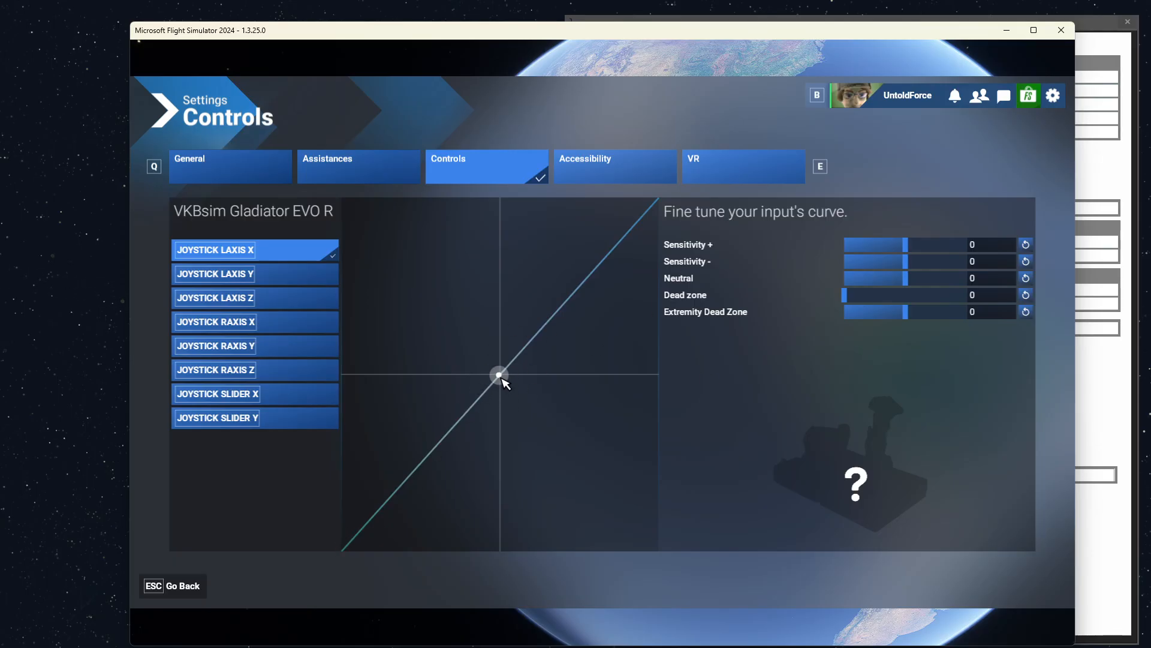
mouse_move(510, 385)
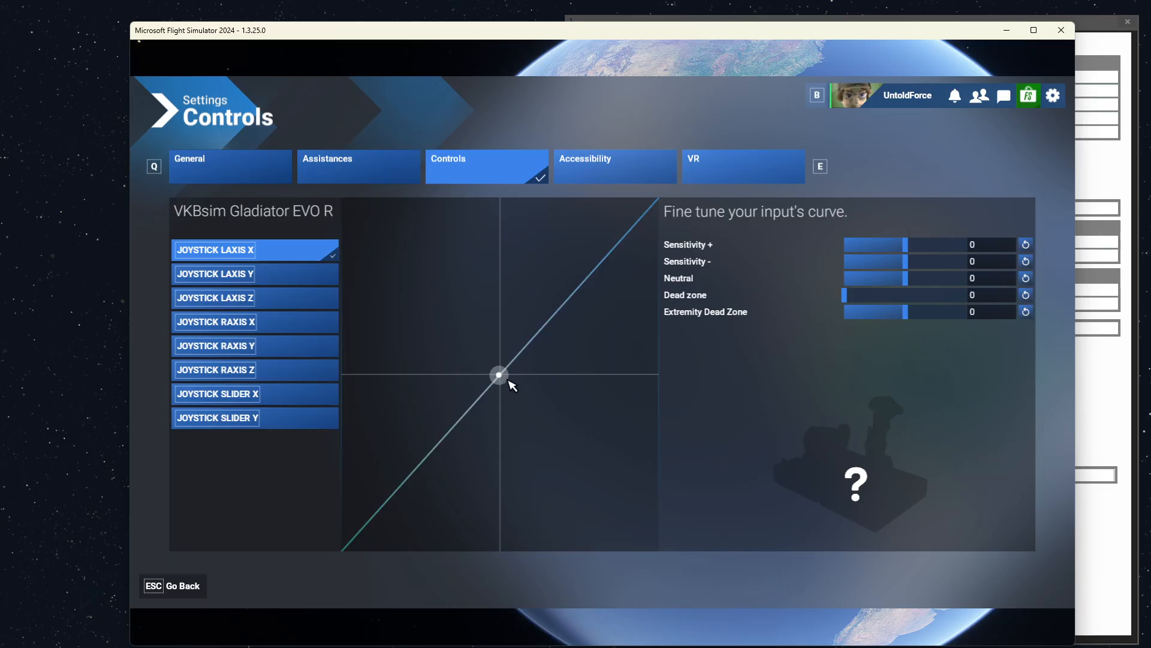
mouse_move(505, 389)
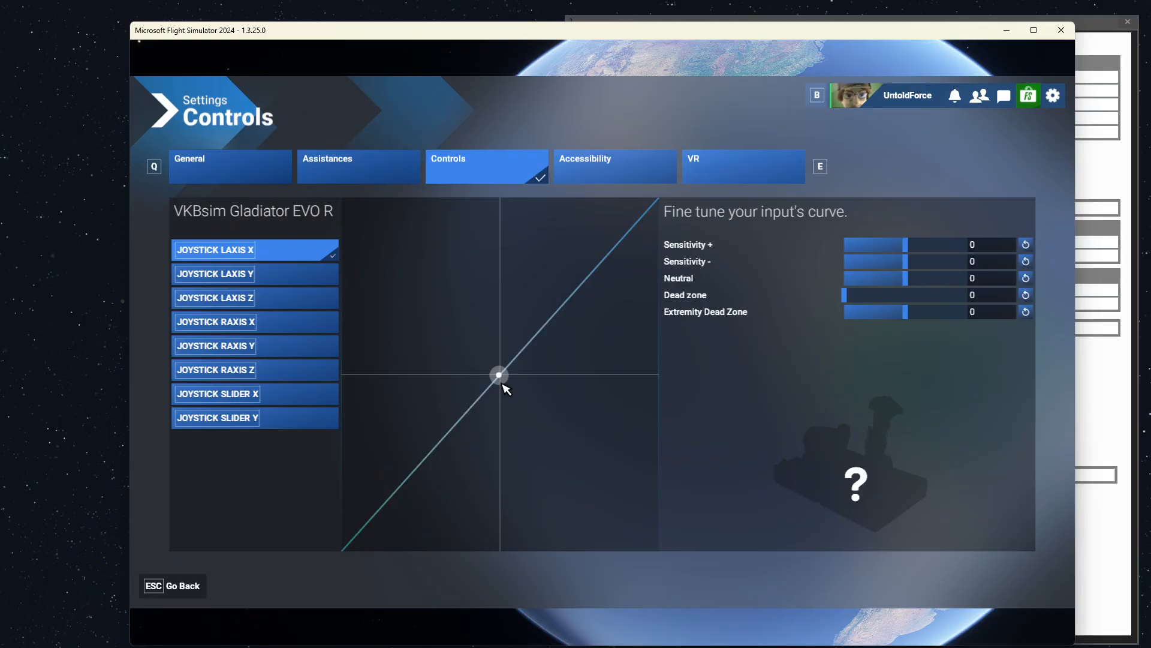
mouse_move(501, 394)
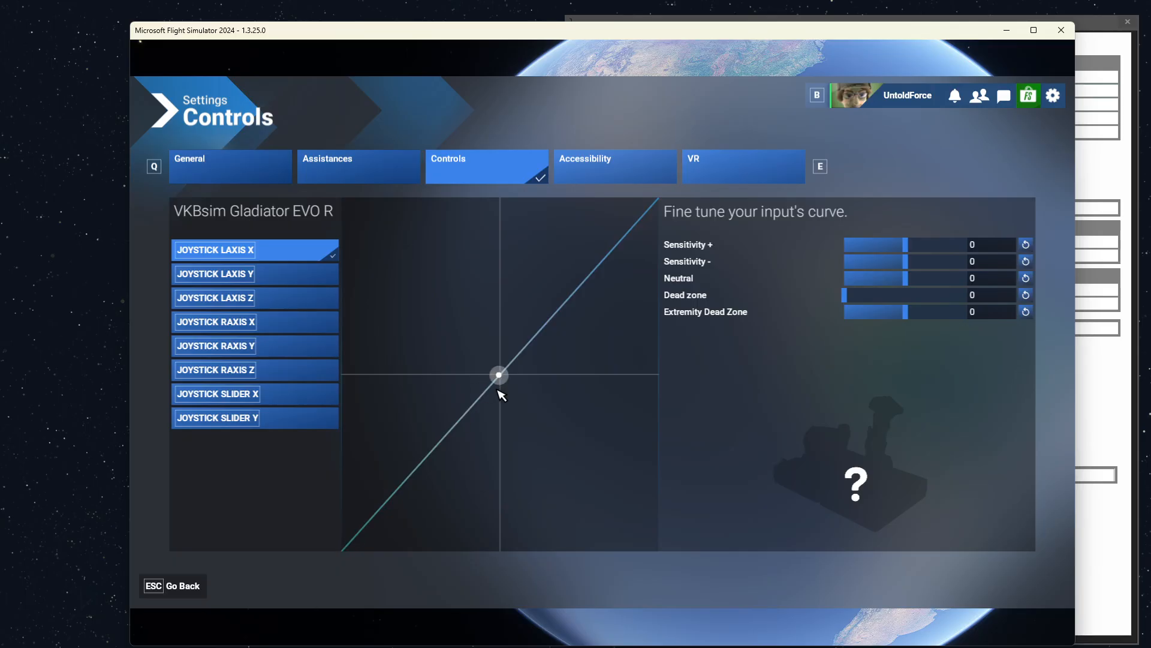
mouse_move(661, 214)
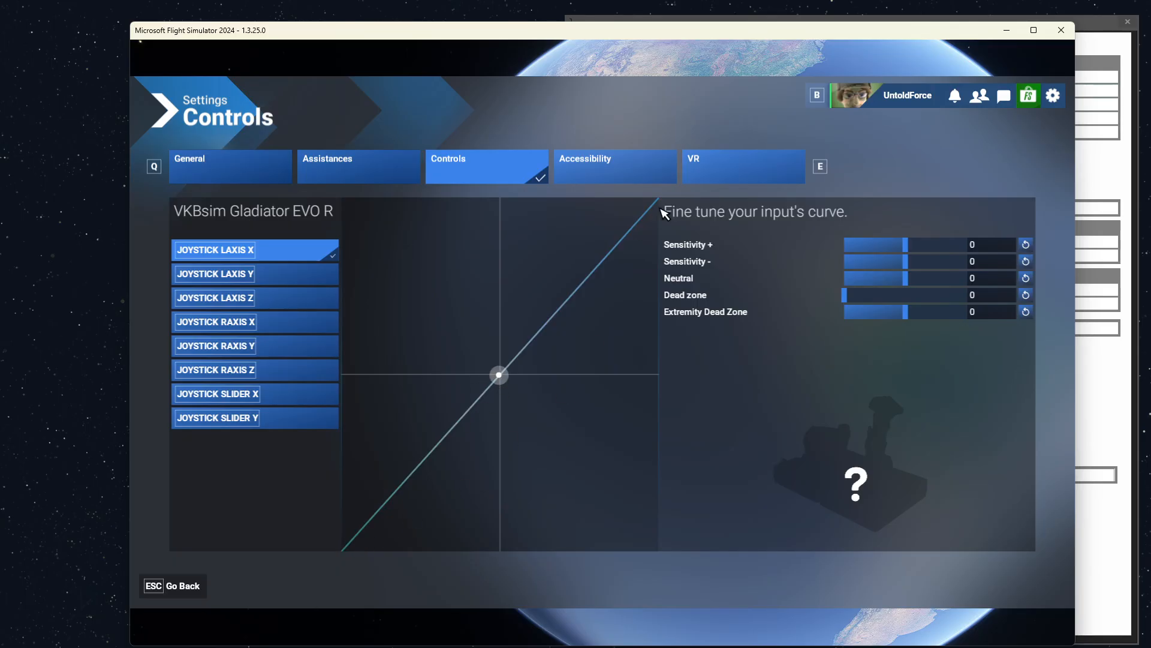
mouse_move(337, 559)
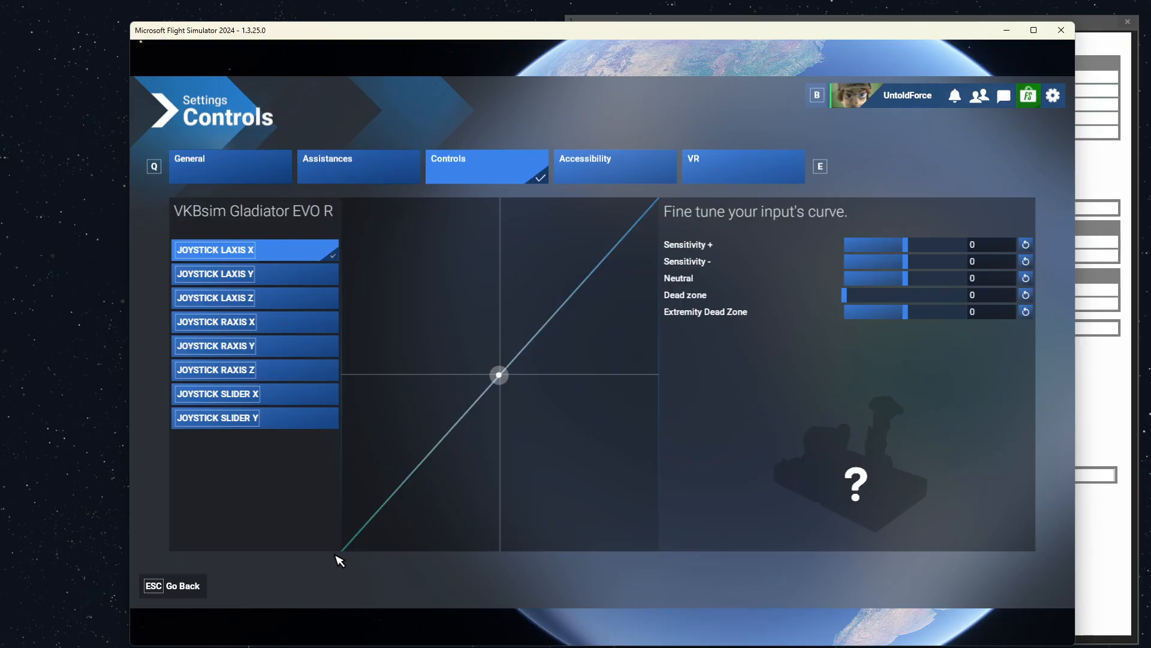
mouse_move(643, 468)
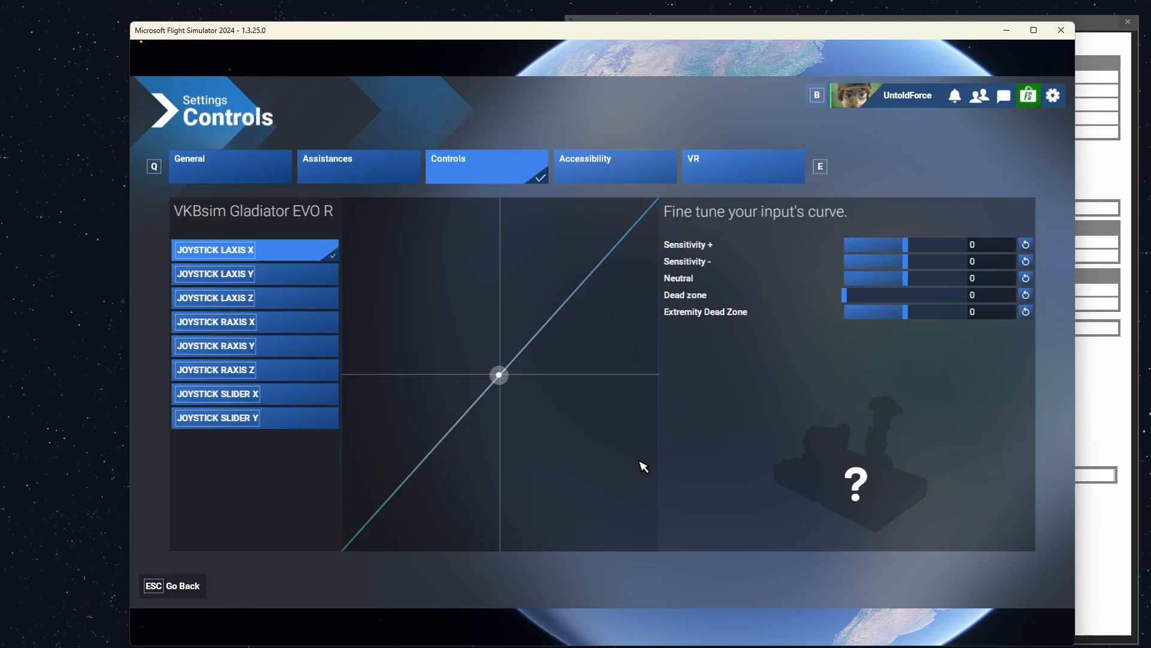
mouse_move(470, 450)
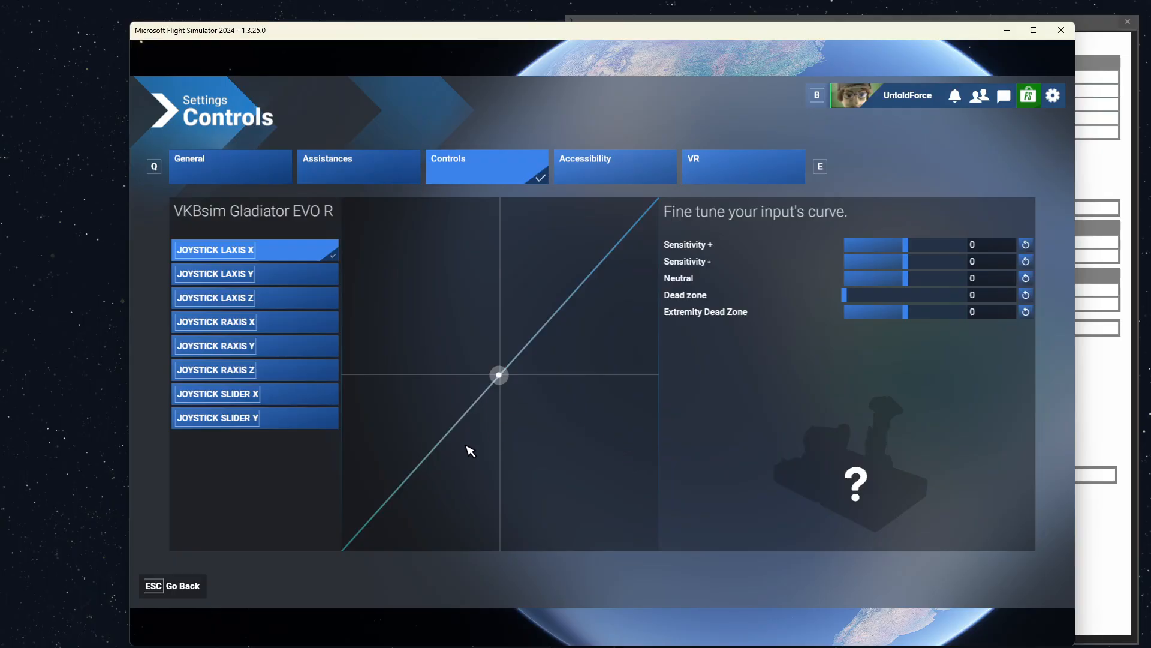
mouse_move(446, 429)
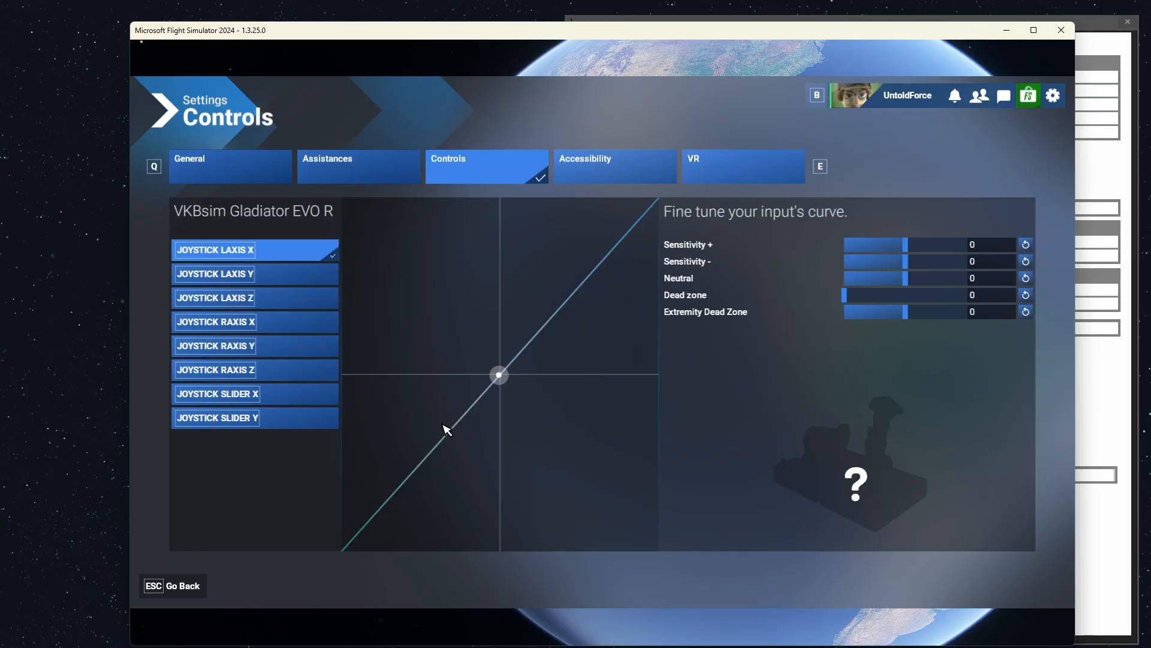
mouse_move(656, 311)
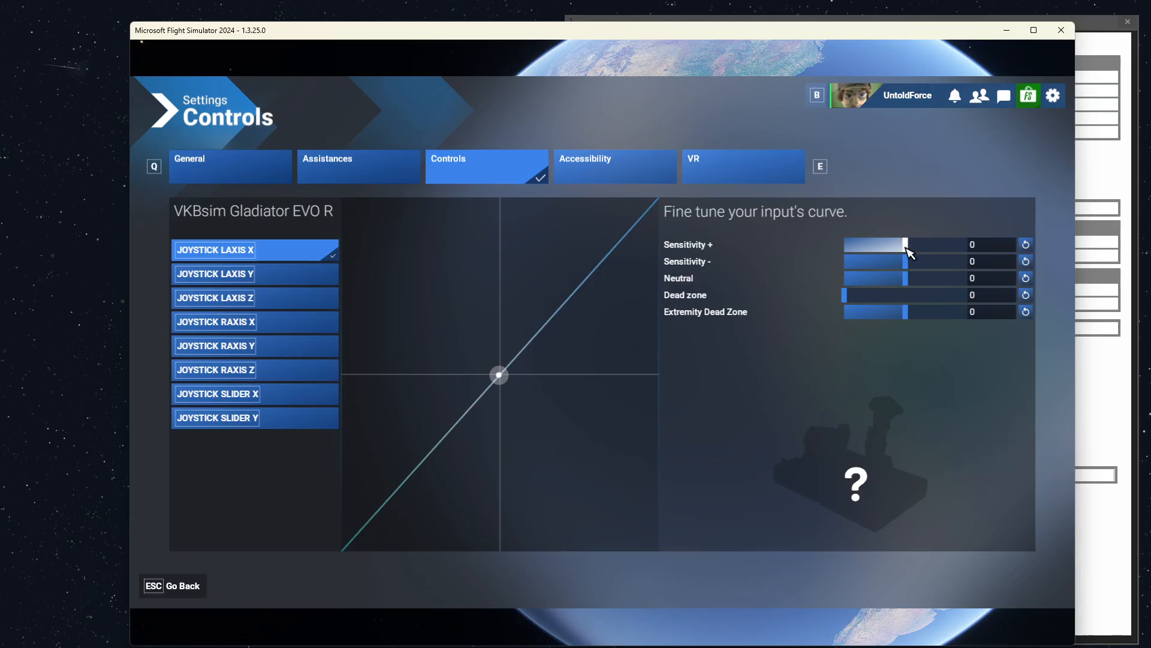
mouse_move(716, 271)
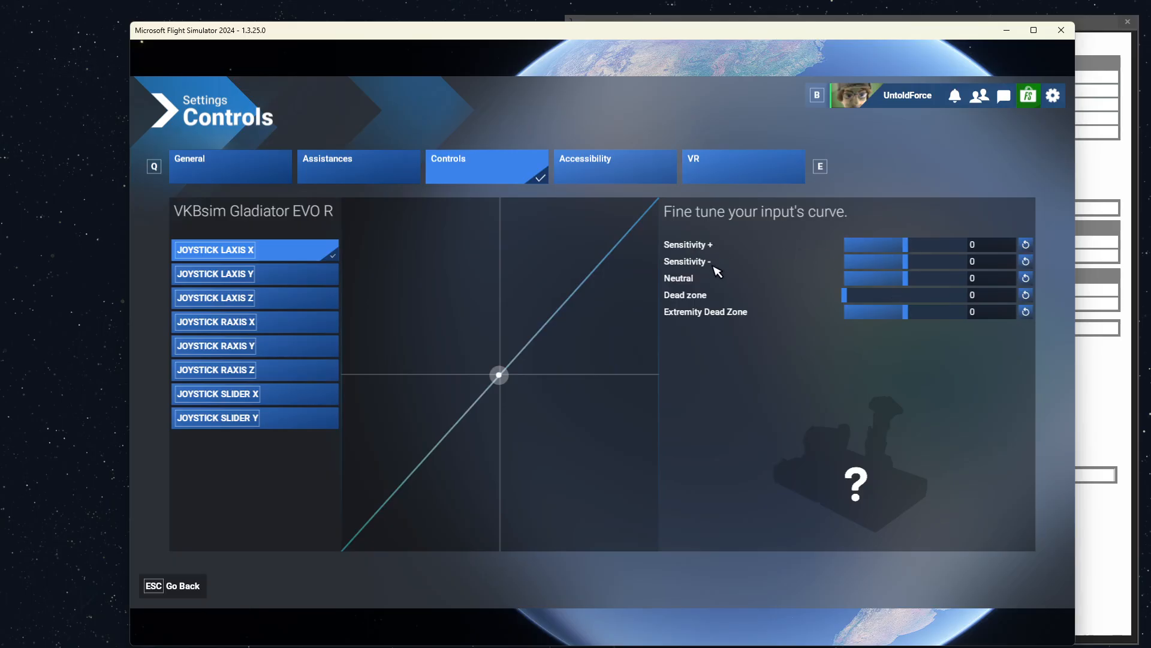
mouse_move(910, 245)
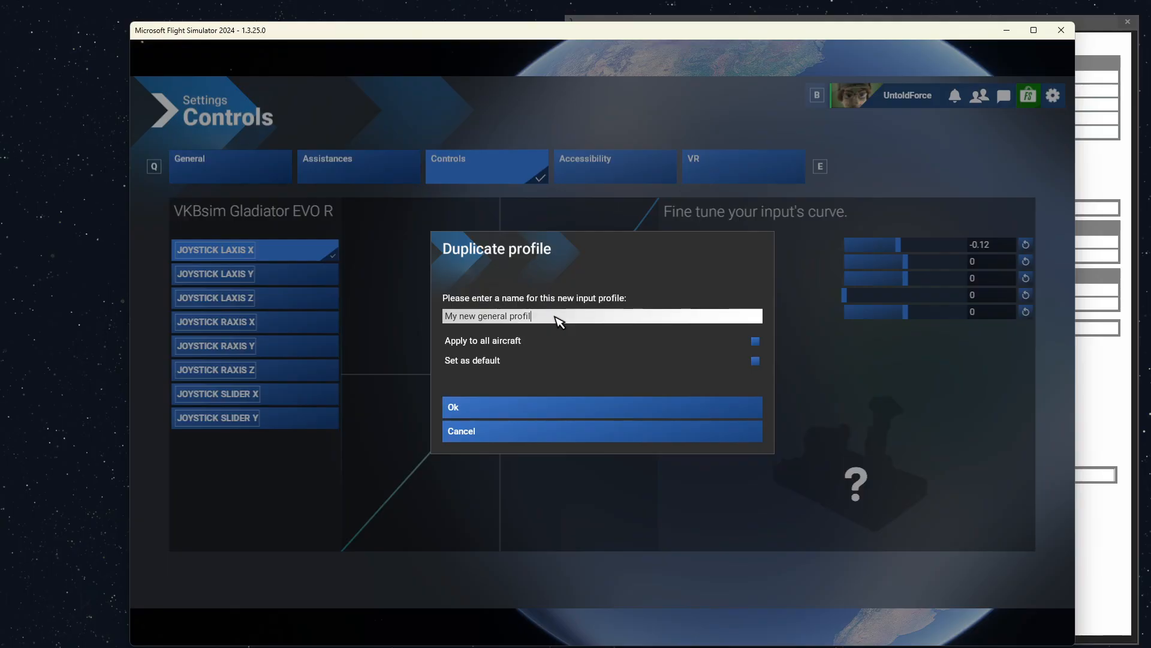
- Replace the suggested duplicate profile name with 'Response Test'
key("ctrl+a")
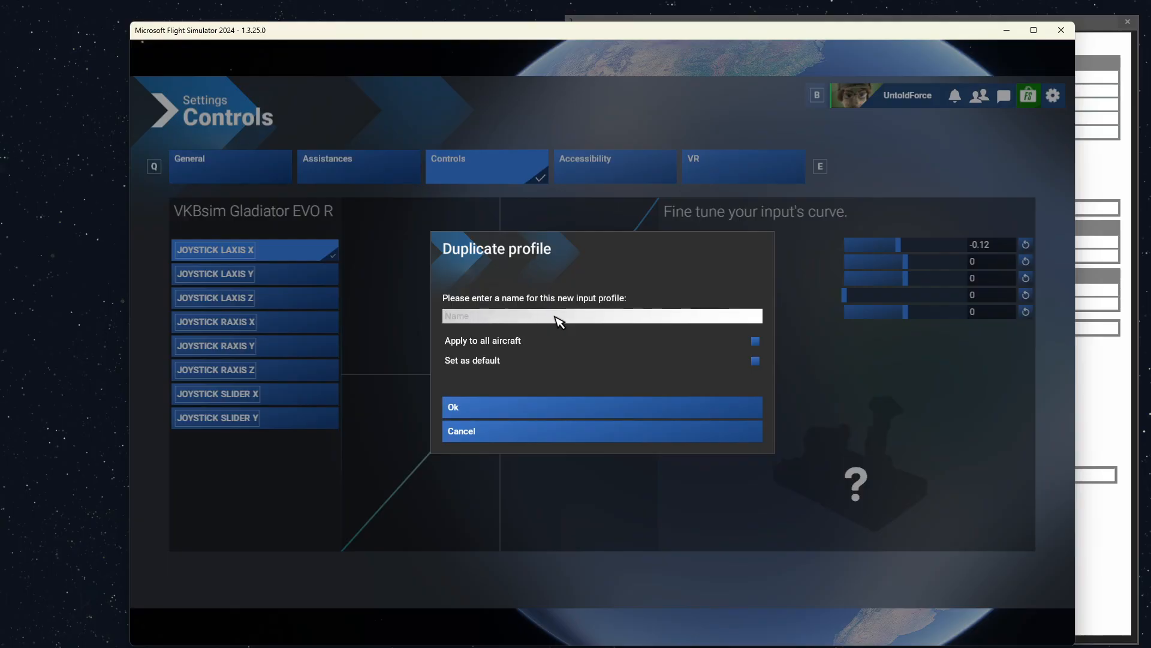
type("Response")
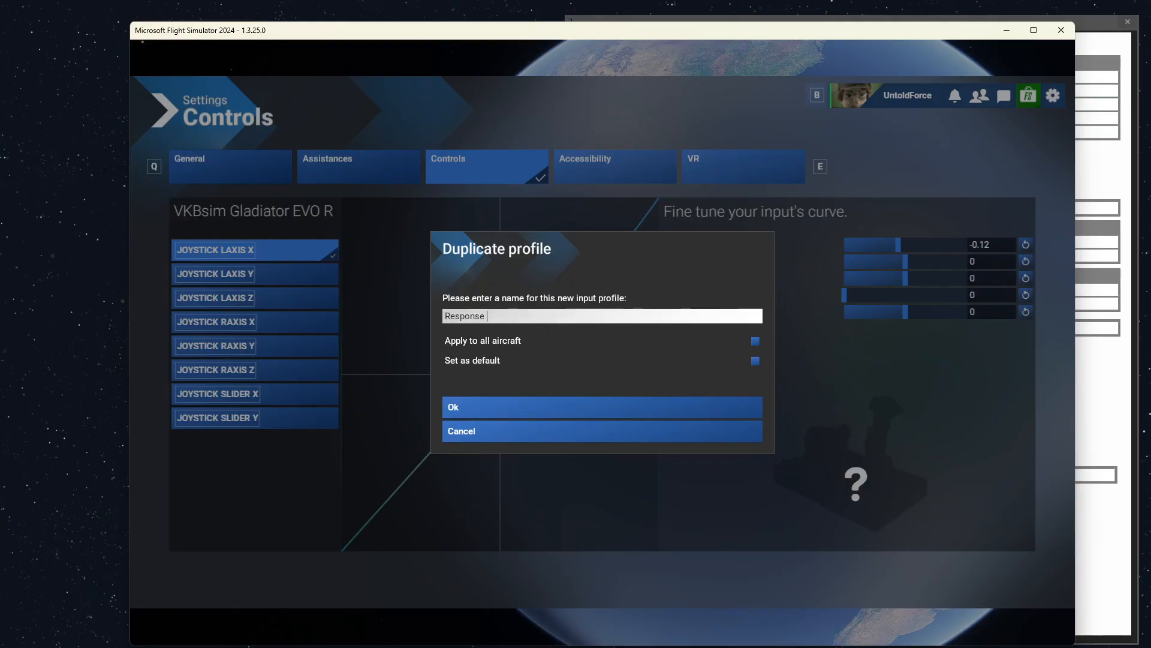
type("Test")
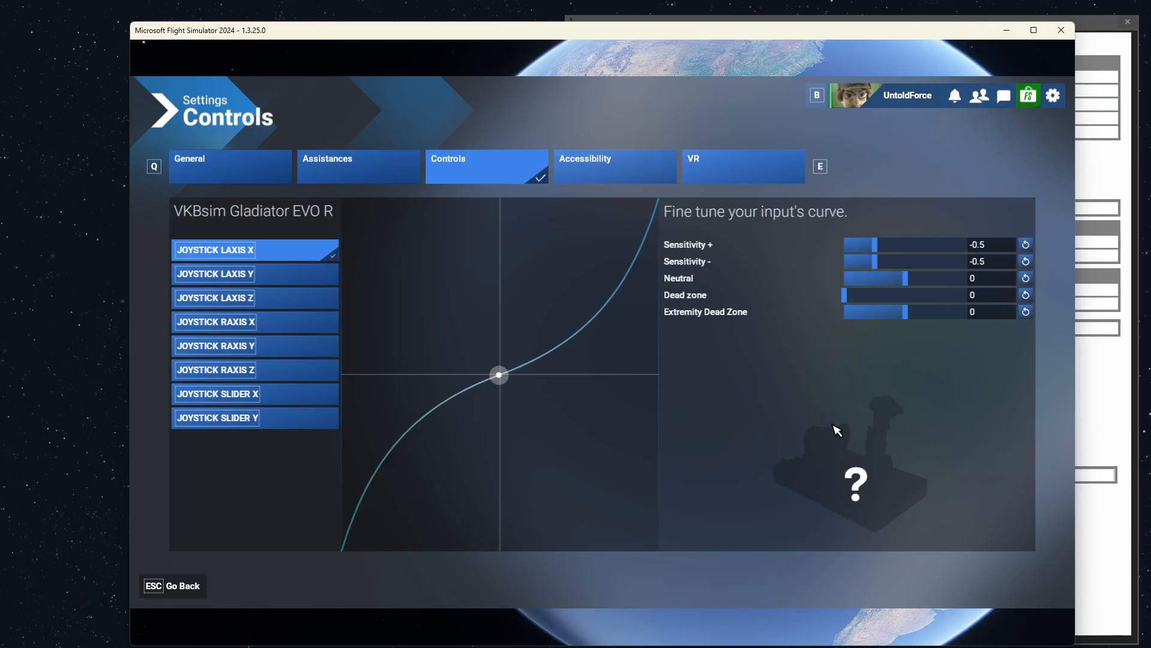
mouse_move(786, 426)
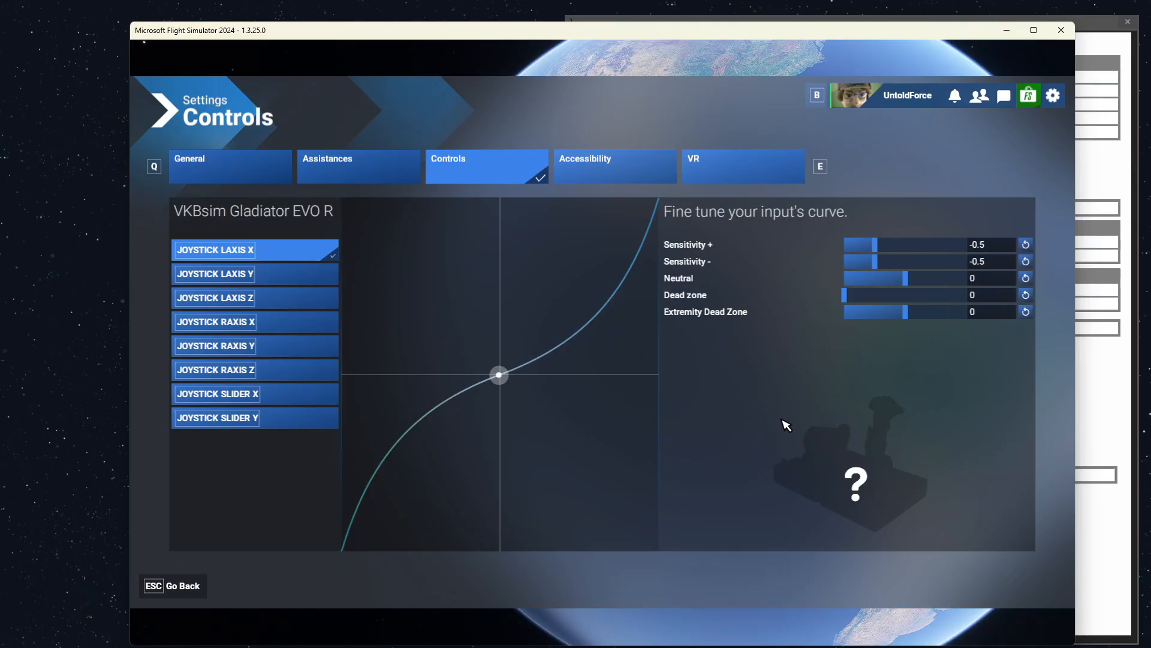
mouse_move(738, 417)
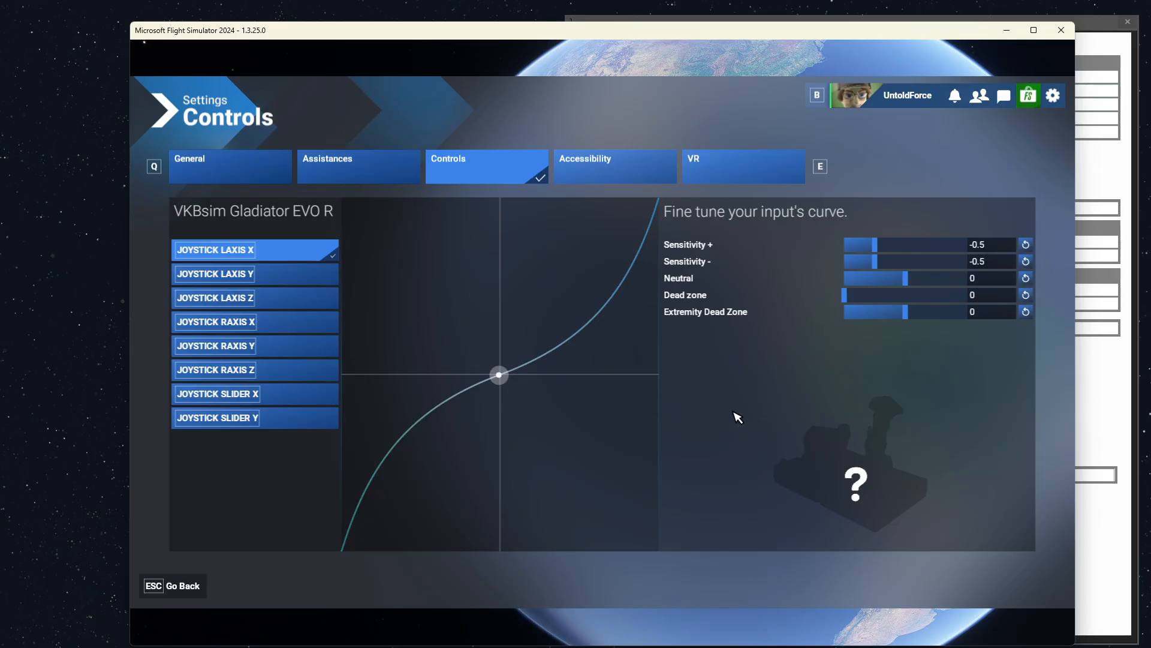
mouse_move(831, 249)
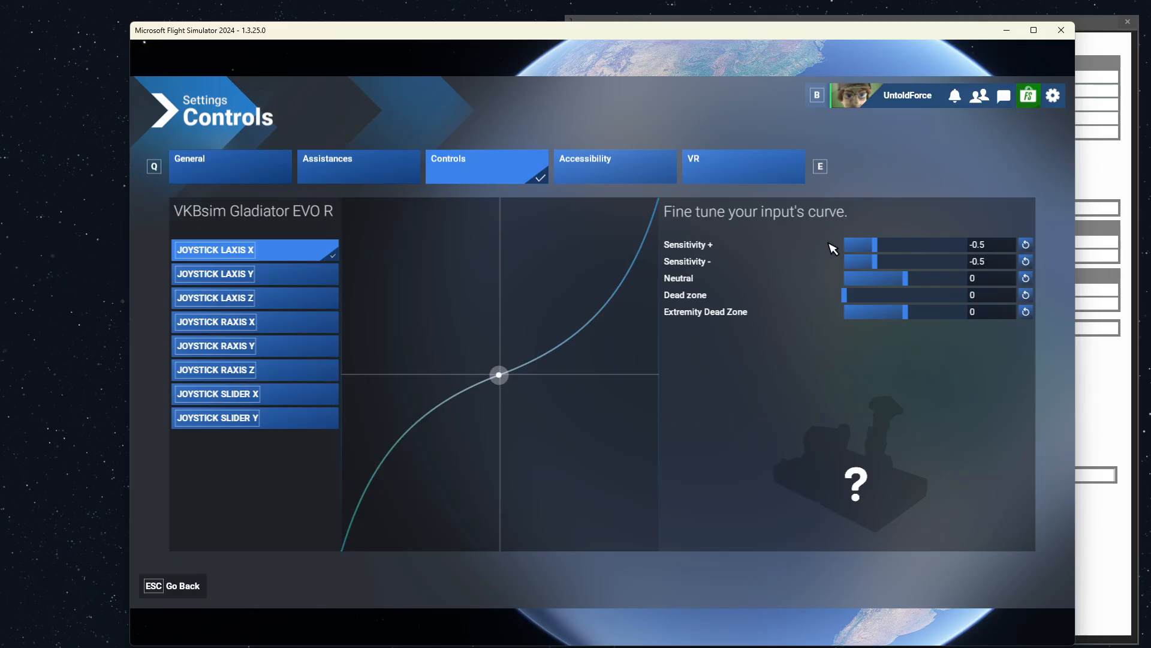
mouse_move(694, 277)
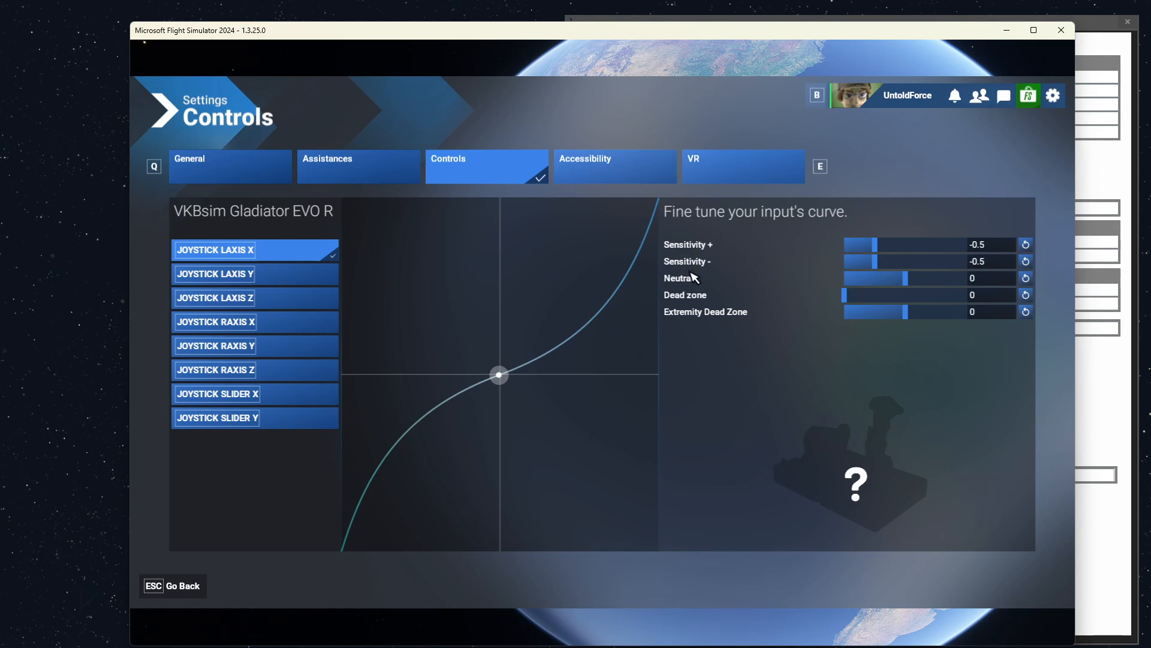
mouse_move(707, 432)
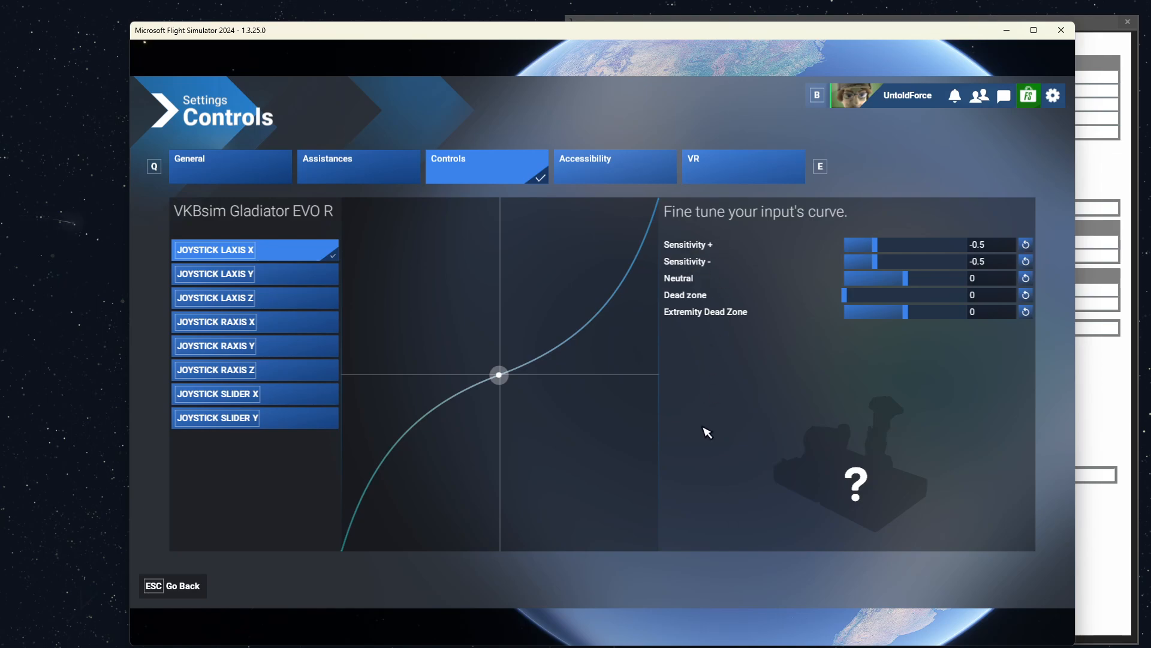
mouse_move(521, 361)
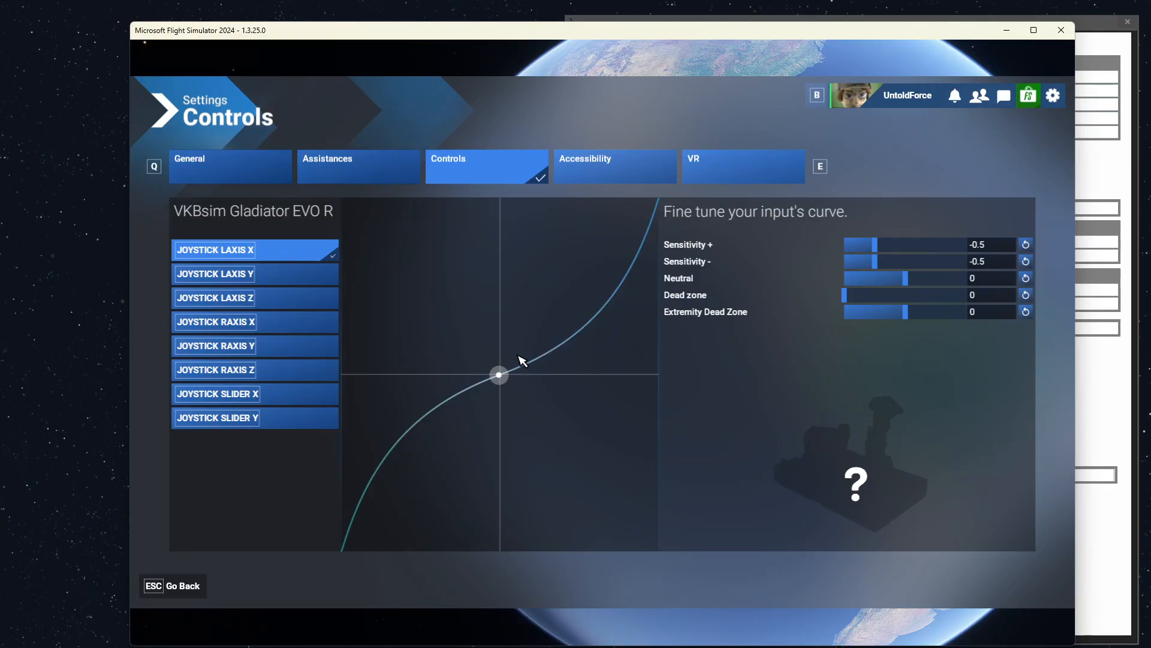
mouse_move(675, 490)
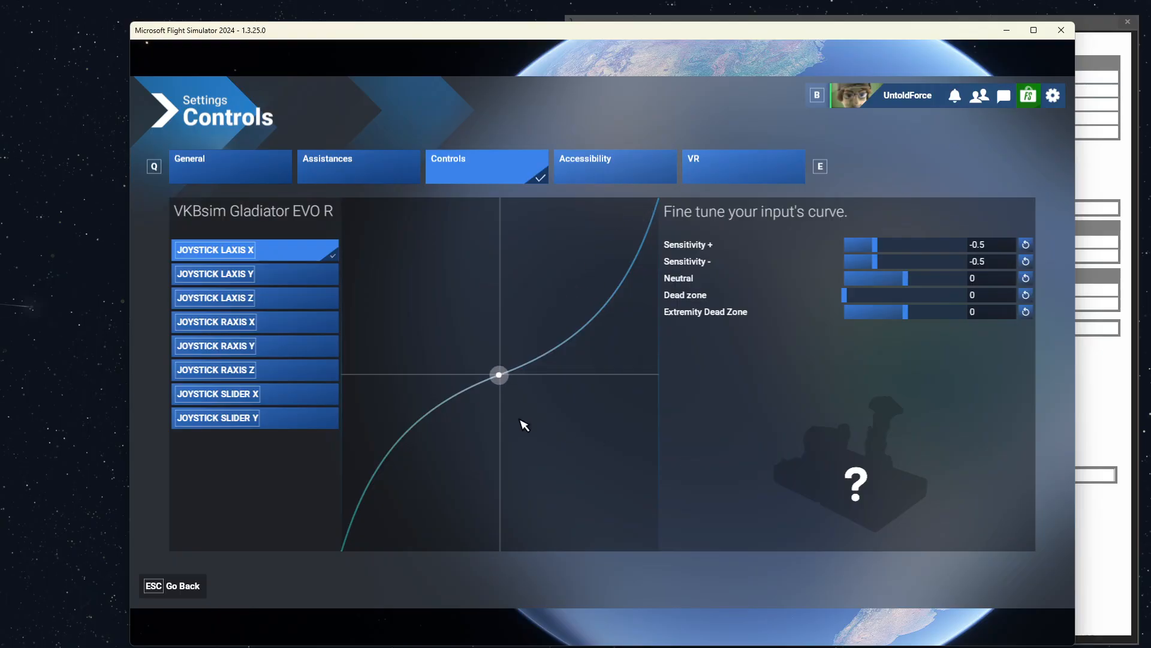
mouse_move(536, 420)
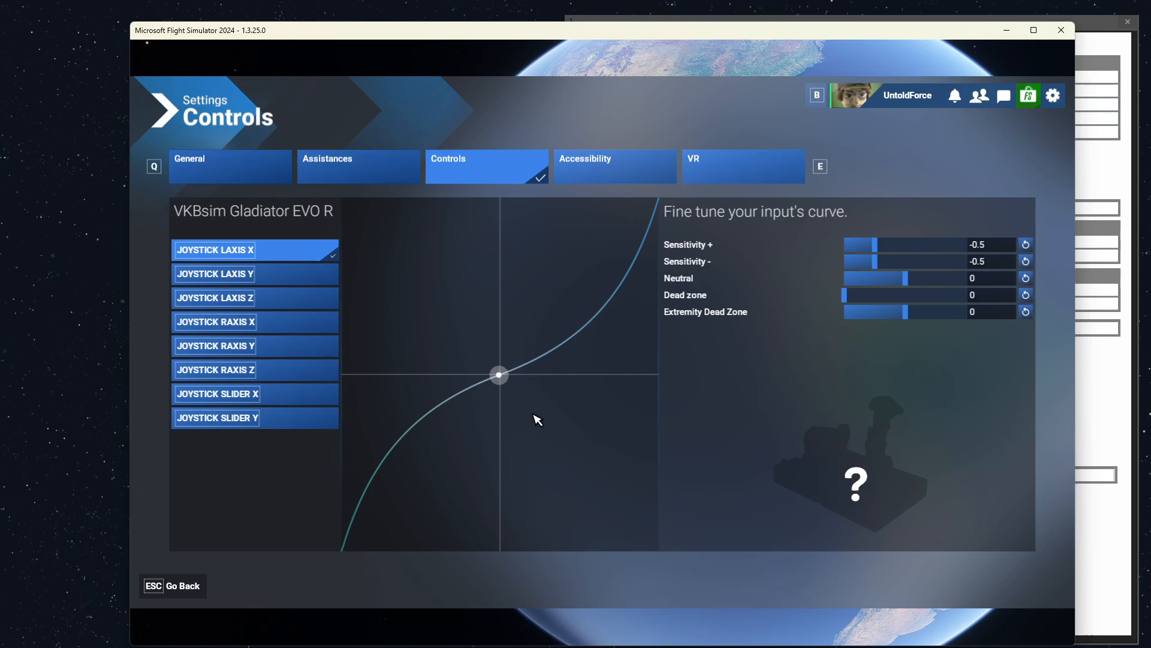
mouse_move(554, 431)
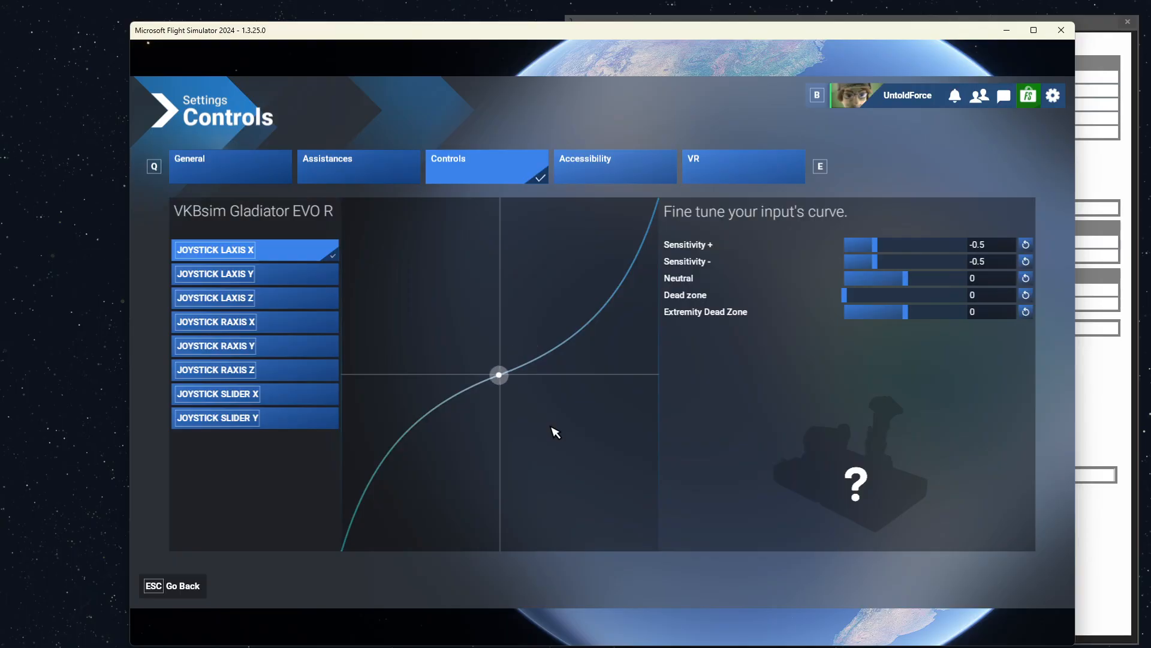
mouse_move(539, 353)
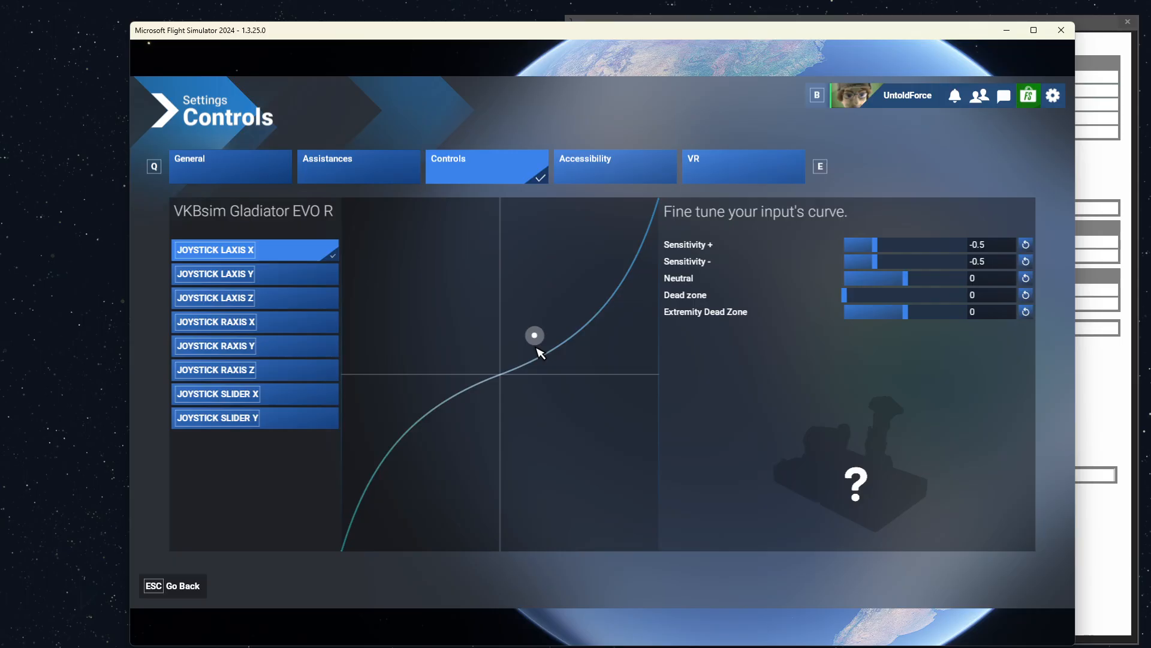
mouse_move(536, 341)
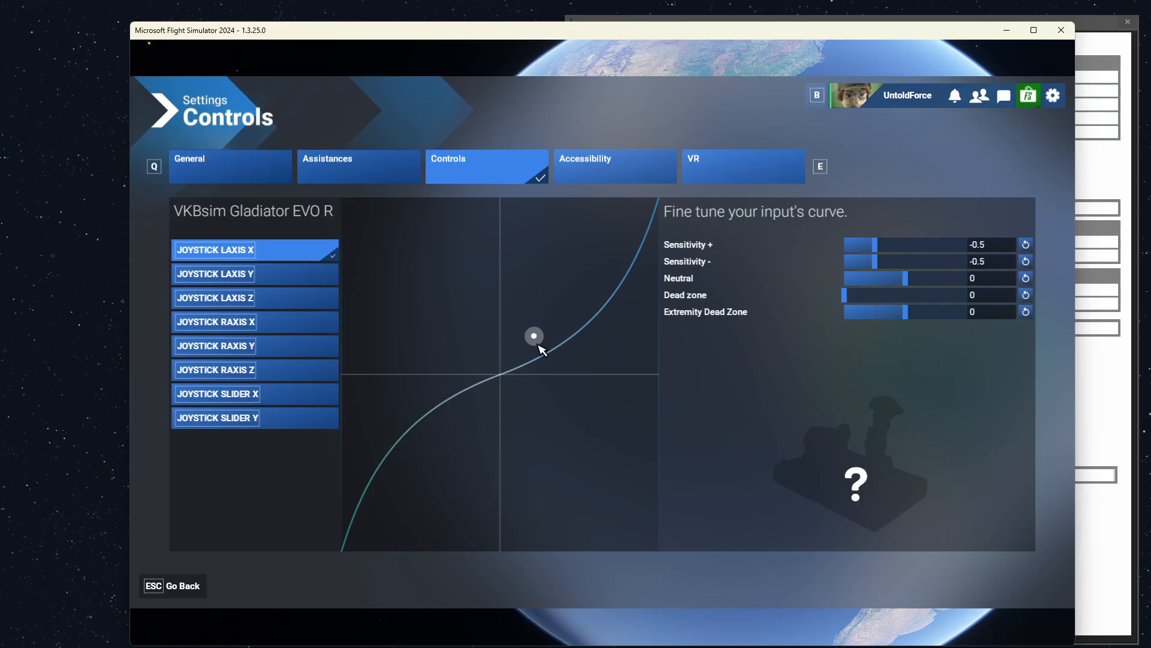
mouse_move(542, 354)
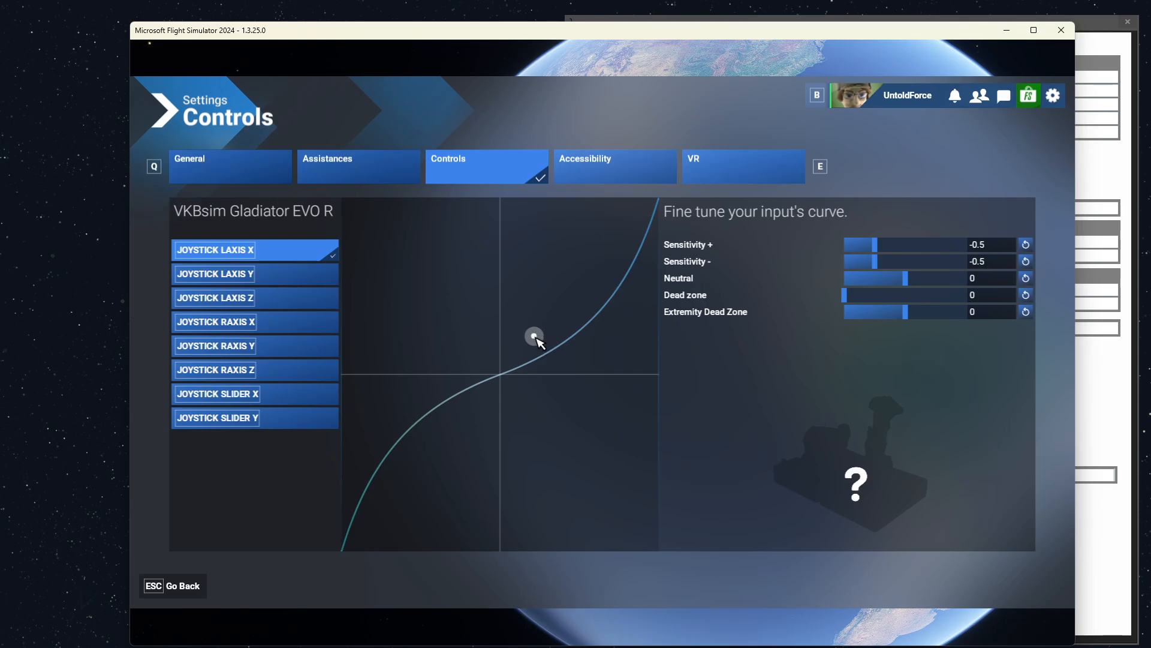
mouse_move(543, 370)
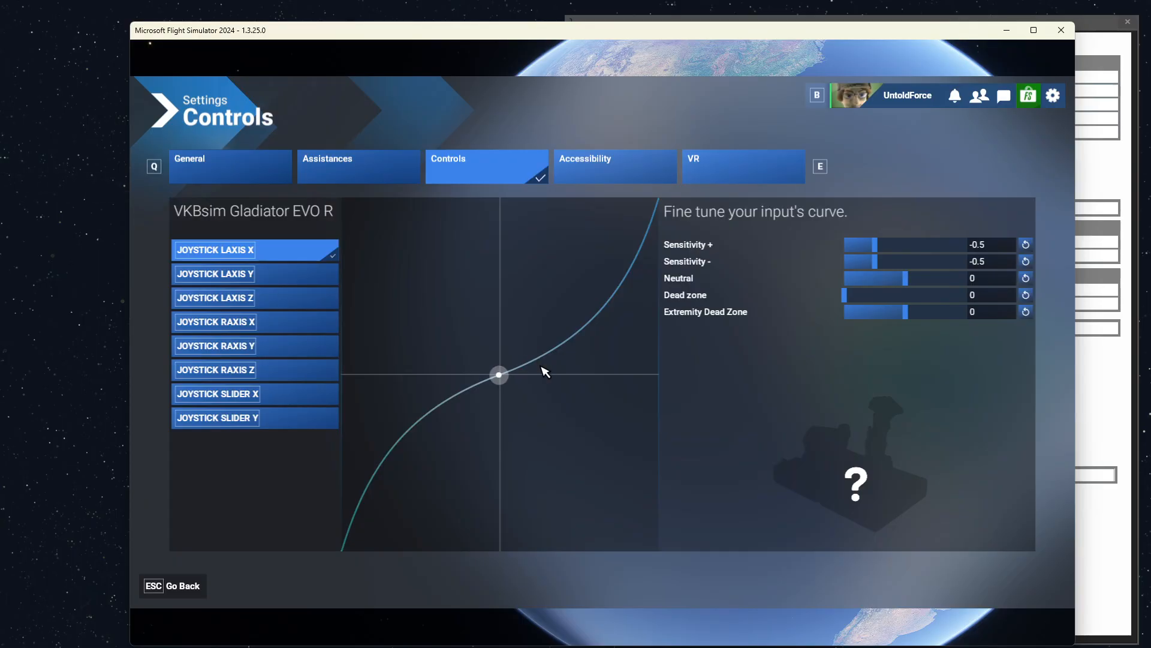
mouse_move(518, 423)
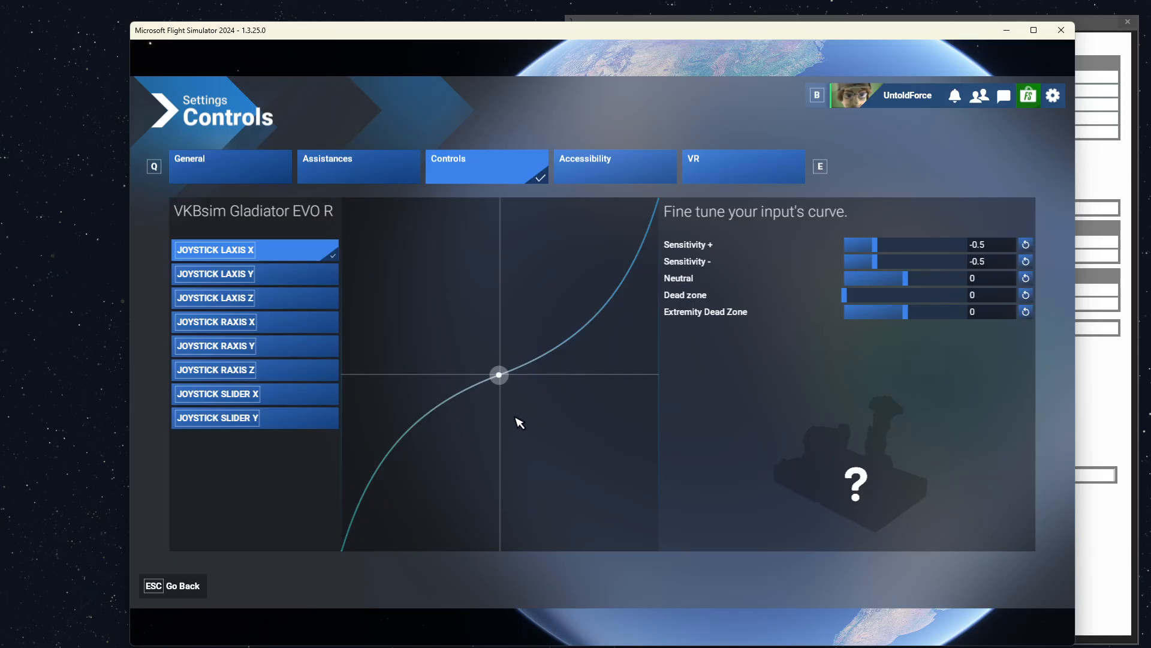
mouse_move(534, 417)
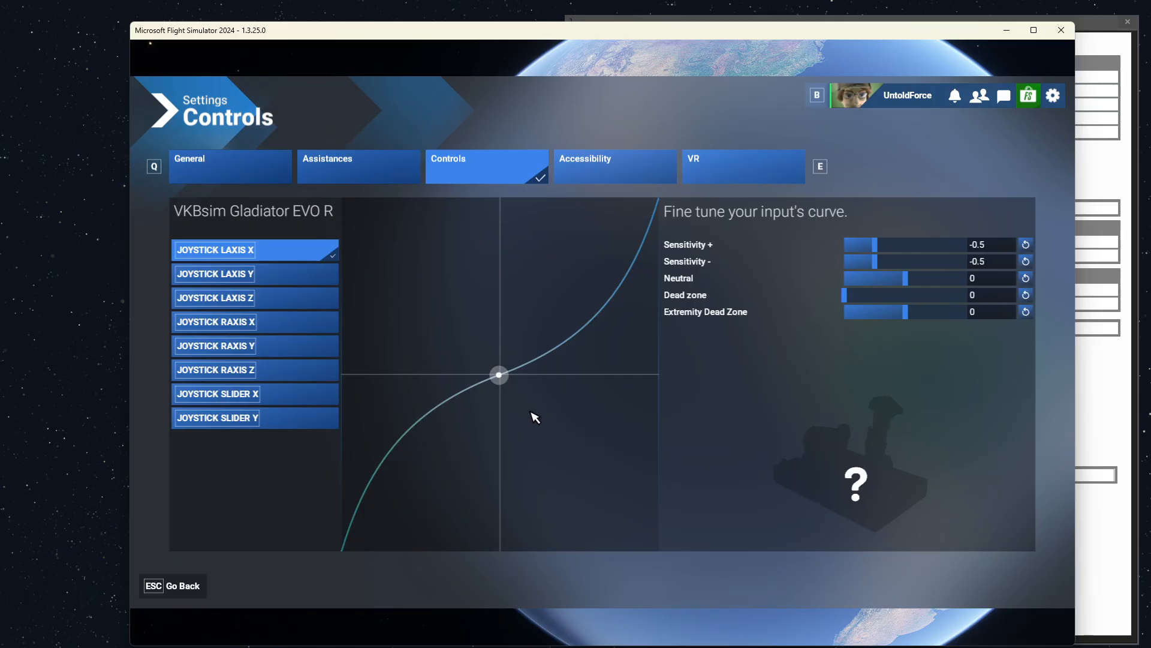
mouse_move(664, 203)
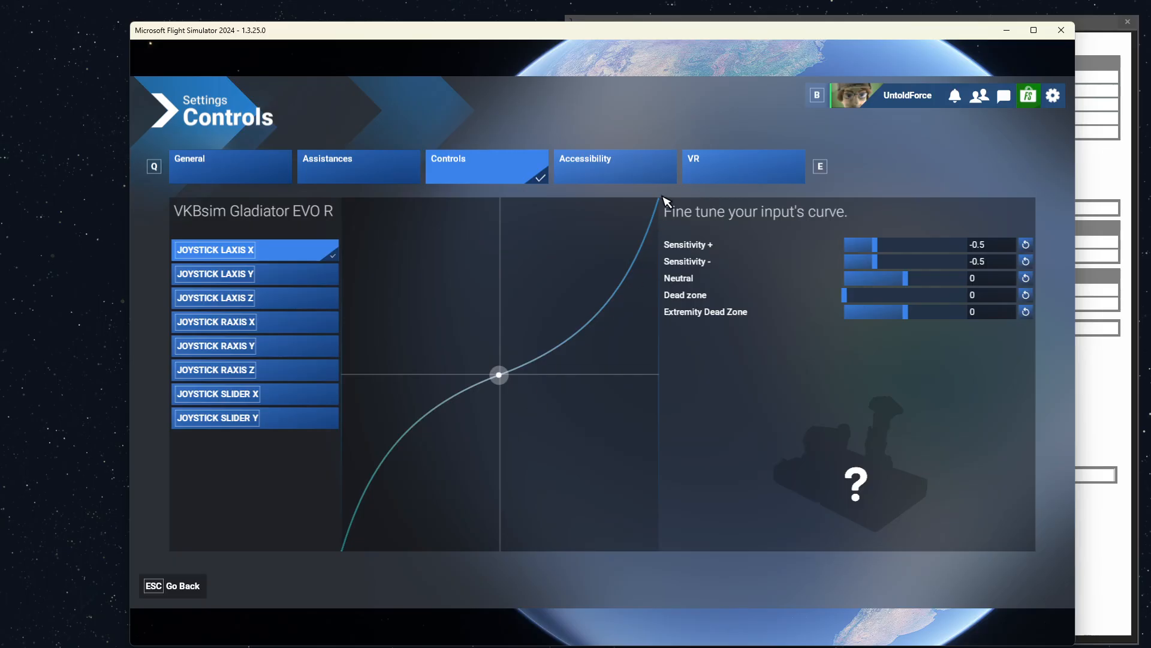
mouse_move(658, 220)
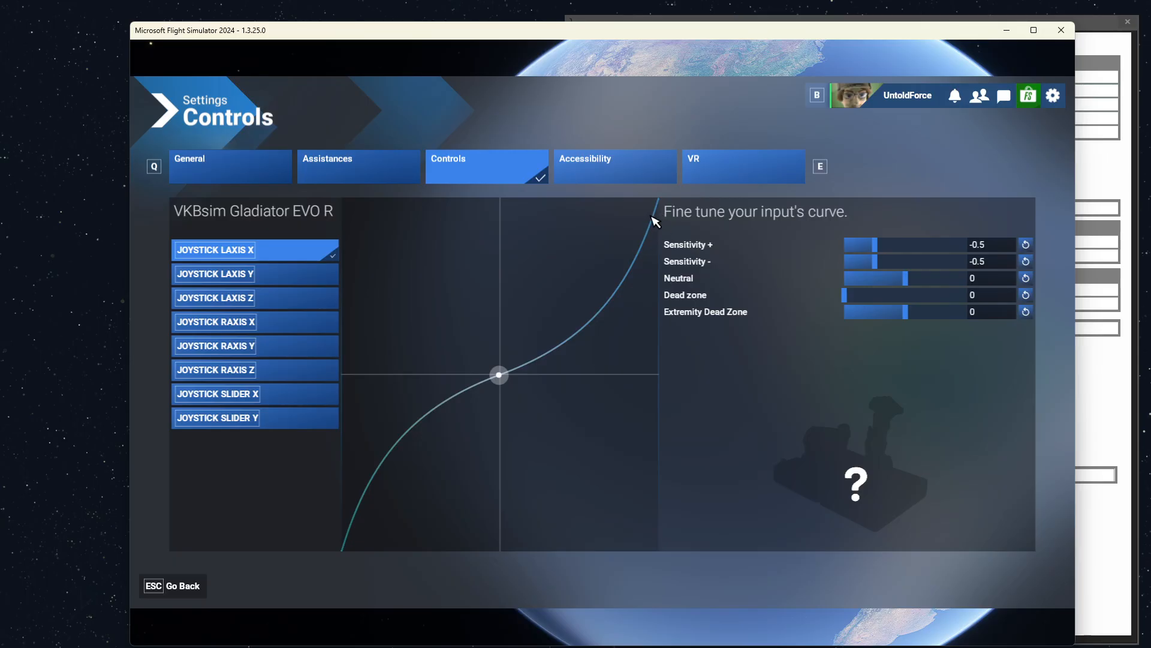
mouse_move(634, 242)
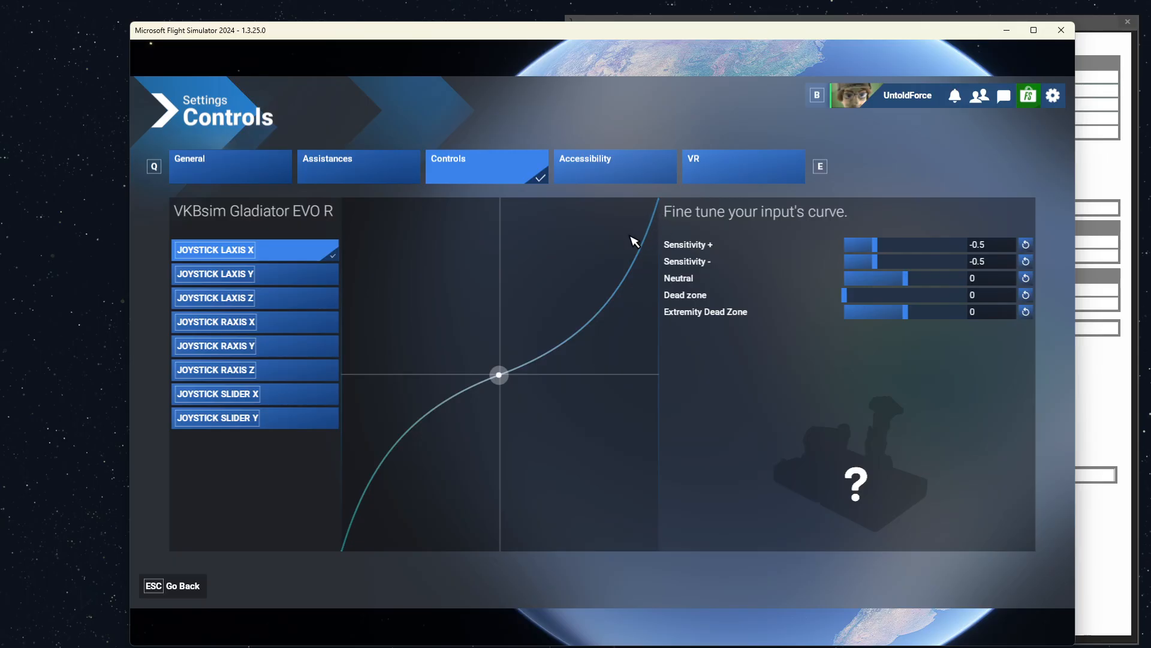
mouse_move(547, 379)
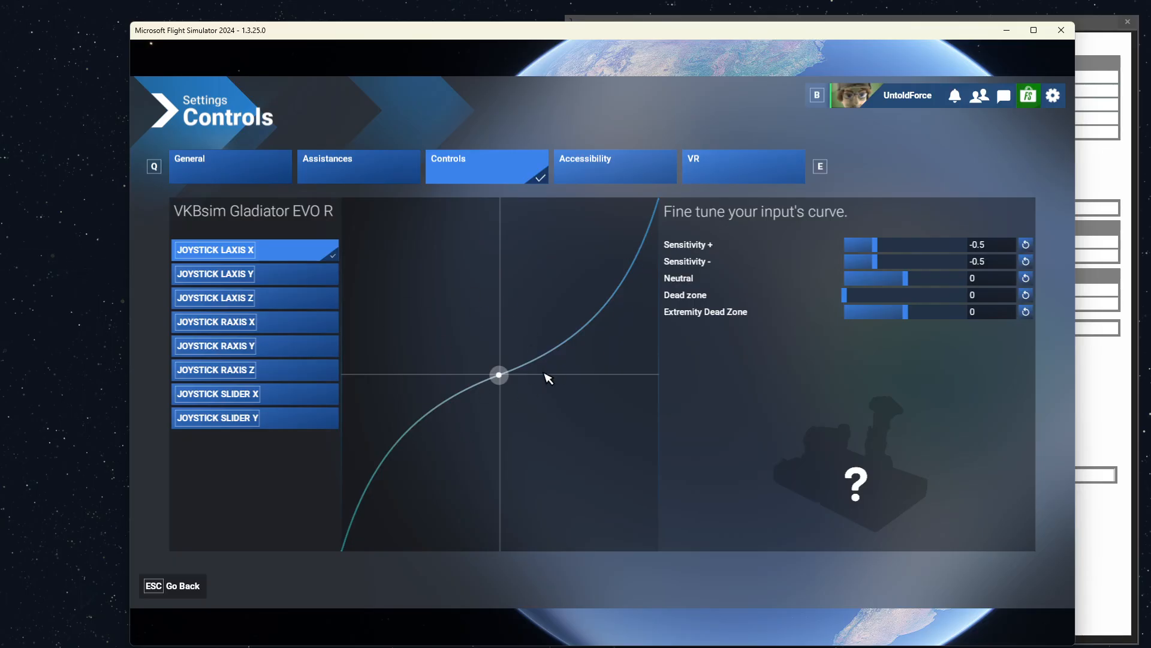
mouse_move(542, 419)
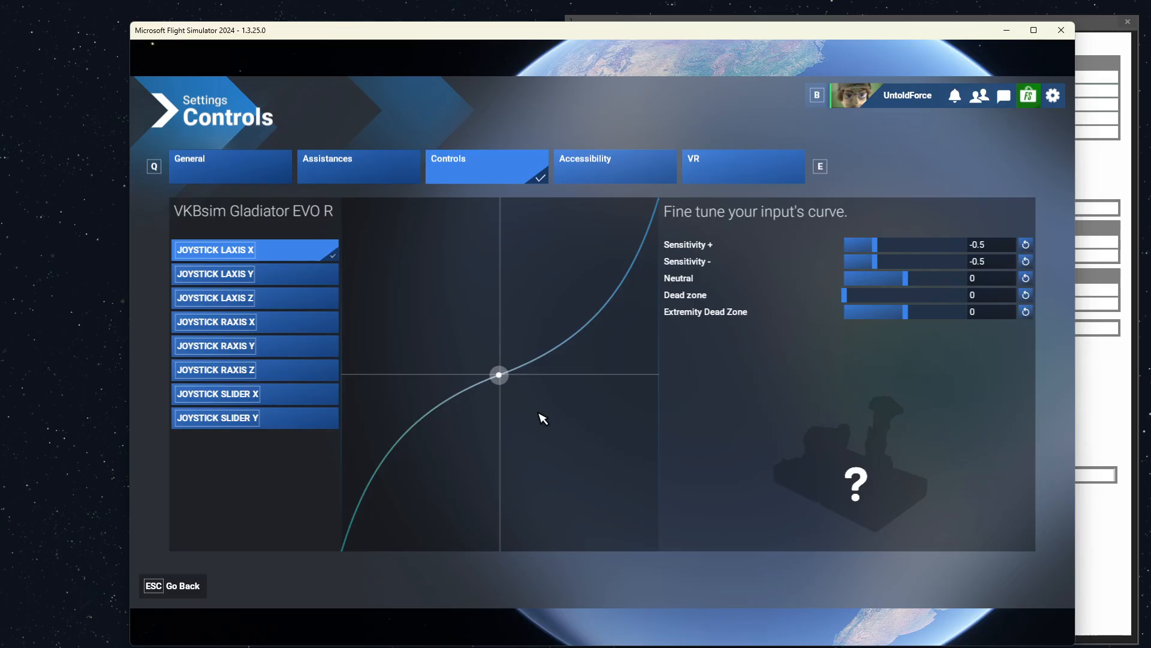
mouse_move(501, 402)
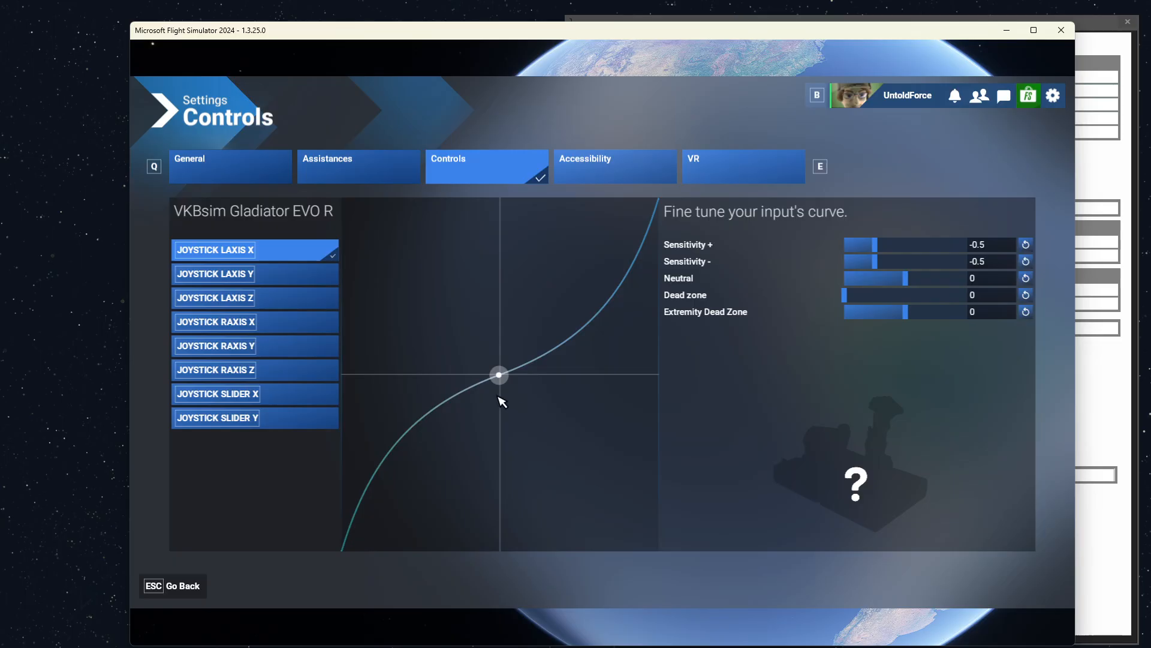
mouse_move(541, 350)
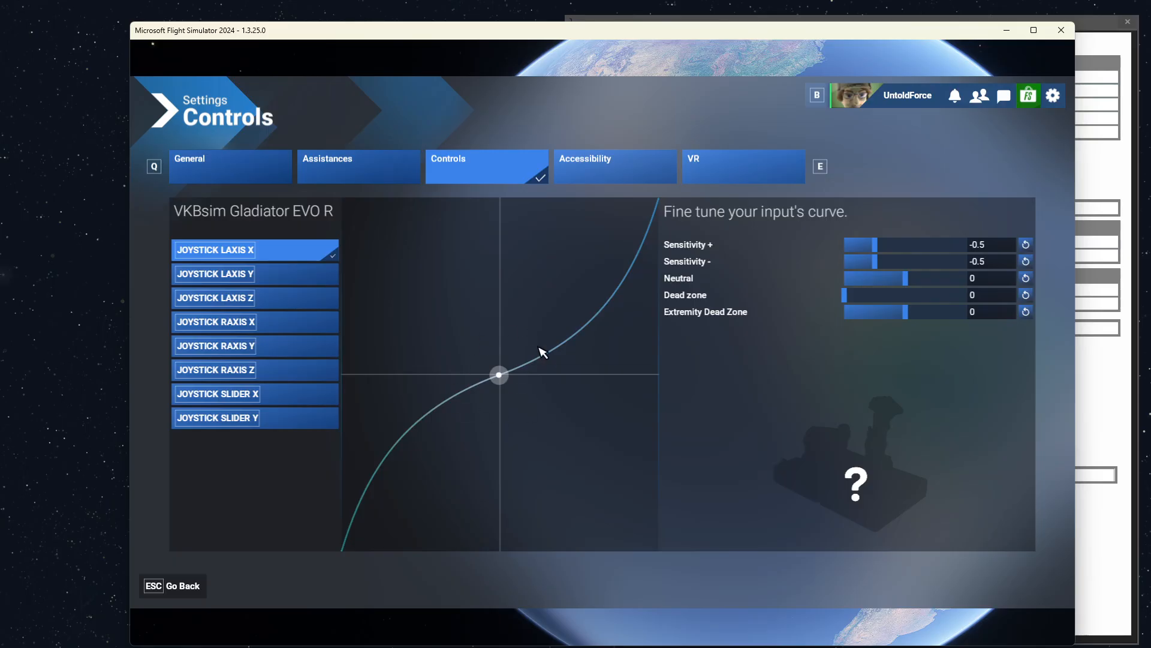
mouse_move(523, 411)
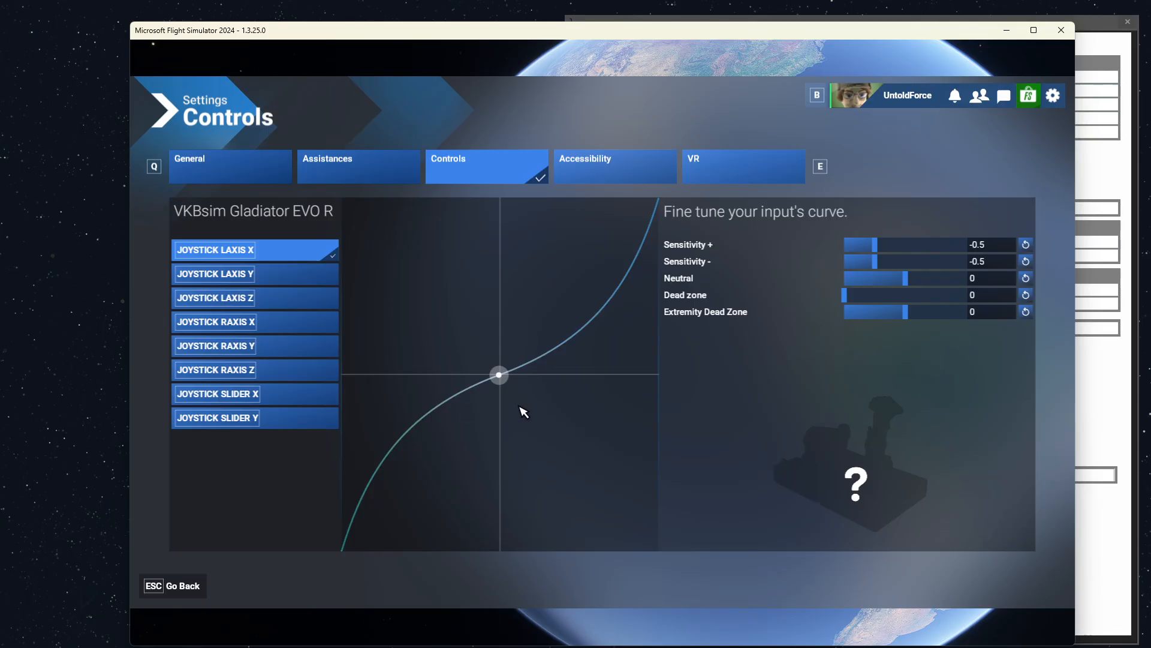
mouse_move(412, 380)
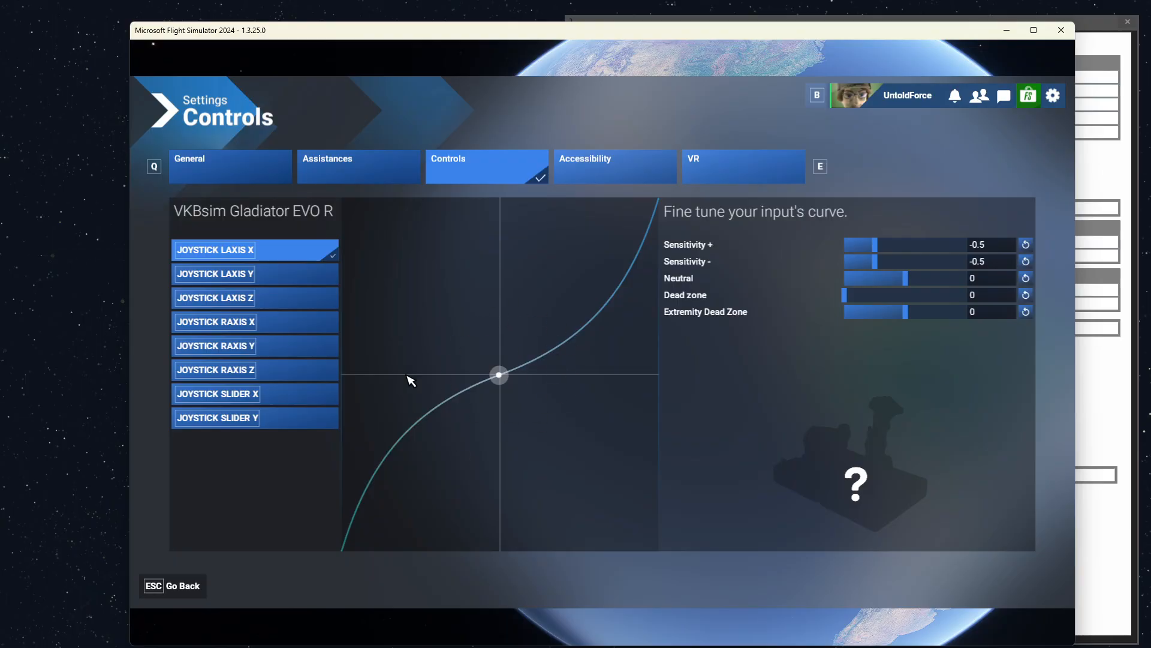
mouse_move(511, 410)
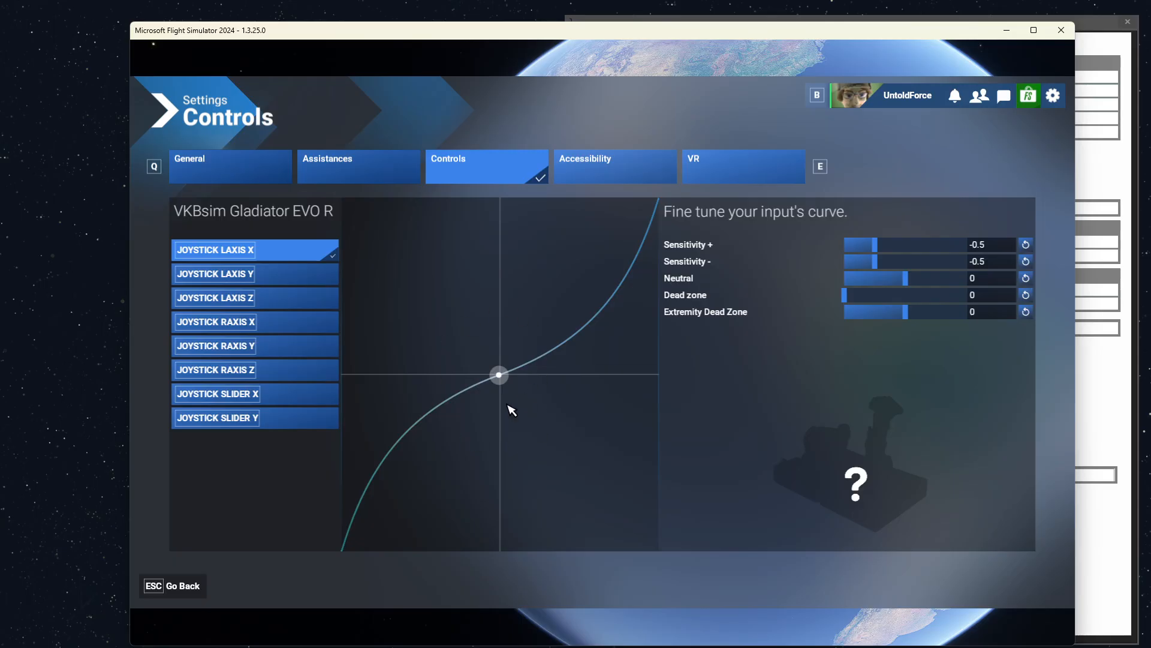
mouse_move(531, 393)
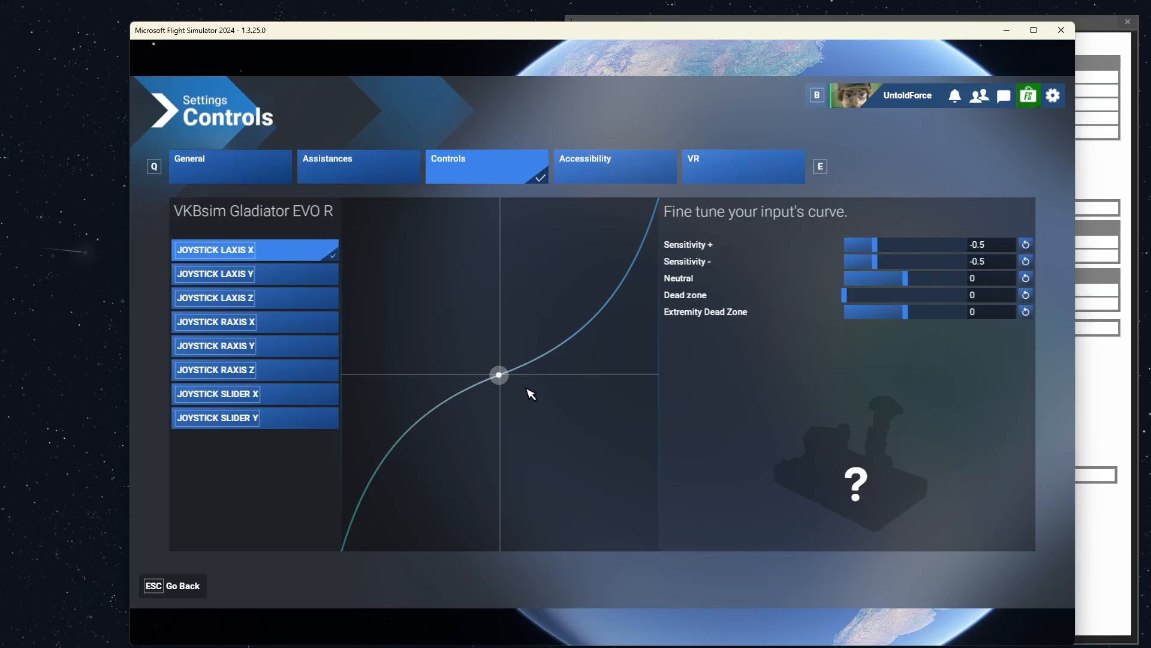
mouse_move(544, 357)
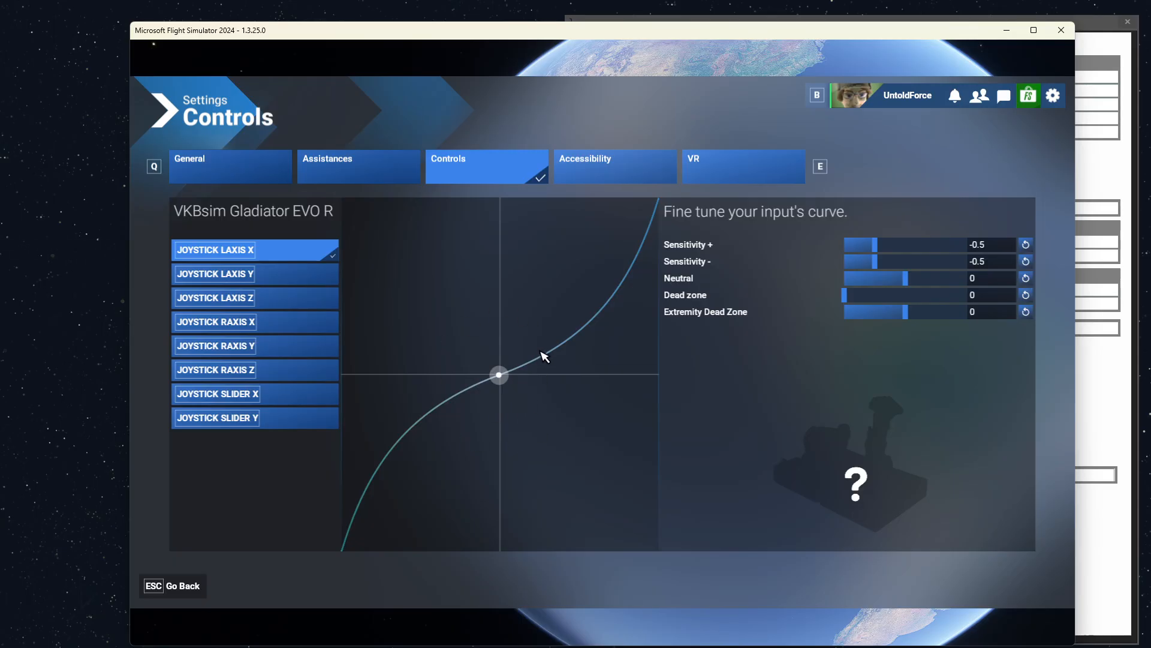
mouse_move(660, 211)
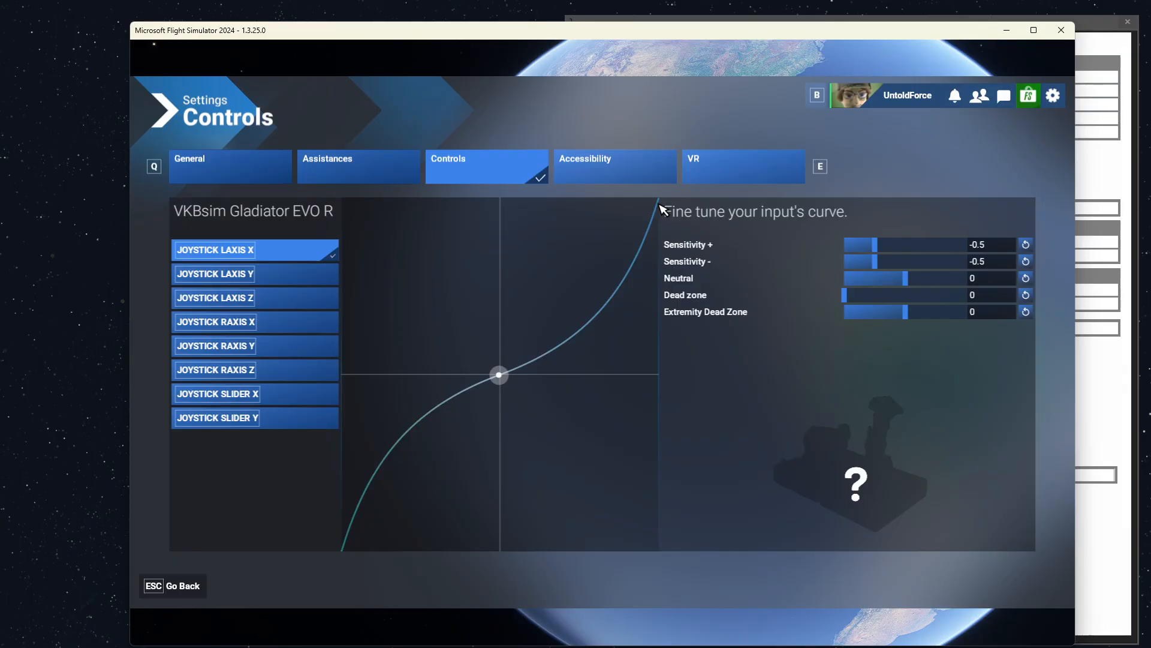
mouse_move(598, 346)
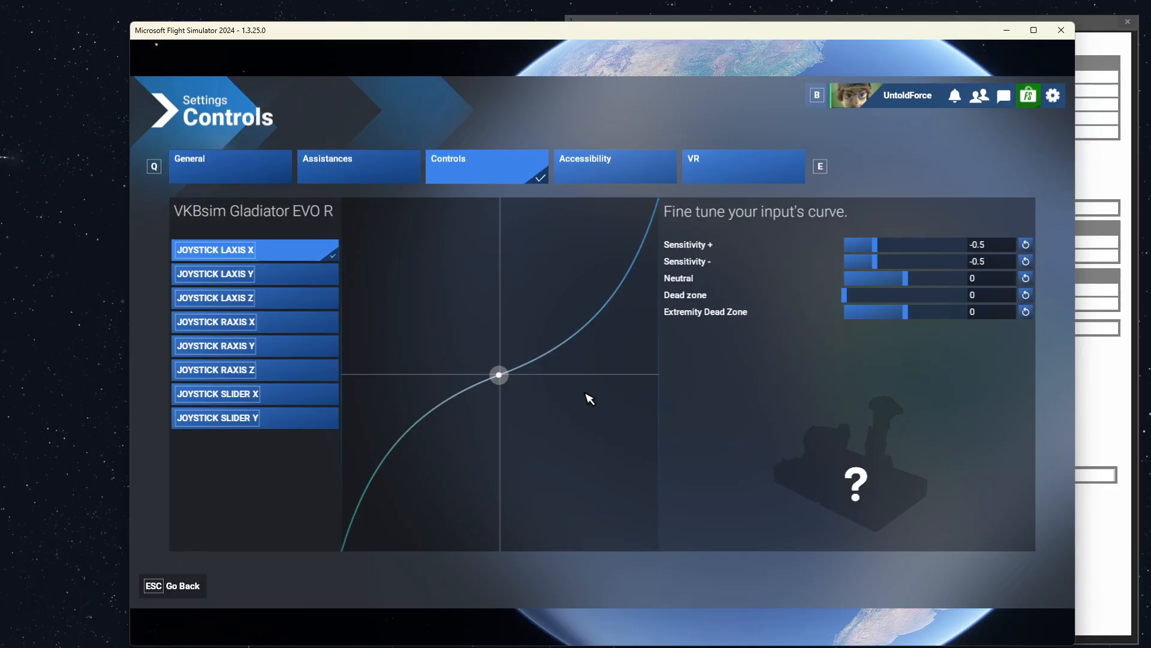
mouse_move(565, 399)
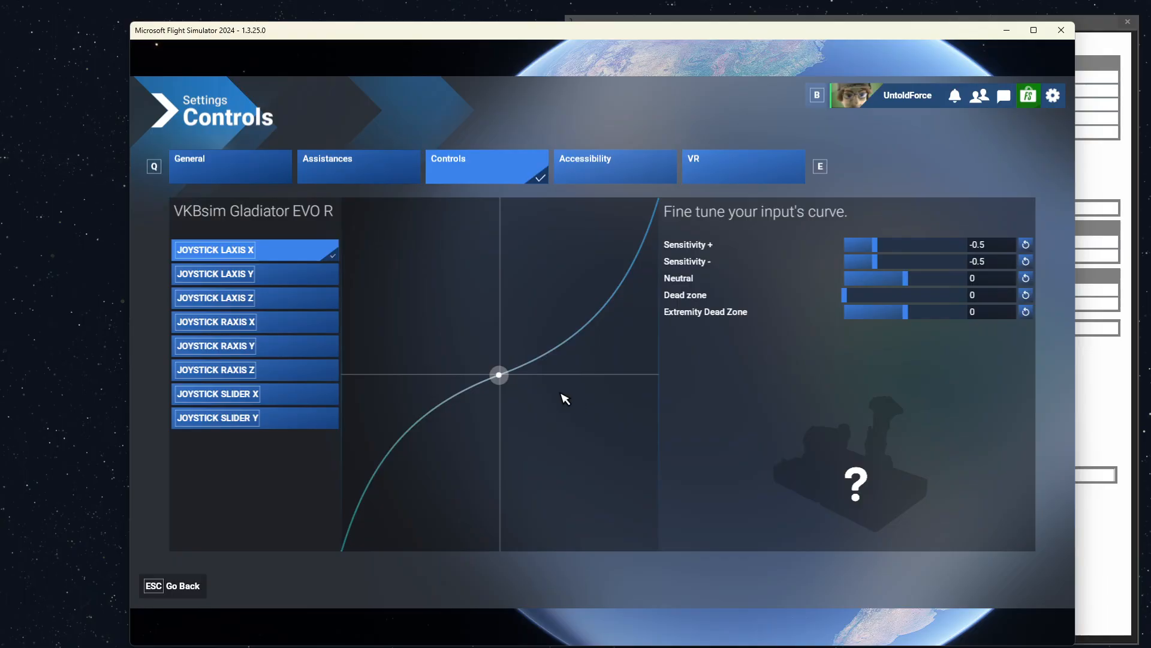
mouse_move(500, 312)
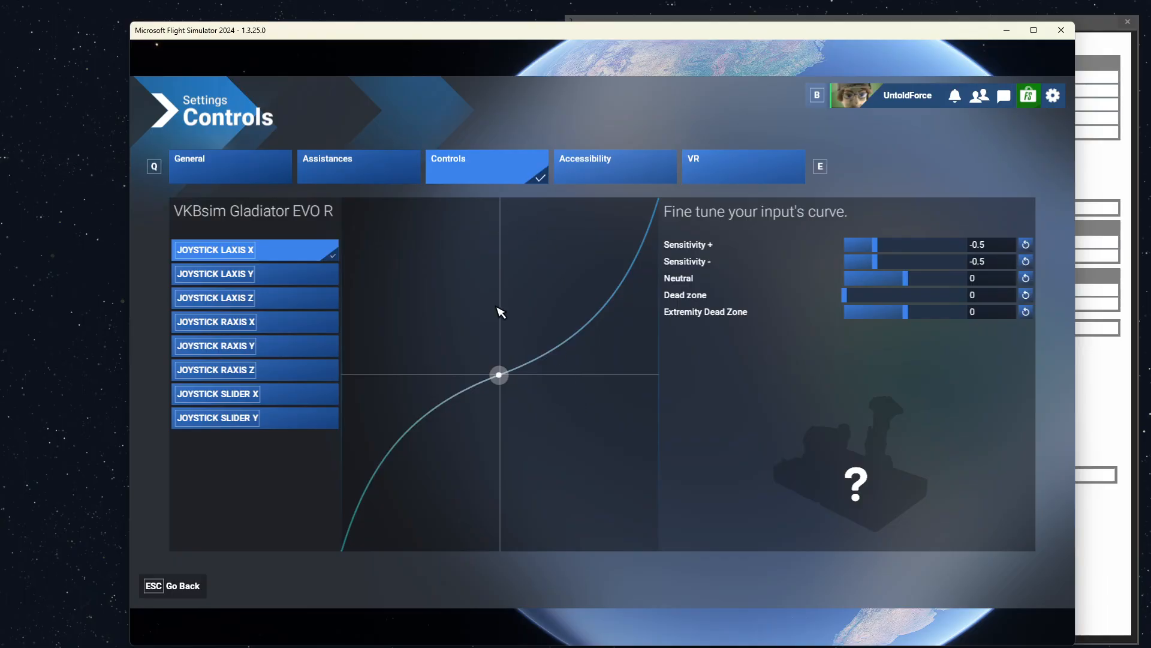
mouse_move(536, 196)
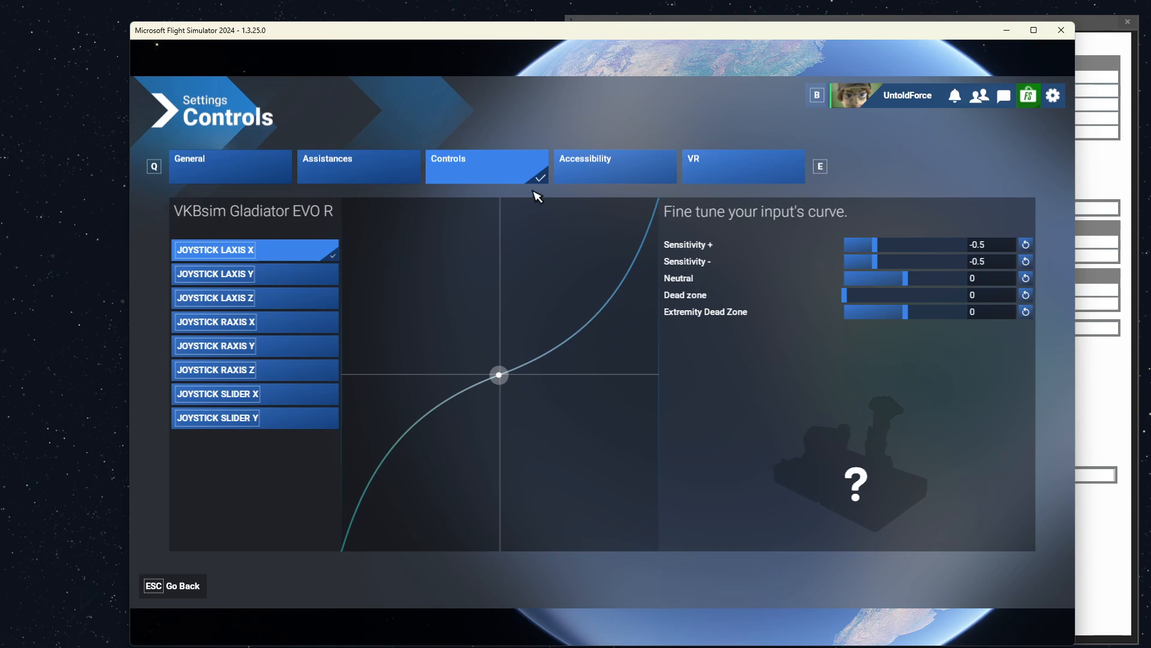
mouse_move(700, 442)
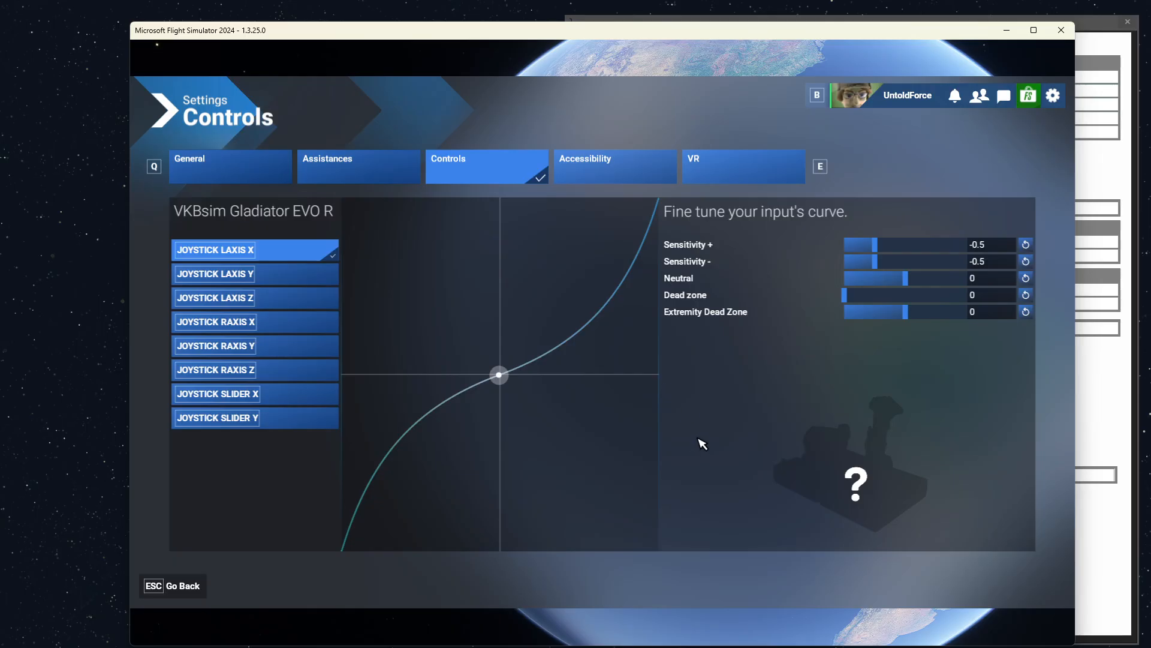
mouse_move(449, 409)
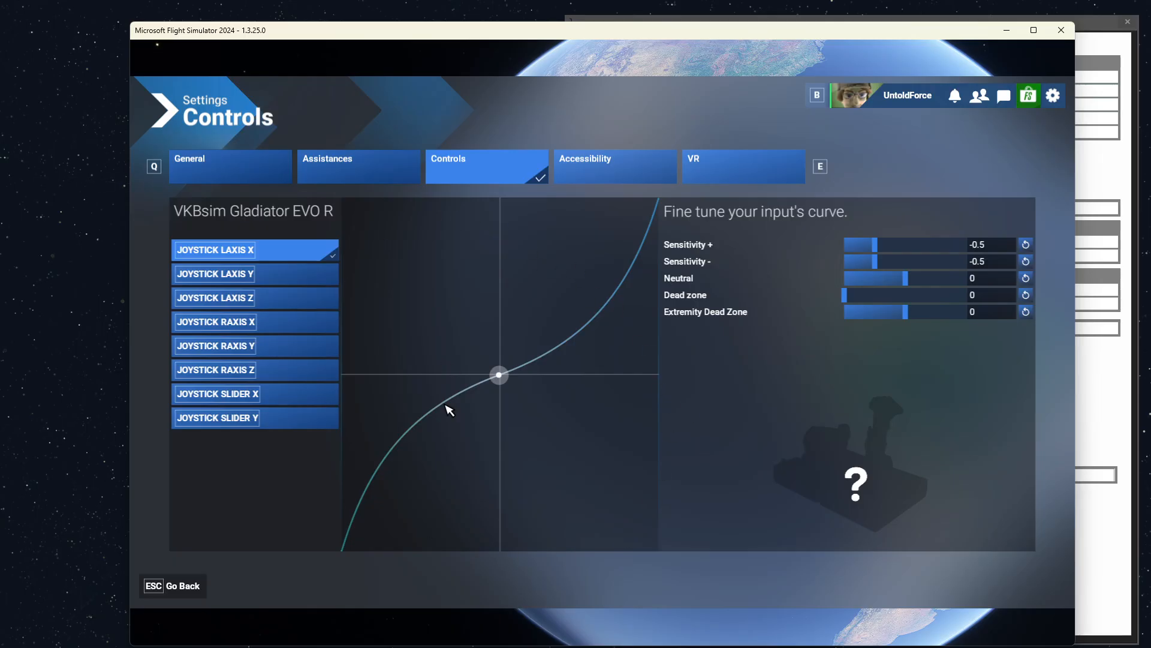
mouse_move(563, 512)
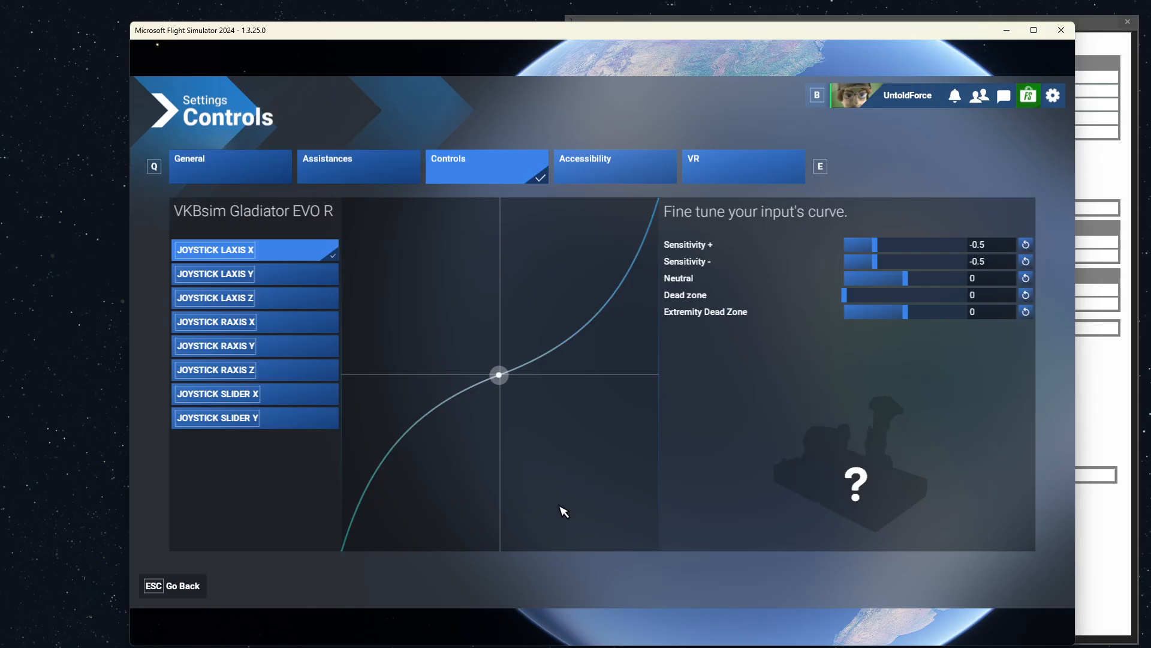
mouse_move(400, 338)
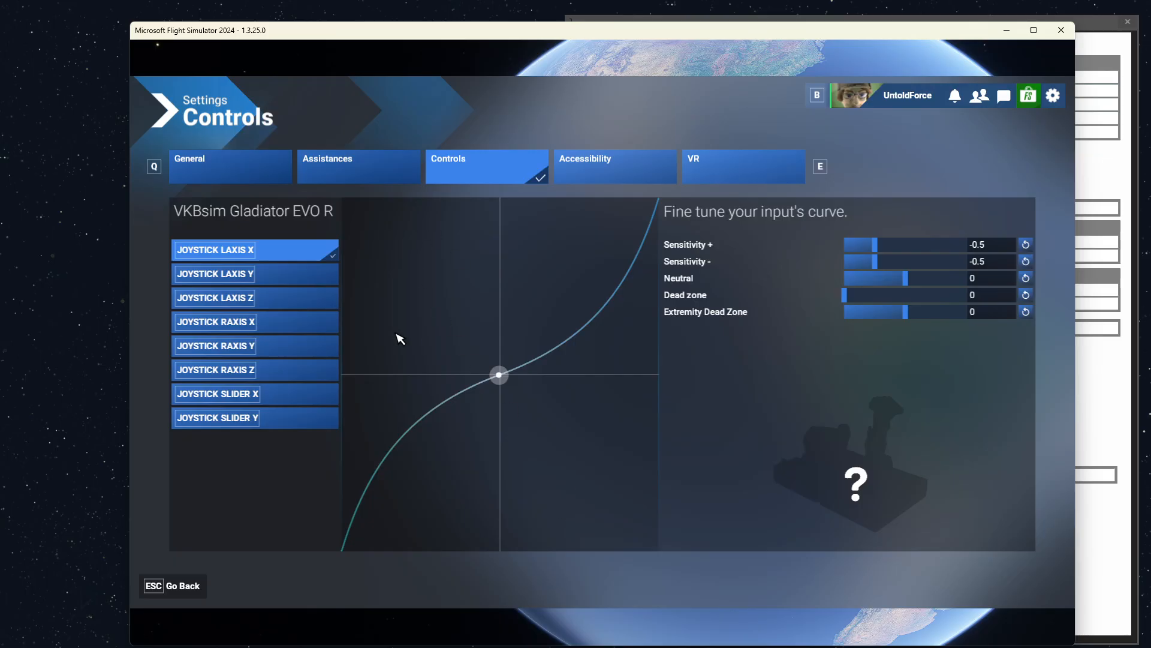
mouse_move(596, 438)
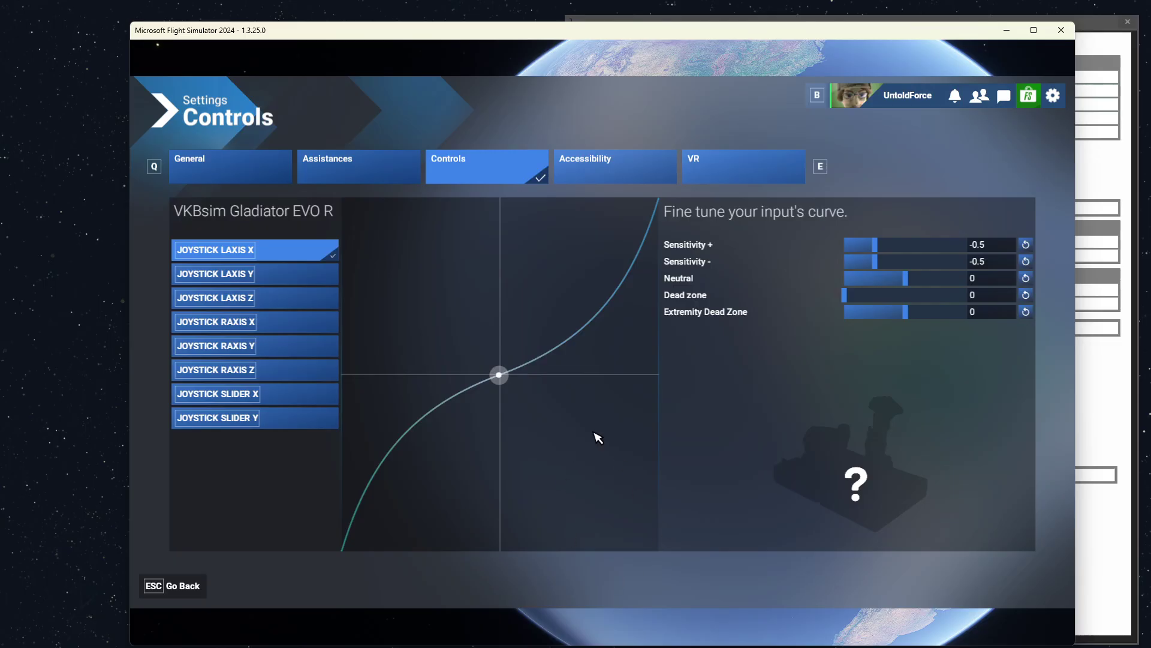
mouse_move(582, 511)
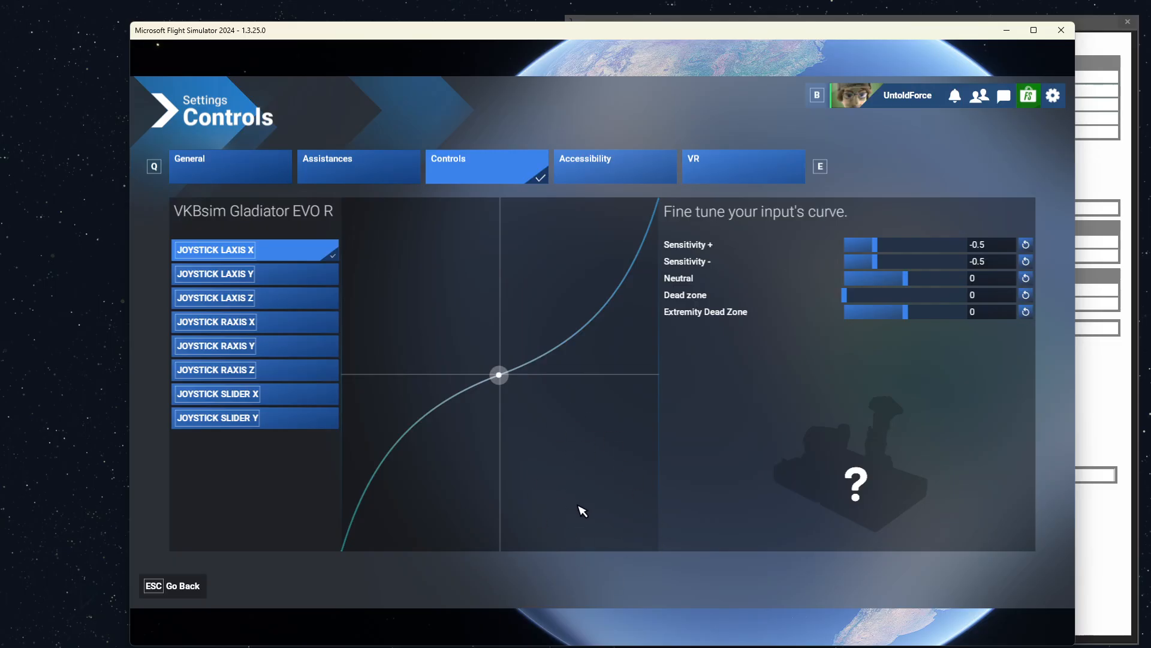
mouse_move(580, 510)
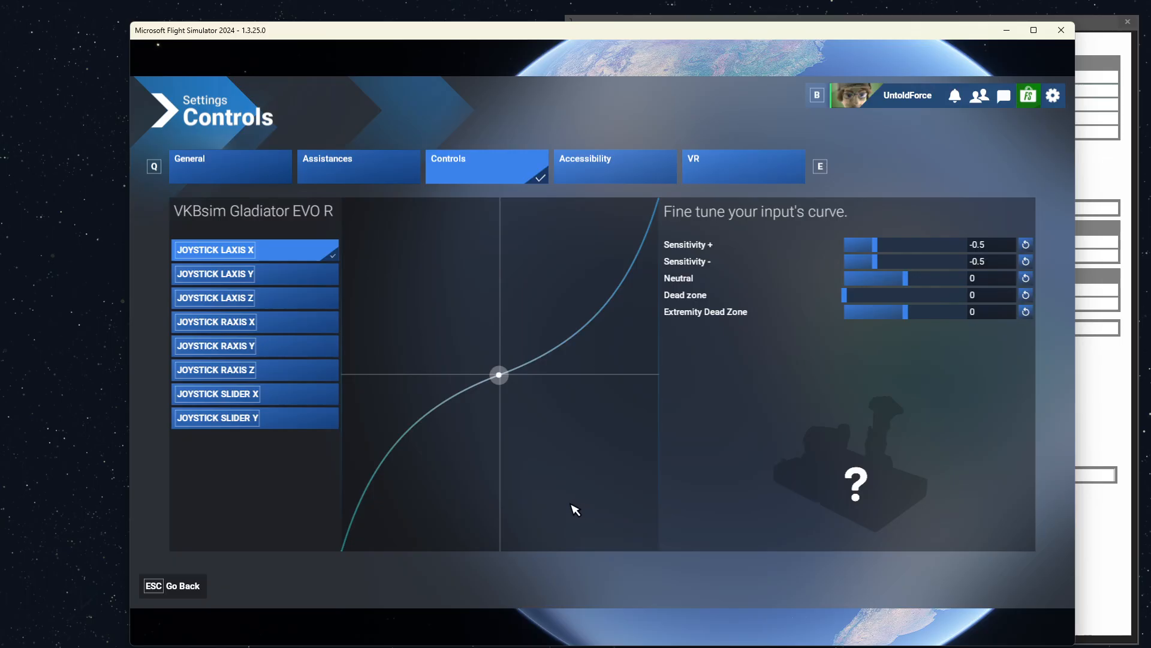
mouse_move(566, 504)
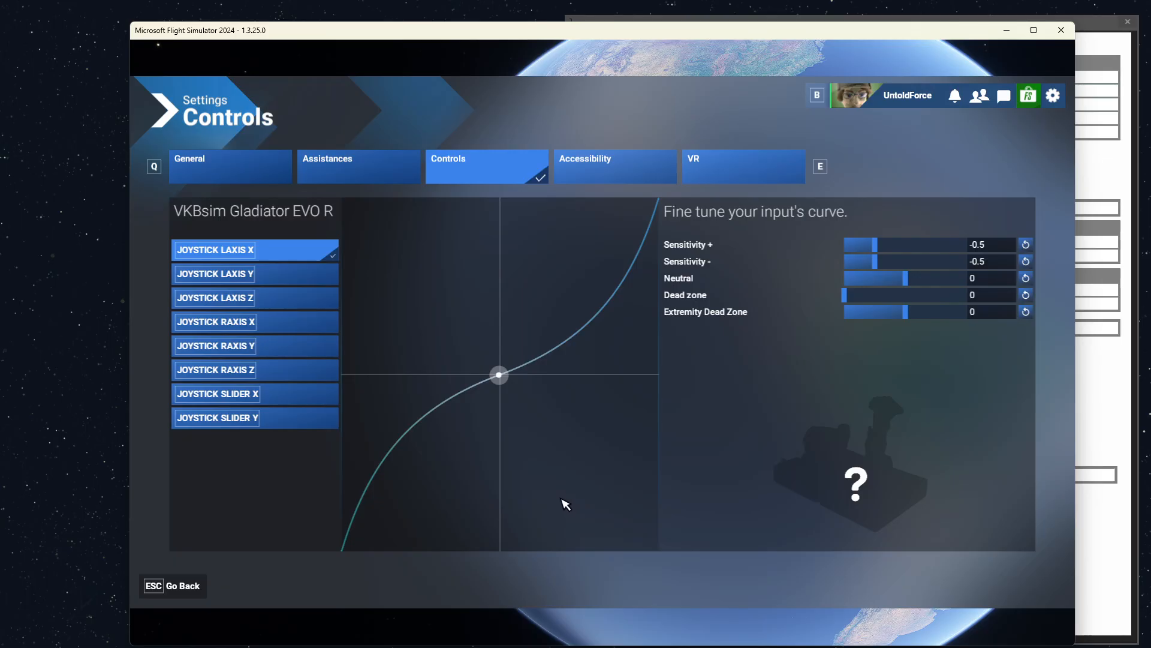
mouse_move(347, 516)
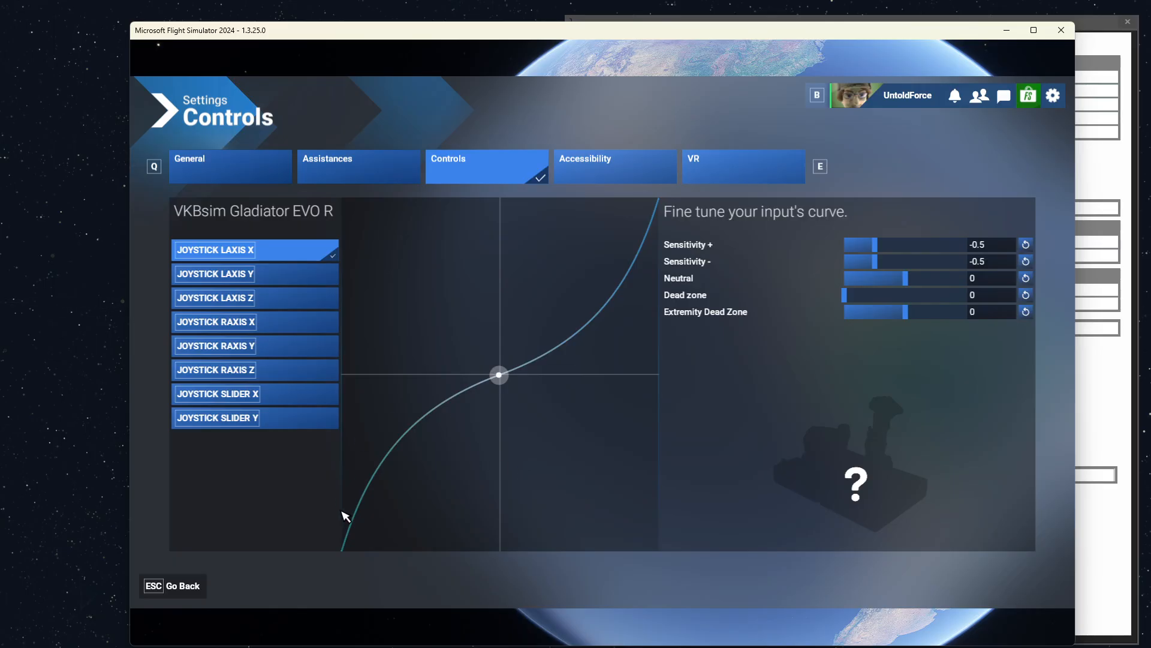
mouse_move(382, 488)
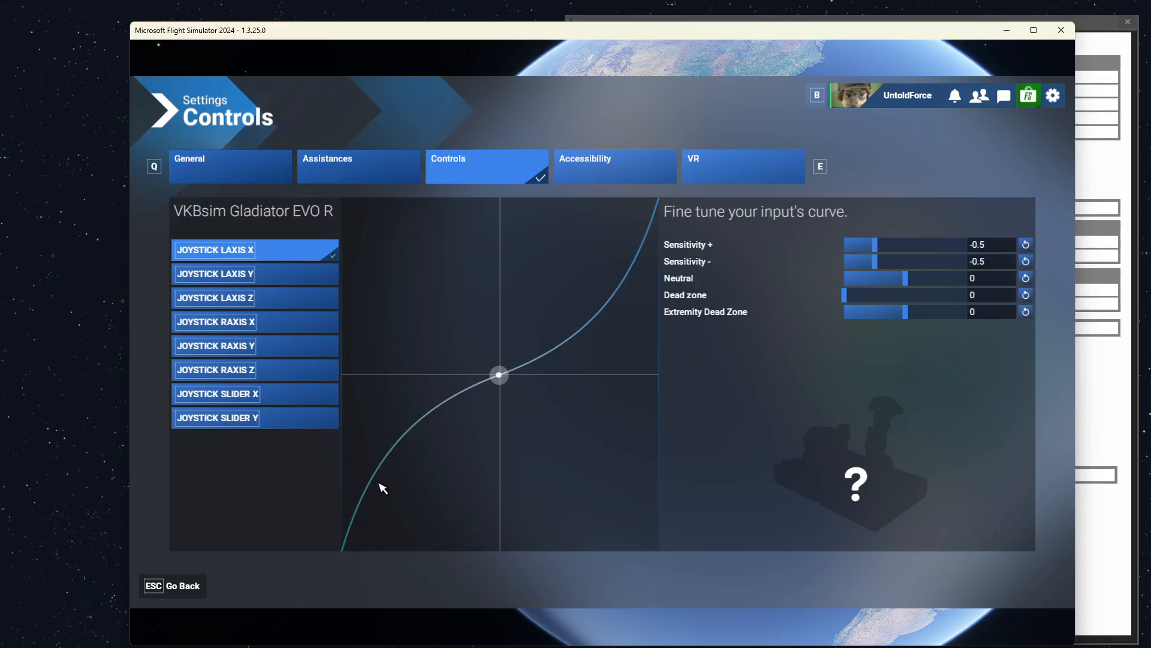
mouse_move(577, 332)
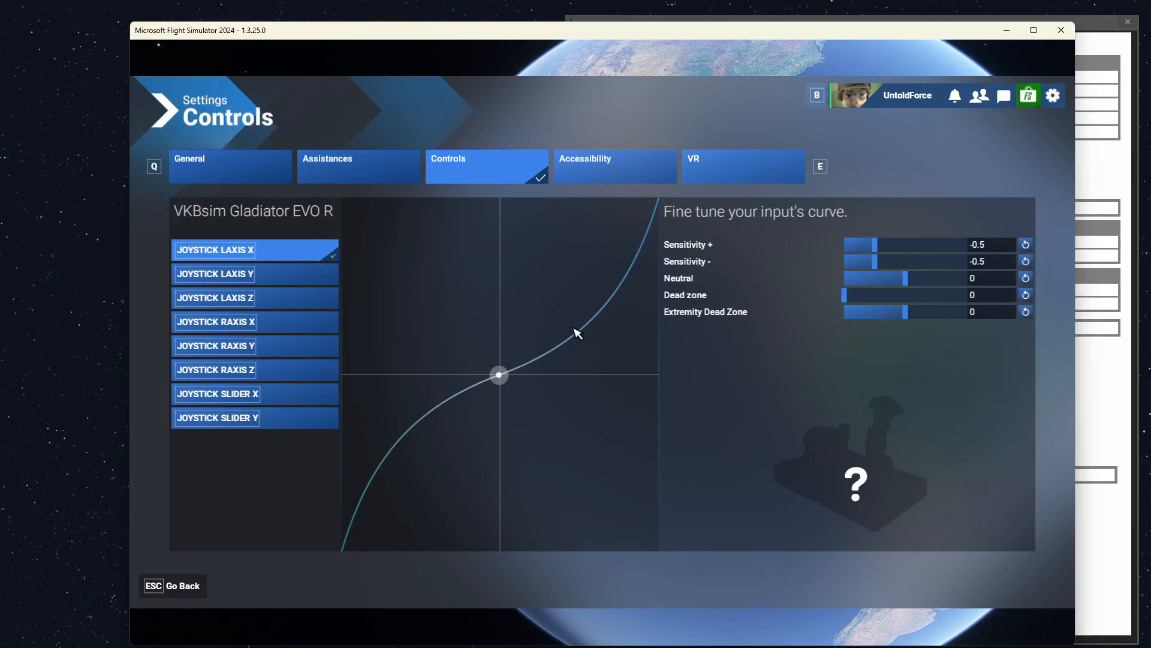
mouse_move(766, 309)
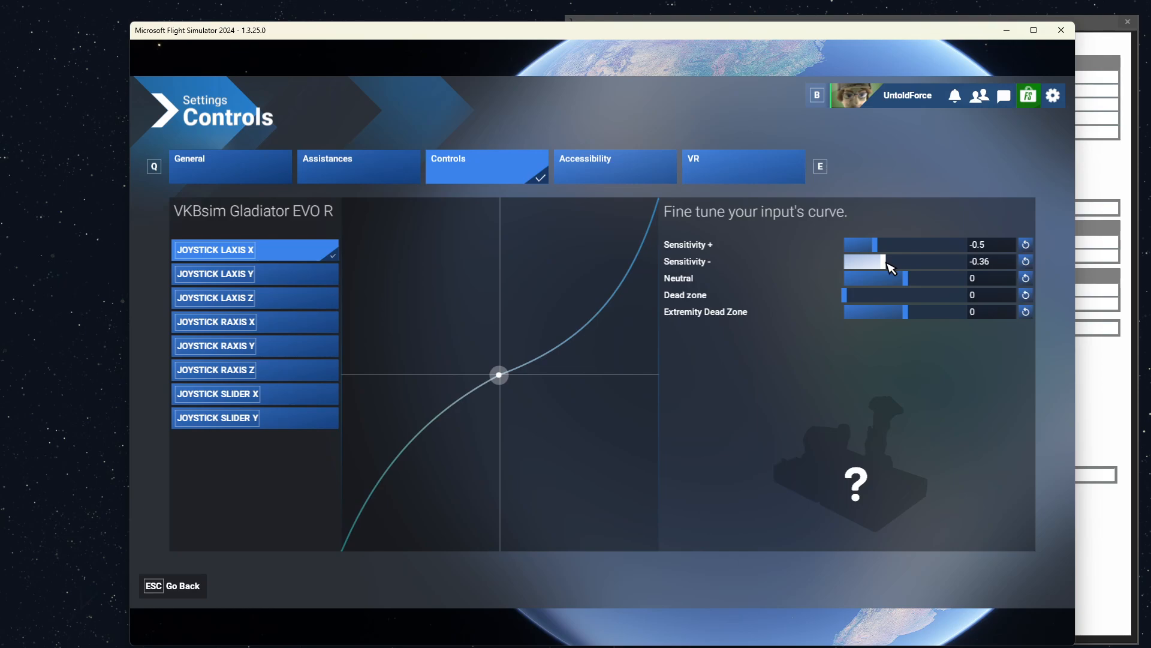
- Reset the X axis Sensitivity - and Sensitivity + values to 0
left_click(1026, 261)
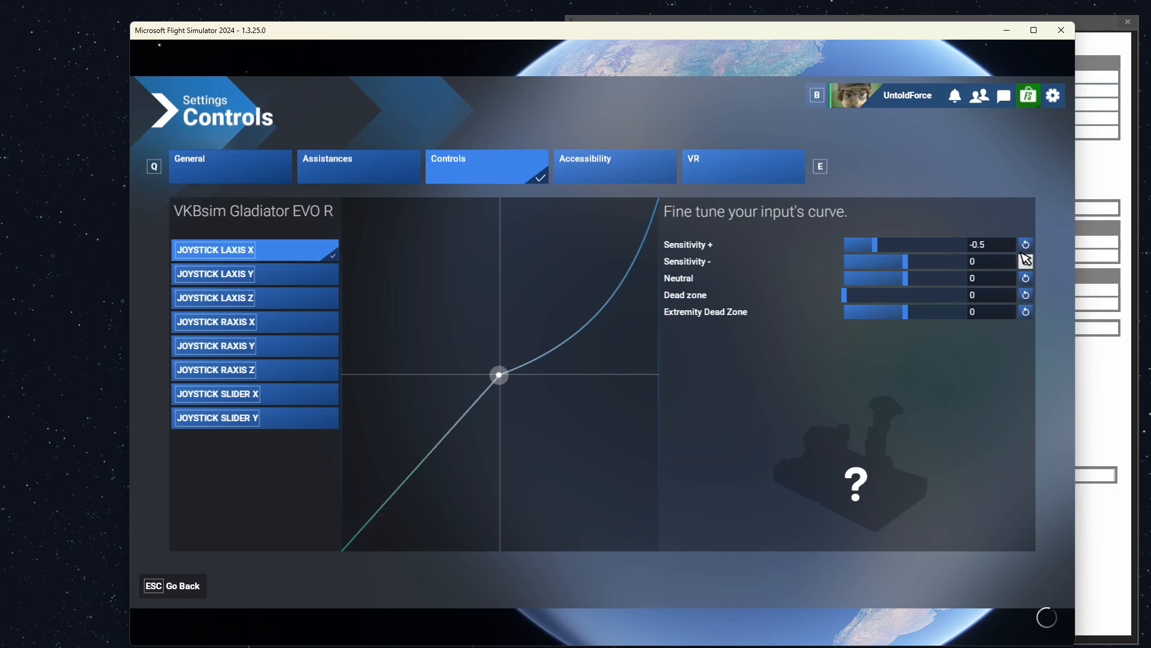
left_click(1025, 244)
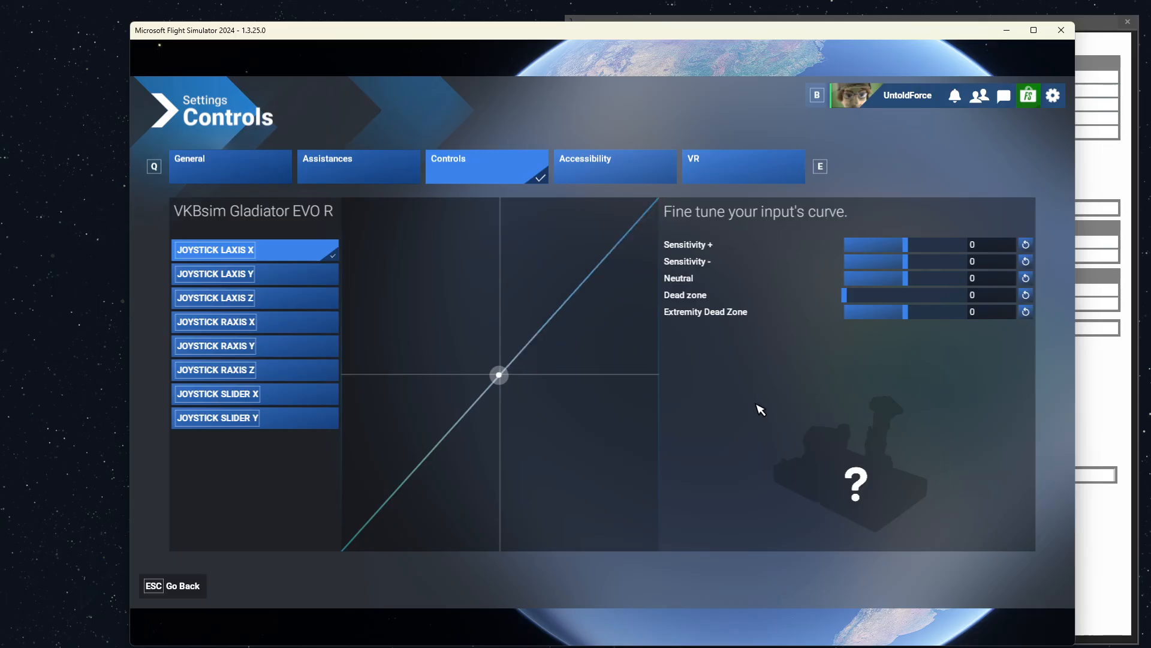
mouse_move(739, 405)
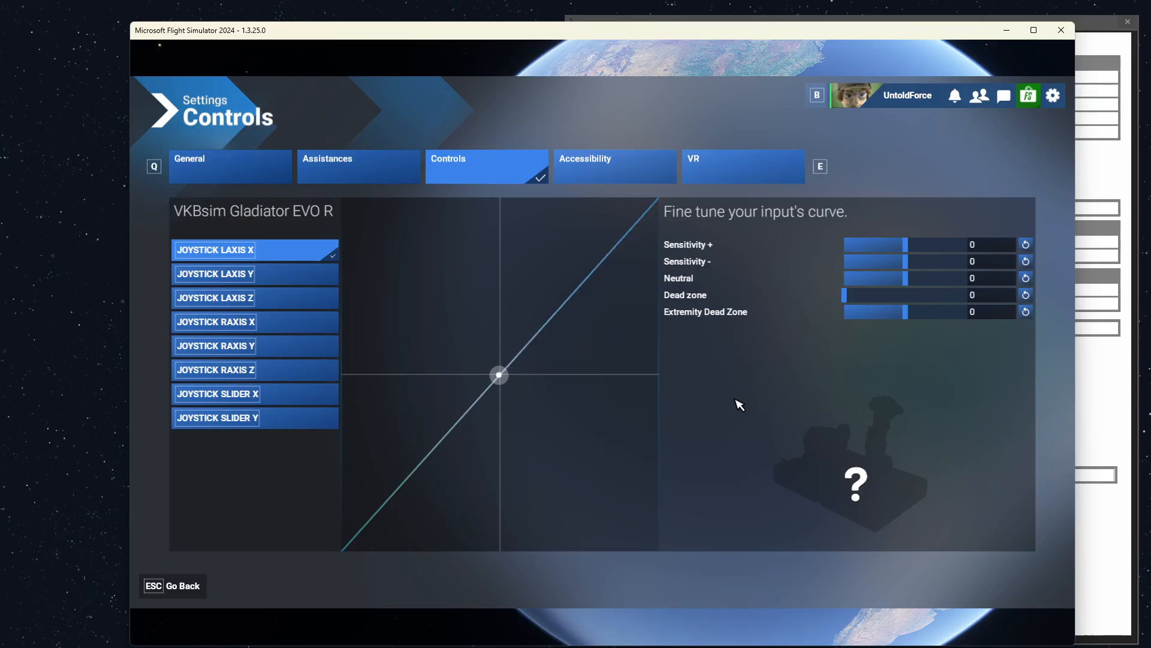
mouse_move(454, 445)
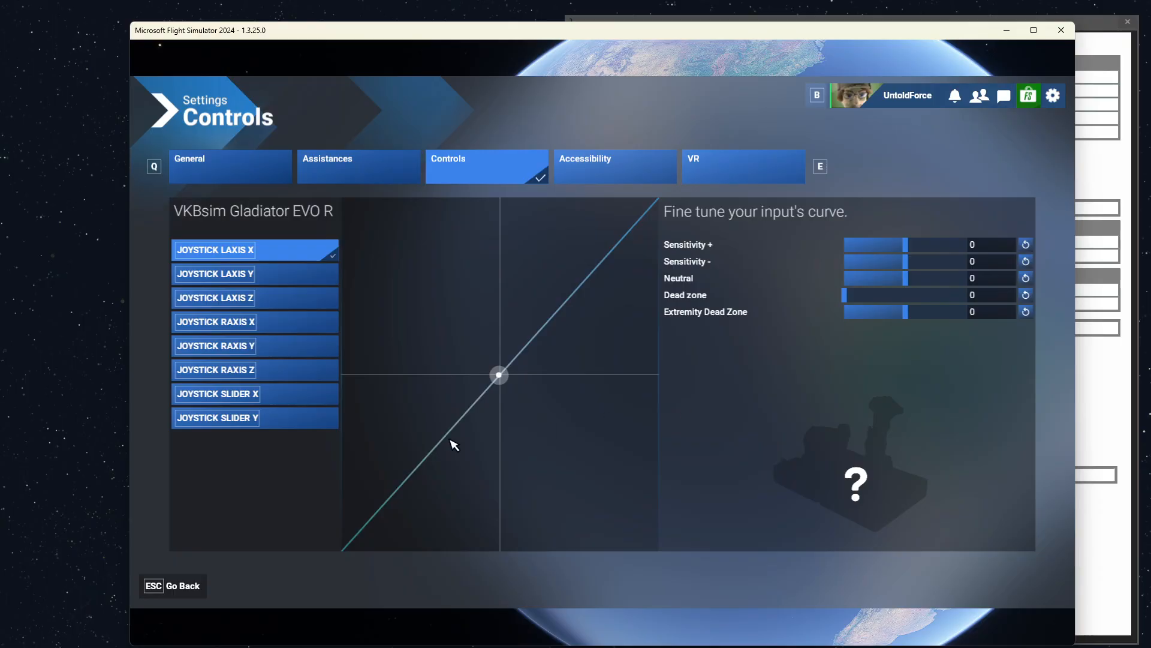
mouse_move(619, 274)
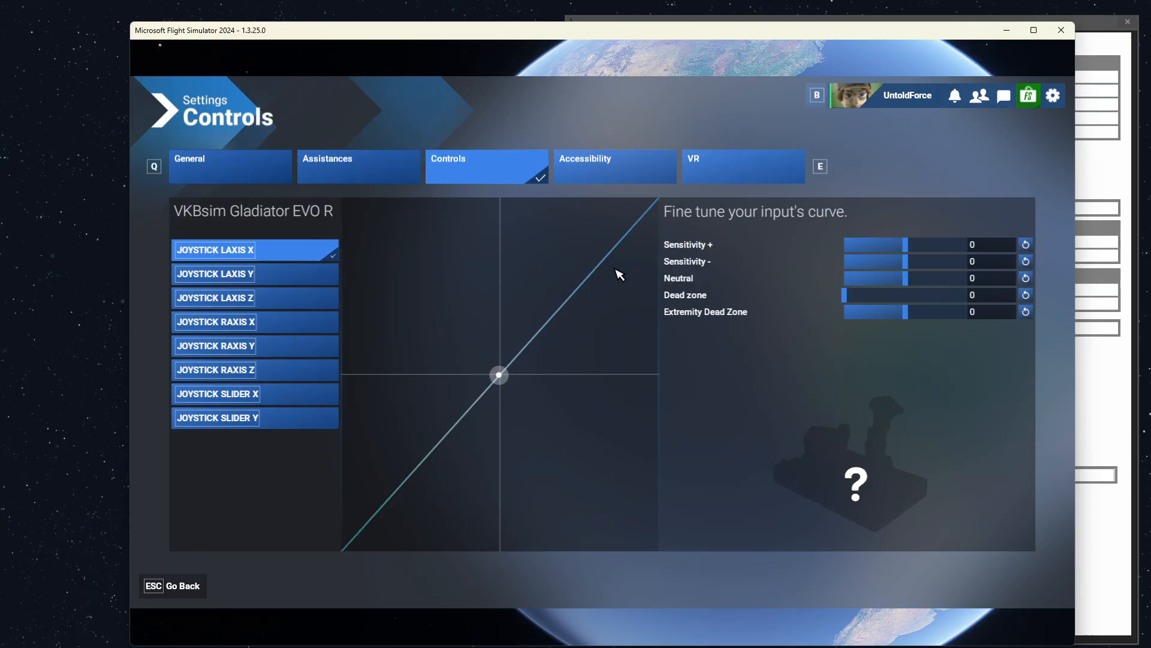
mouse_move(503, 373)
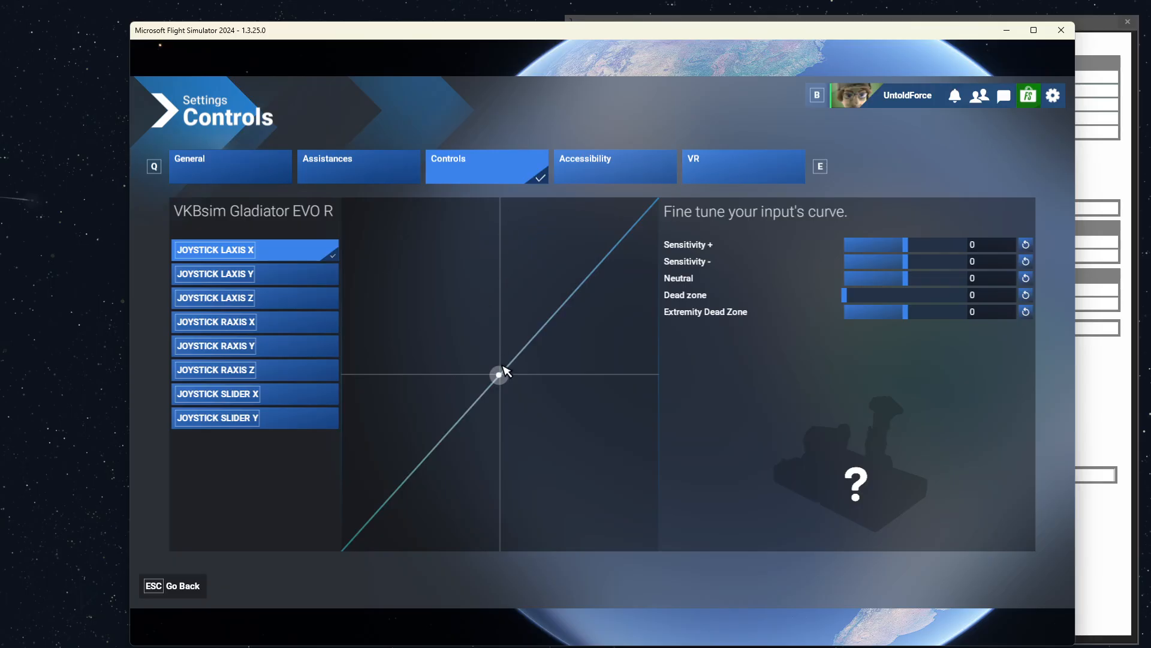
mouse_move(509, 235)
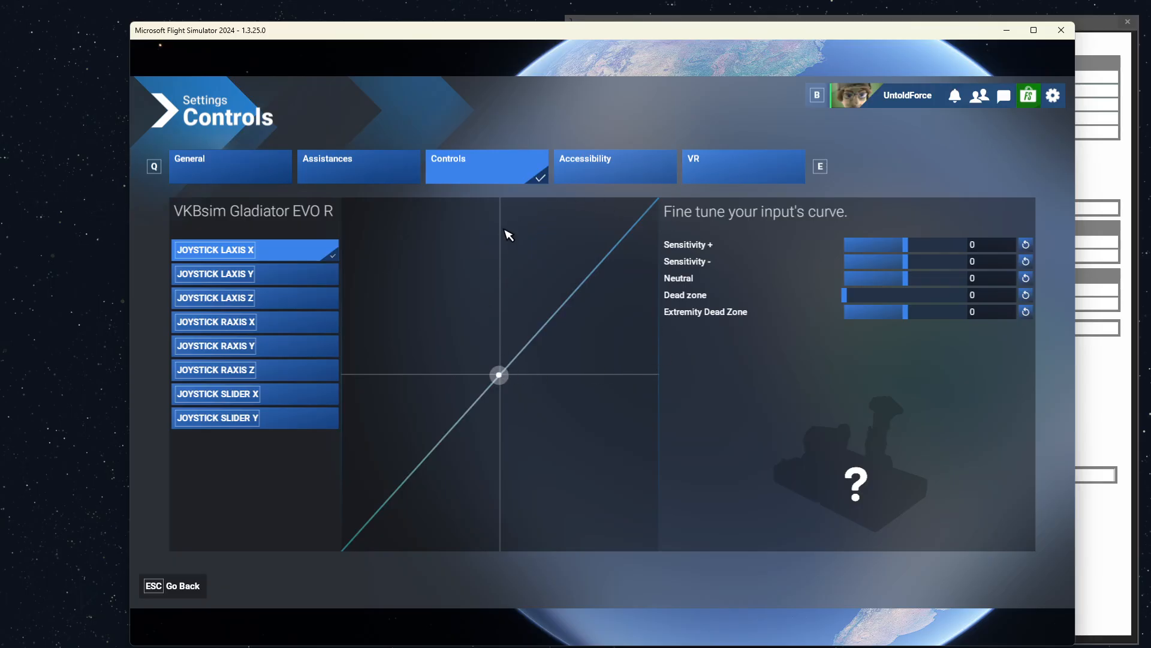
mouse_move(726, 427)
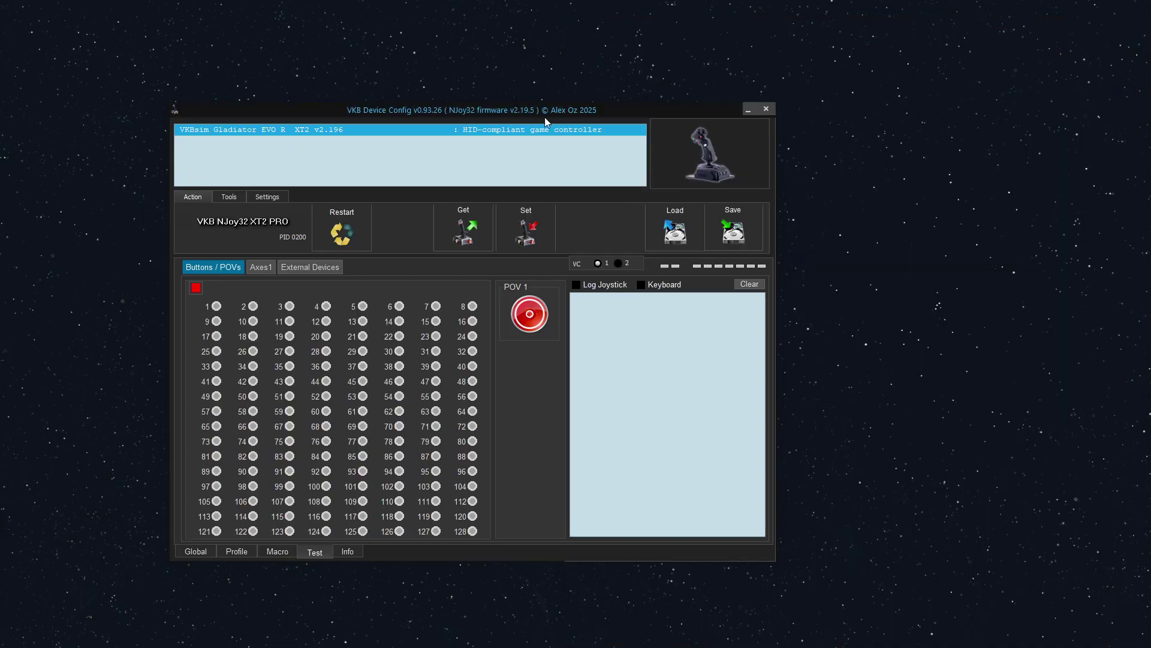
mouse_move(530, 118)
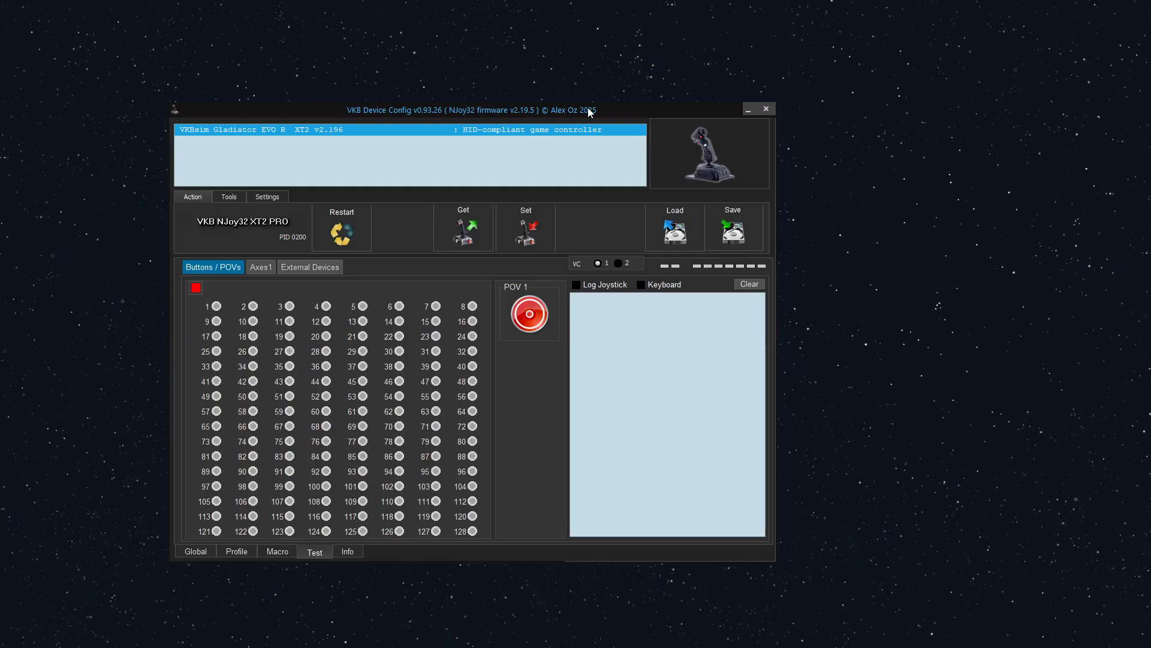
mouse_move(588, 115)
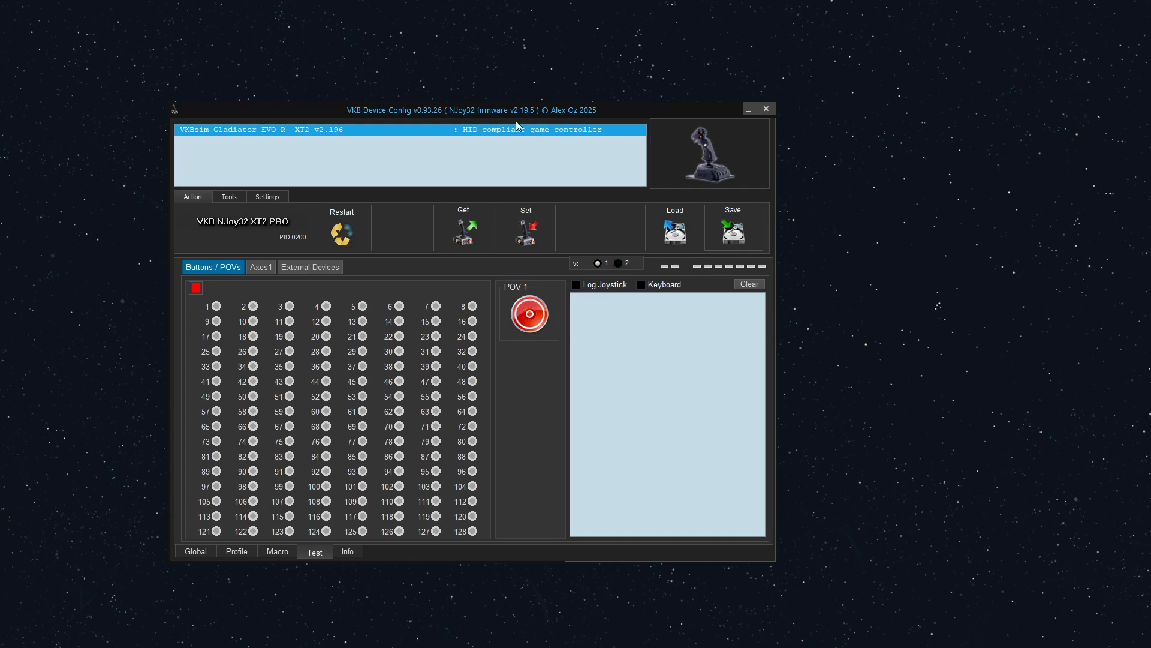
mouse_move(372, 120)
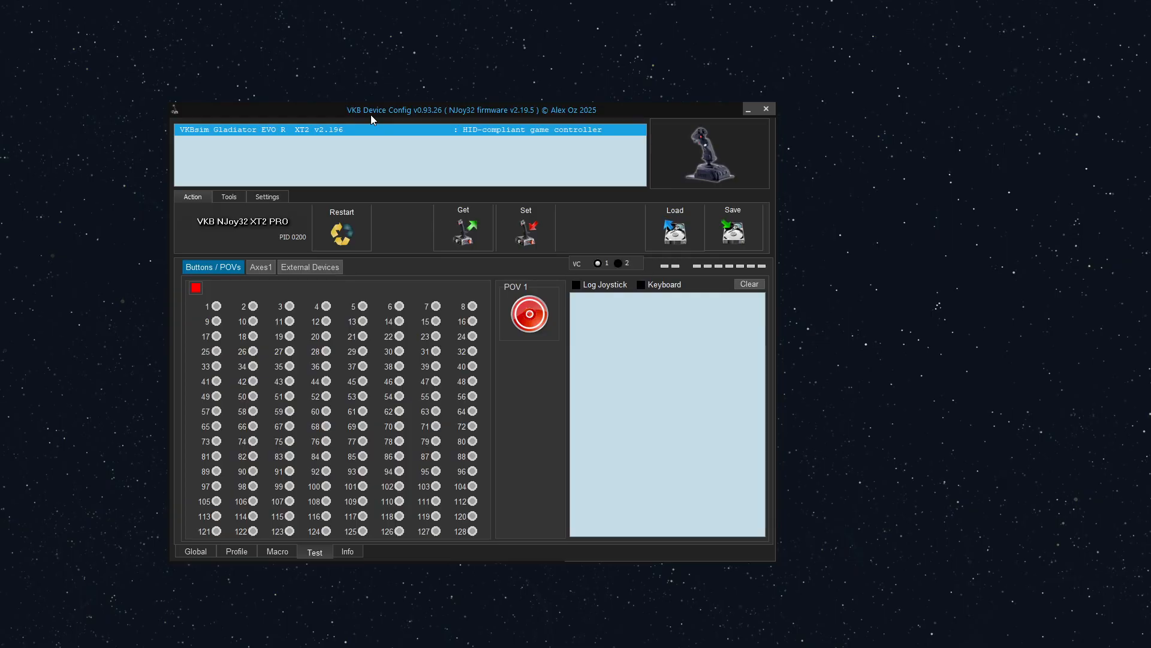
mouse_move(354, 120)
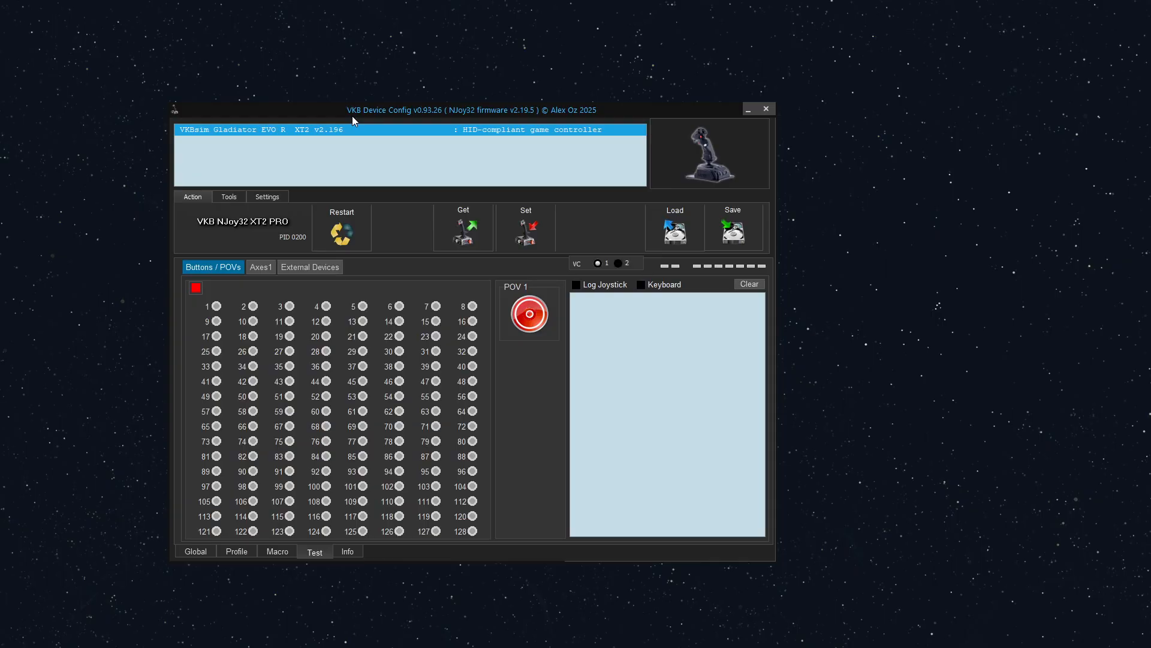
mouse_move(400, 117)
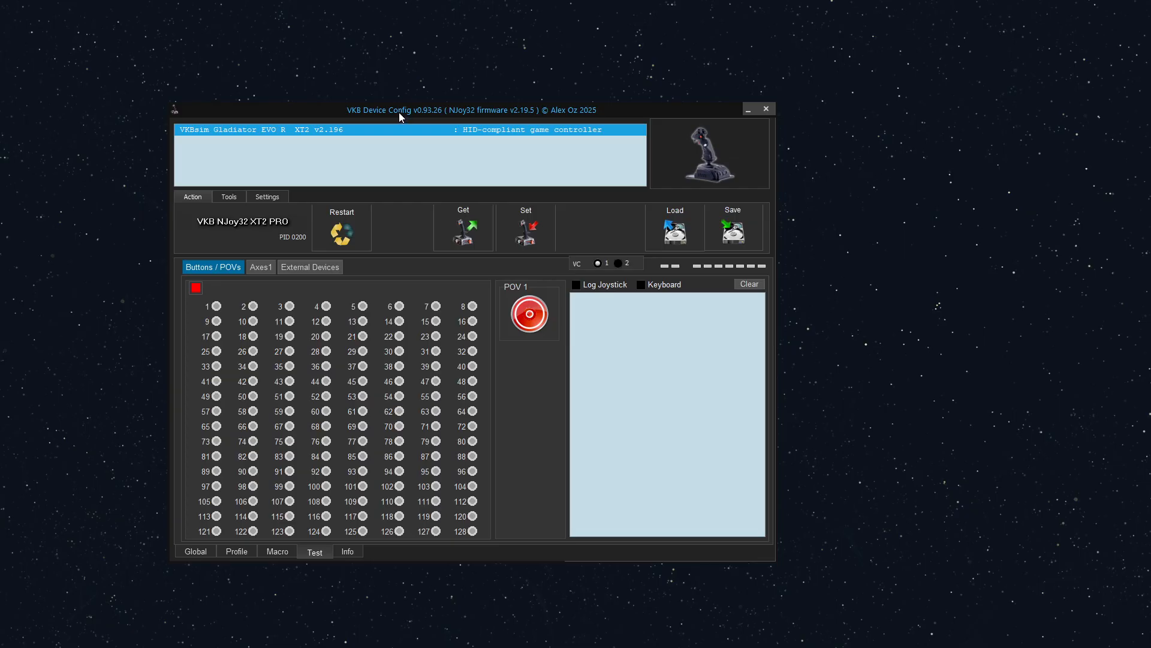
mouse_move(411, 122)
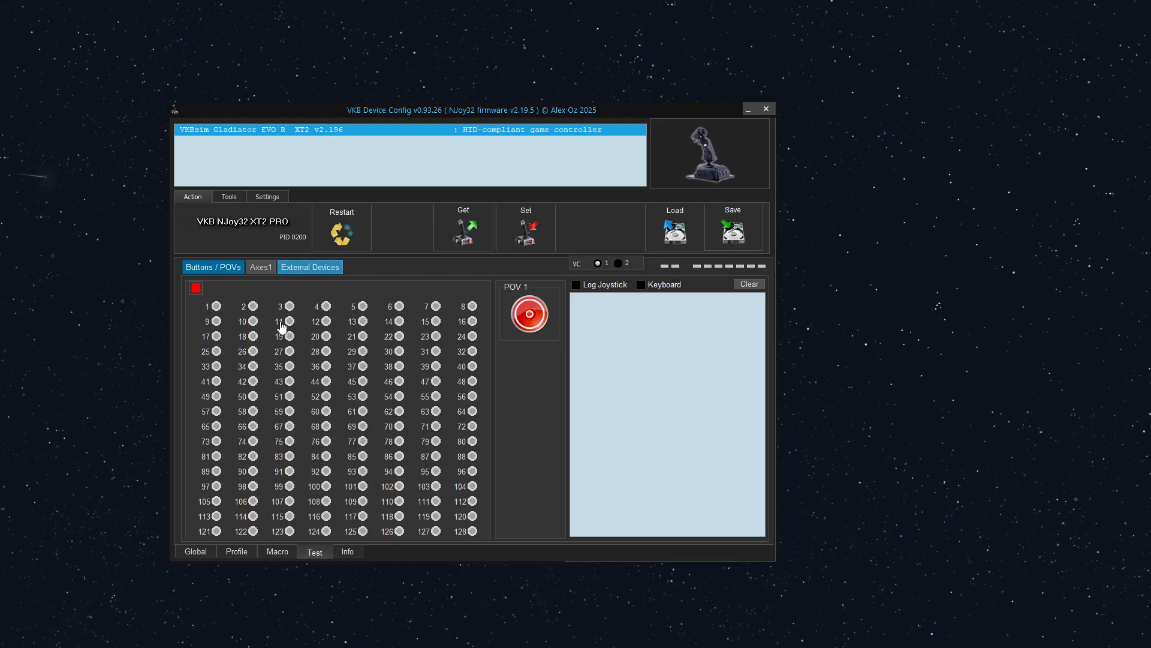
mouse_move(266, 578)
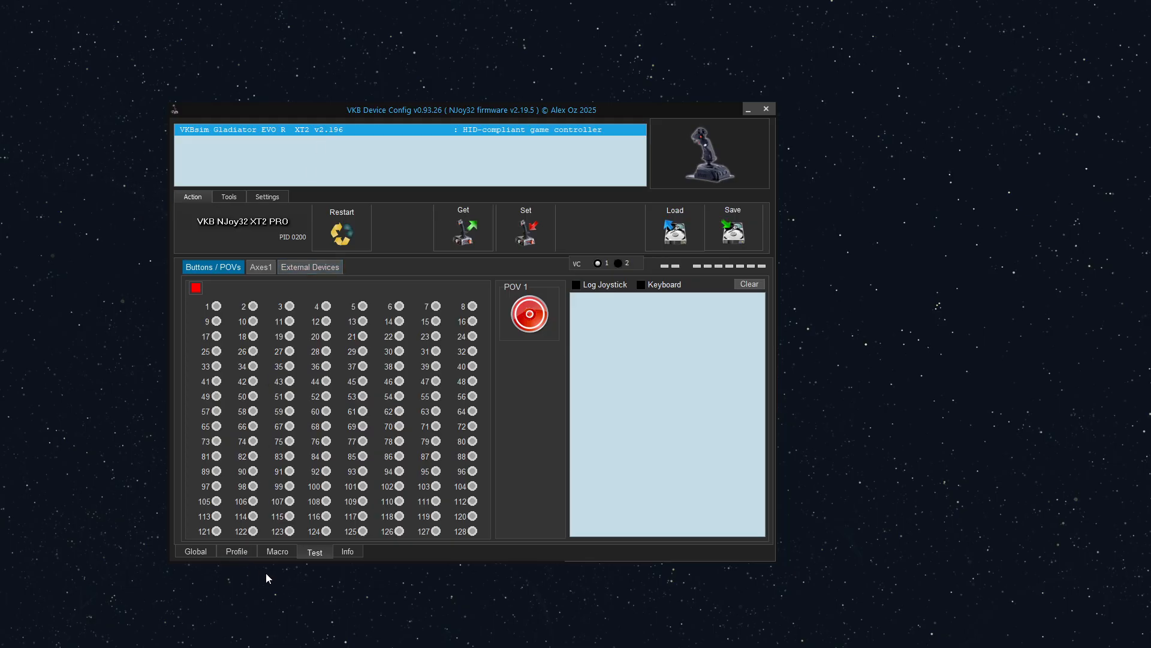
- Show the profile's Axes settings, glancing at Buttons before returning to Axes
left_click(236, 551)
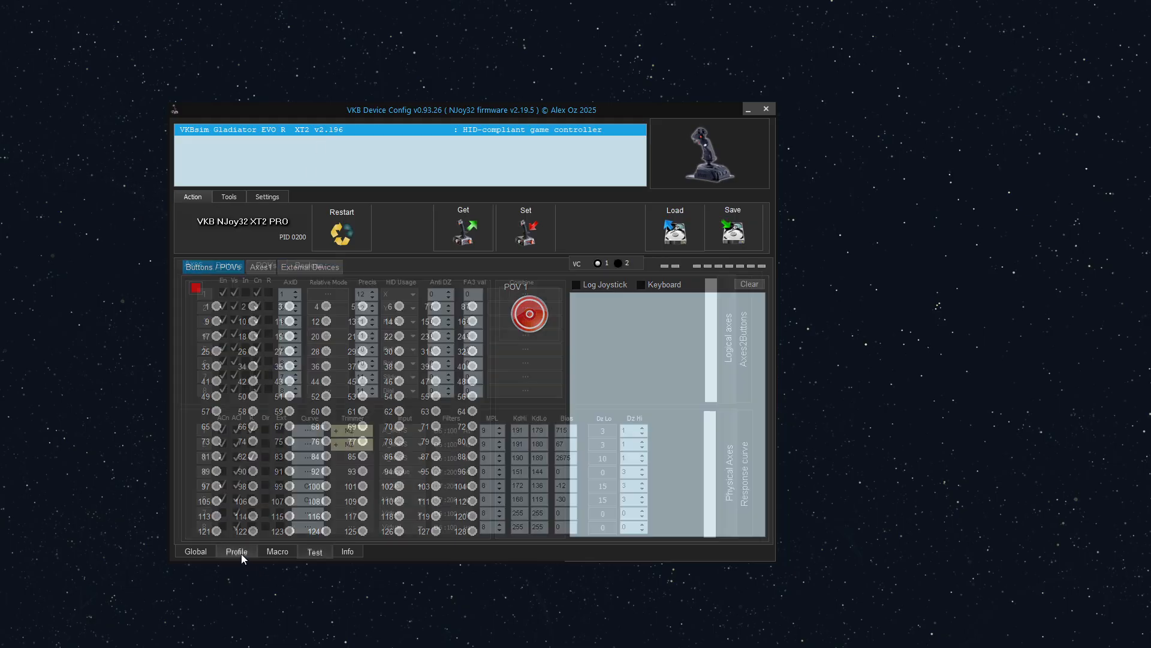
left_click(194, 266)
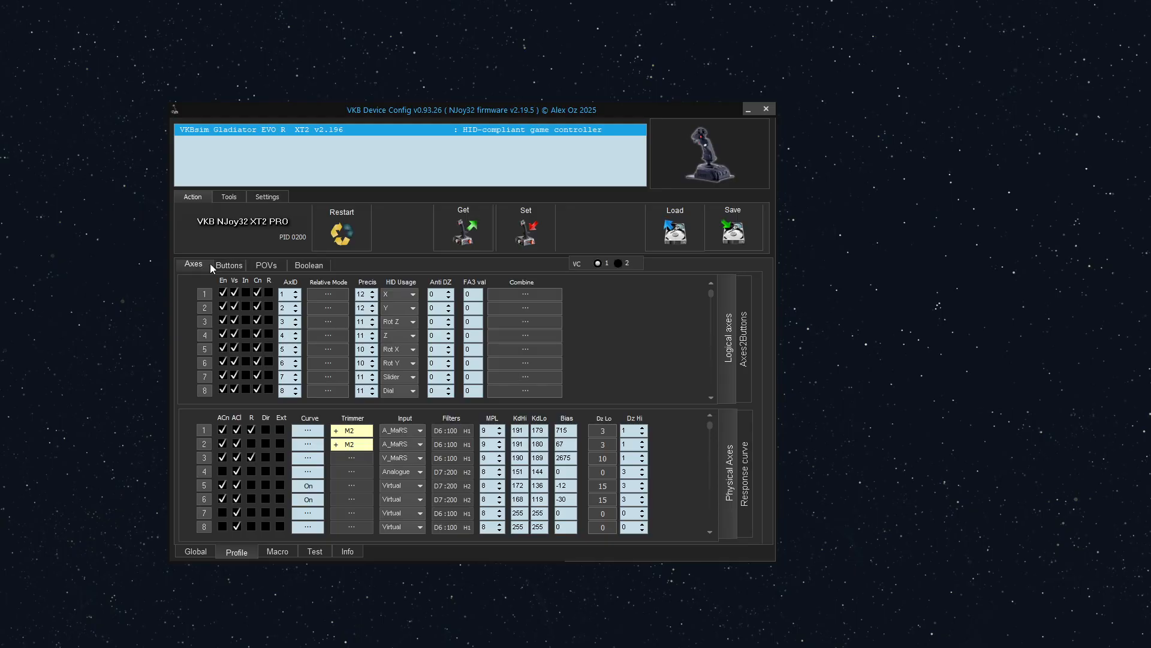
left_click(229, 265)
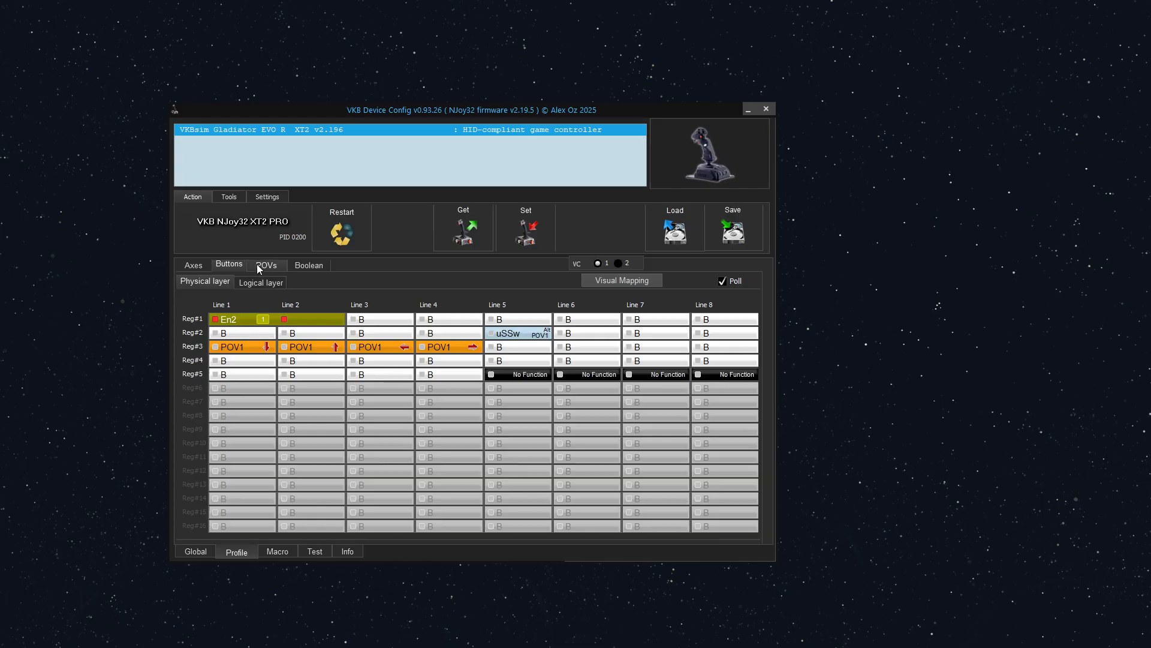
left_click(193, 265)
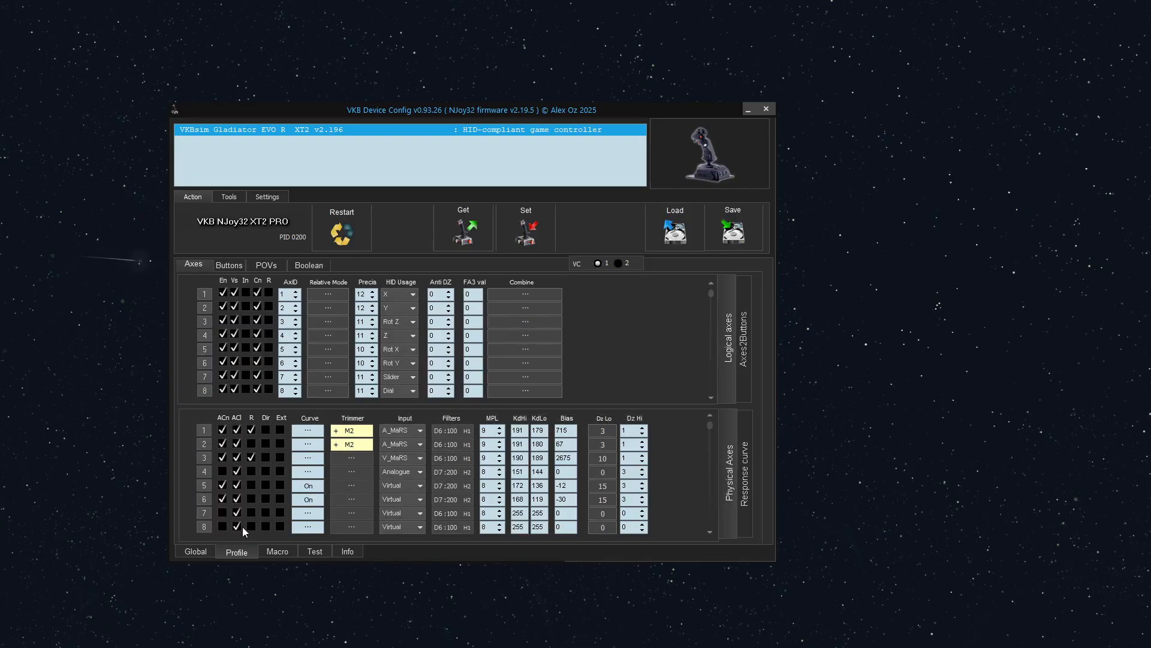
left_click(400, 498)
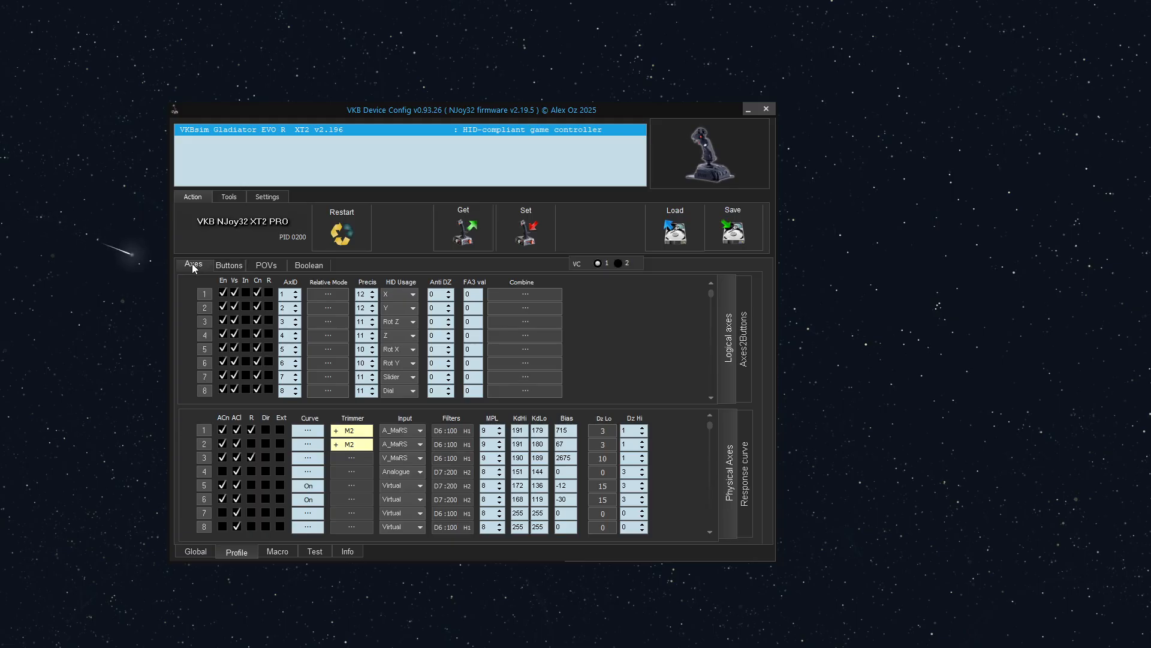
mouse_move(672, 488)
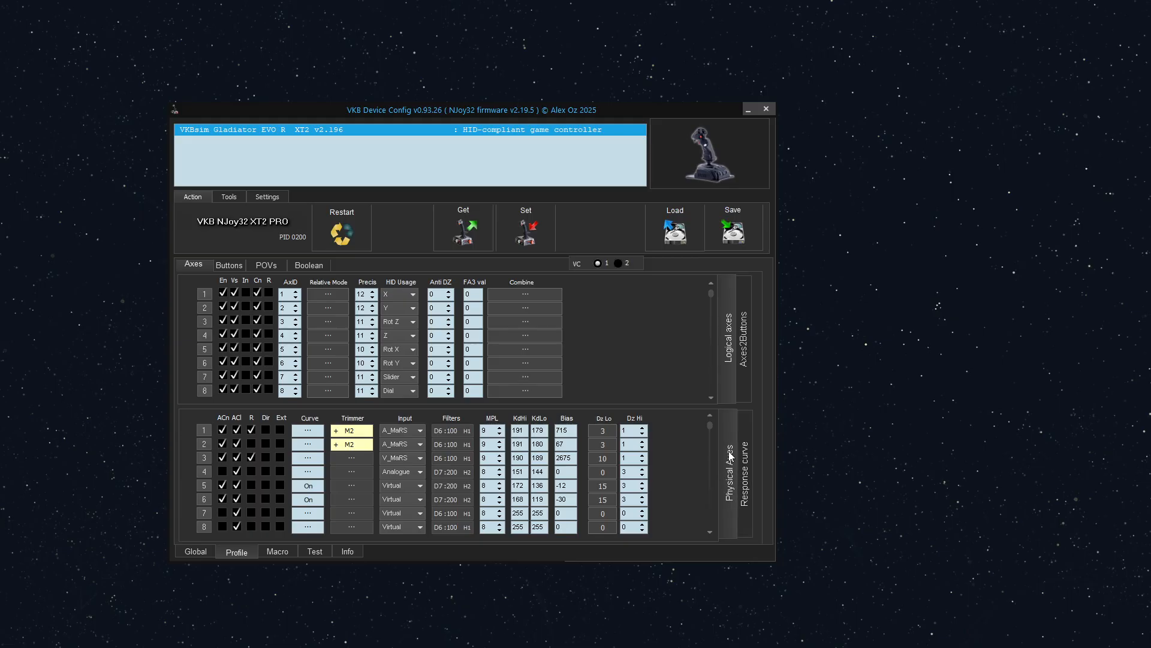
mouse_move(730, 491)
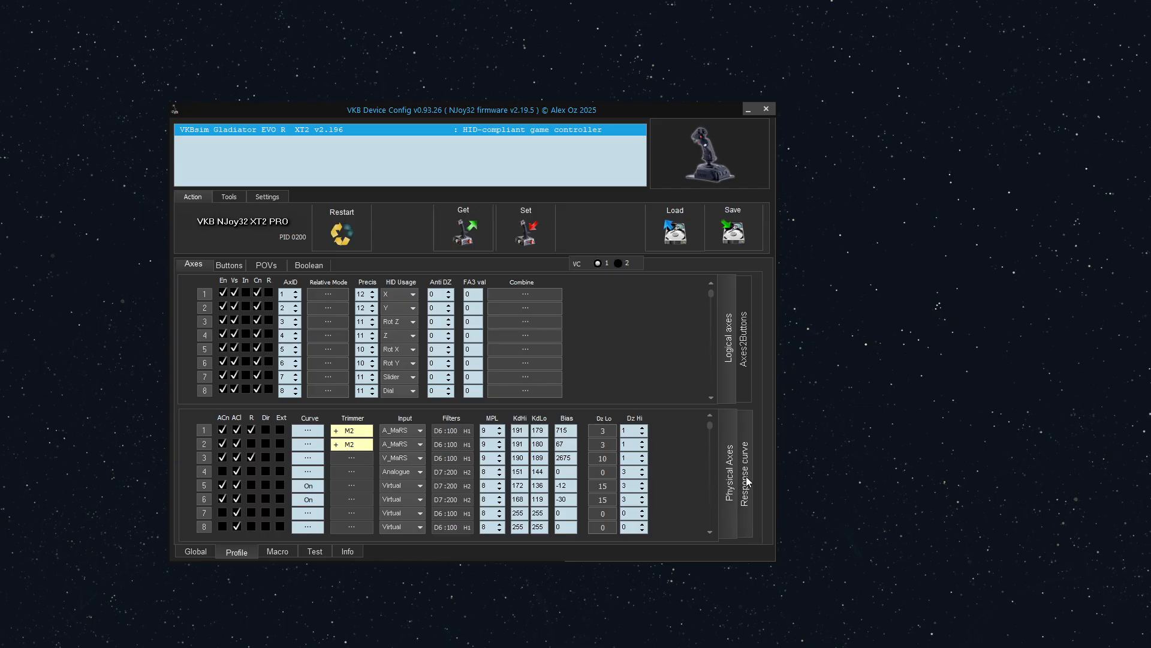
- Show the response curve table and graph, briefly returning to the physical axis parameters
left_click(736, 466)
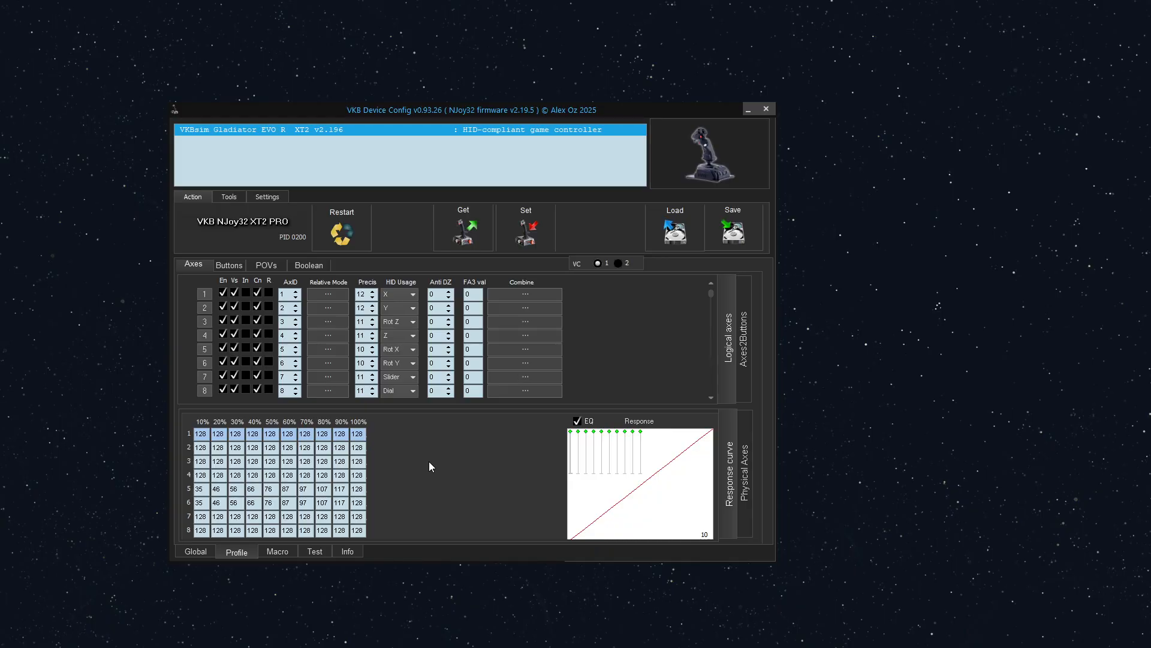
mouse_move(340, 446)
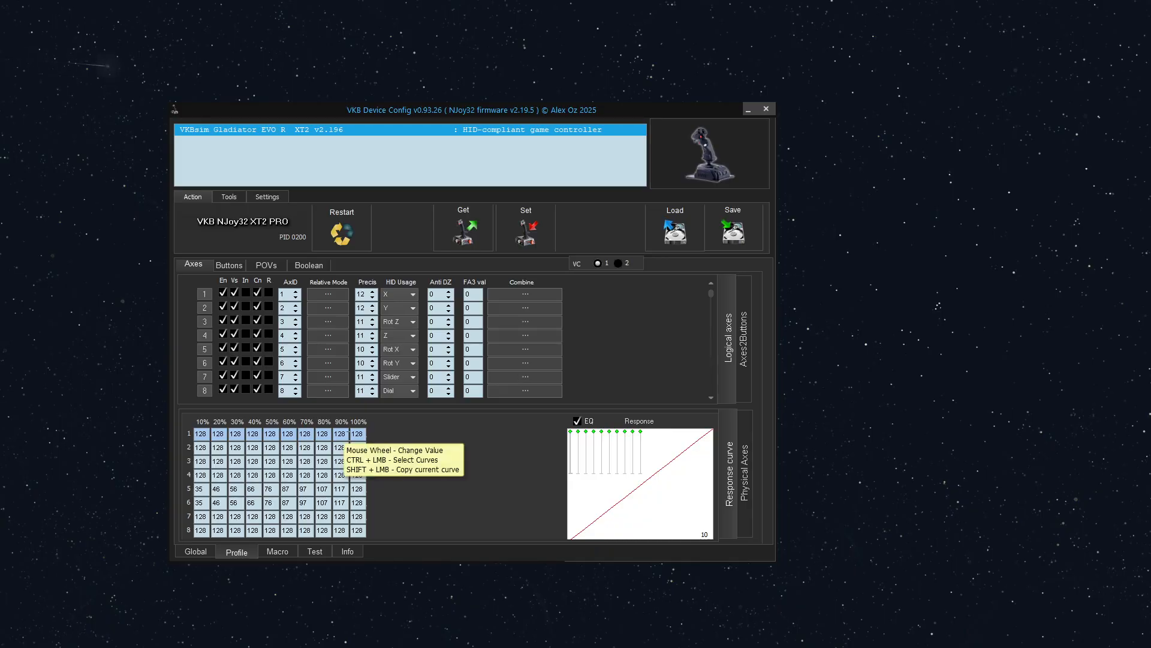
mouse_move(408, 450)
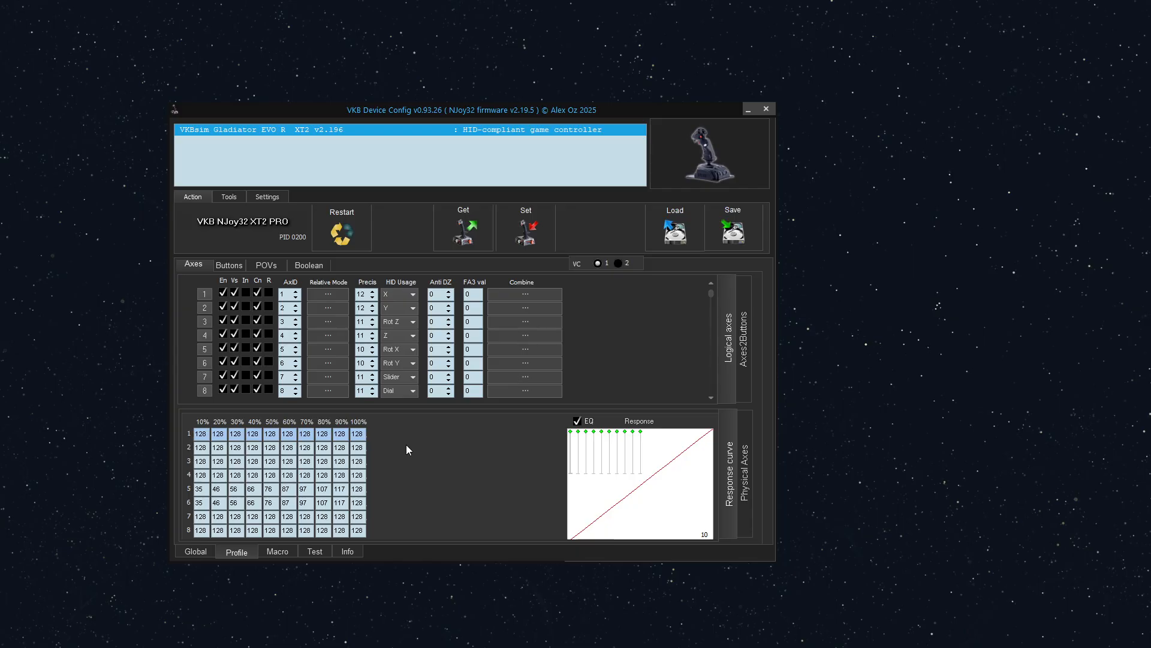
mouse_move(748, 466)
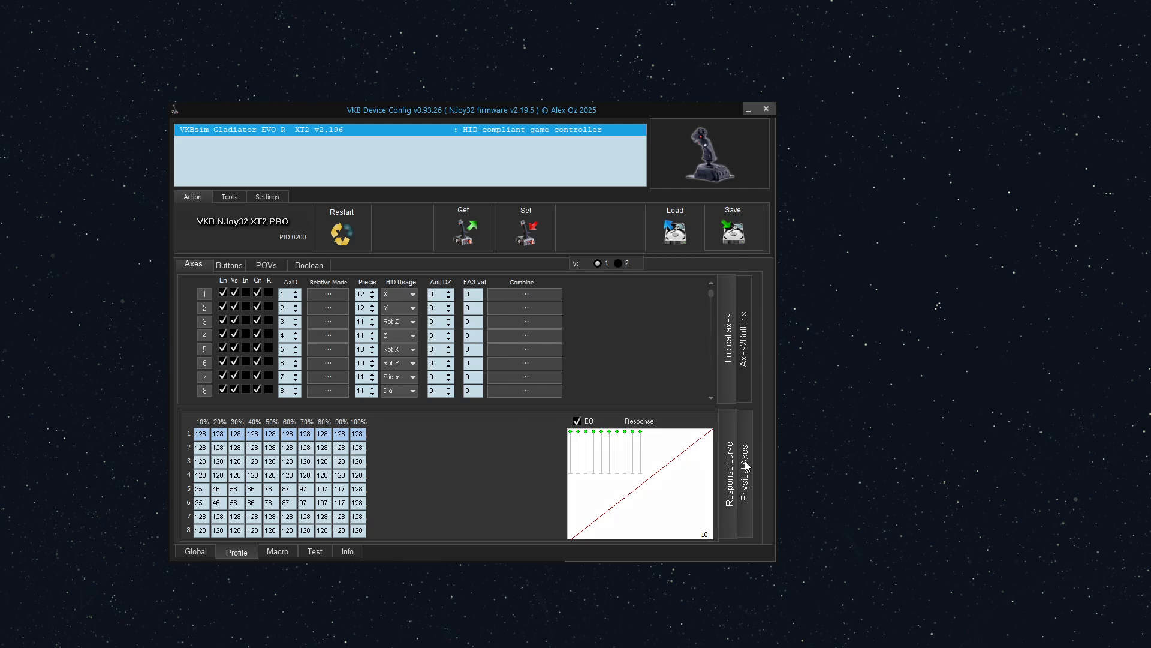
left_click(744, 475)
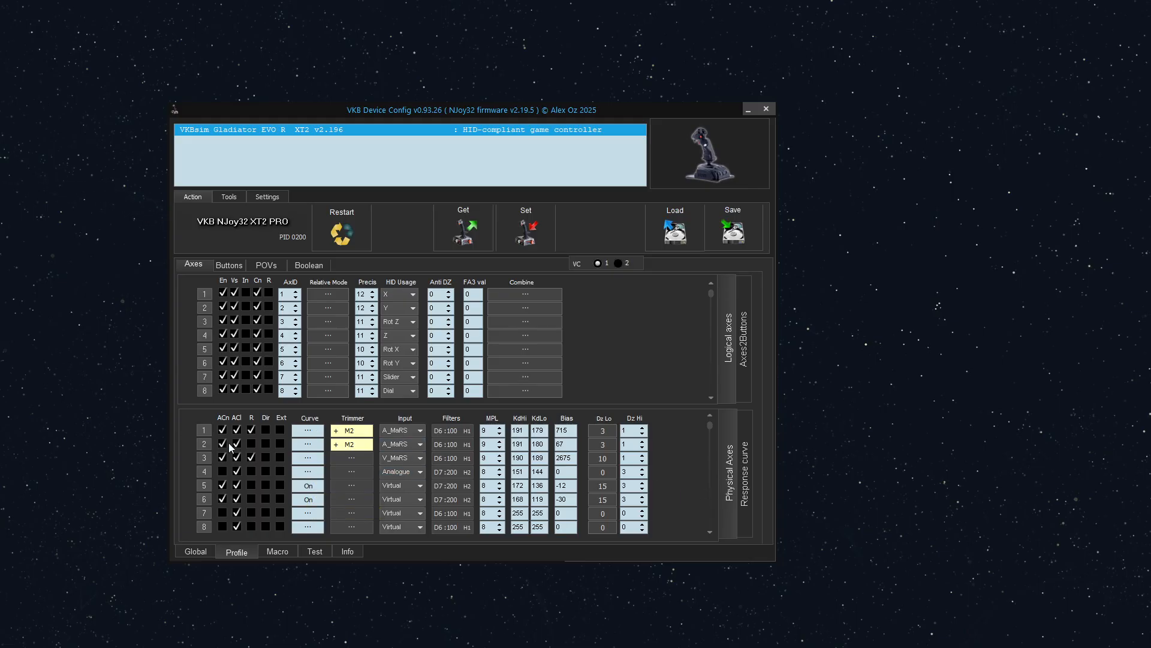
mouse_move(216, 429)
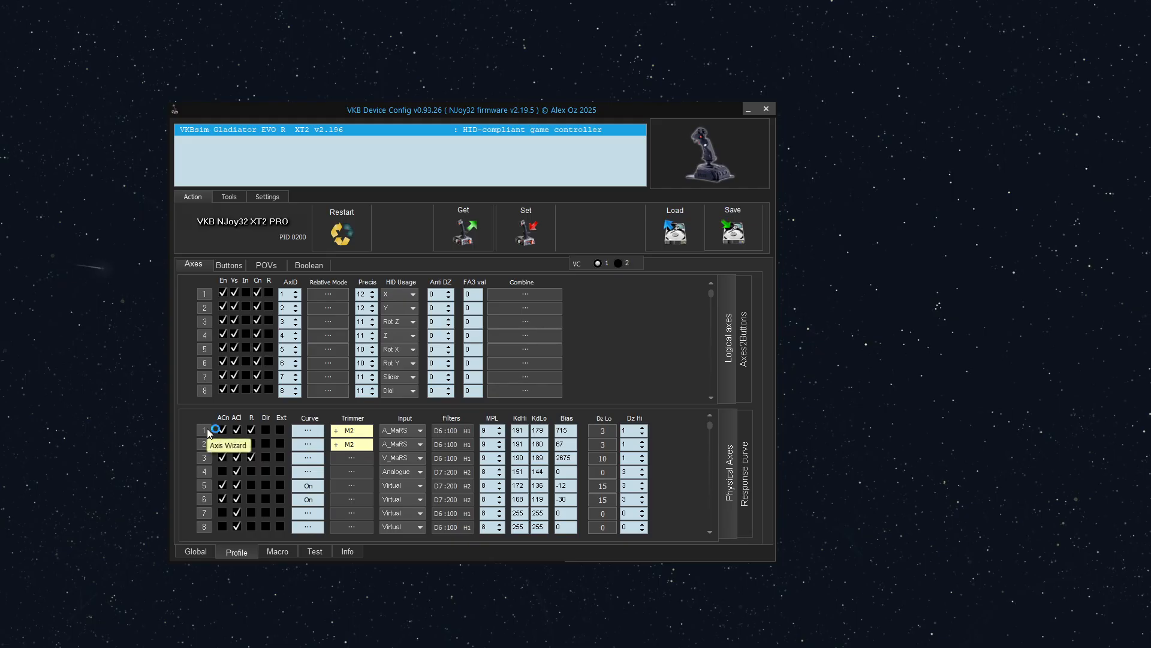
left_click(733, 474)
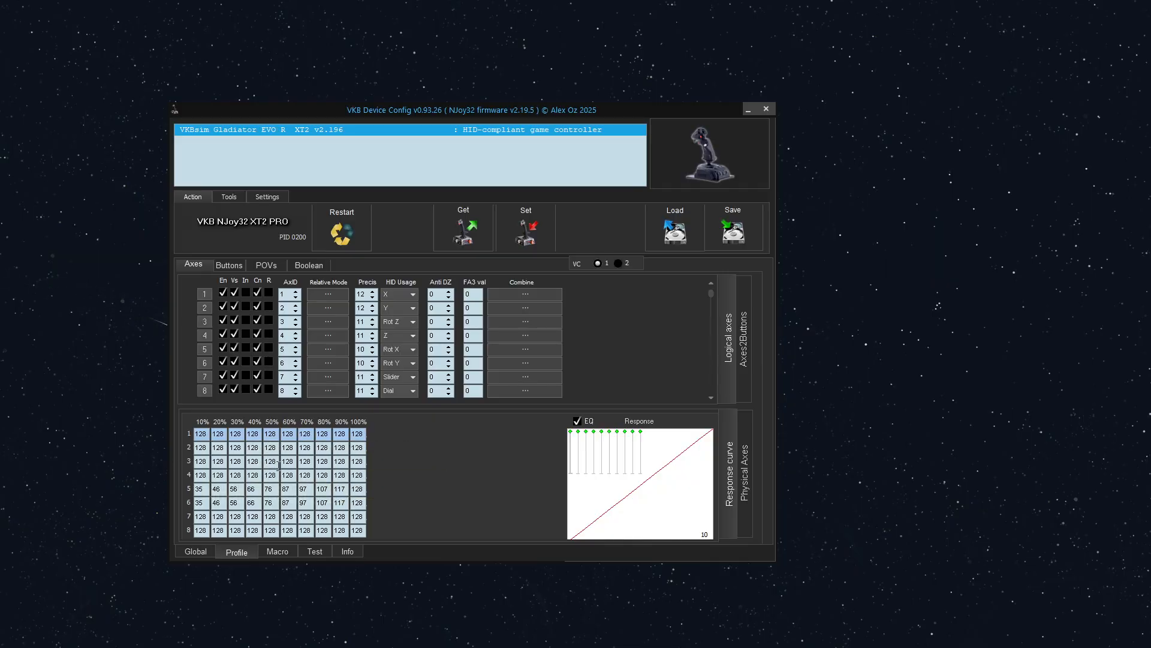
mouse_move(744, 470)
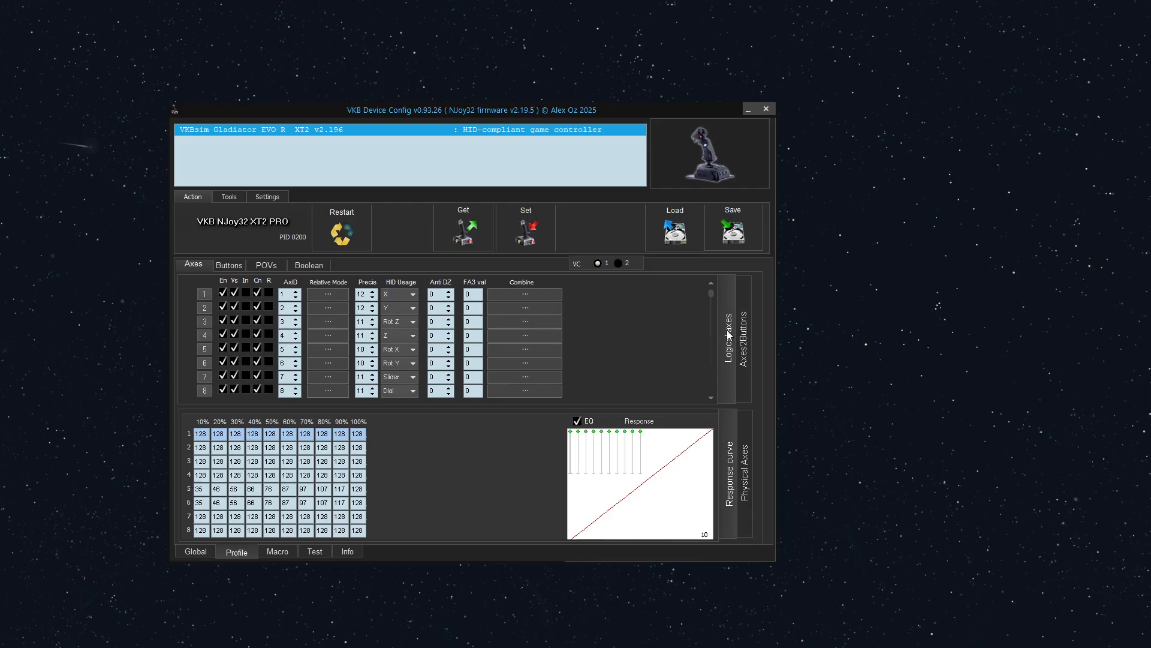
mouse_move(315, 550)
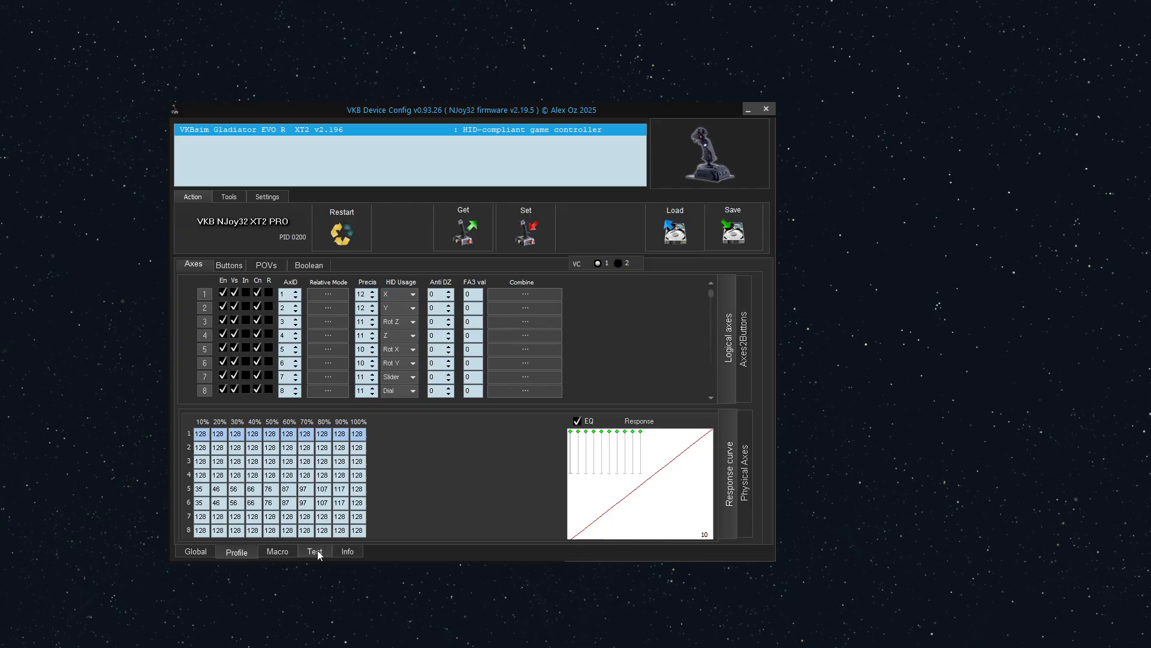
left_click(315, 550)
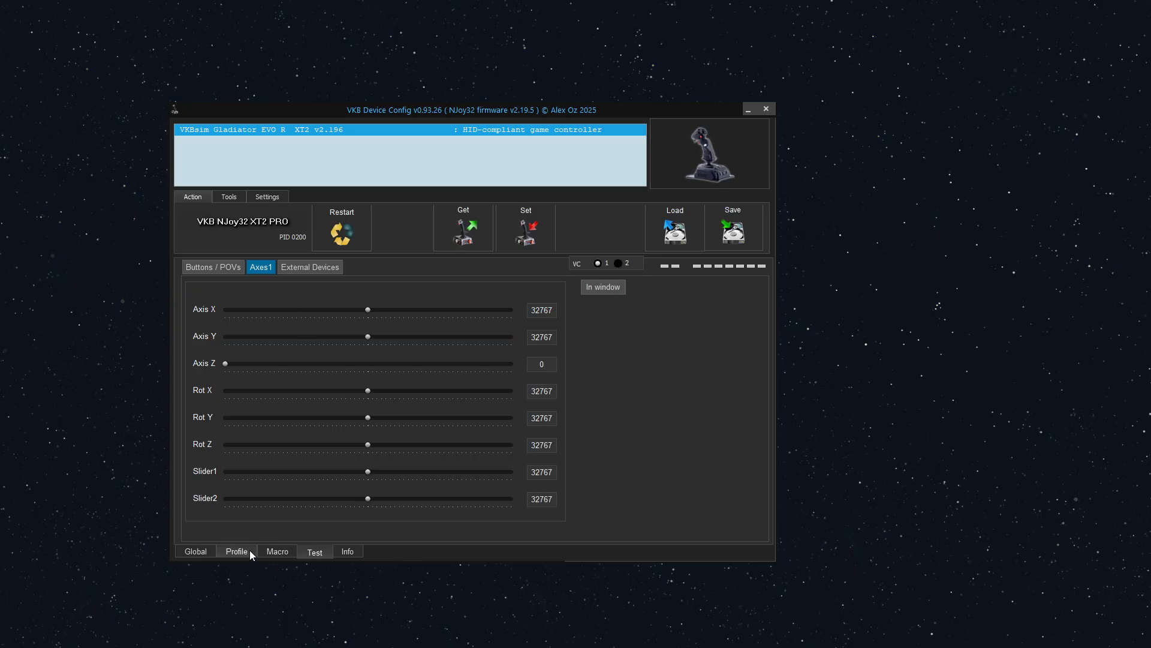
left_click(236, 550)
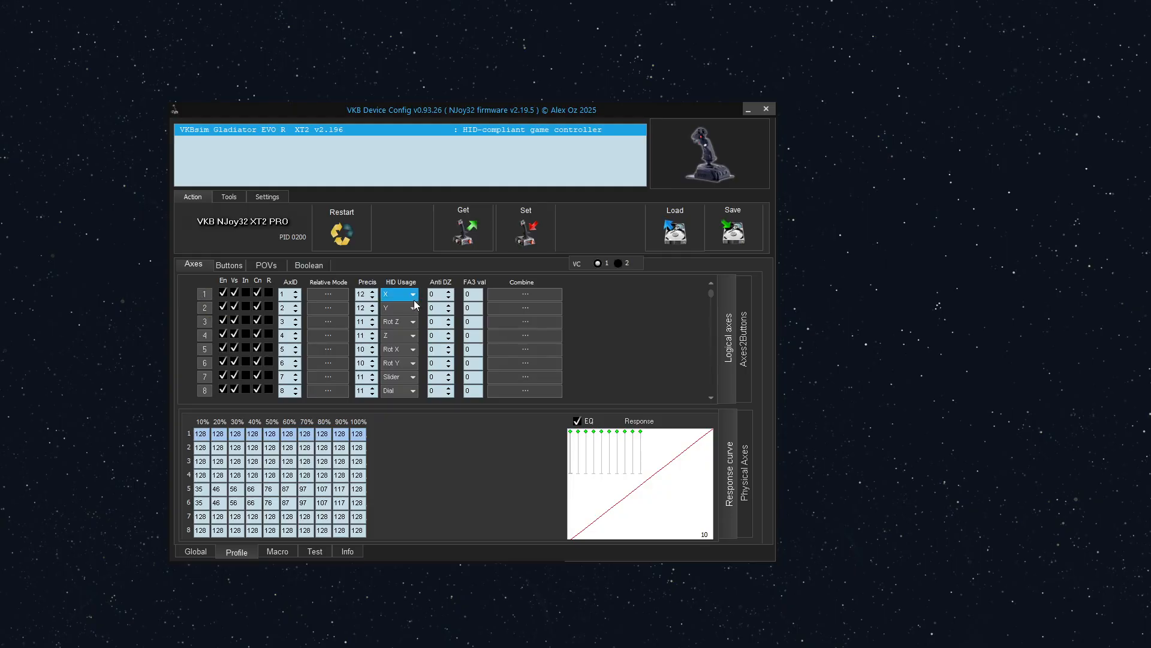
mouse_move(413, 301)
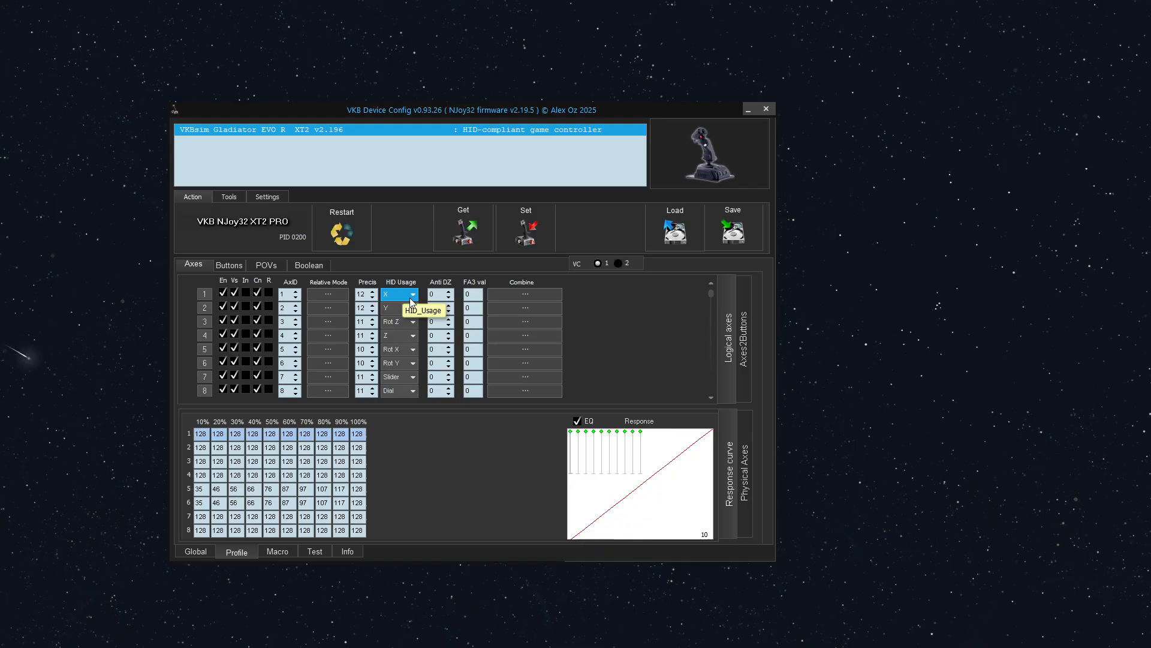
mouse_move(416, 297)
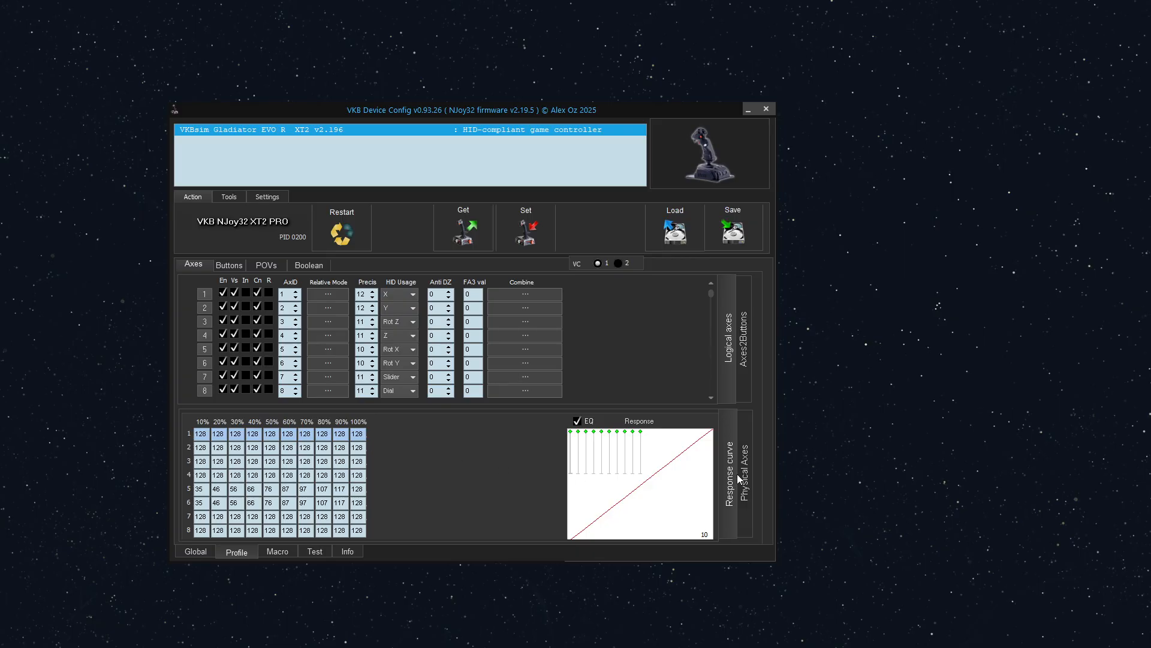
mouse_move(747, 477)
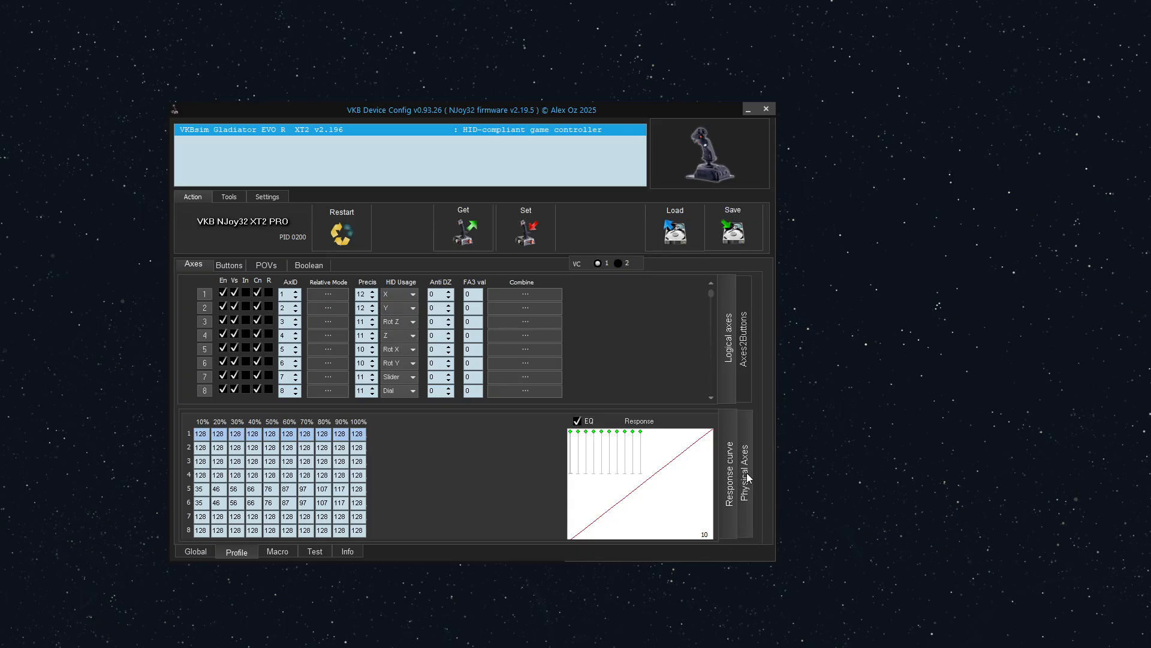
left_click(734, 474)
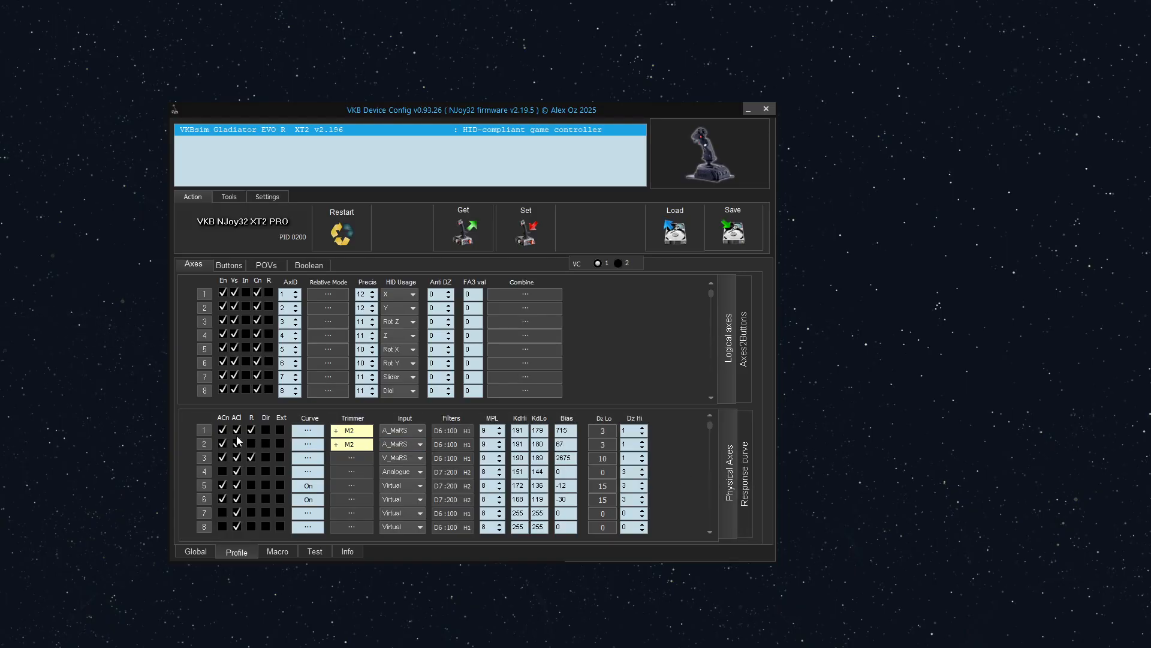
mouse_move(223, 430)
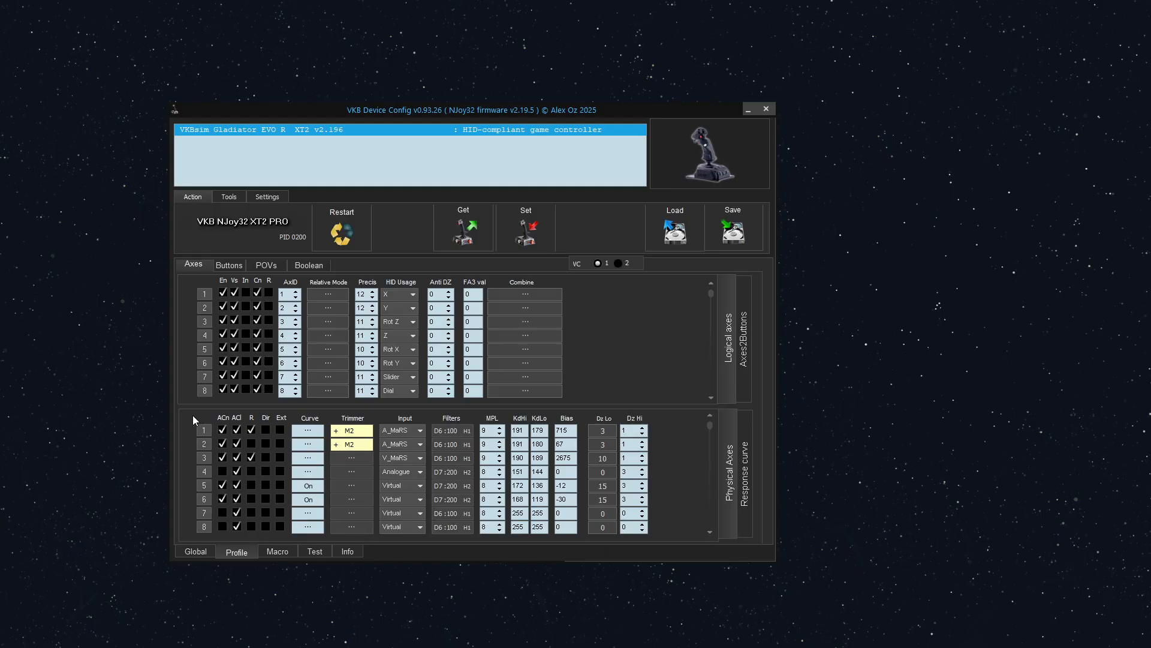
mouse_move(195, 430)
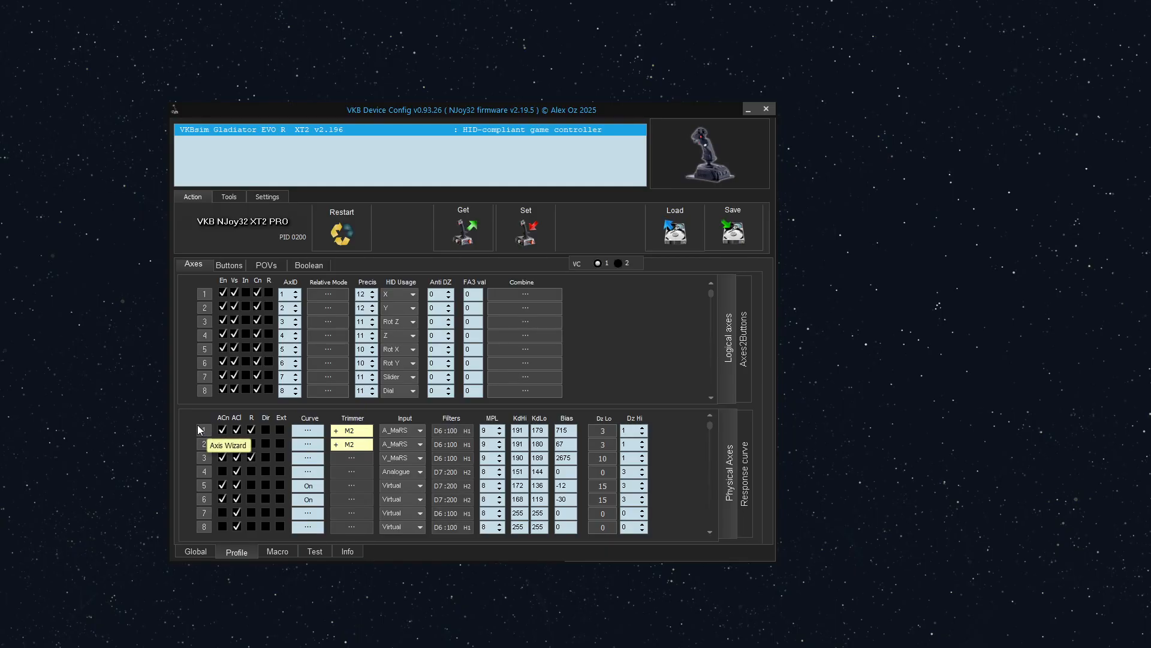
left_click(396, 390)
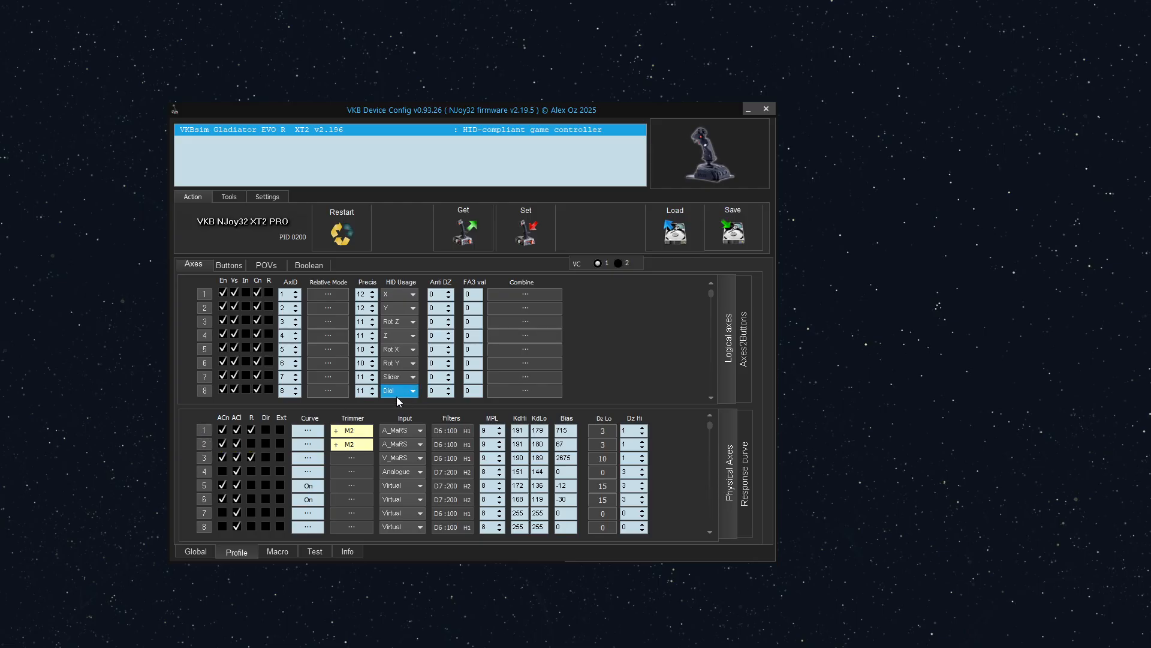
left_click(735, 477)
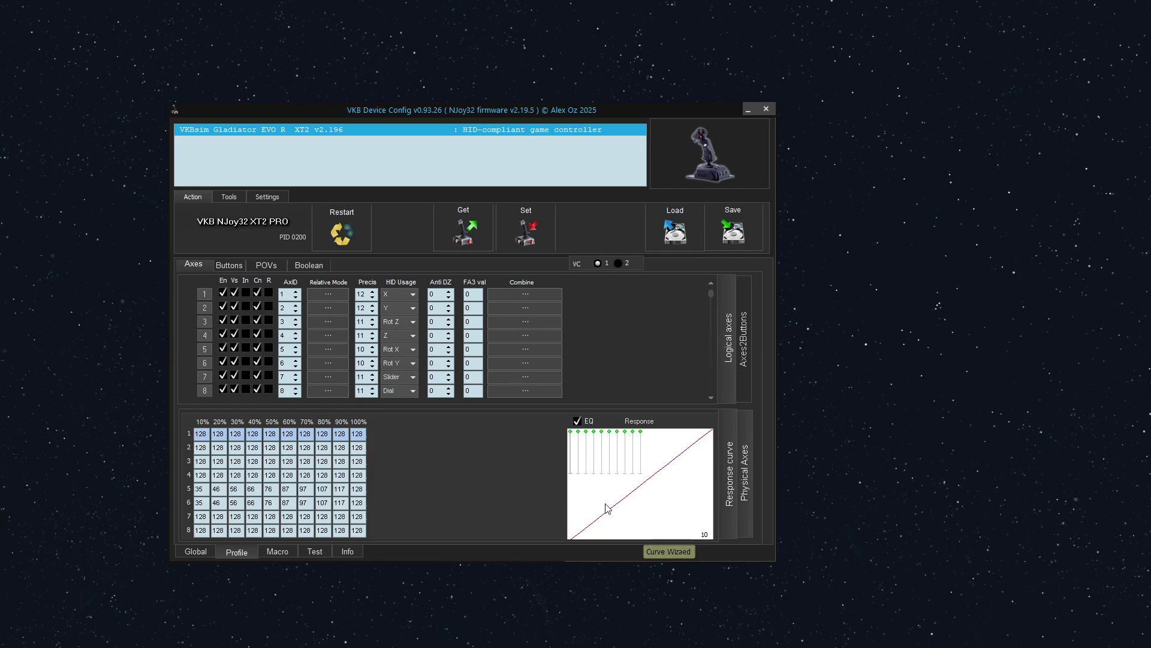
- In Axis 1's Curve Wizard, untick Linked and toggle Show Values EQ on, then off
left_click(667, 552)
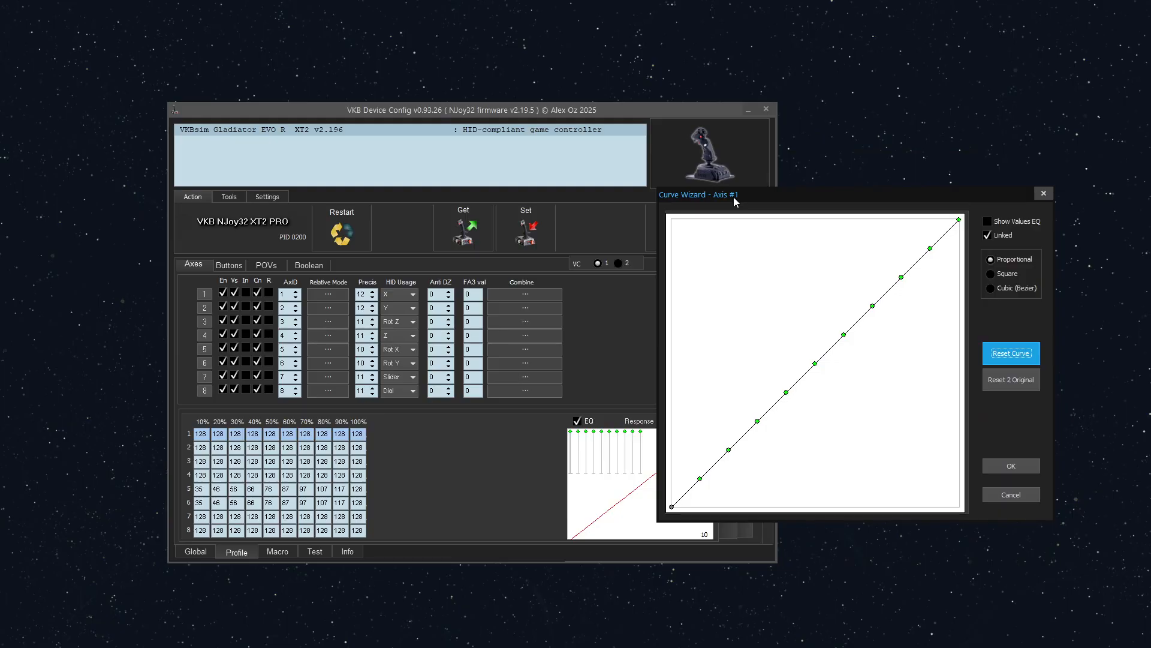
mouse_move(788, 208)
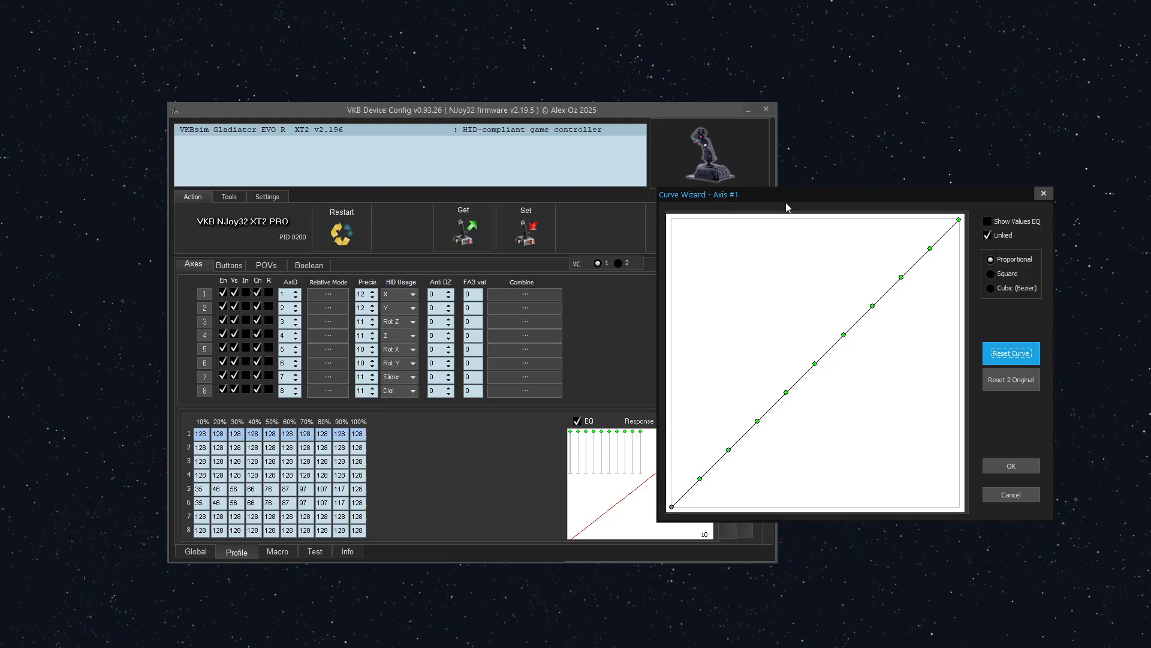
mouse_move(988, 231)
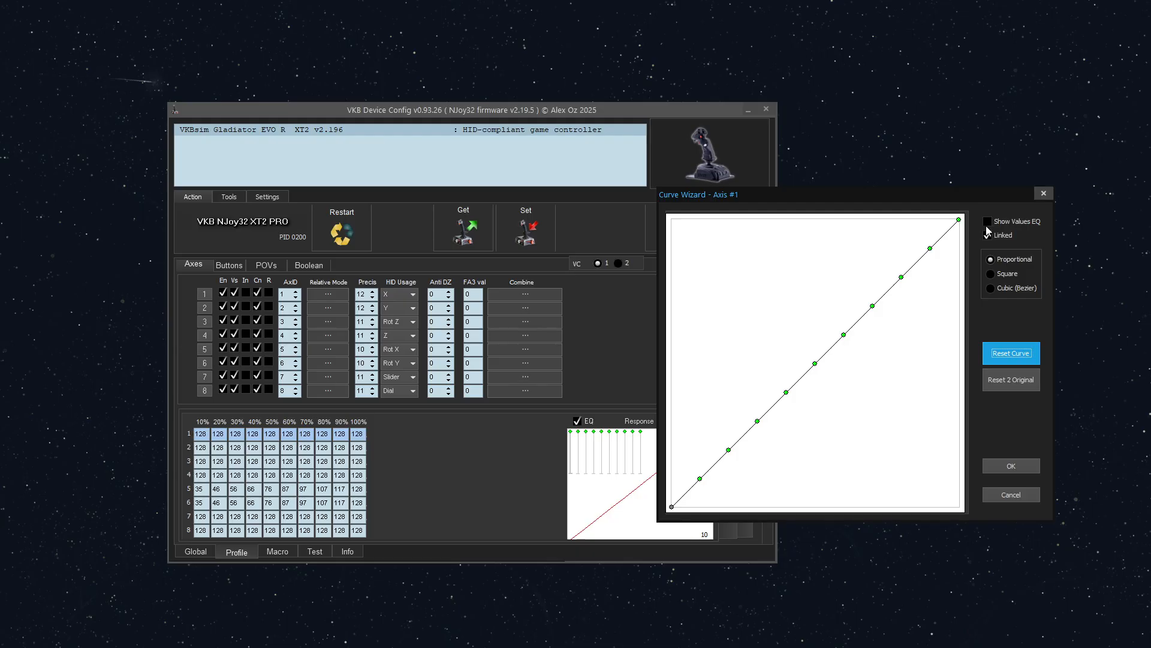
left_click(989, 235)
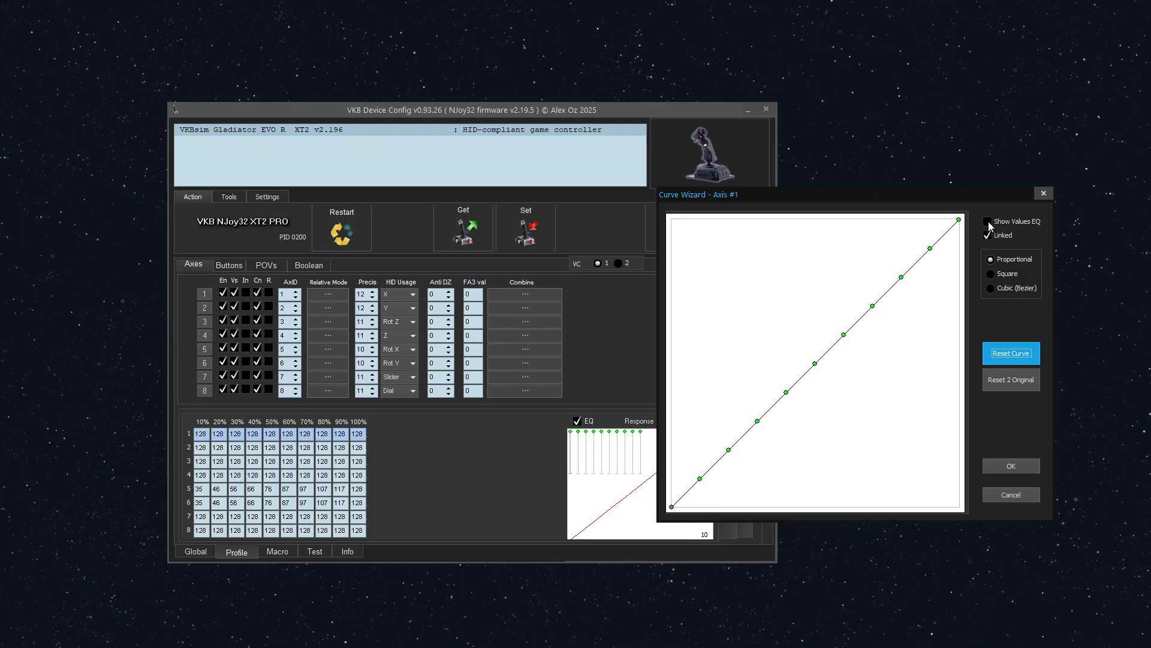
left_click(989, 221)
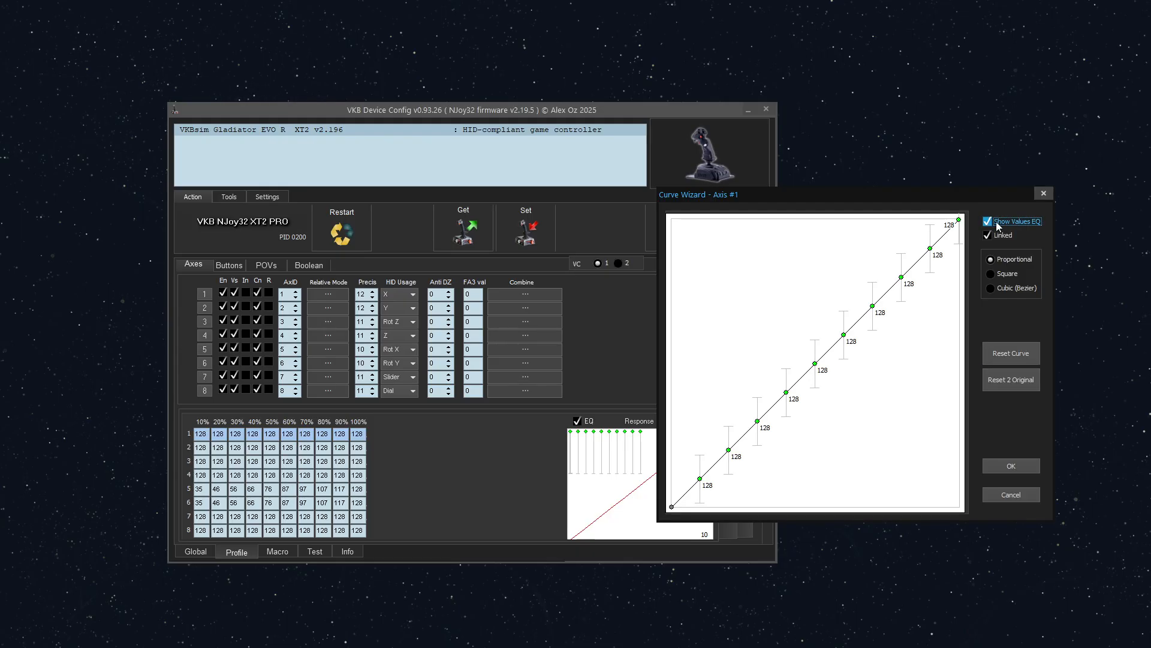
mouse_move(887, 373)
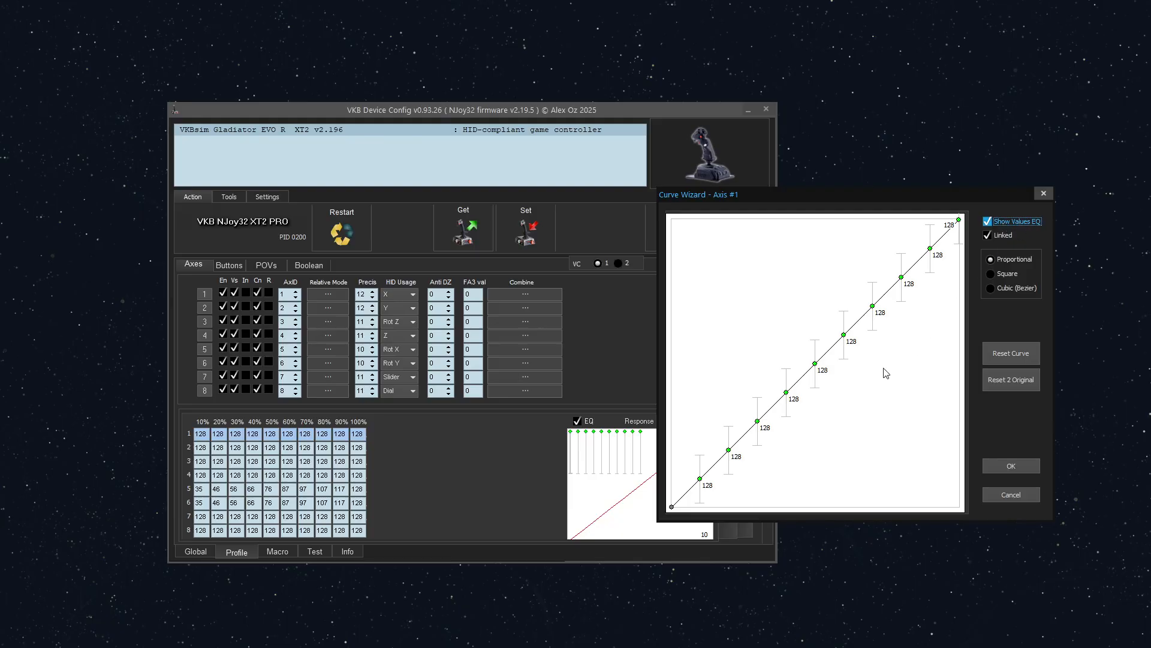
mouse_move(920, 279)
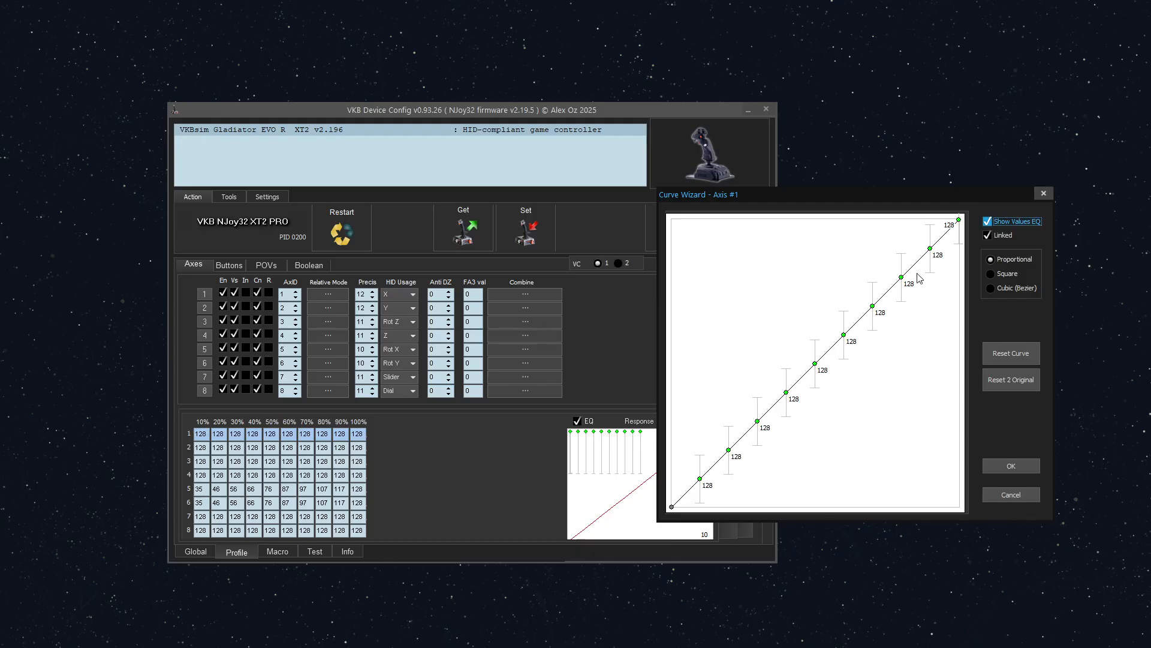
mouse_move(761, 431)
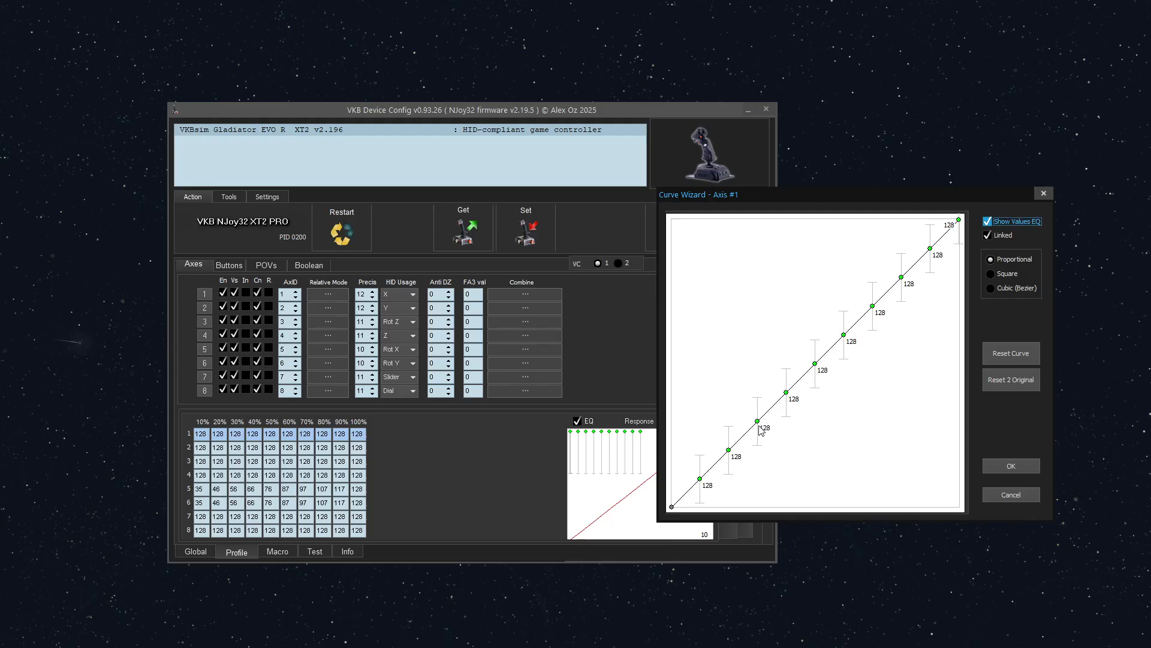
mouse_move(861, 351)
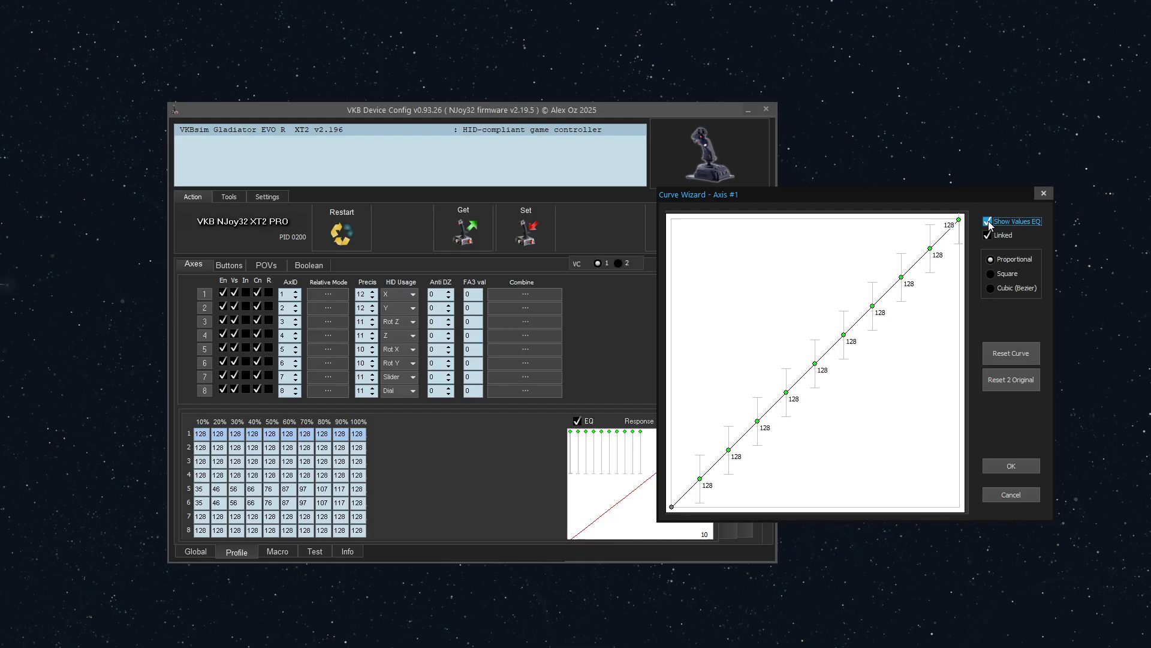
left_click(987, 222)
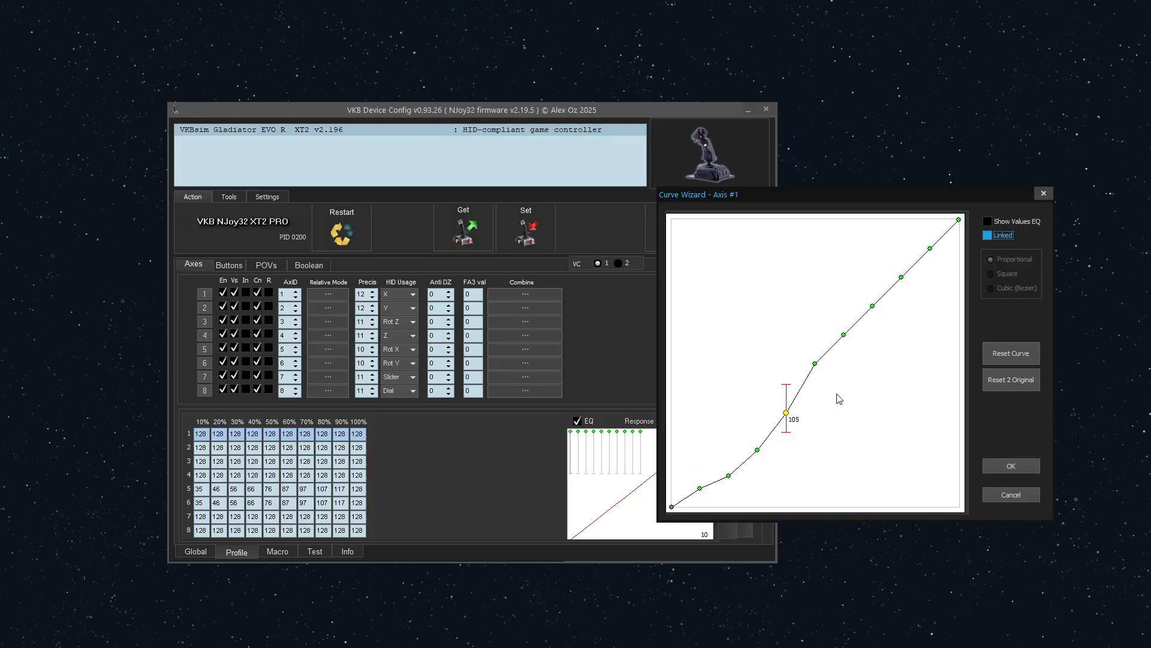
mouse_move(990, 271)
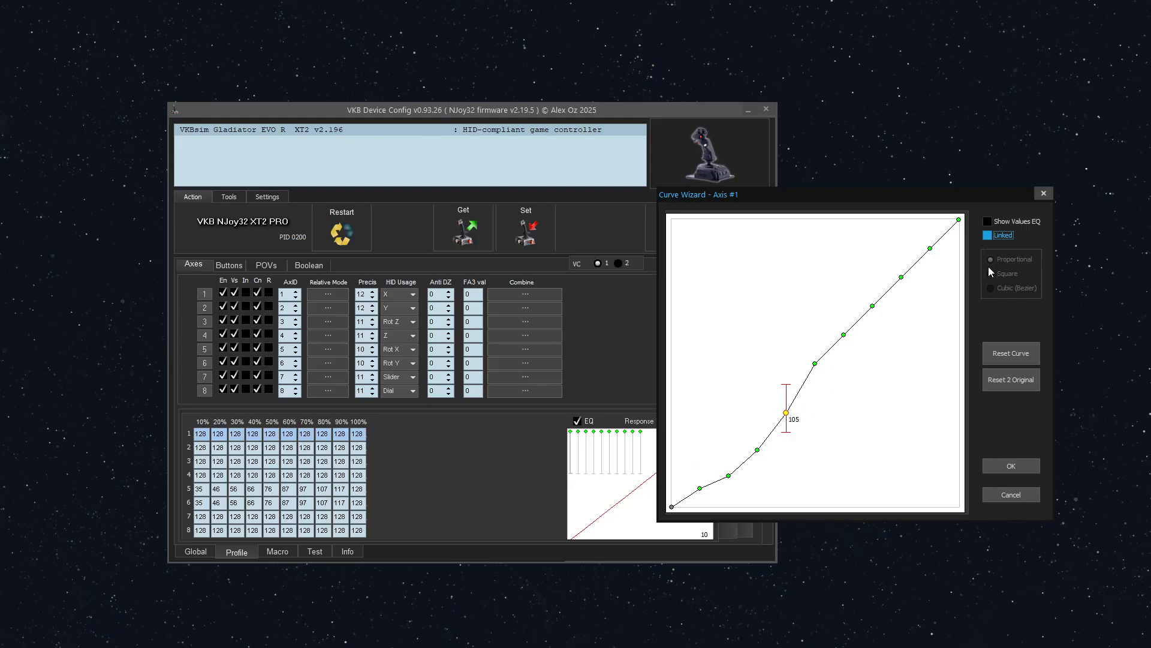
mouse_move(985, 270)
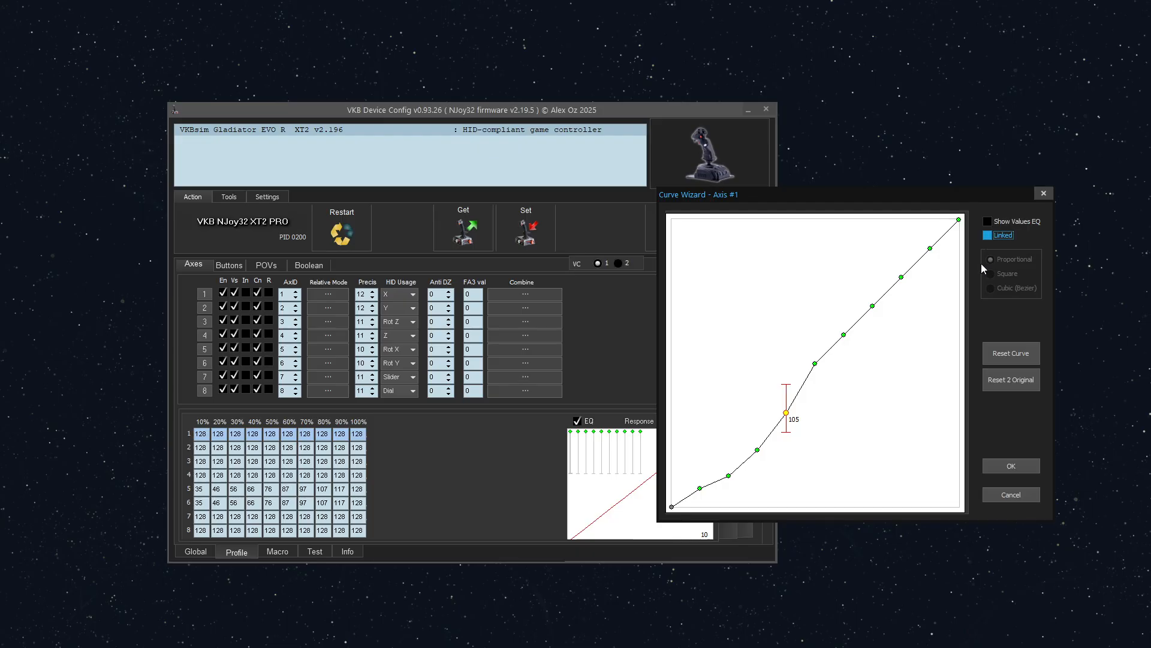
mouse_move(1017, 363)
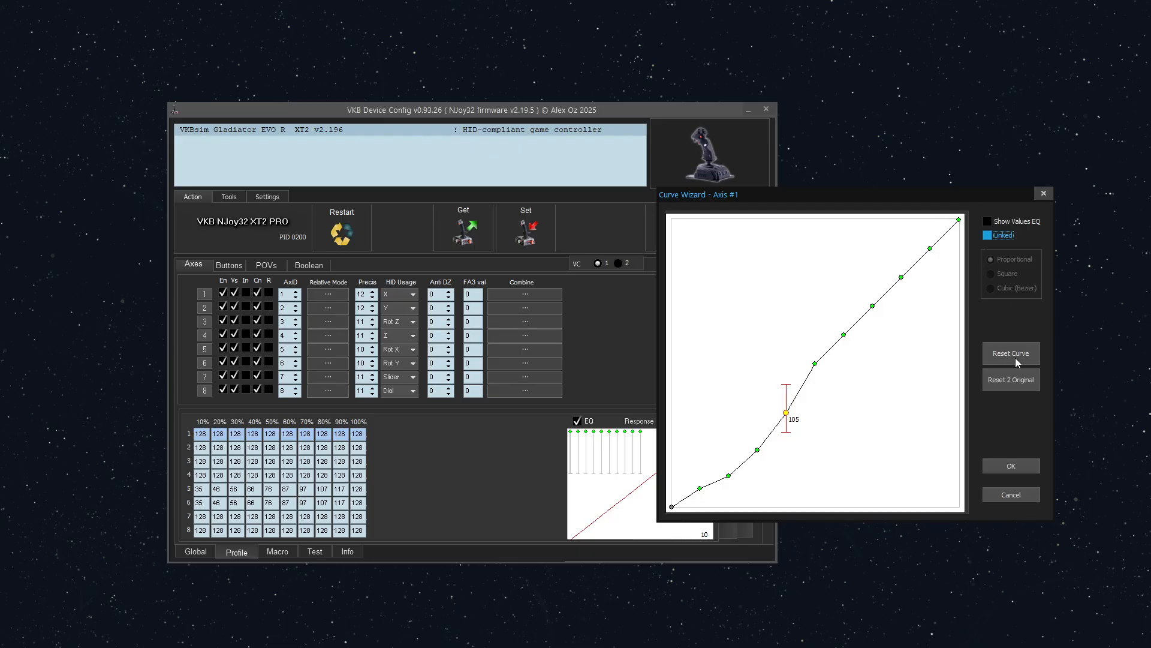
- Reset Axis 1's curve to linear and tick Linked again
left_click(1011, 354)
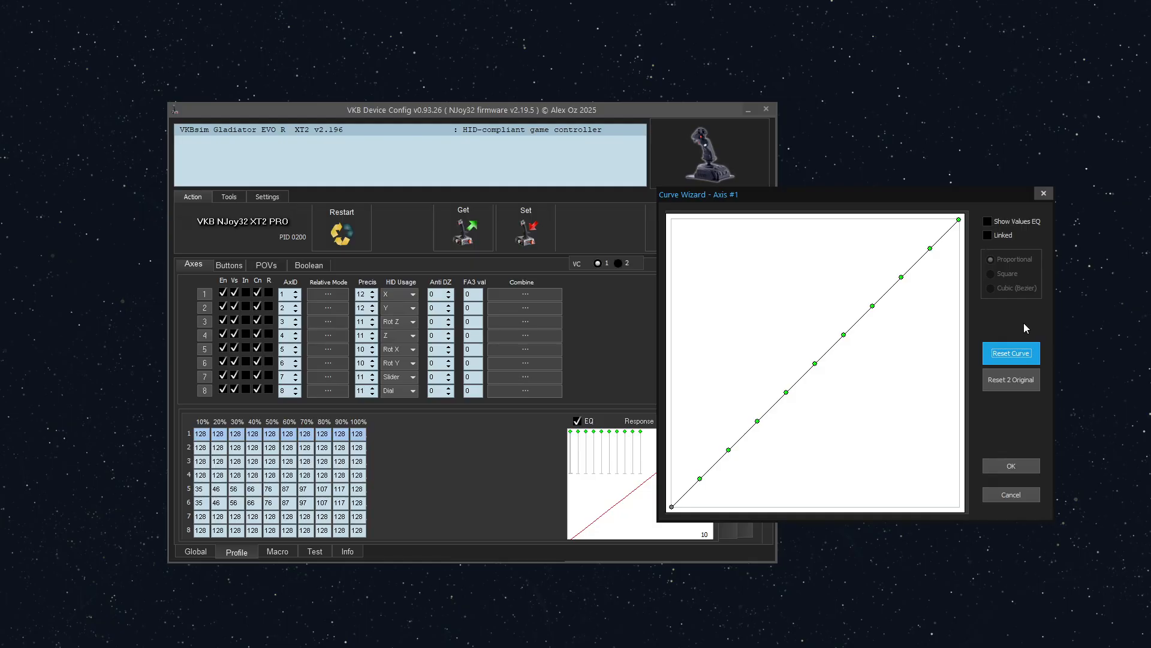
mouse_move(781, 446)
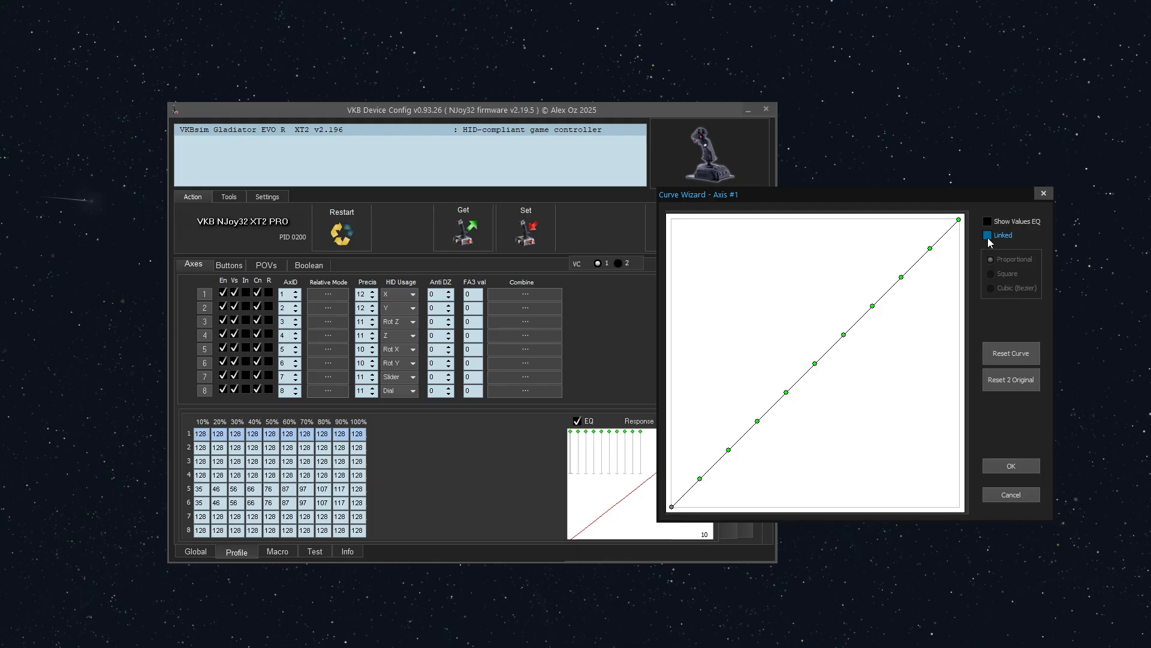
left_click(988, 235)
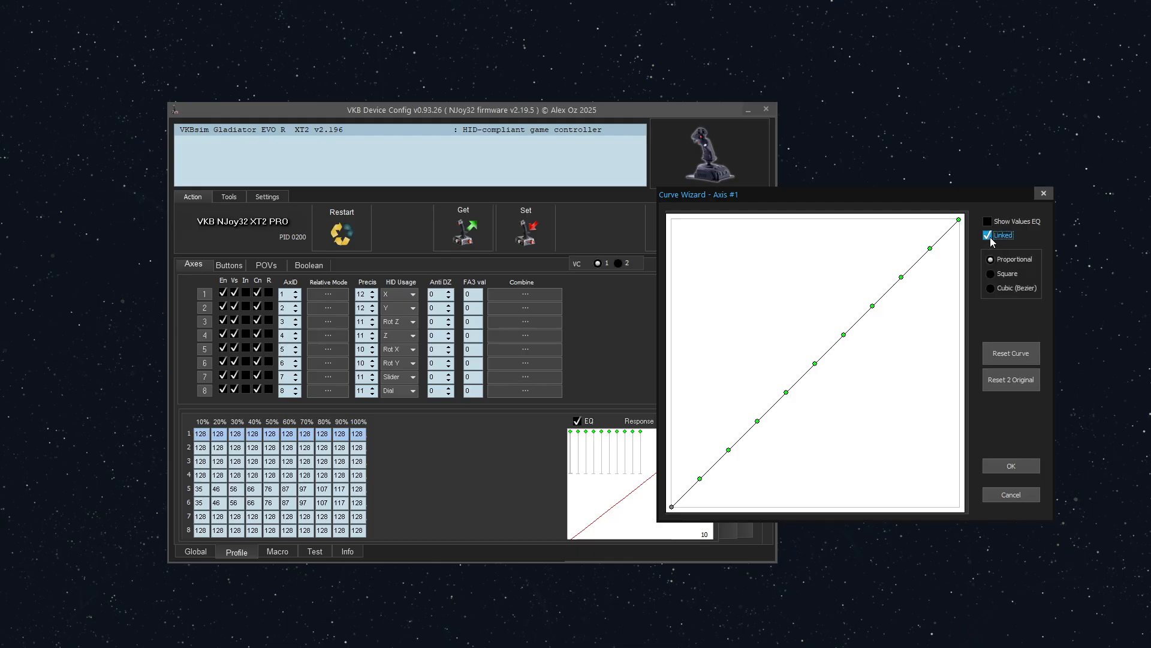
mouse_move(1008, 243)
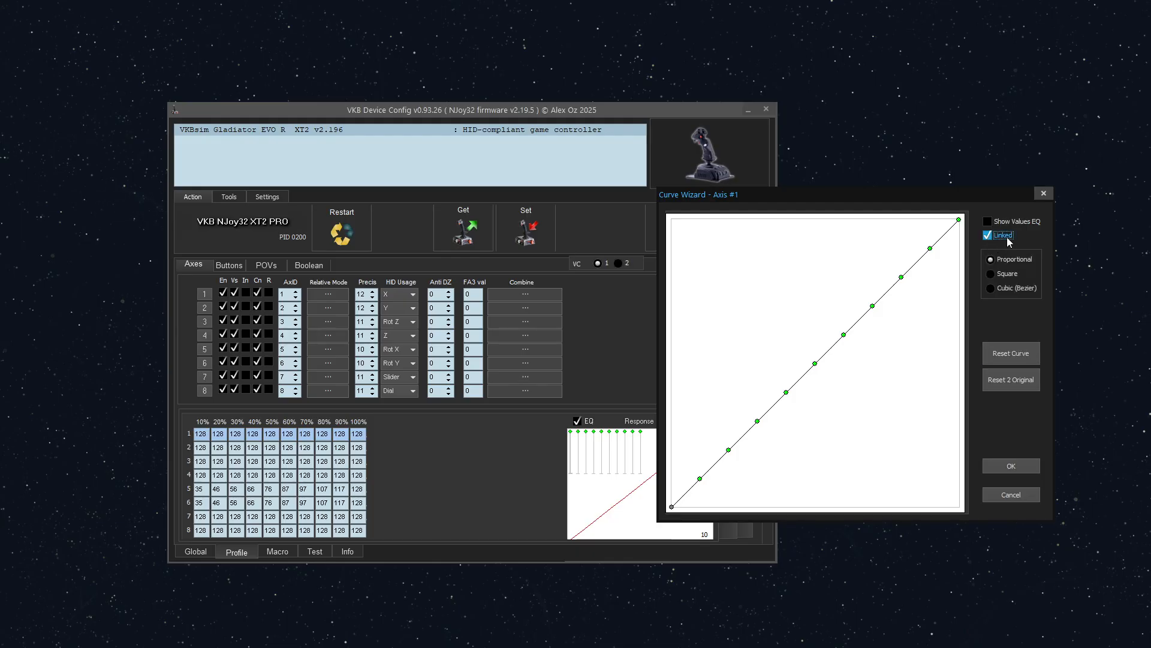
mouse_move(1032, 300)
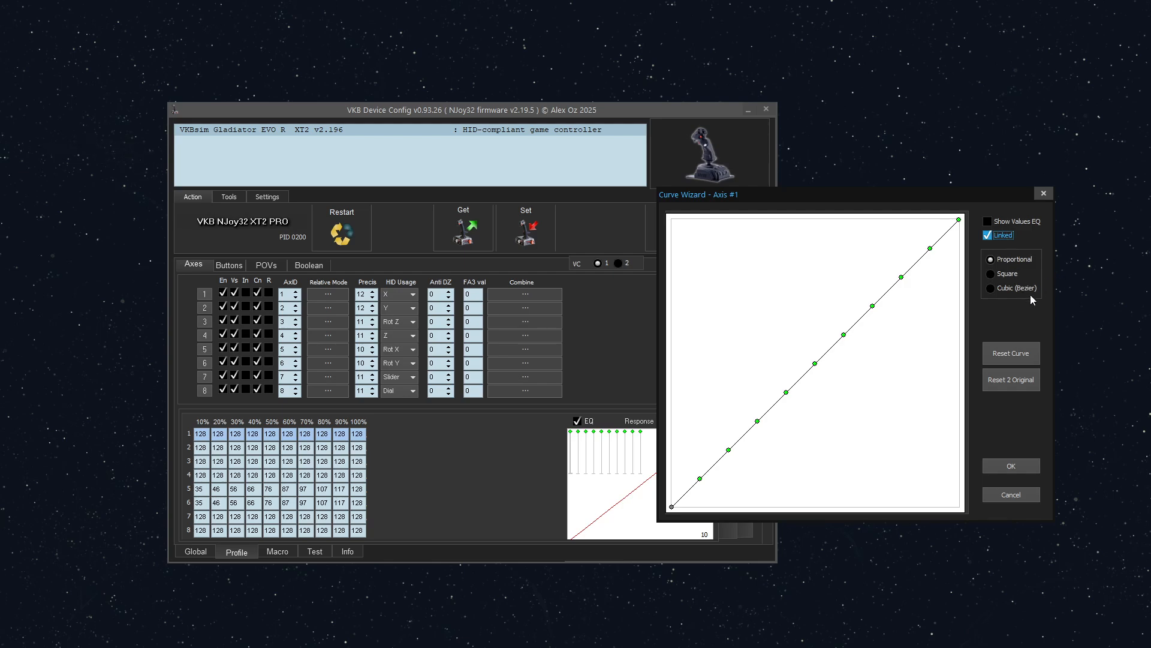
mouse_move(1015, 275)
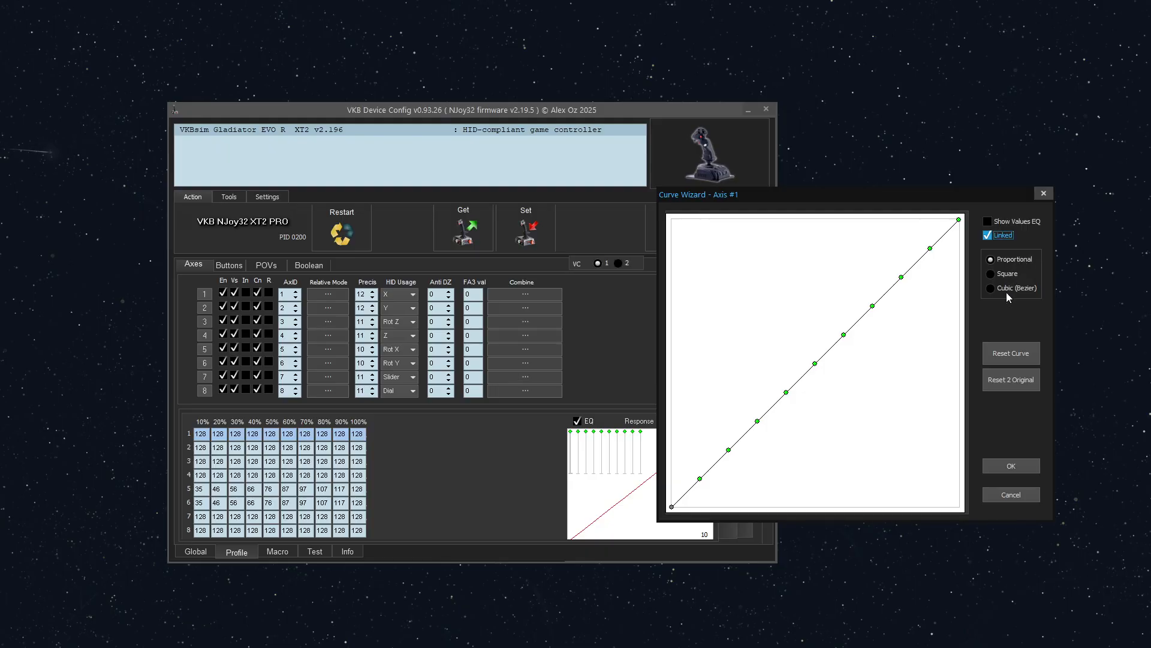
mouse_move(1004, 296)
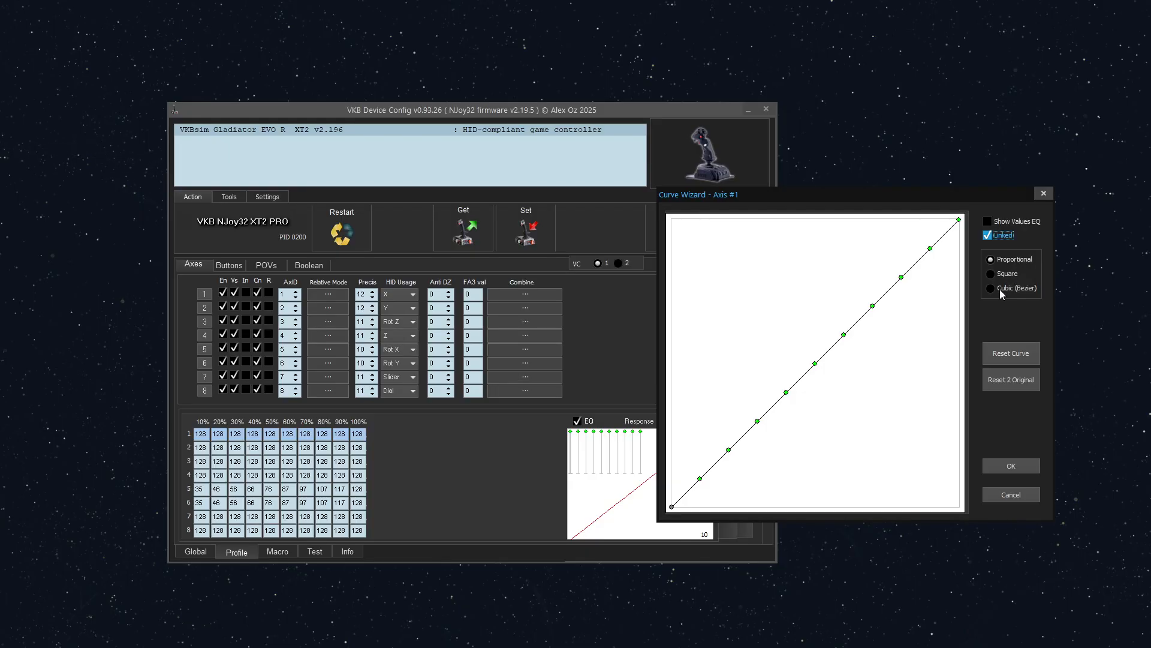
mouse_move(962, 371)
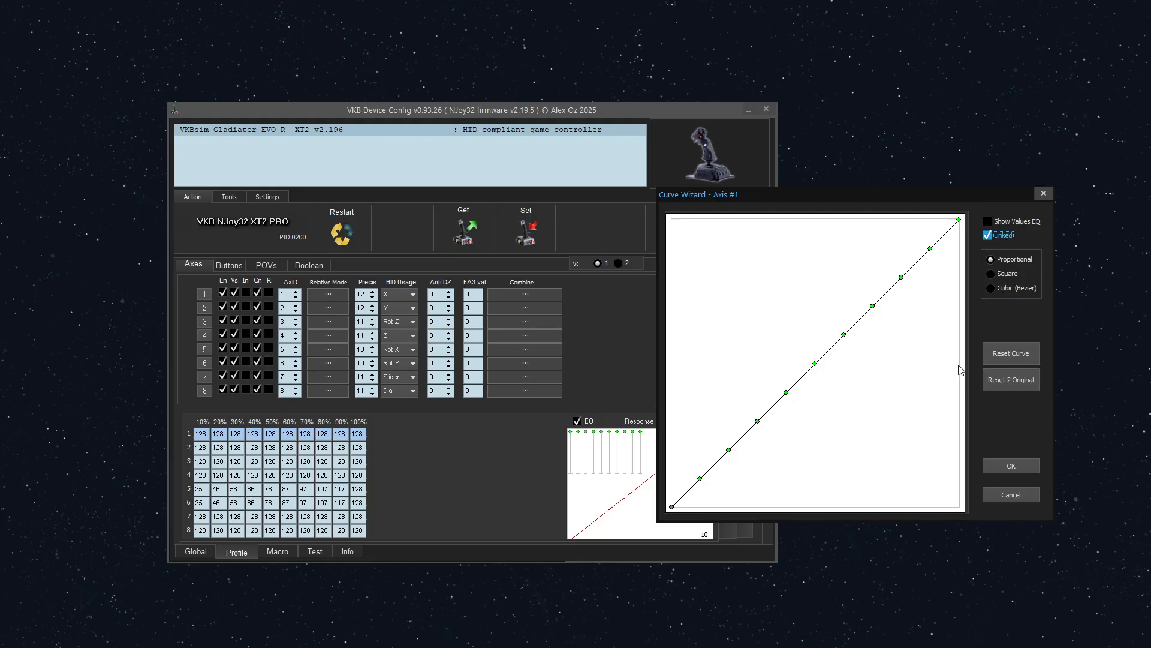
left_click(815, 369)
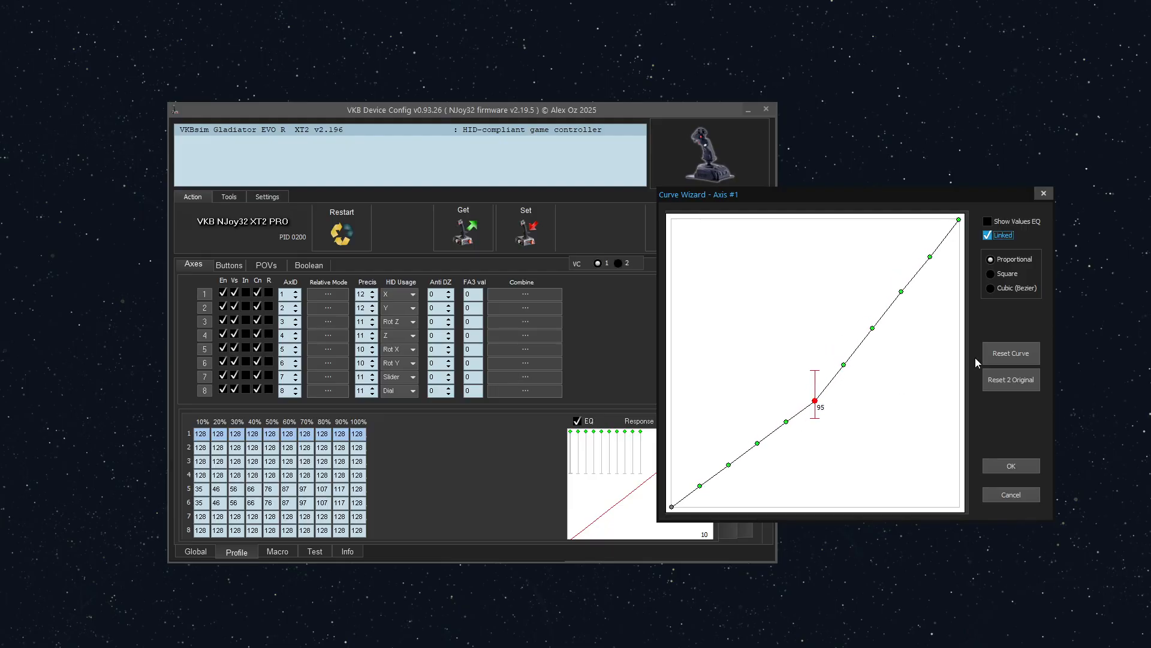
left_click(992, 274)
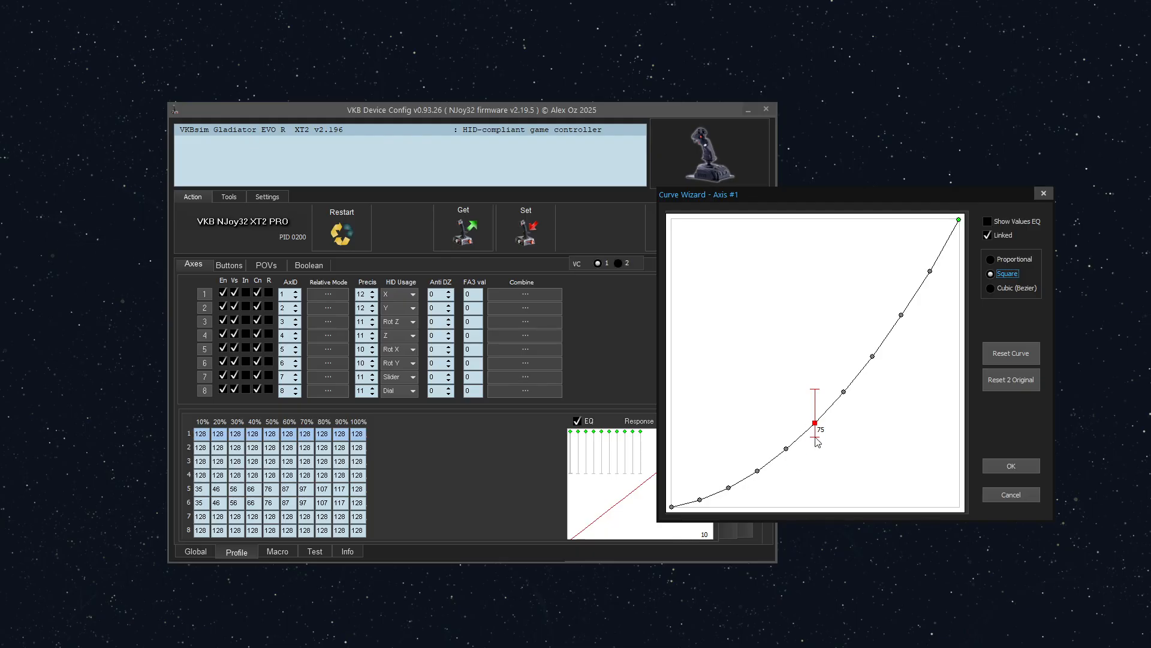
mouse_move(849, 429)
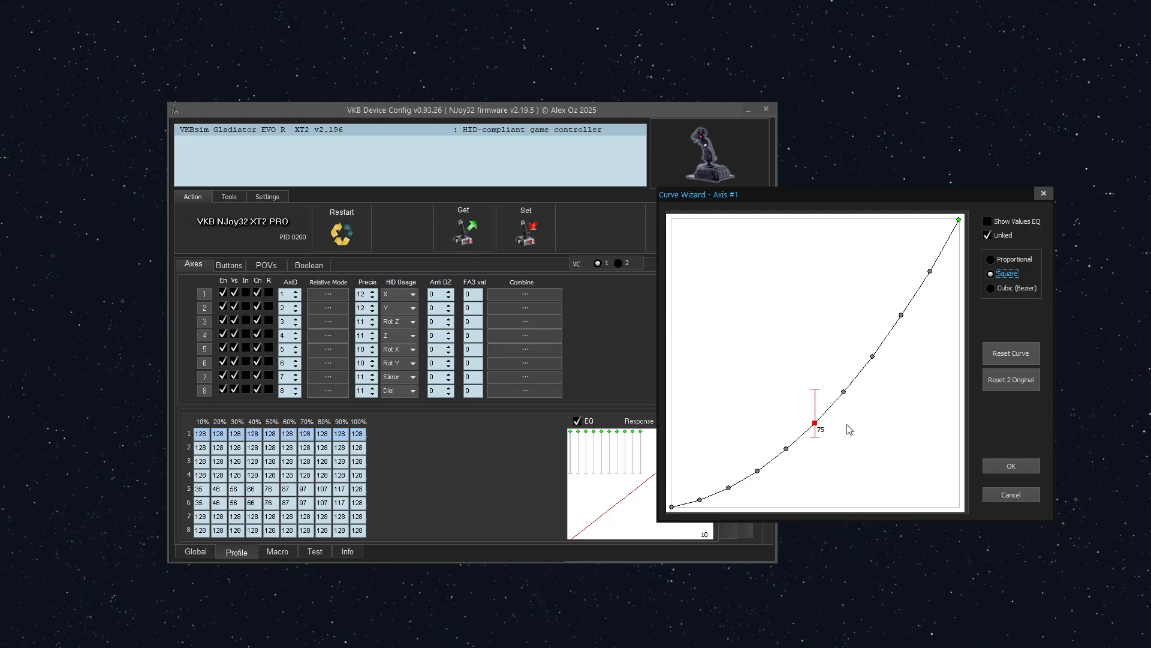
mouse_move(850, 425)
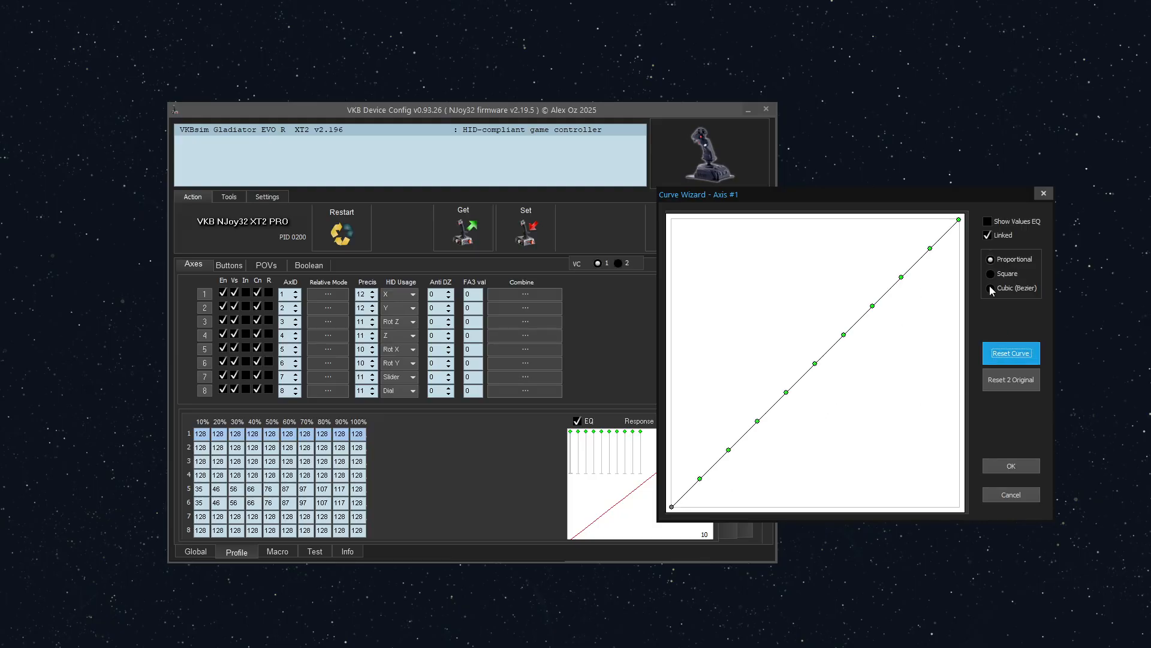
- Switch Axis 1's curve shape to Cubic (Bezier)
left_click(991, 287)
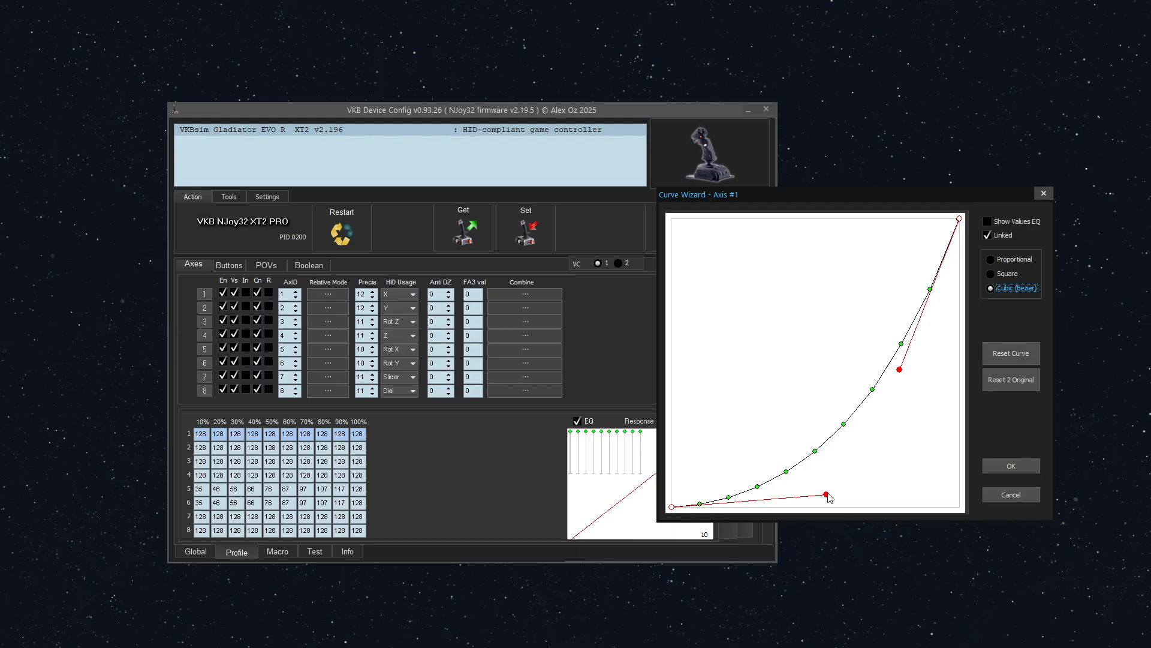
mouse_move(828, 501)
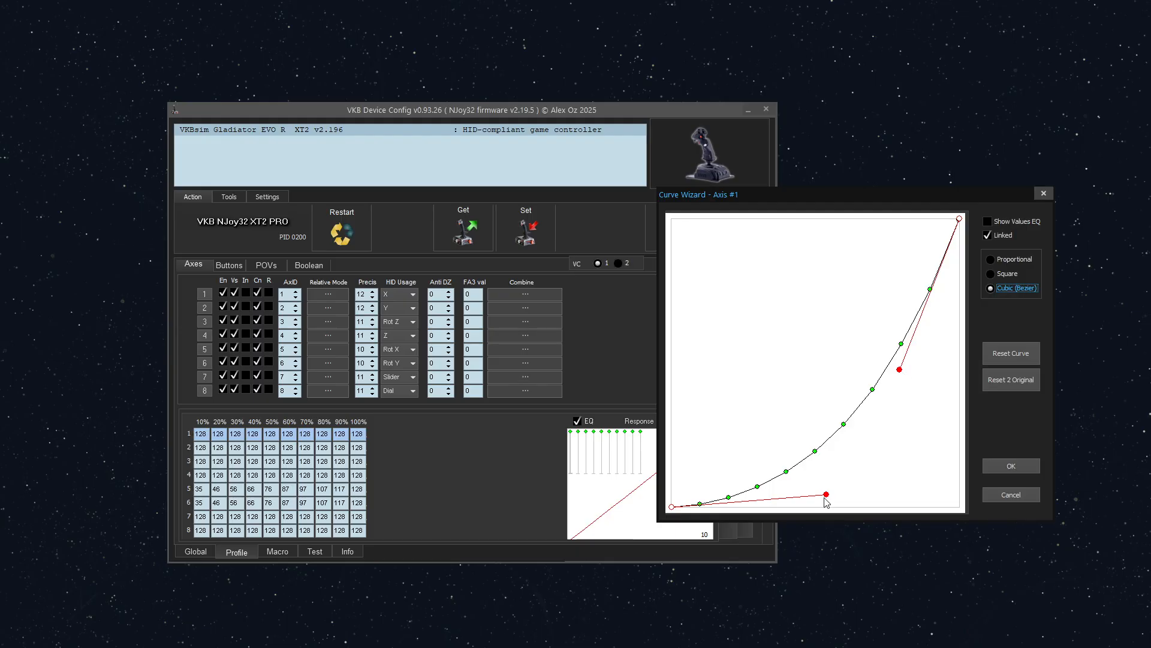
mouse_move(826, 500)
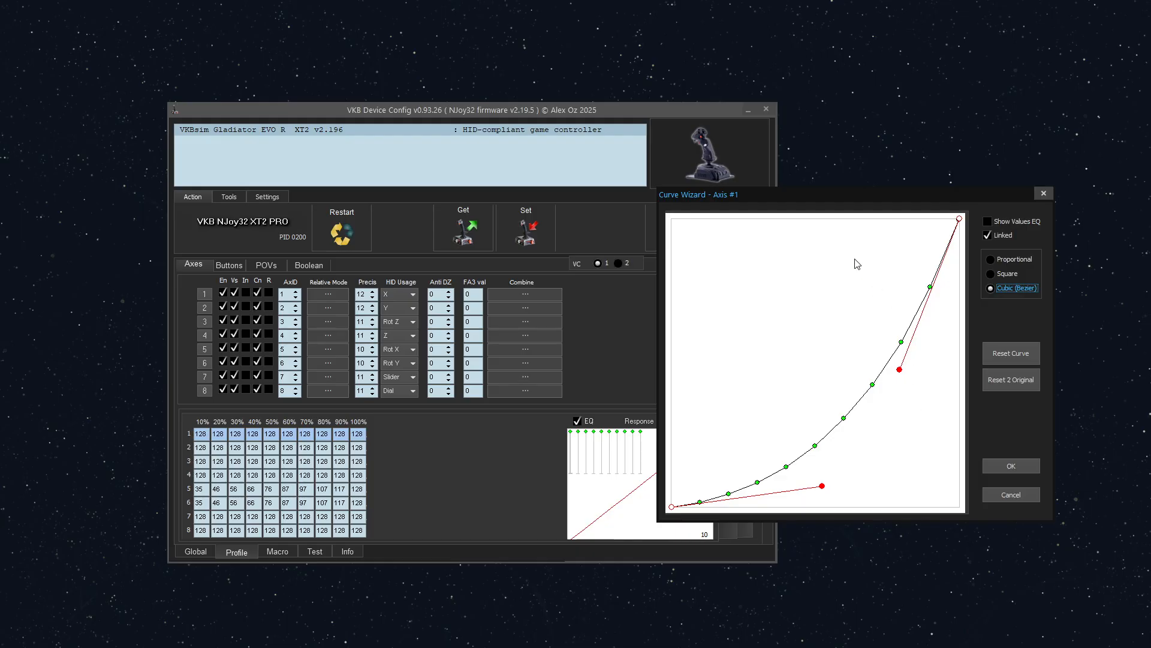
mouse_move(1010, 465)
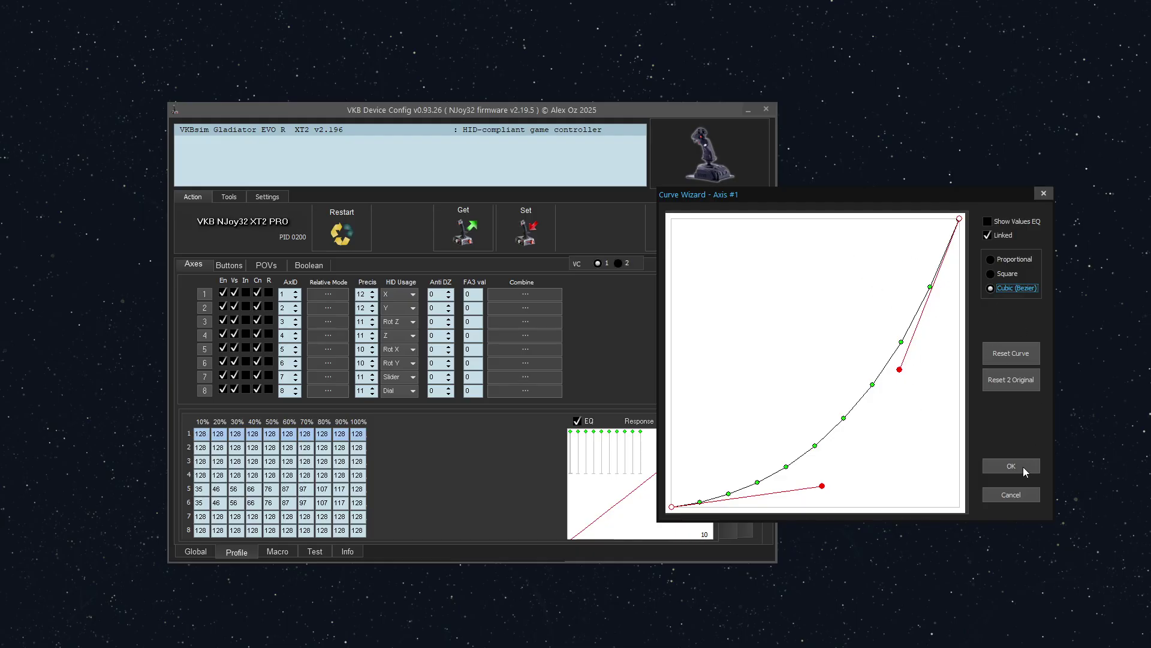
left_click(1010, 465)
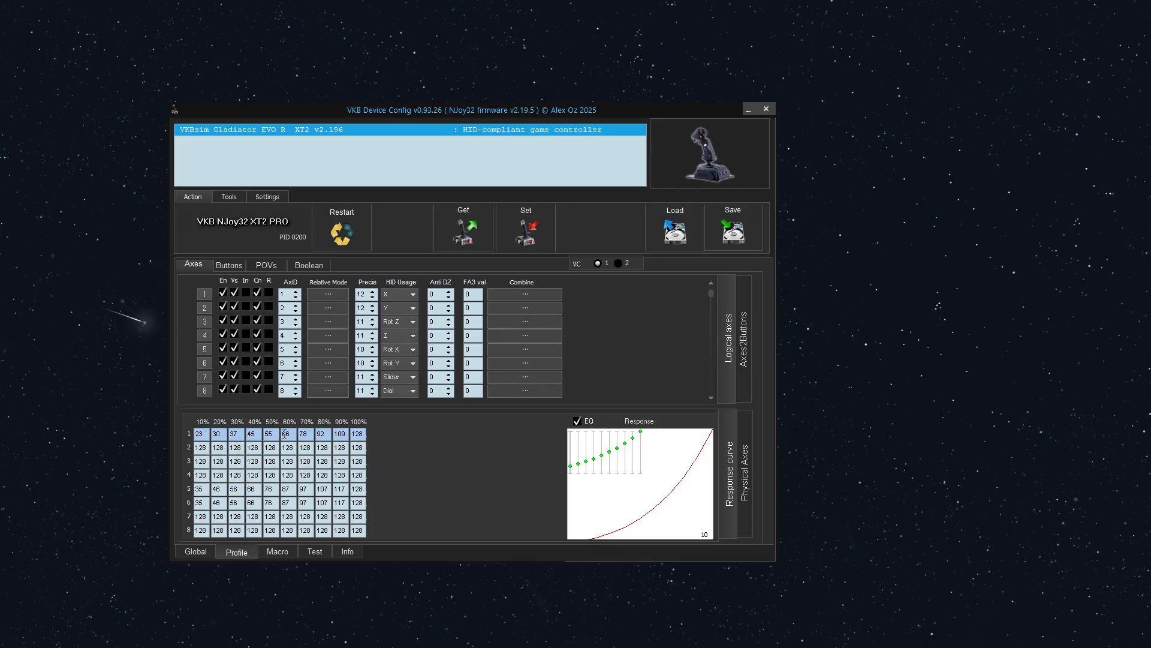
mouse_move(359, 434)
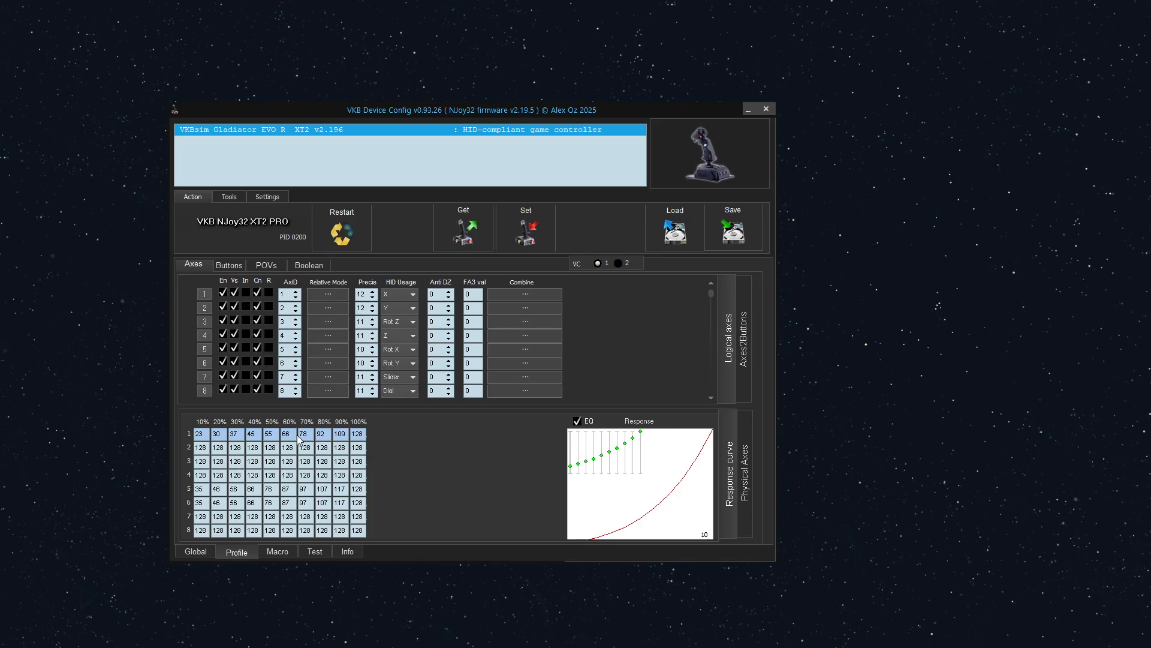
mouse_move(397, 423)
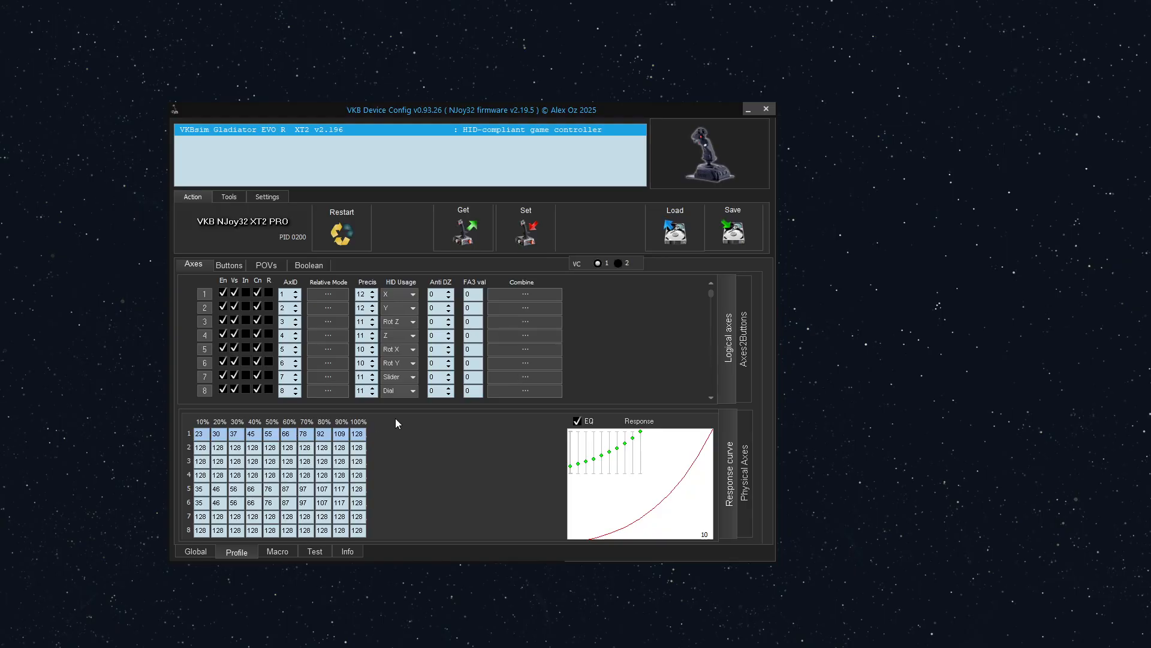
mouse_move(687, 505)
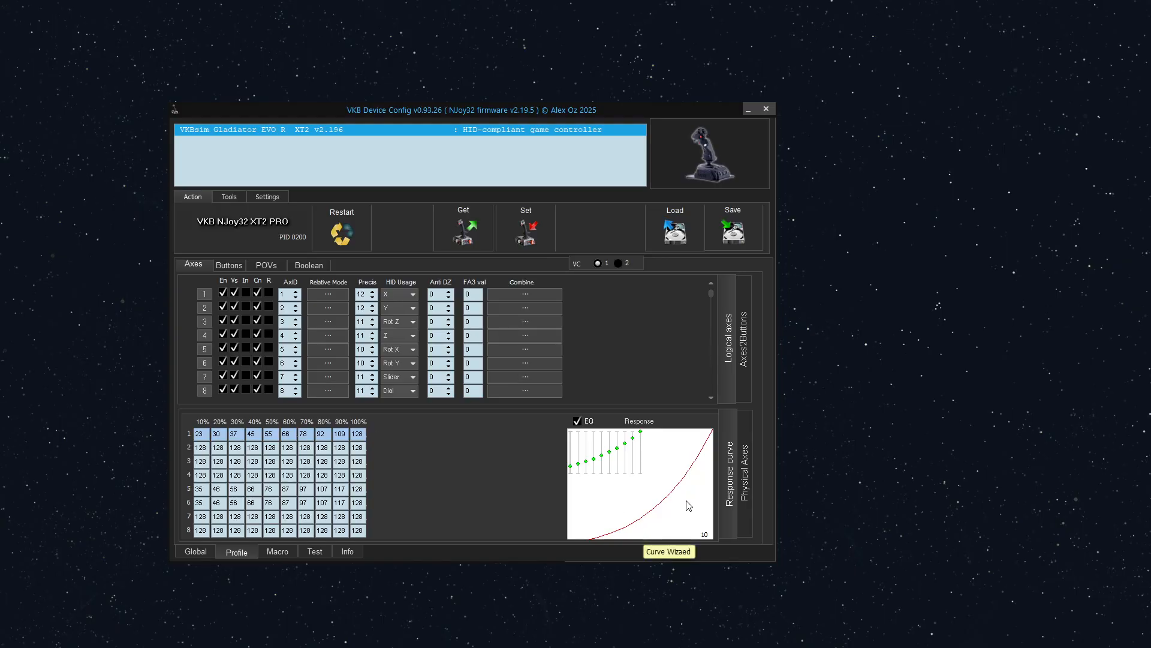
mouse_move(572, 536)
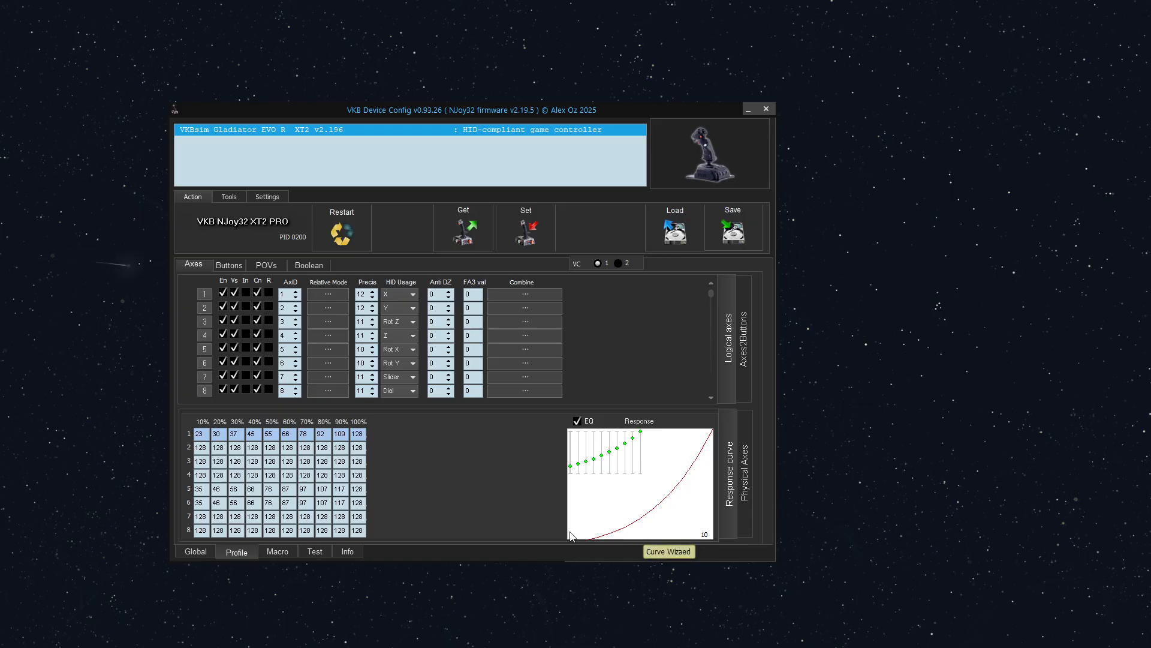
mouse_move(686, 469)
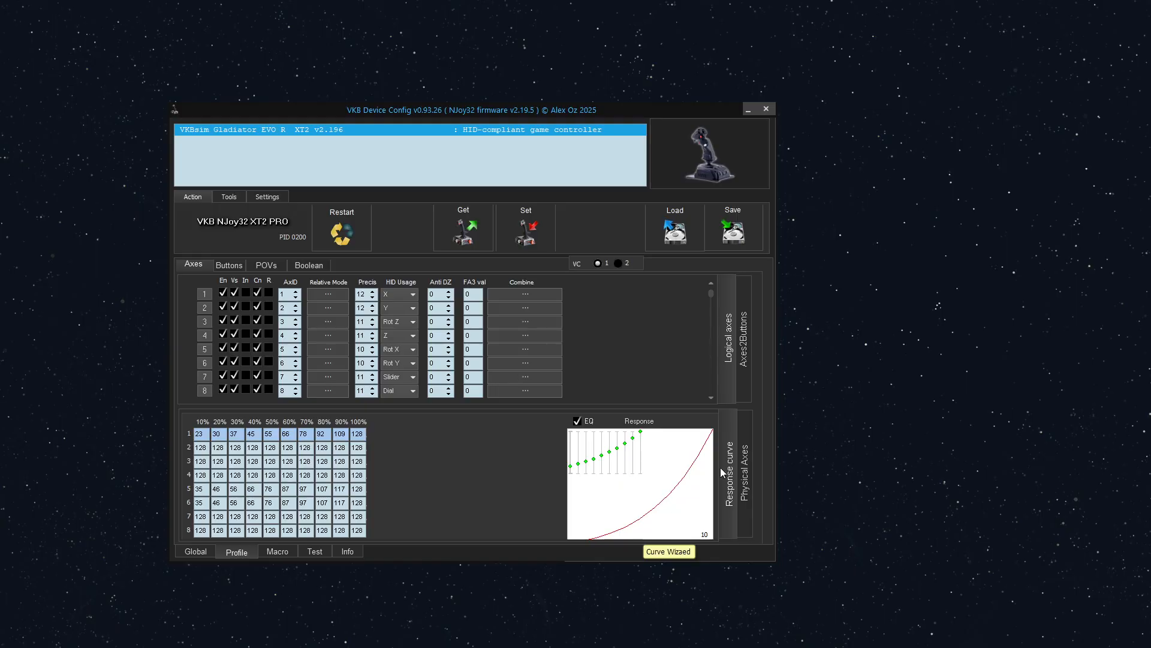
- Set Curve N to 1 for physical Axis 1 in the Physical Axes panel
left_click(743, 473)
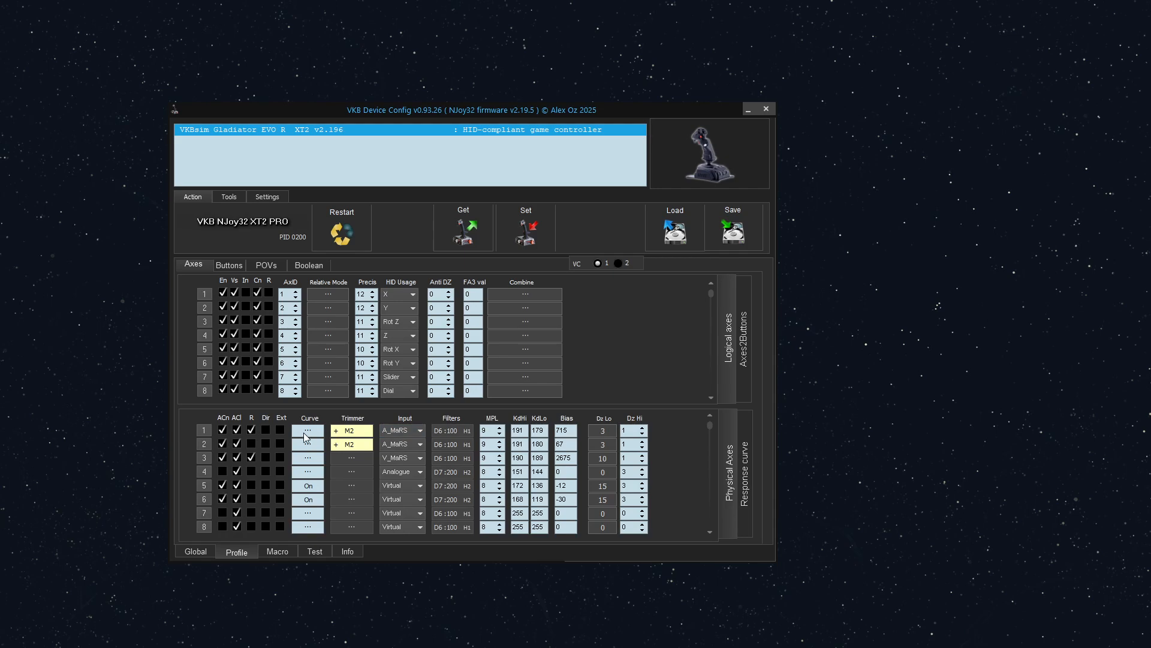
left_click(308, 429)
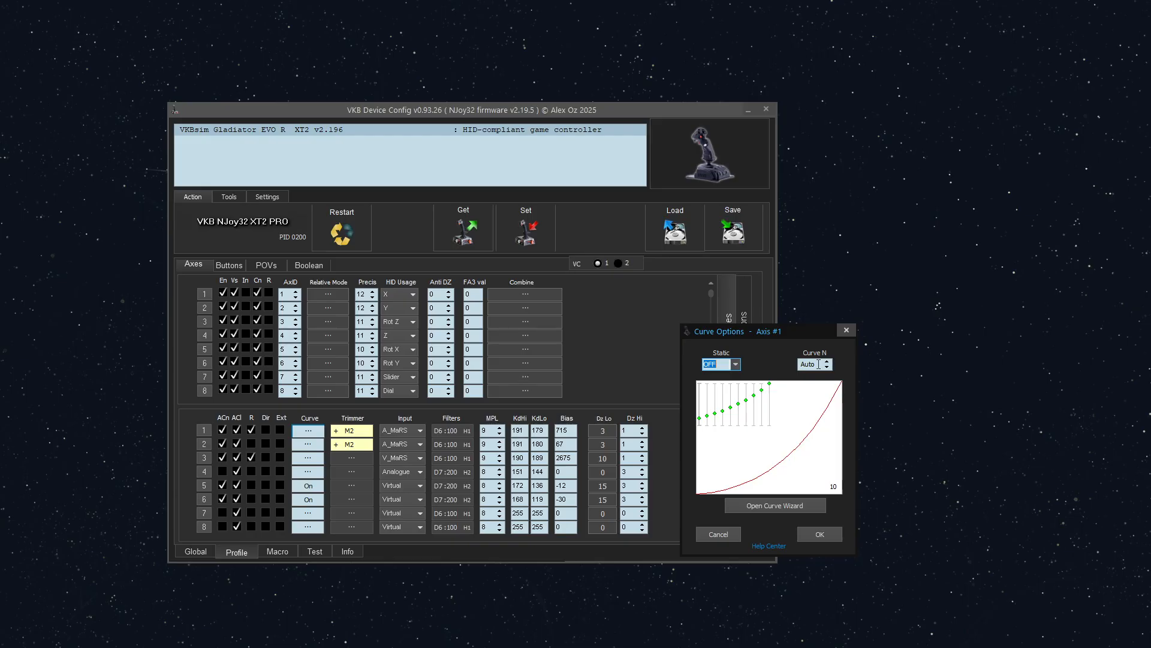
left_click(825, 360)
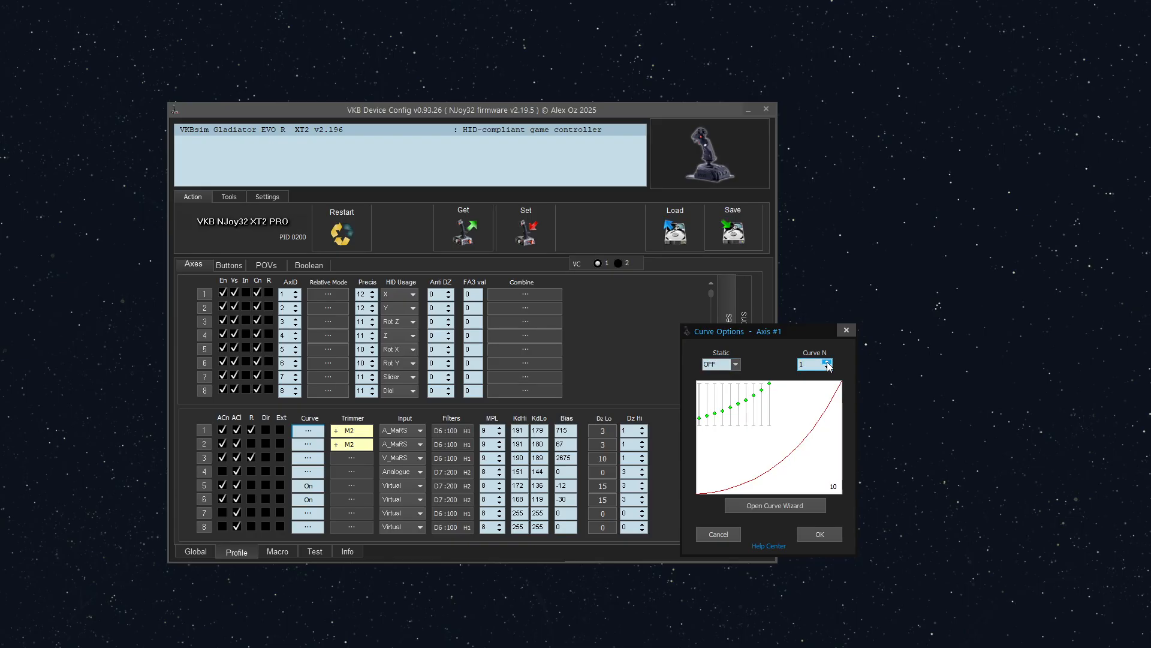
left_click(818, 534)
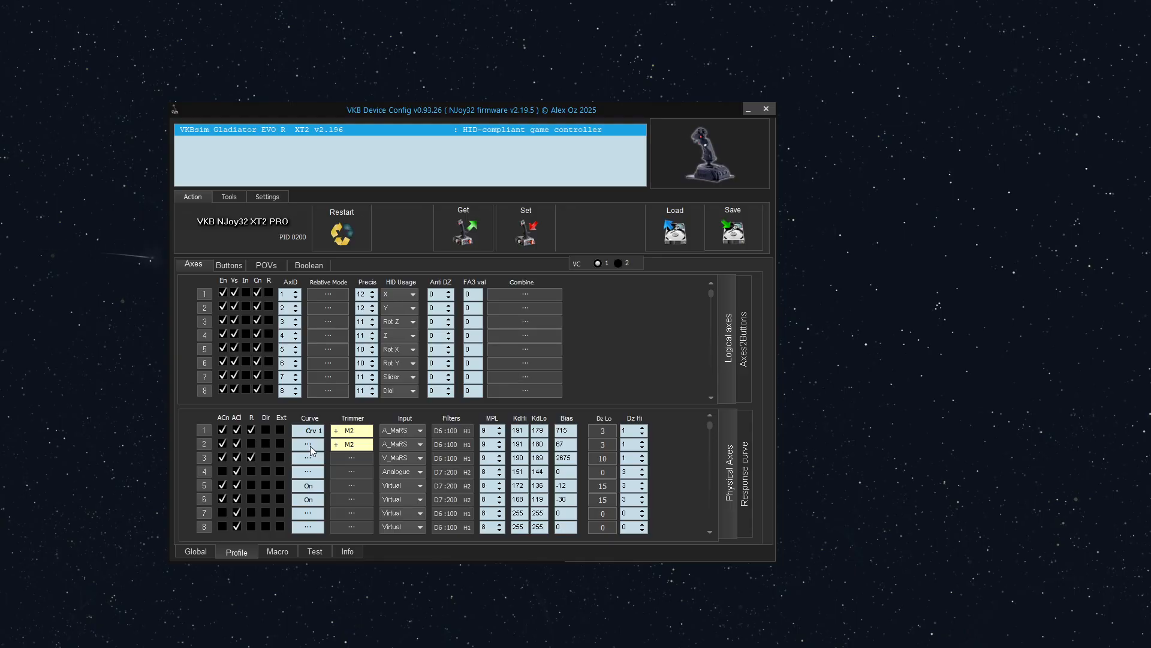
- Set physical Axis 2's Curve N to 1 and confirm
left_click(308, 444)
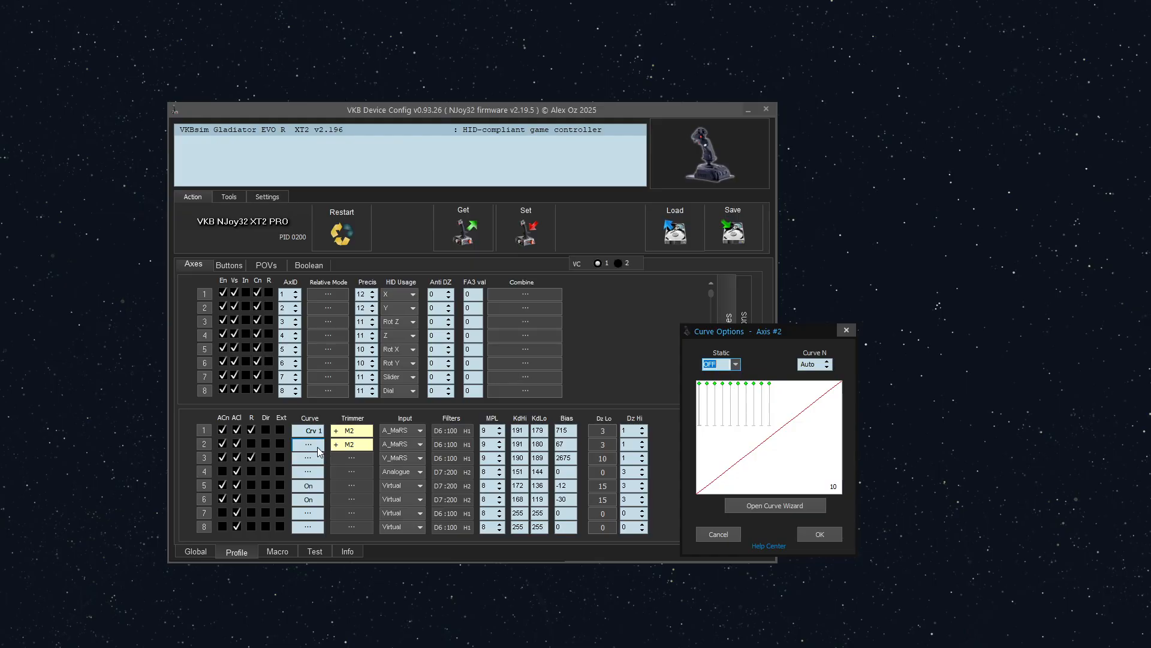
mouse_move(338, 447)
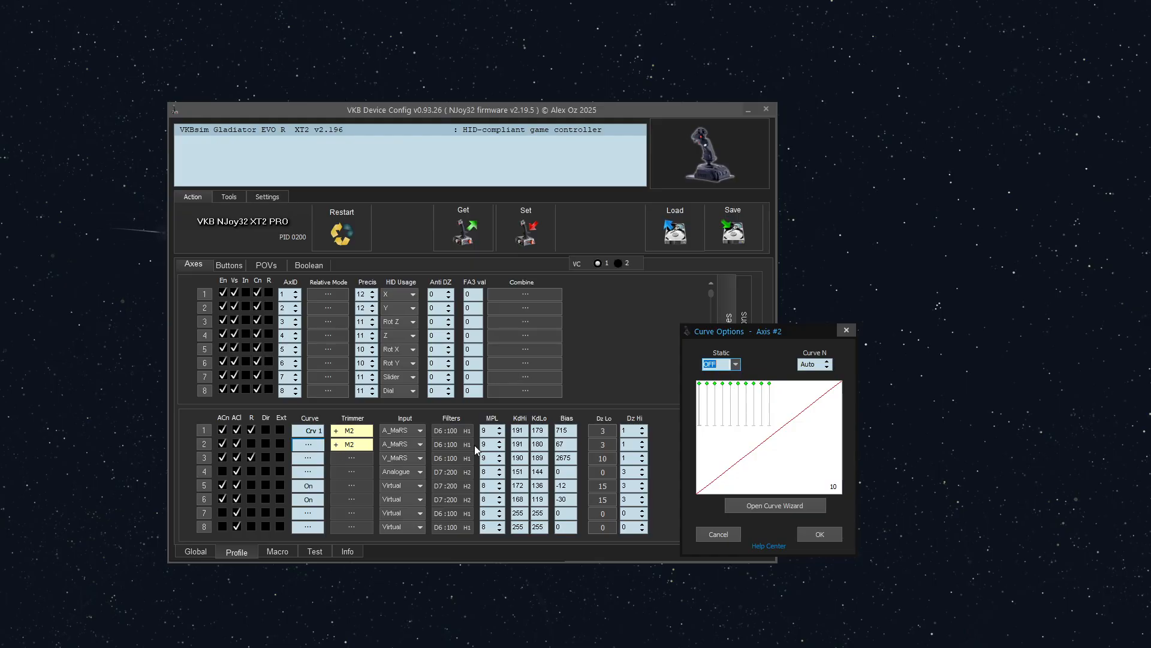
left_click(825, 361)
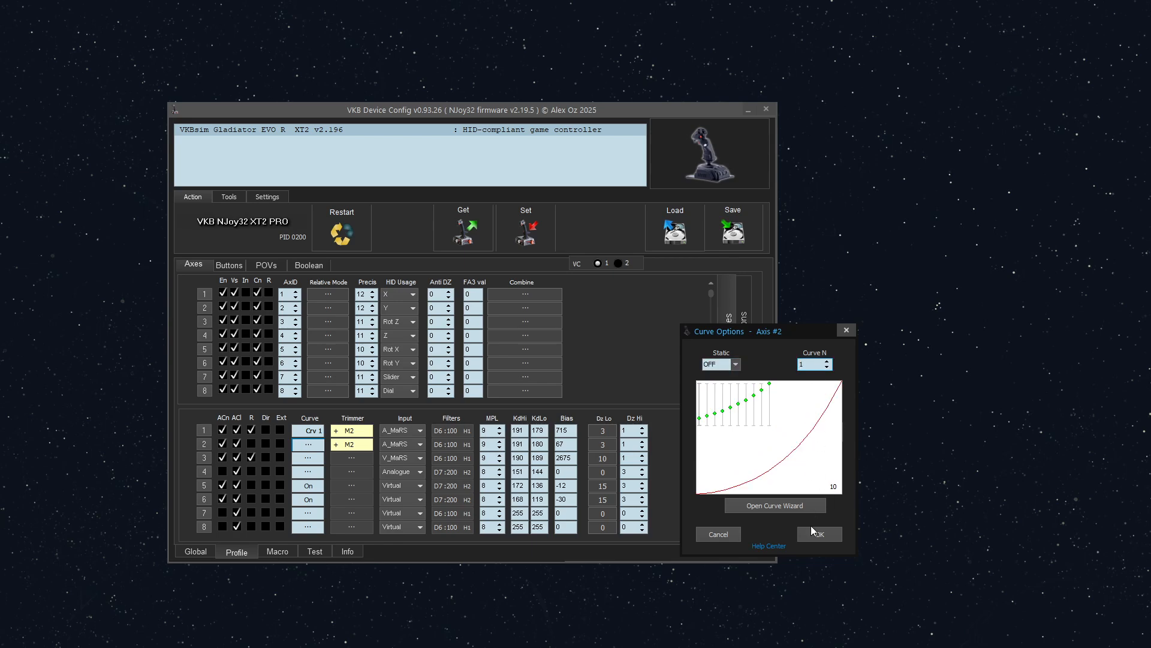
left_click(817, 534)
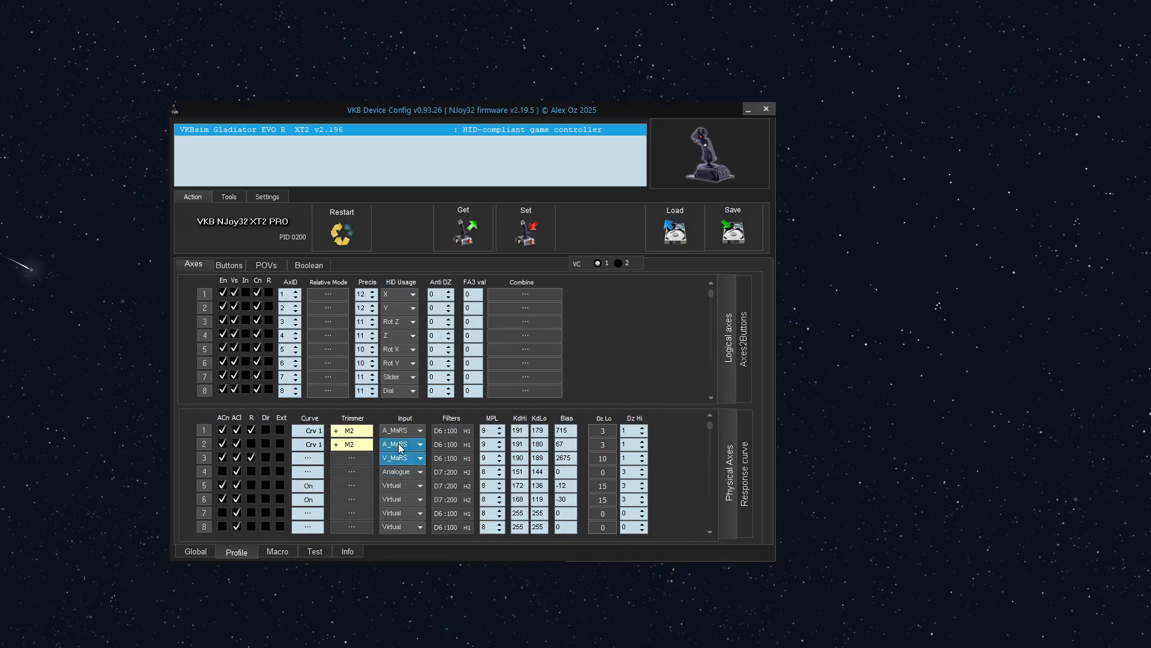
- Write the Crv 1 settings for Axes 1 and 2 into the Gladiator EVO R
left_click(398, 444)
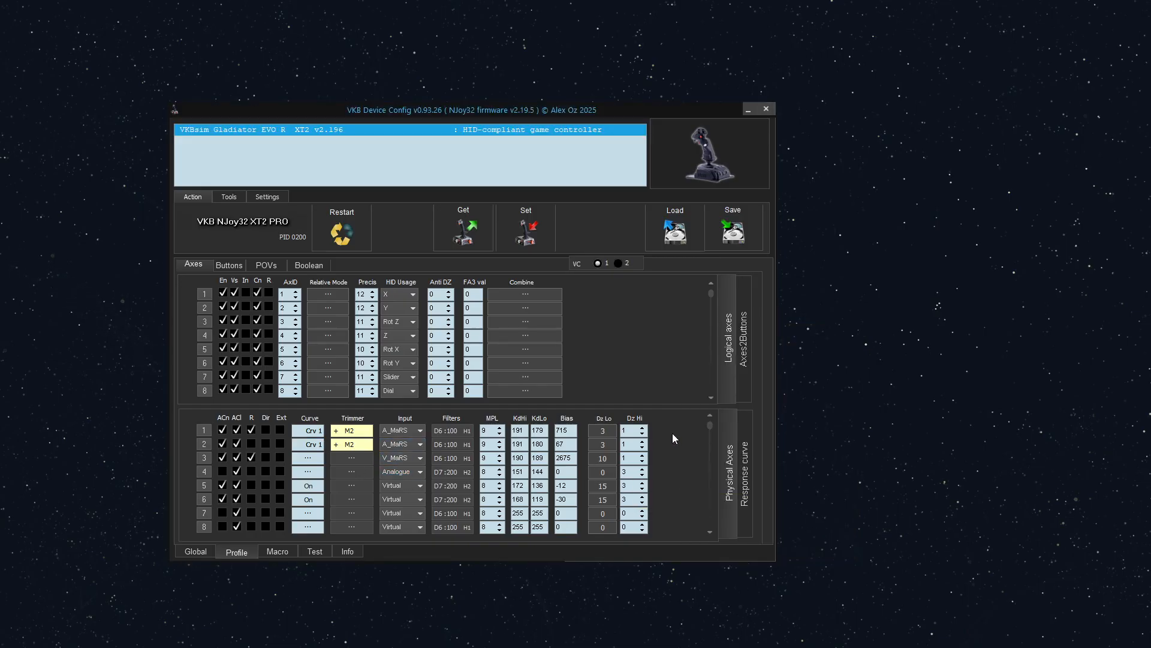
mouse_move(630, 372)
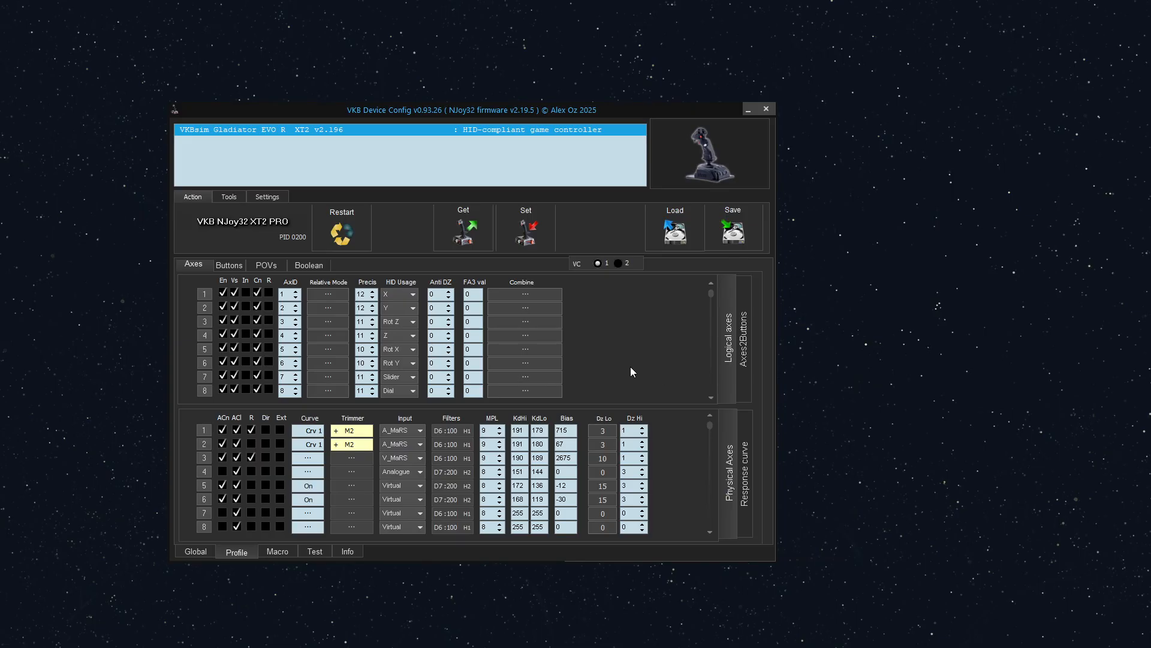
mouse_move(603, 307)
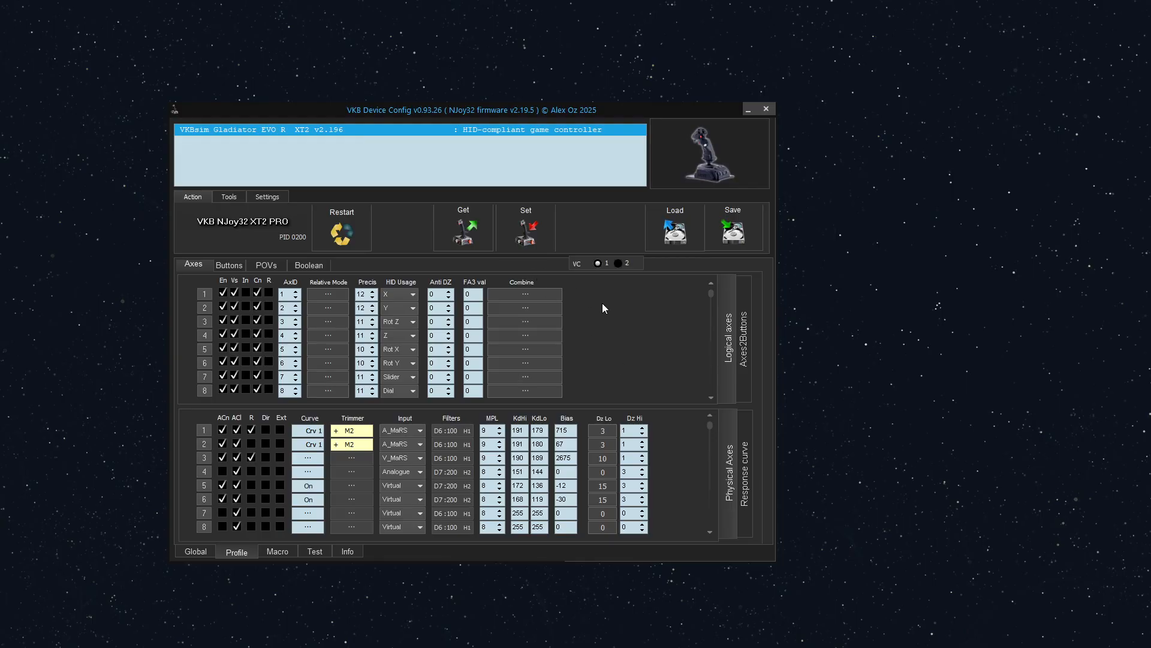
mouse_move(542, 238)
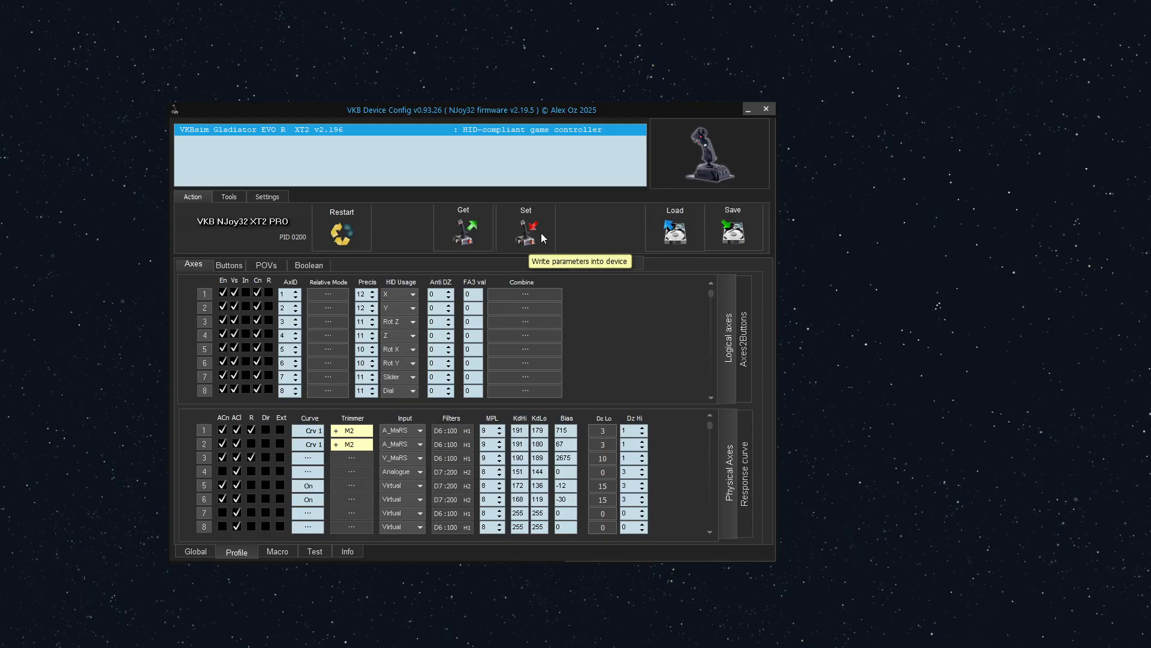
left_click(526, 228)
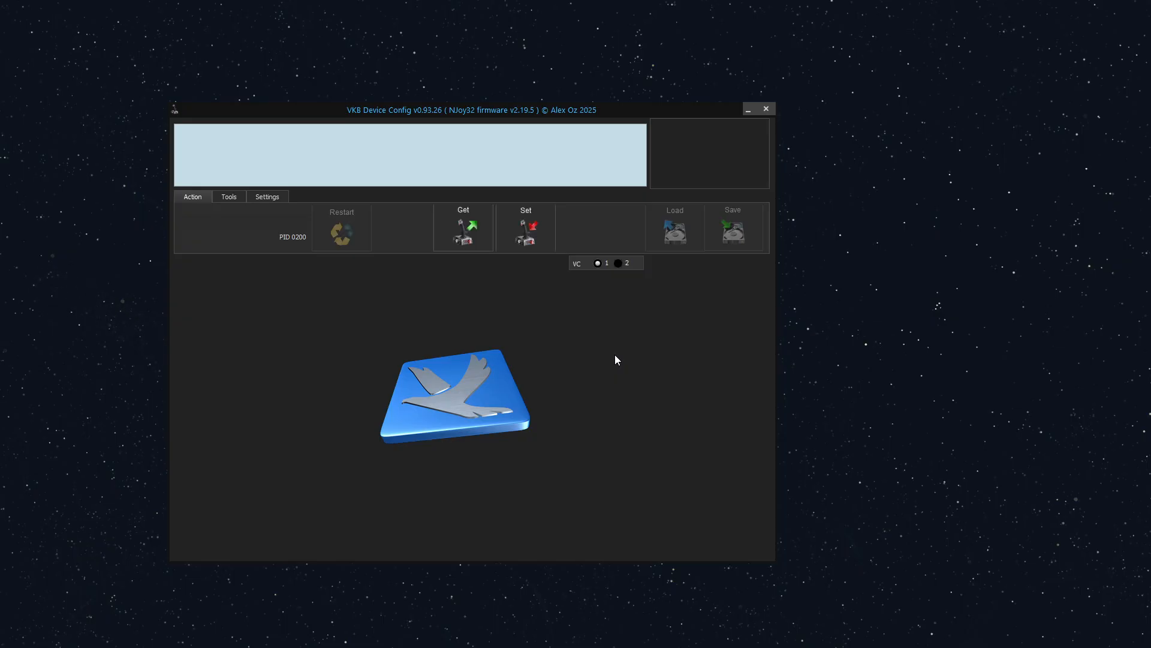
left_click(462, 227)
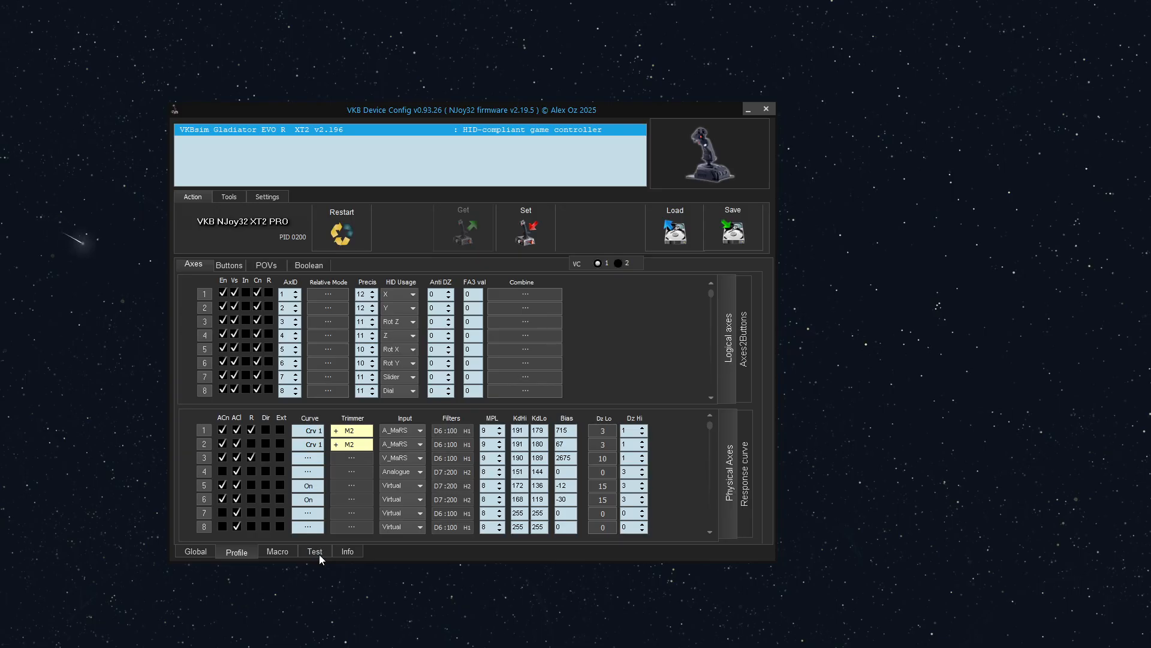
left_click(314, 550)
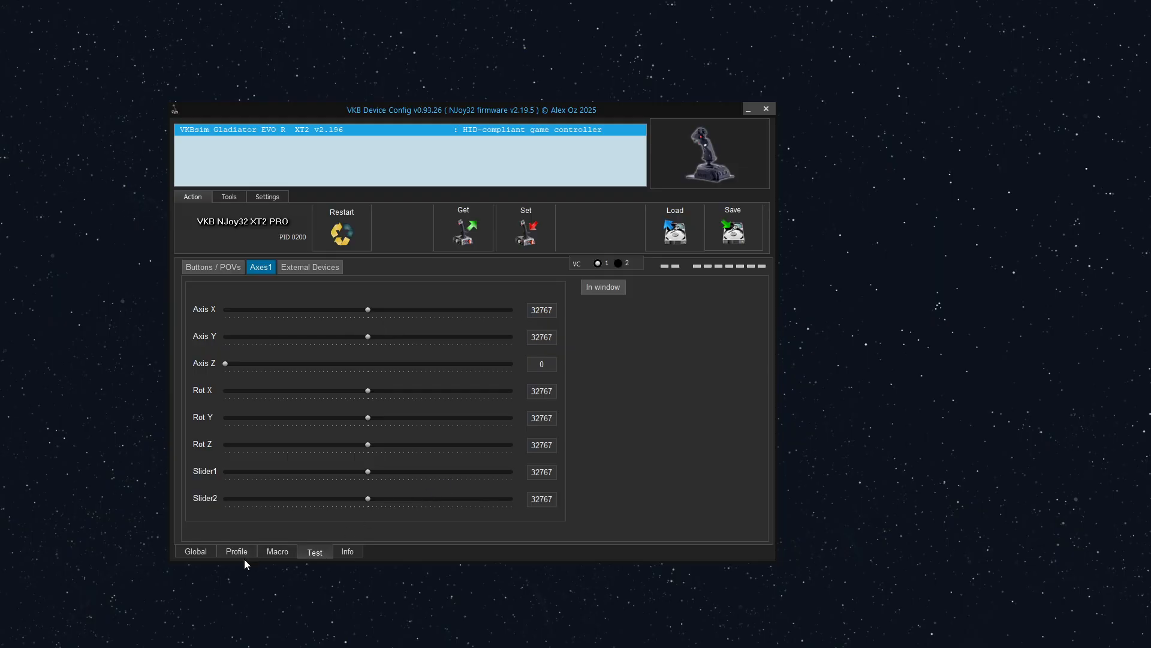
left_click(236, 552)
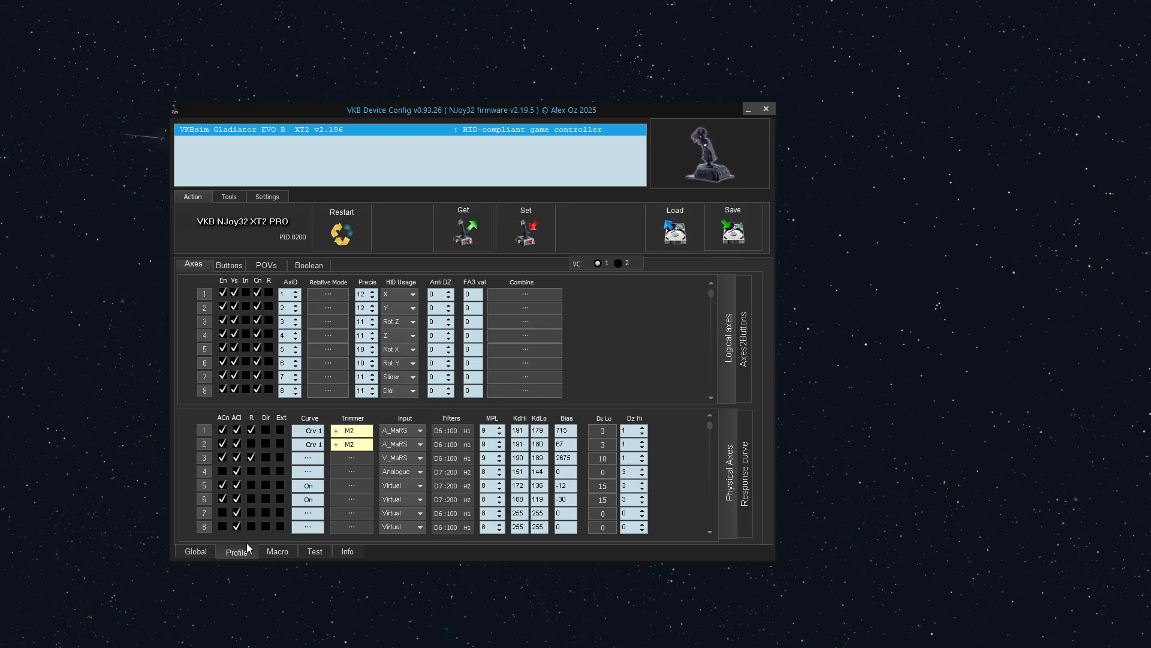
left_click(310, 430)
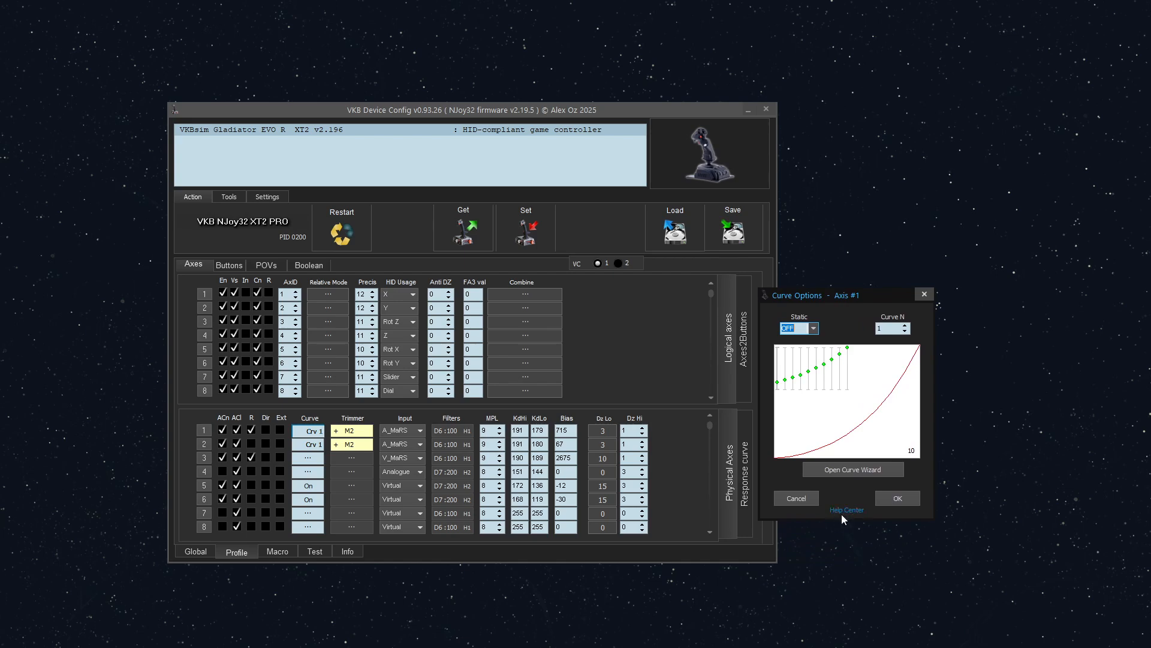
mouse_move(953, 319)
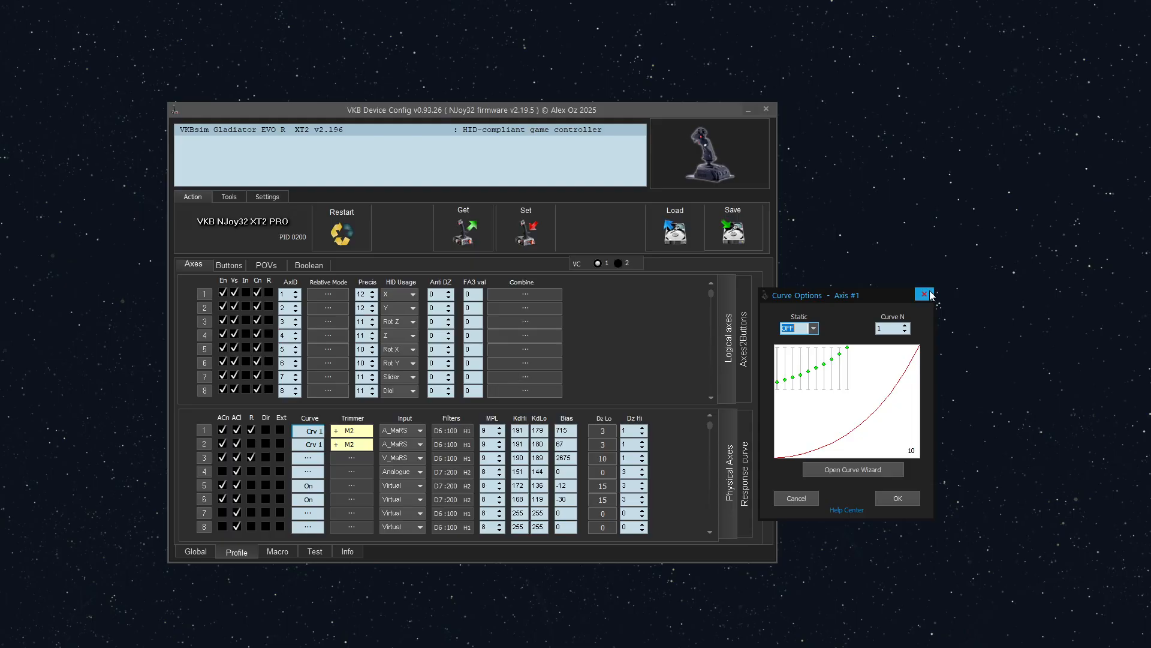
left_click(923, 294)
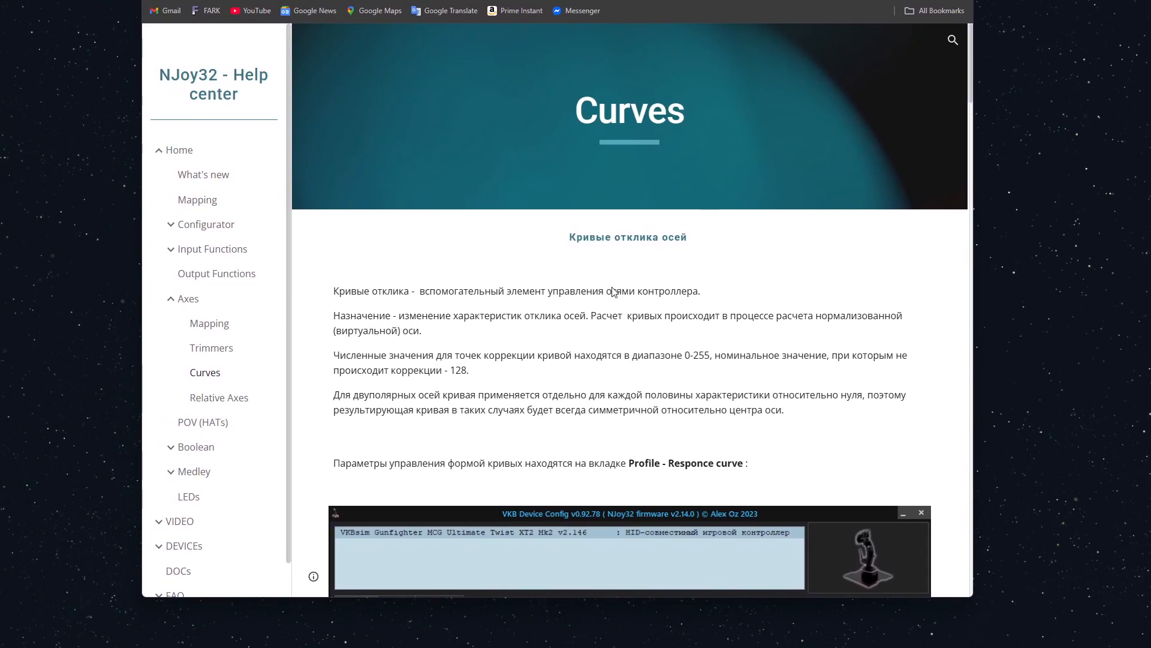
- Translate the Curves help page into English, showing 'Axle response curves'
scroll("down", 3)
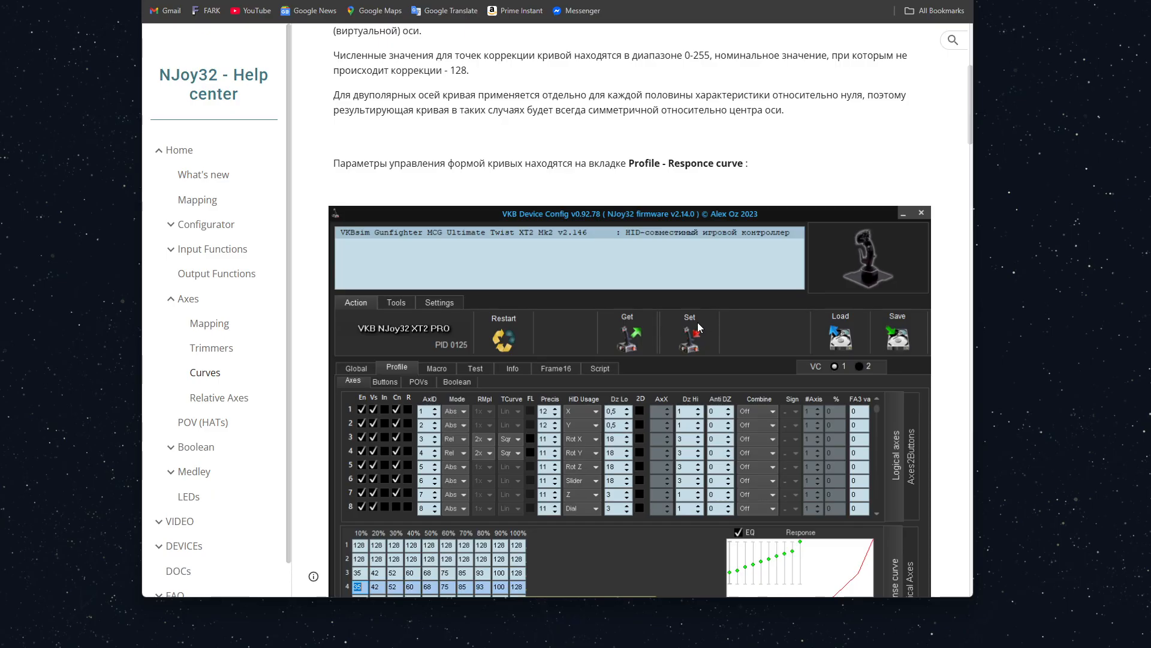
scroll("up", 3)
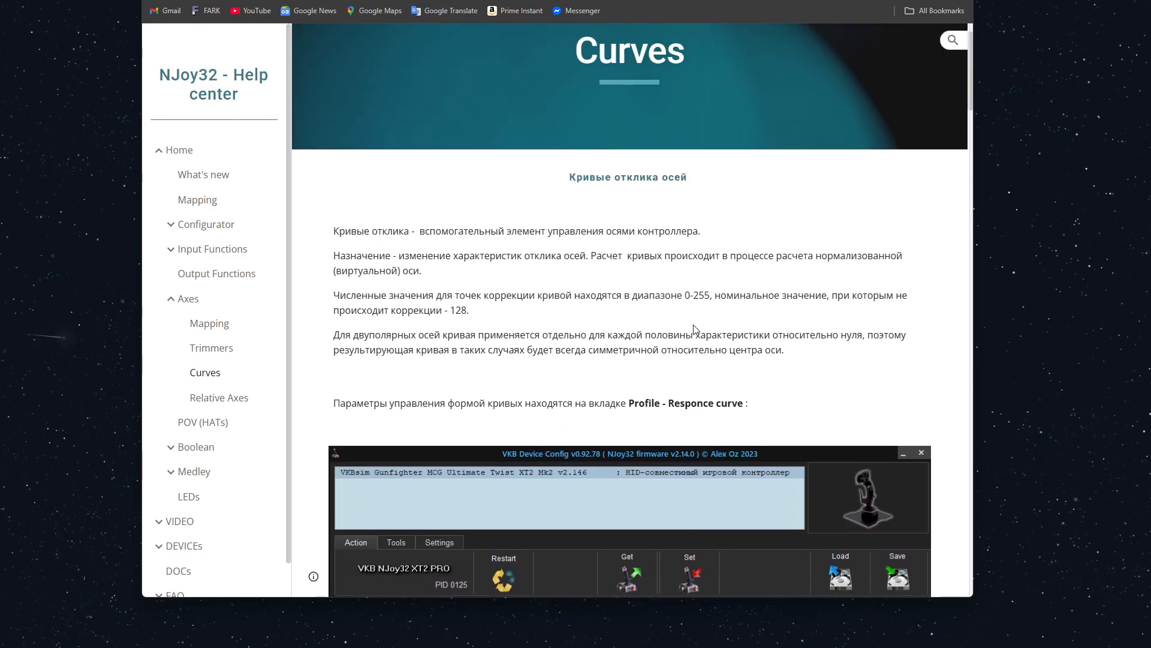
scroll("up", 3)
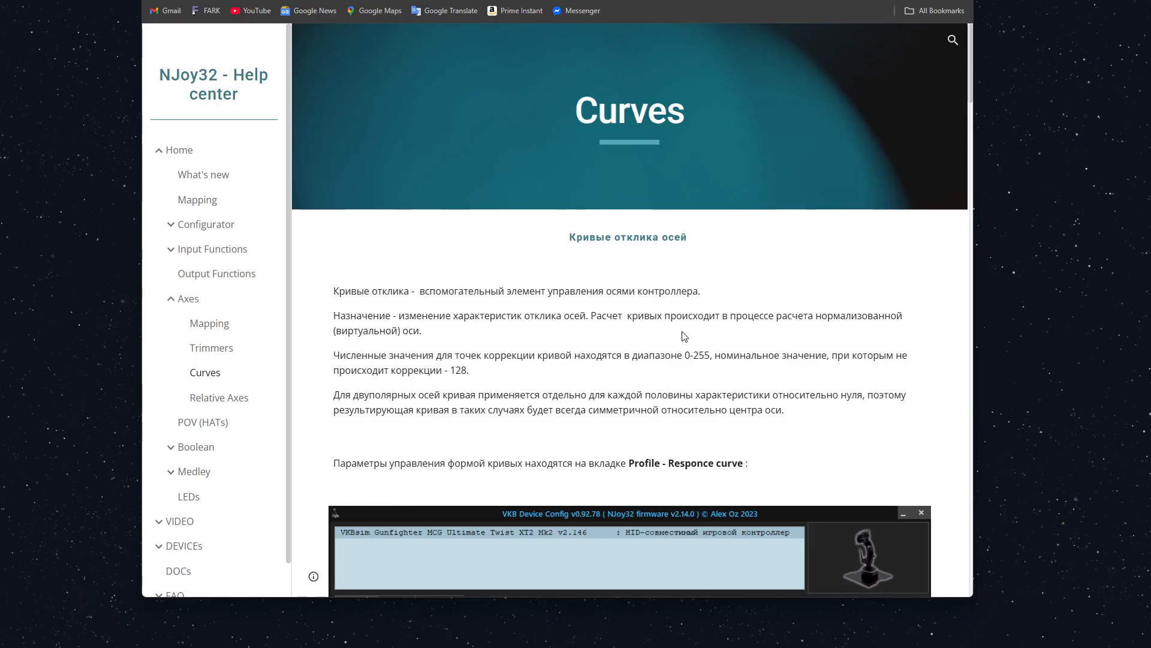
mouse_move(742, 289)
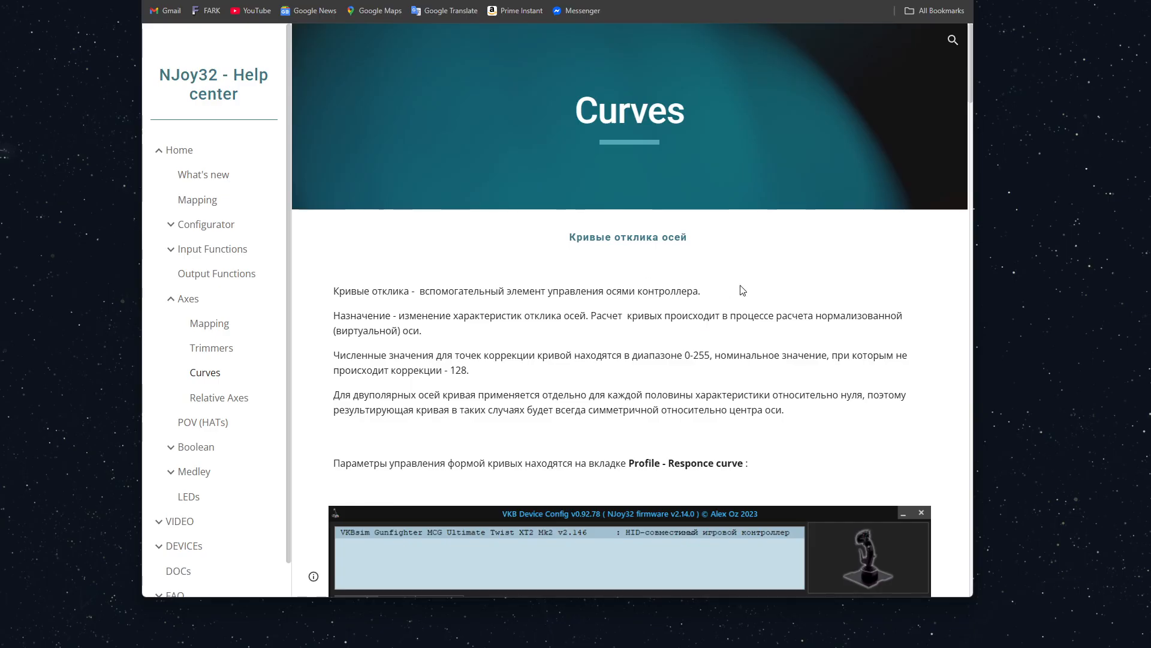
right_click(739, 289)
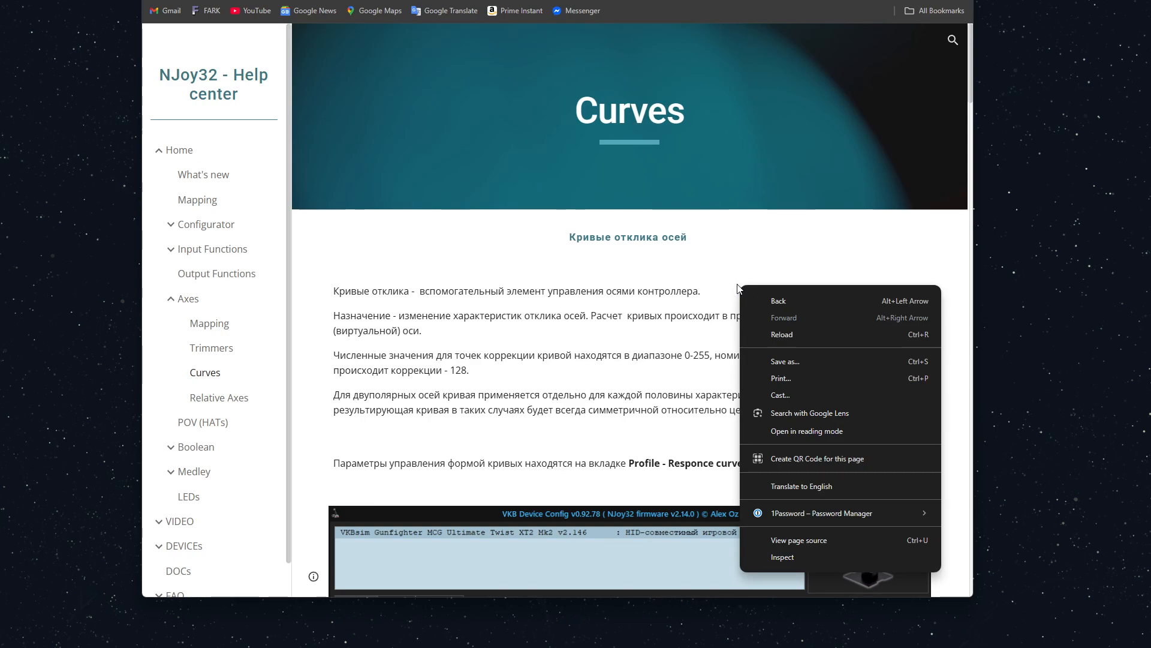
mouse_move(820, 487)
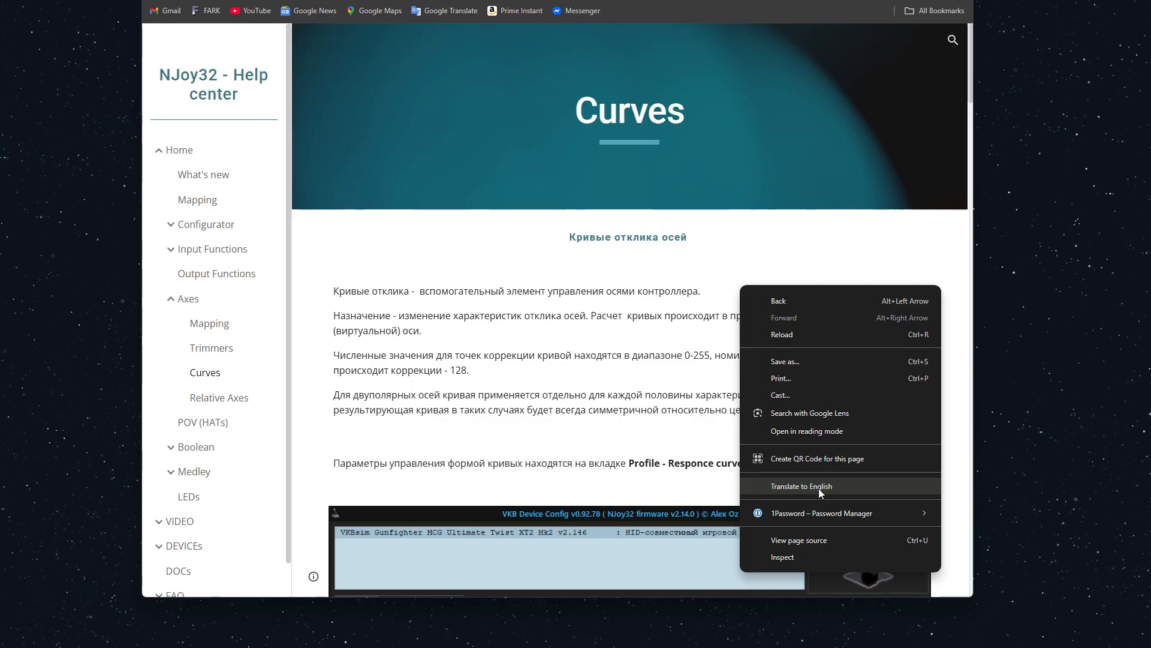
left_click(801, 485)
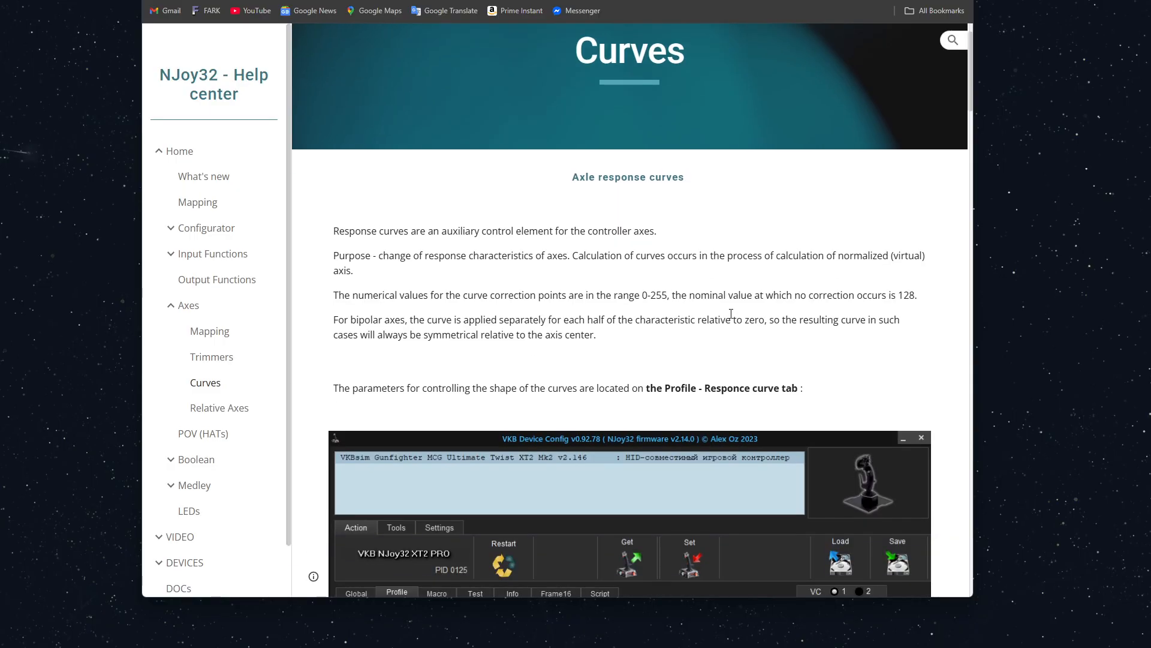
- Scroll past Curve Wizard, Square/Cubic and Reset sections to Profile - Physical Axes
scroll("down", 3)
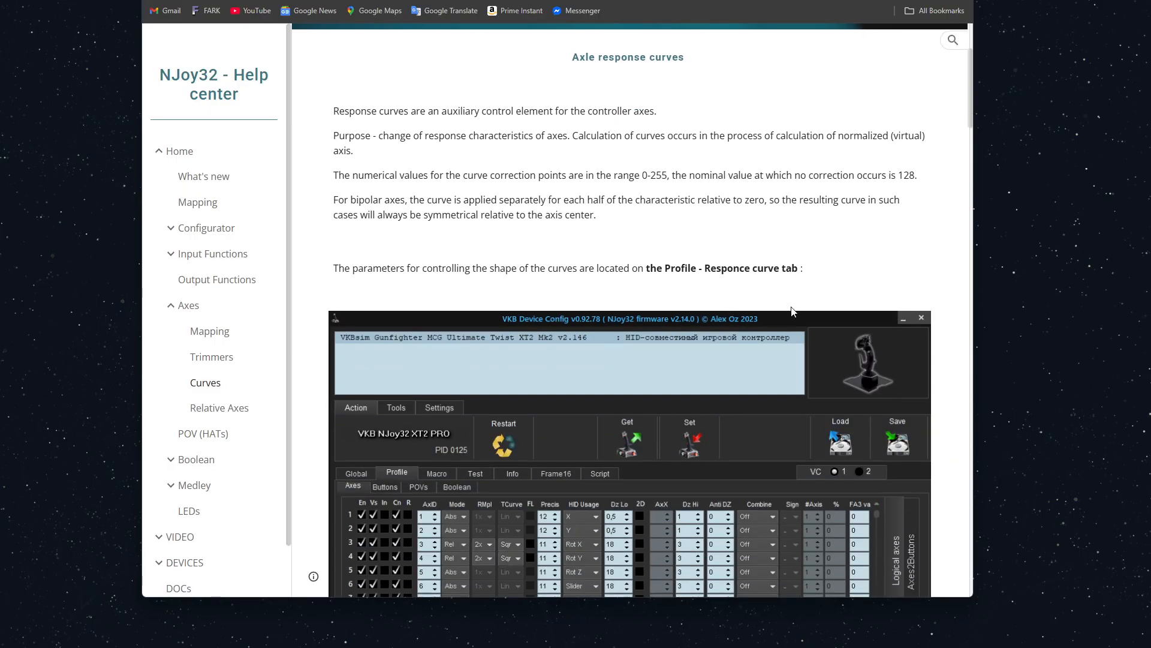
scroll("down", 3)
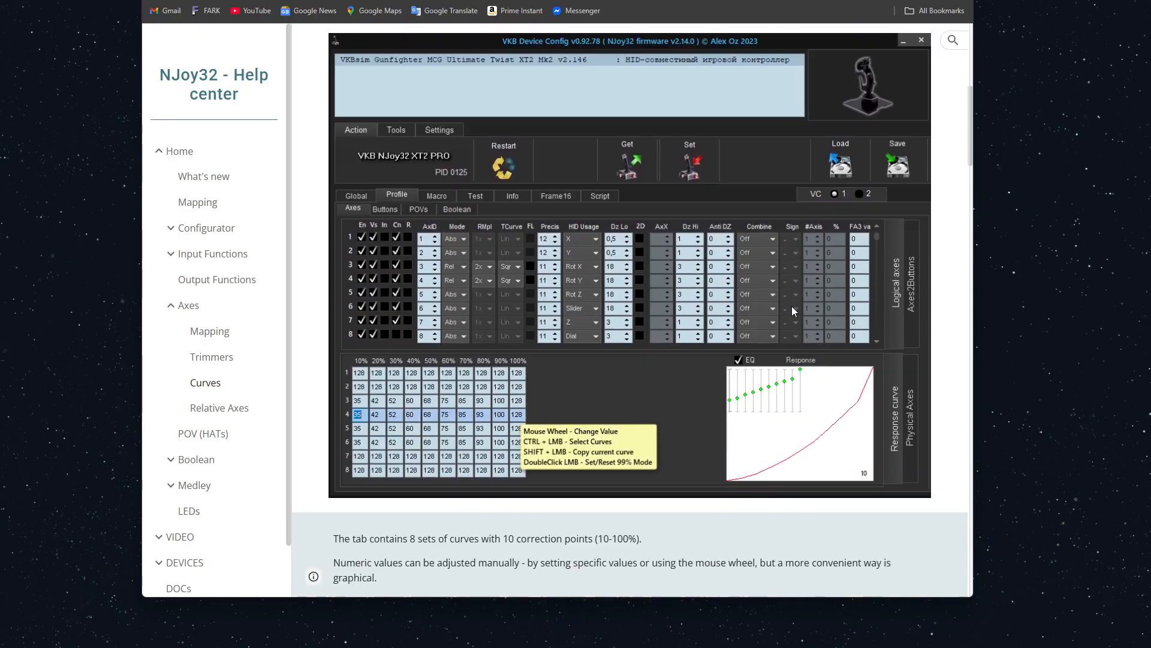
scroll("down", 3)
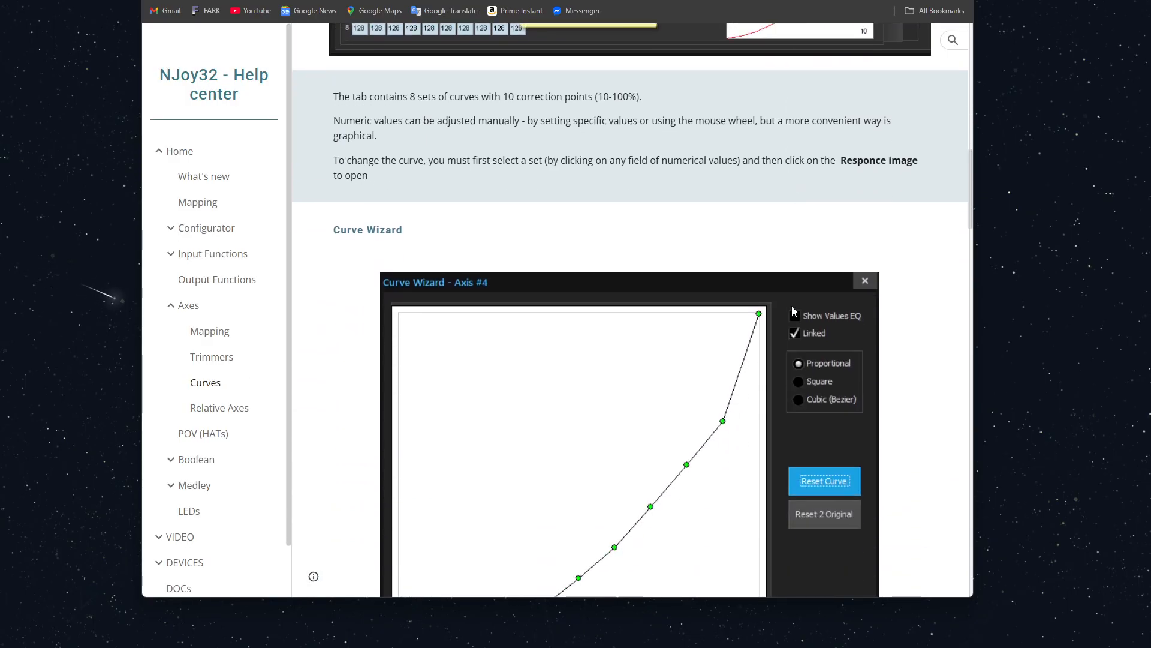
scroll("down", 3)
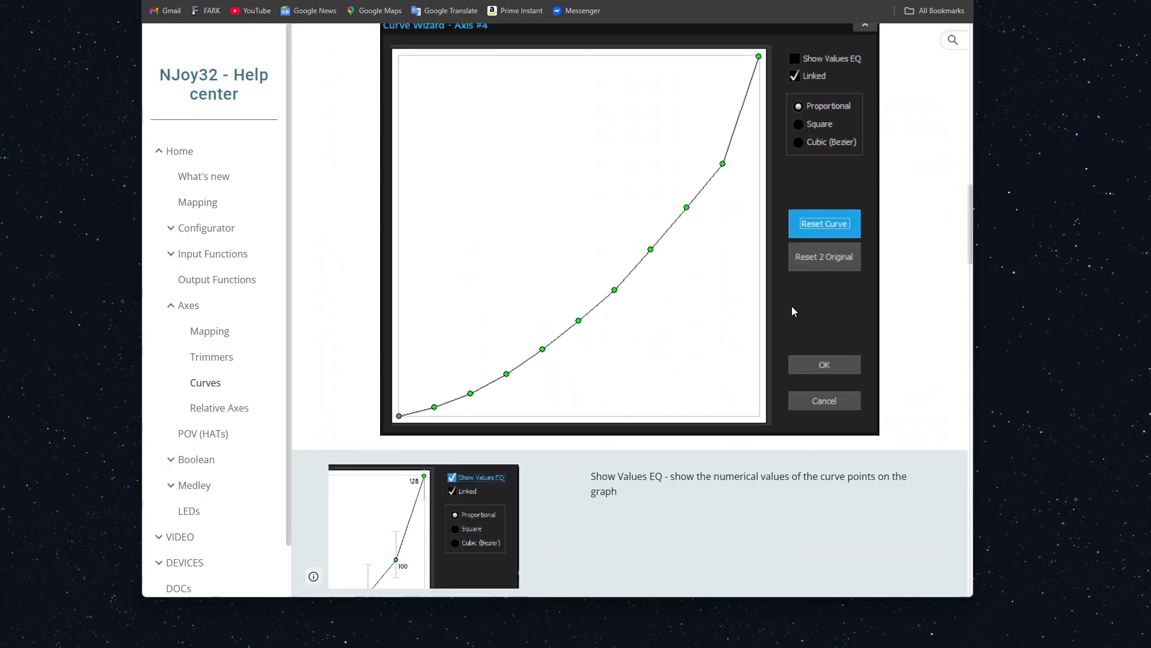
scroll("down", 3)
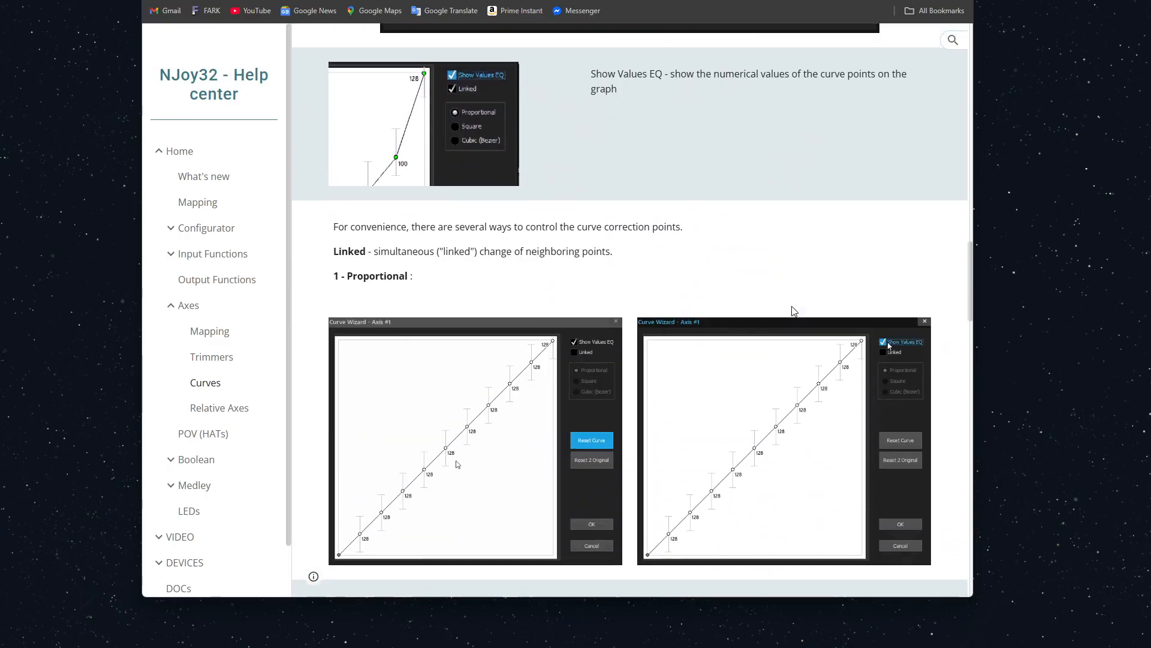
scroll("down", 3)
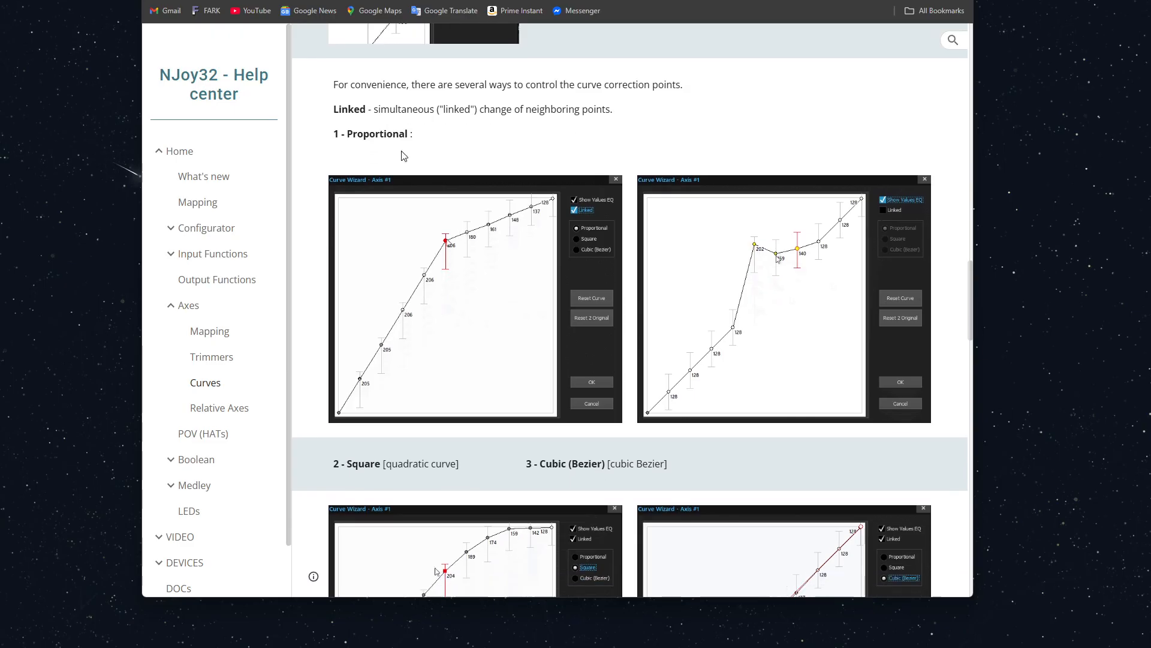
scroll("down", 3)
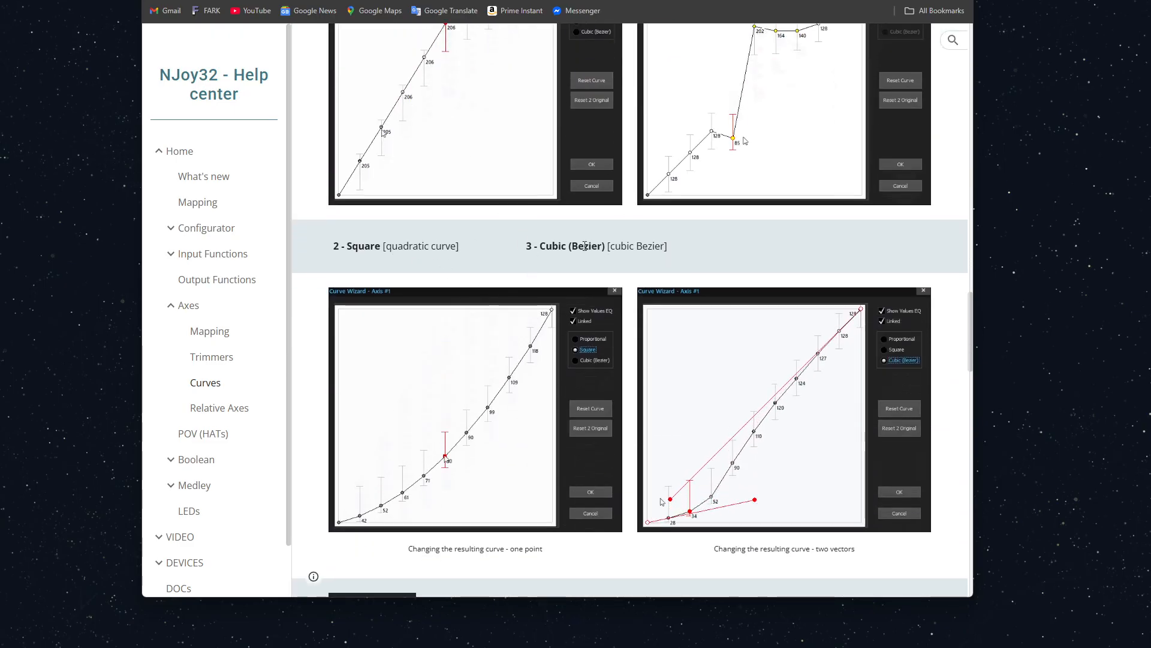
scroll("down", 3)
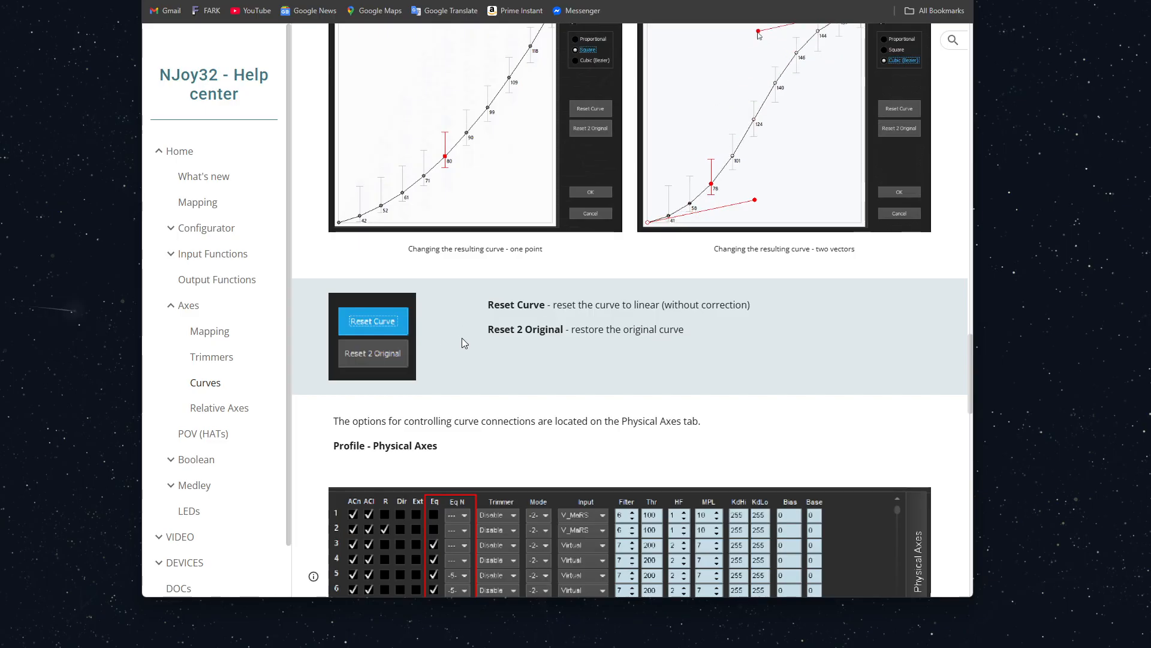
scroll("down", 3)
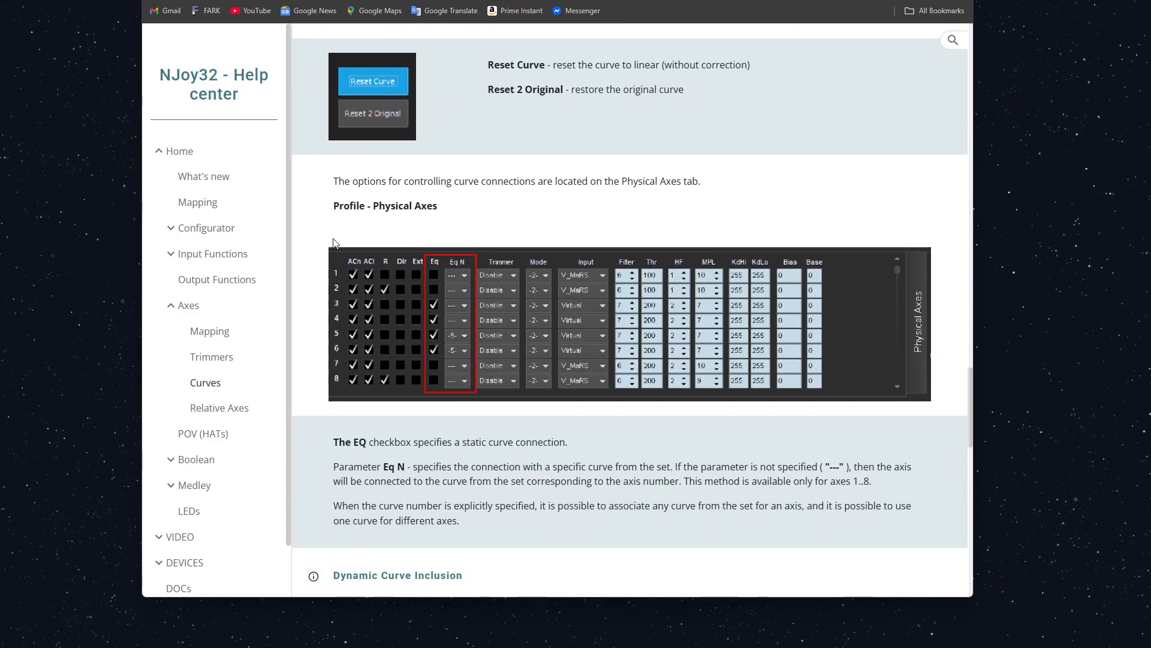
mouse_move(402, 208)
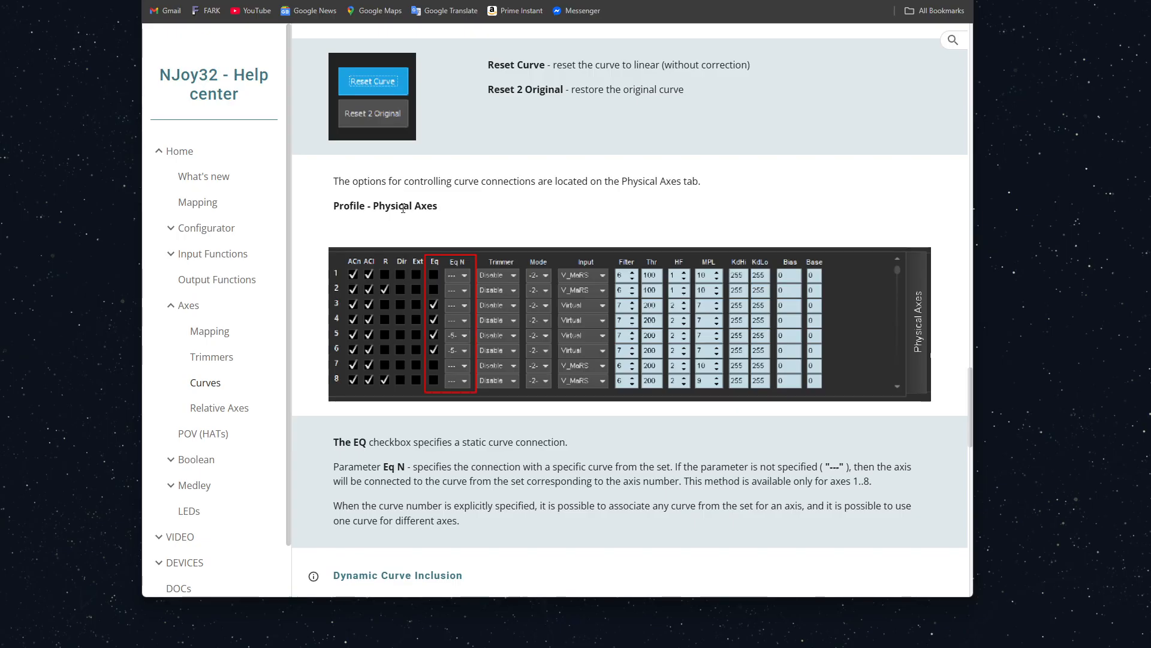
mouse_move(870, 53)
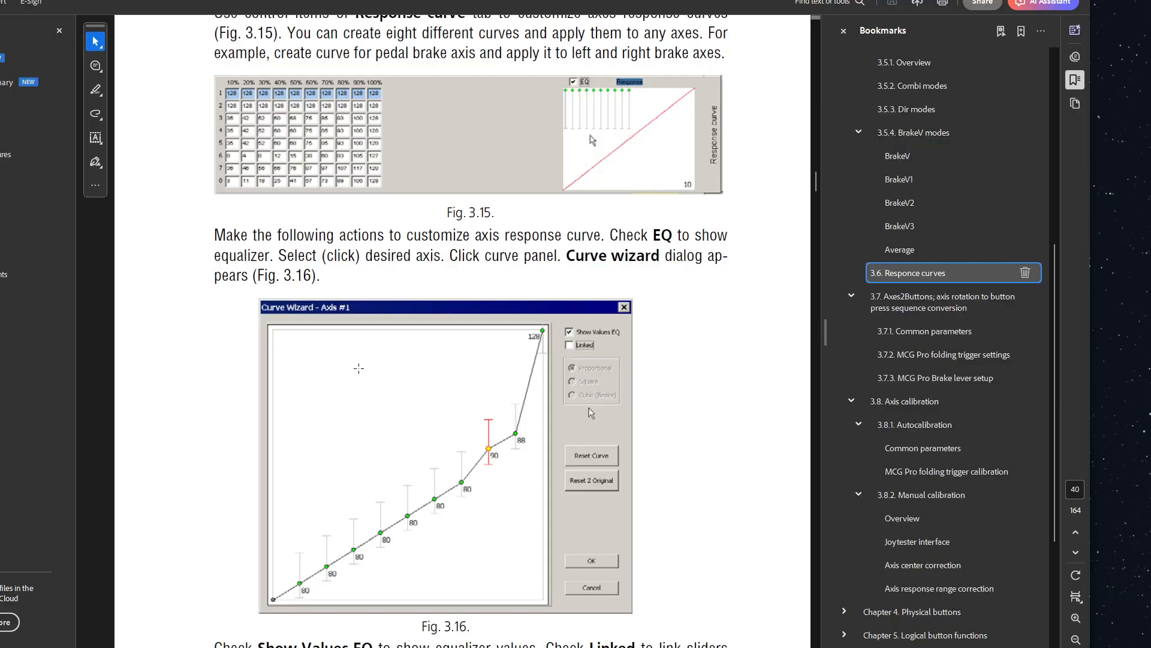
mouse_move(654, 347)
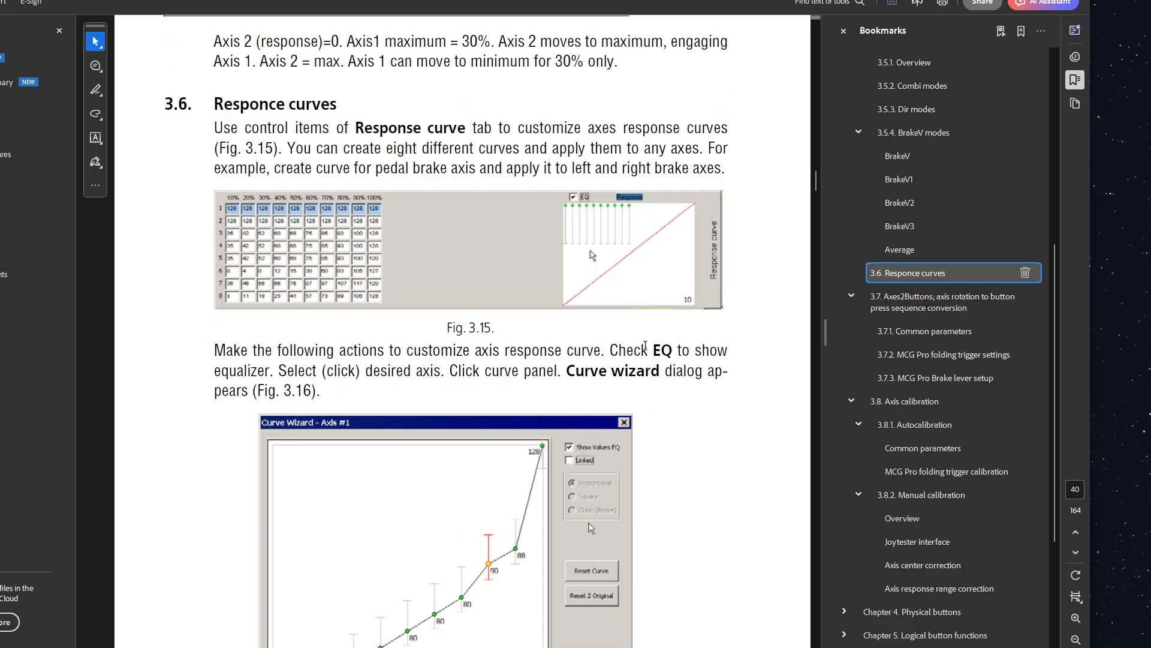
scroll("up", 3)
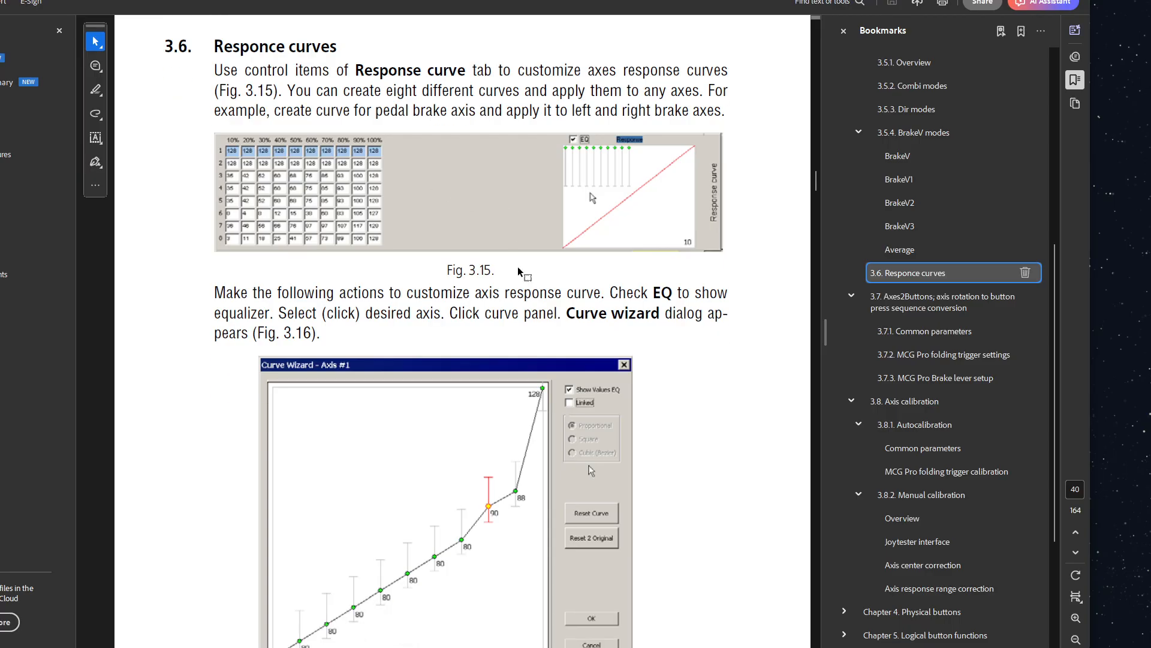
scroll("down", 3)
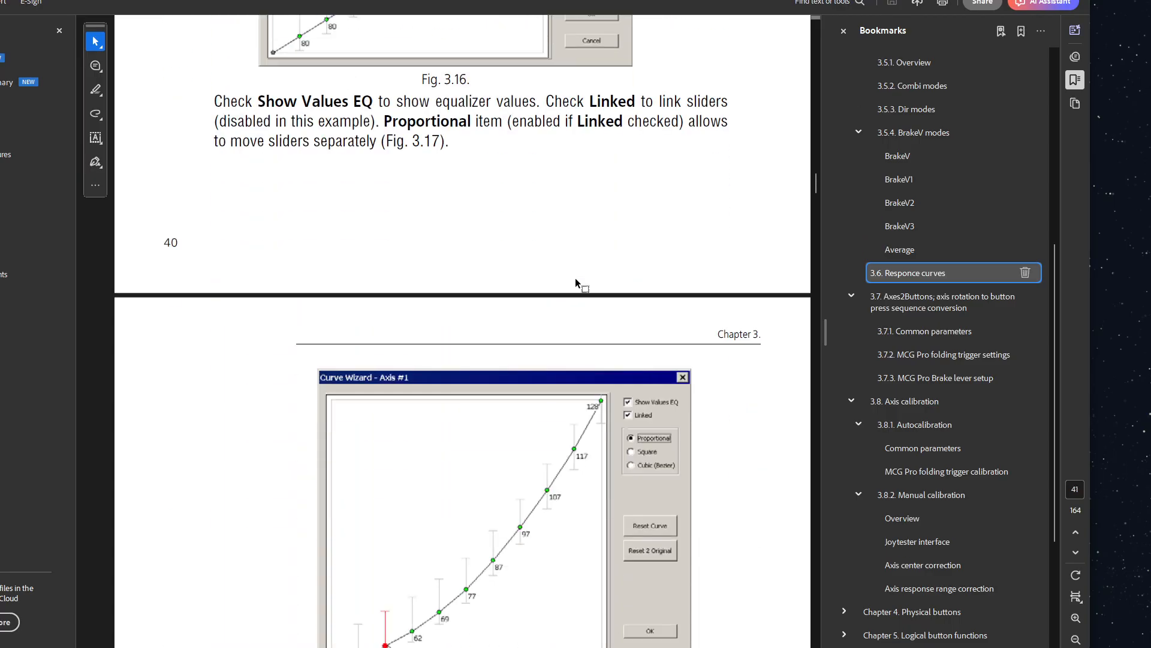
scroll("down", 3)
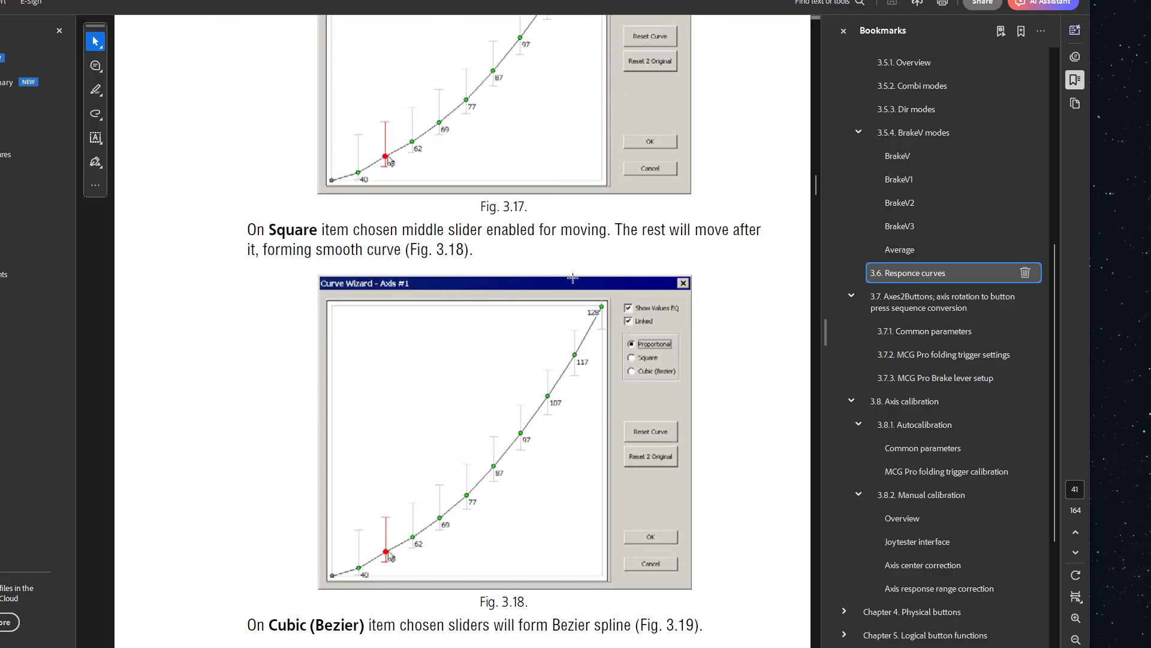
scroll("down", 3)
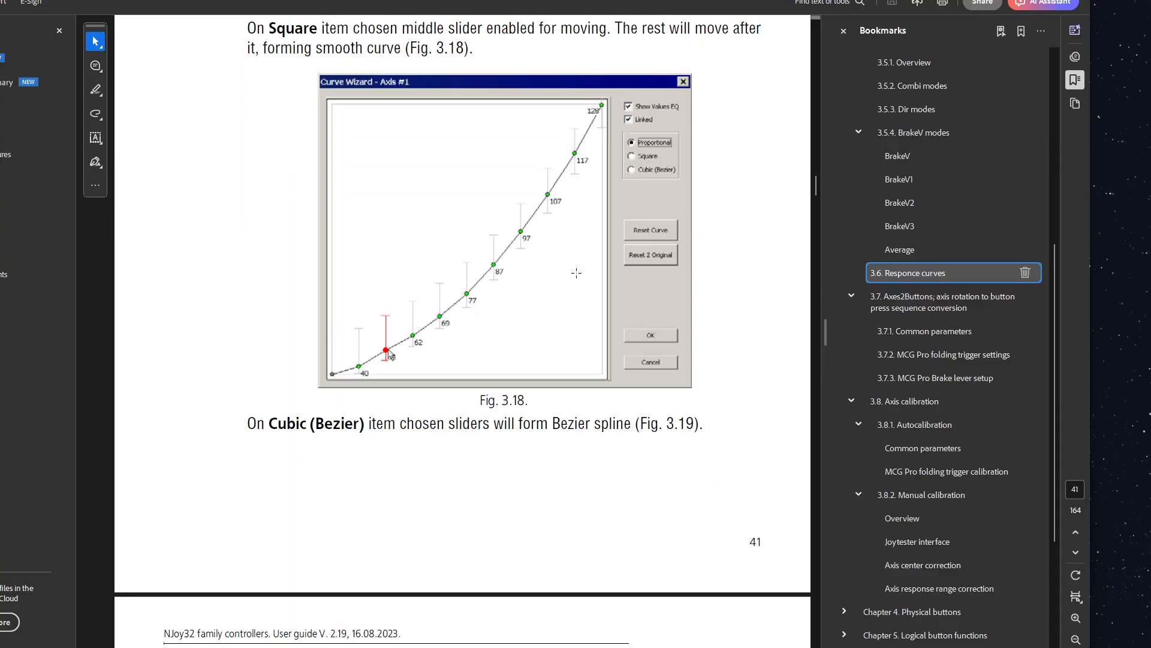
mouse_move(579, 223)
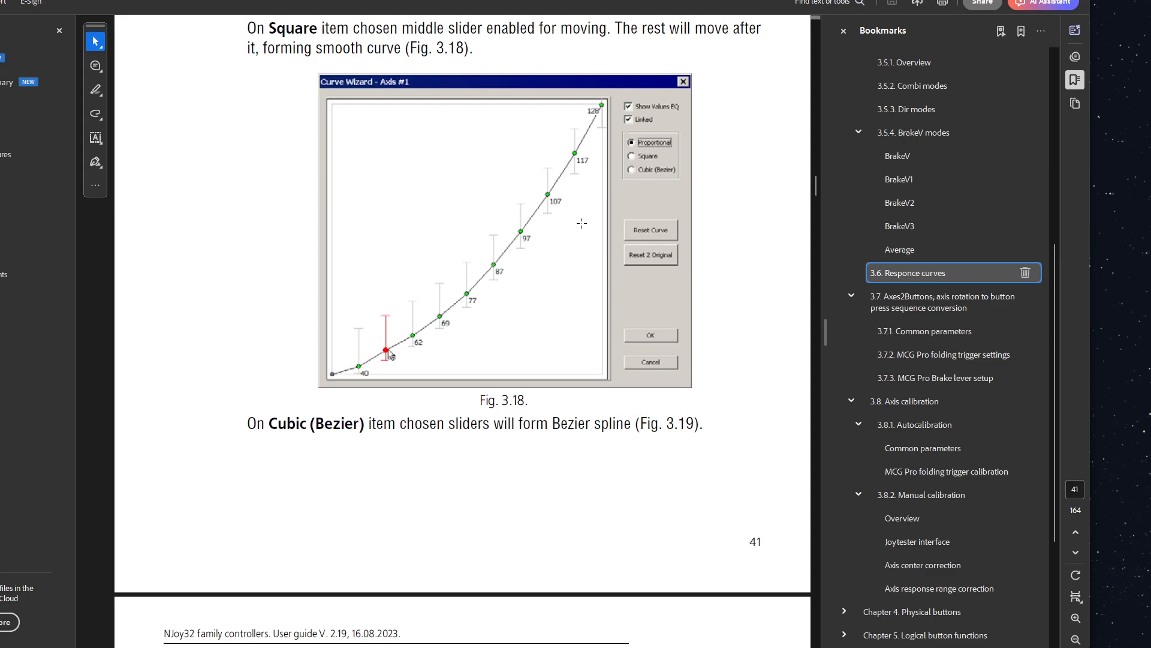
mouse_move(572, 229)
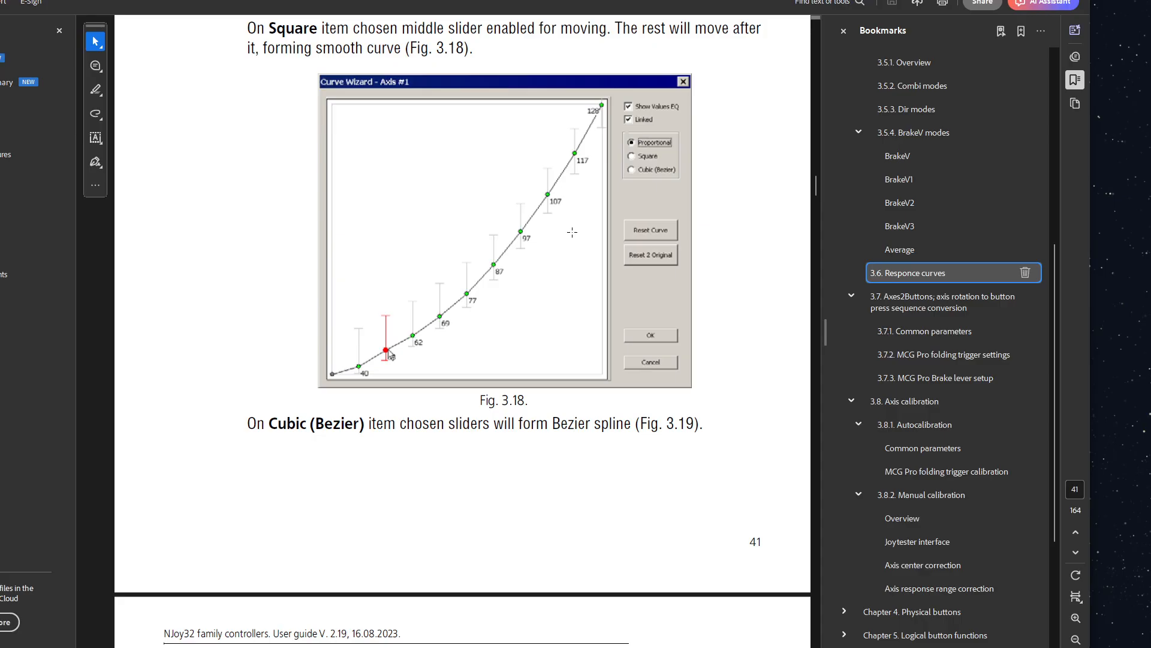
mouse_move(573, 316)
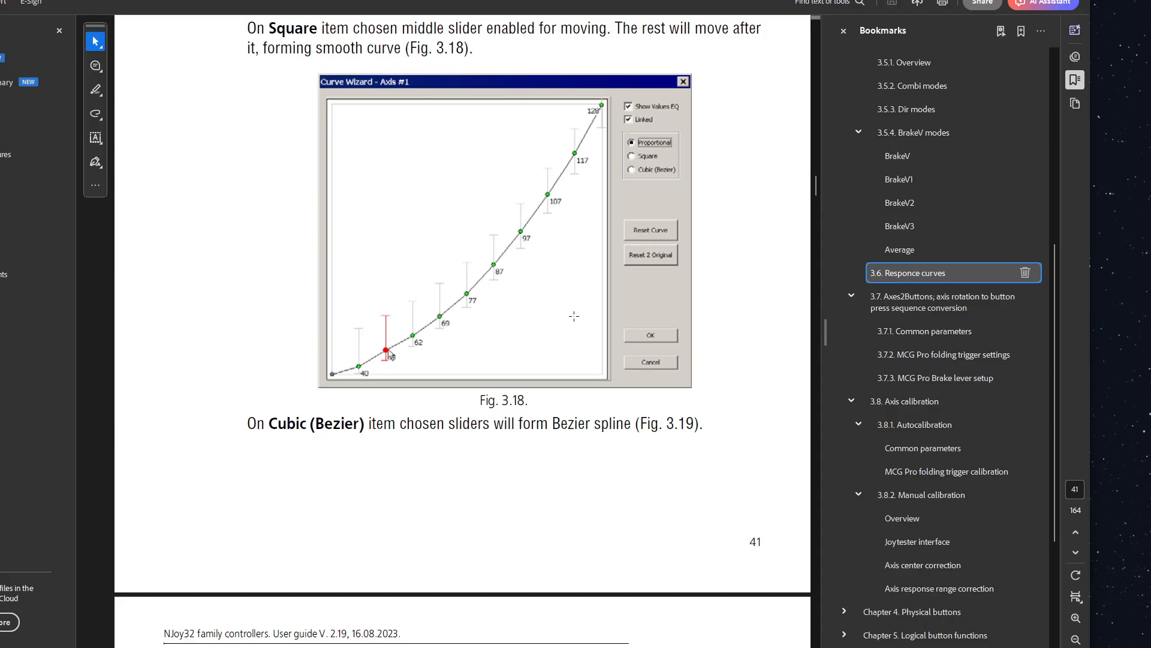
mouse_move(566, 320)
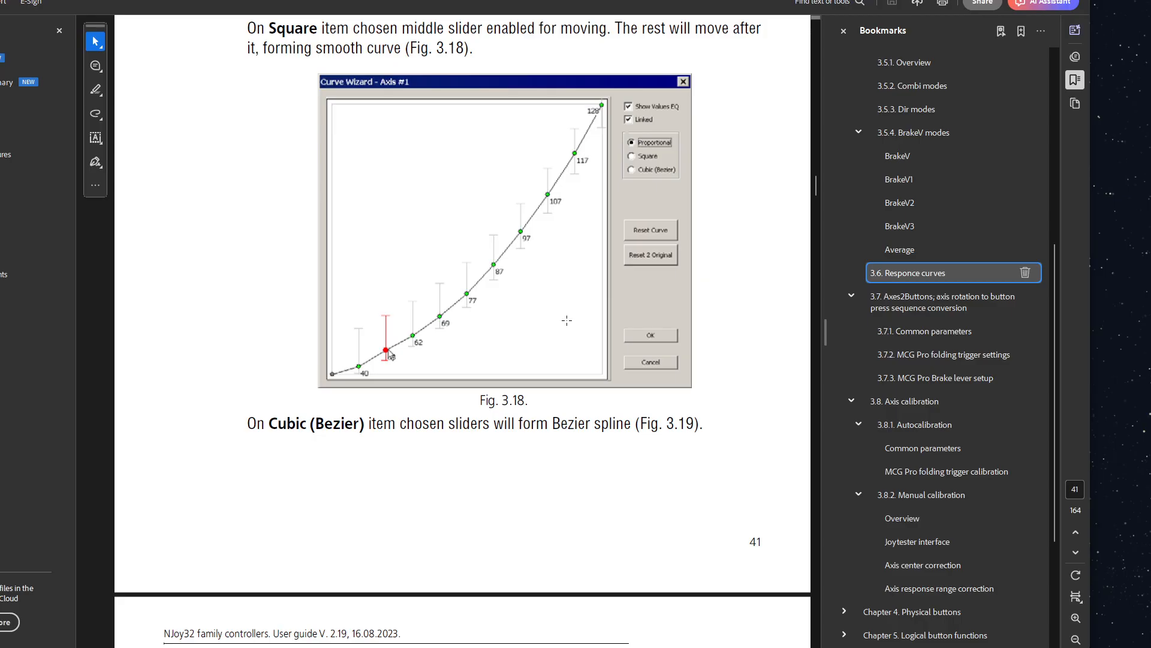
mouse_move(574, 320)
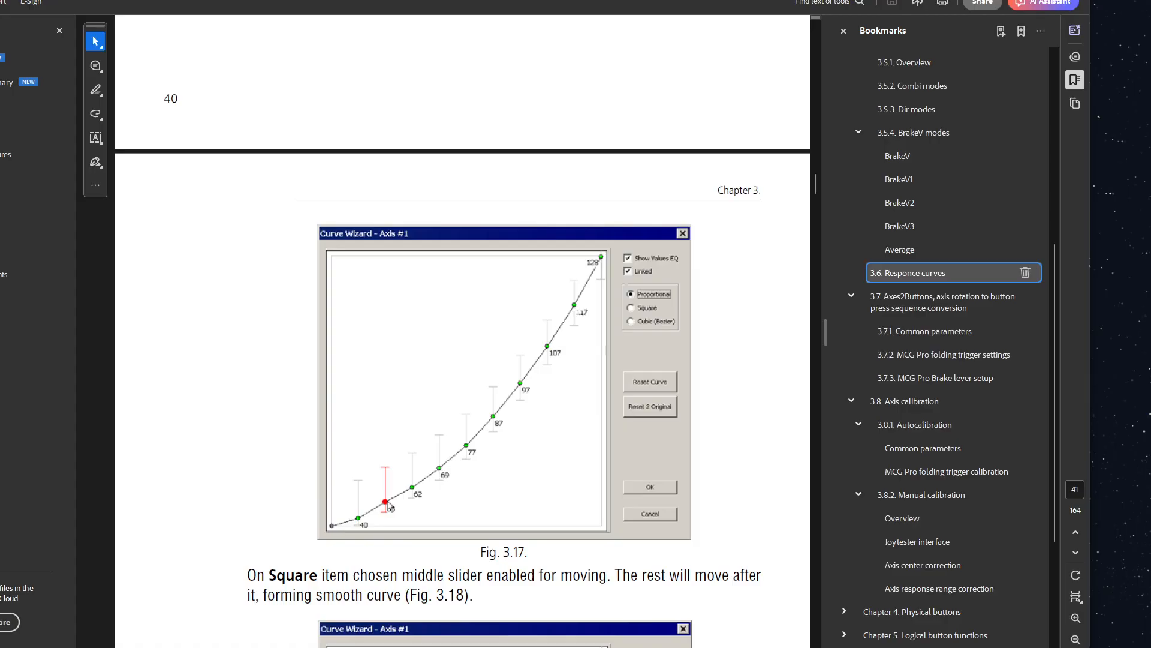
scroll("down", 3)
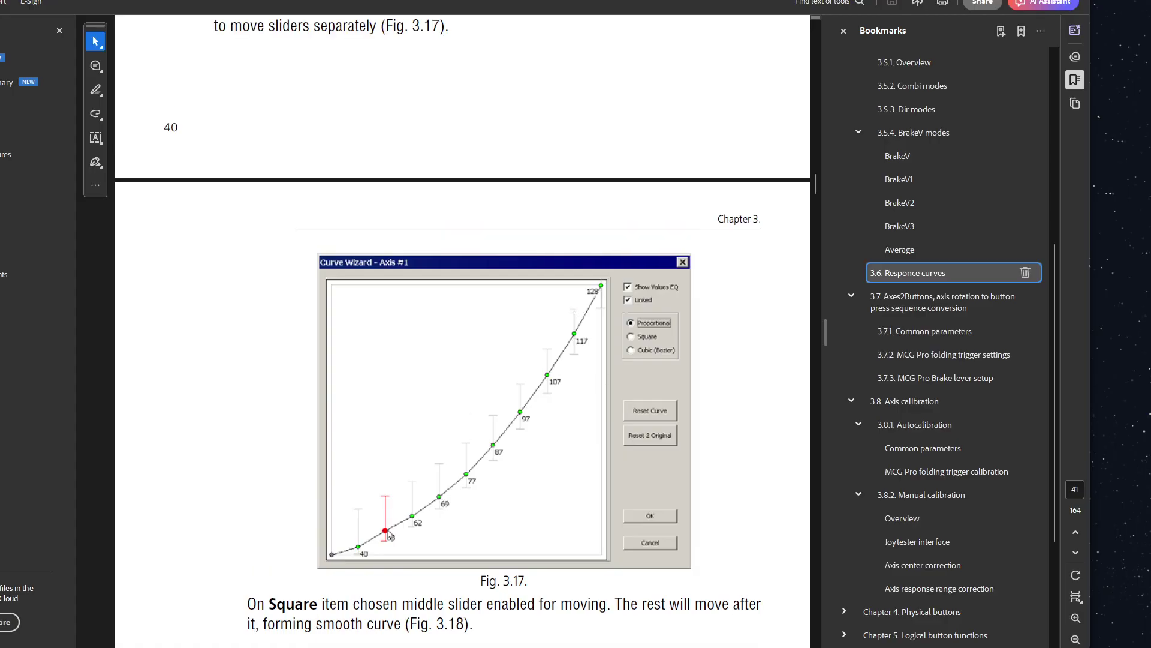
scroll("up", 3)
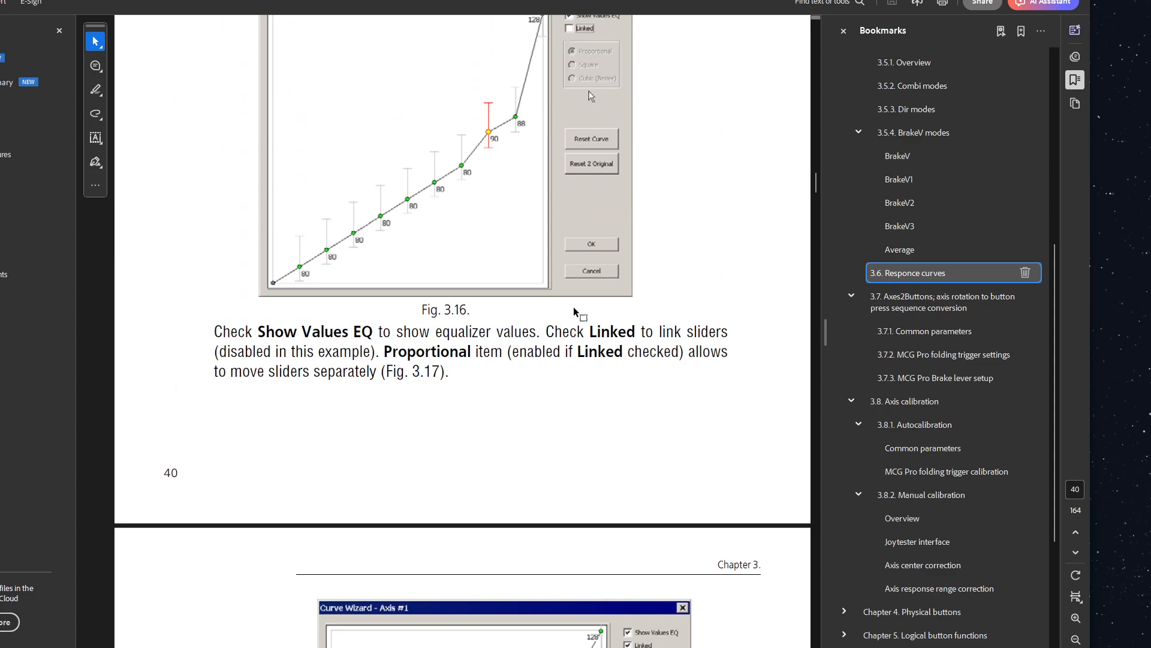
scroll("up", 3)
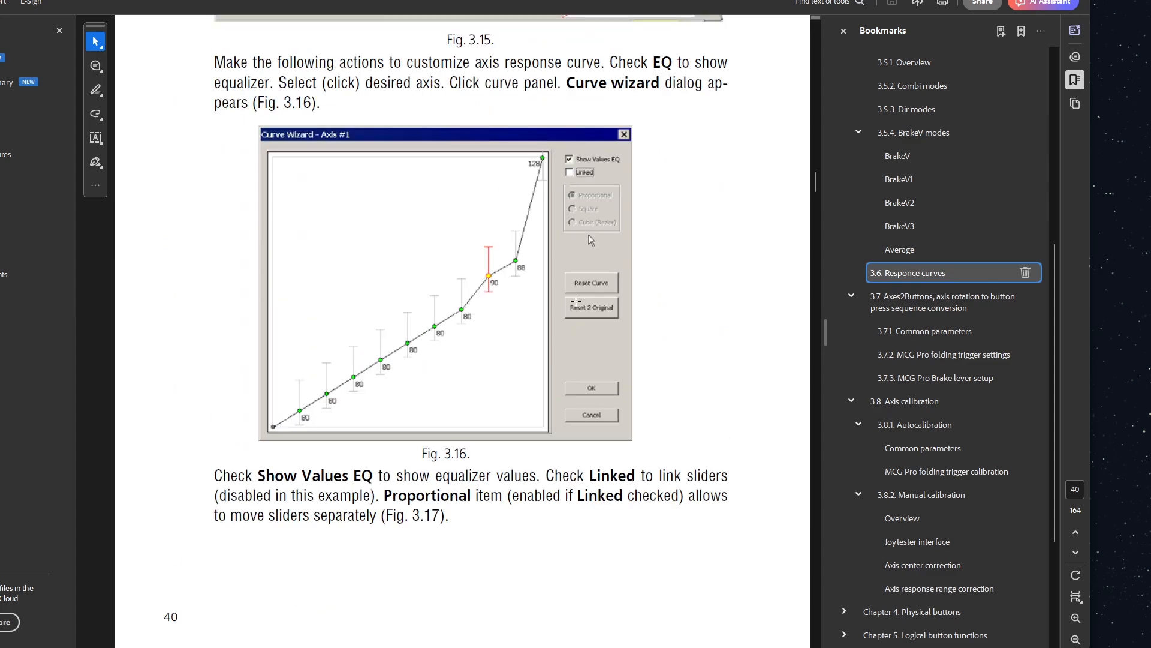
scroll("up", 3)
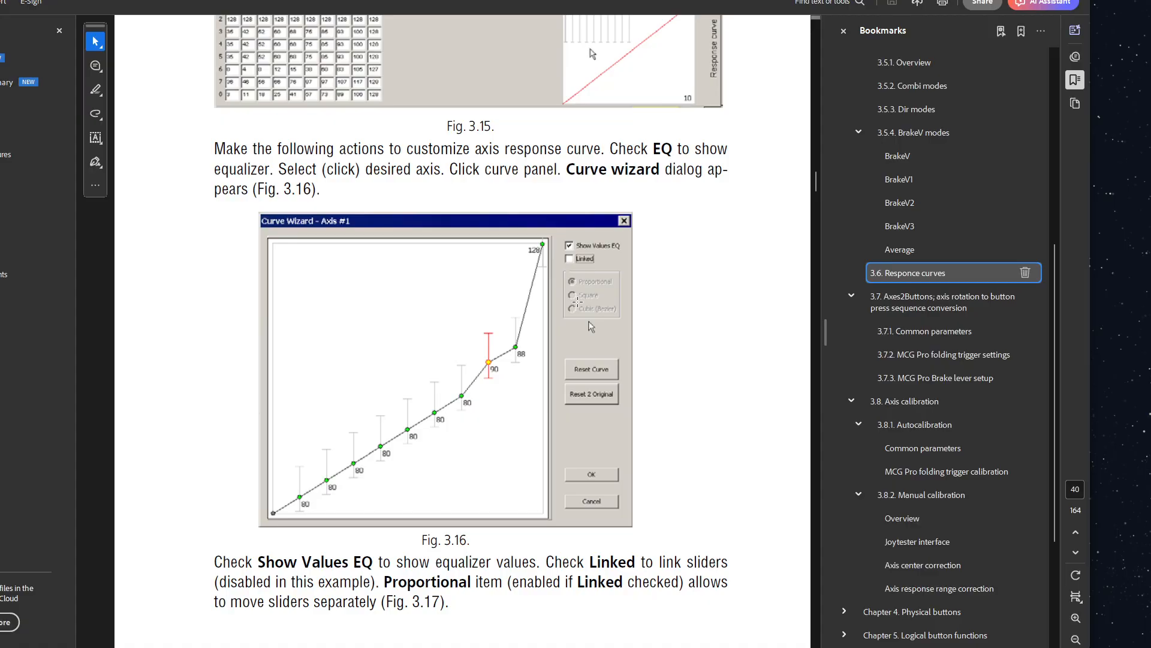
scroll("down", 3)
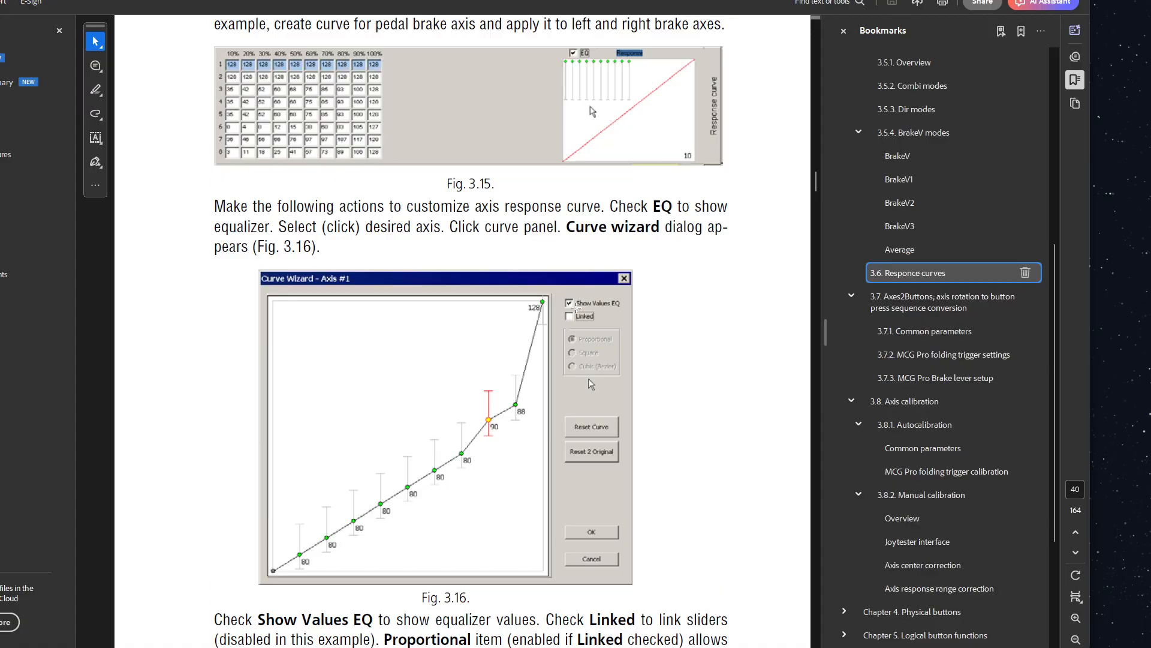